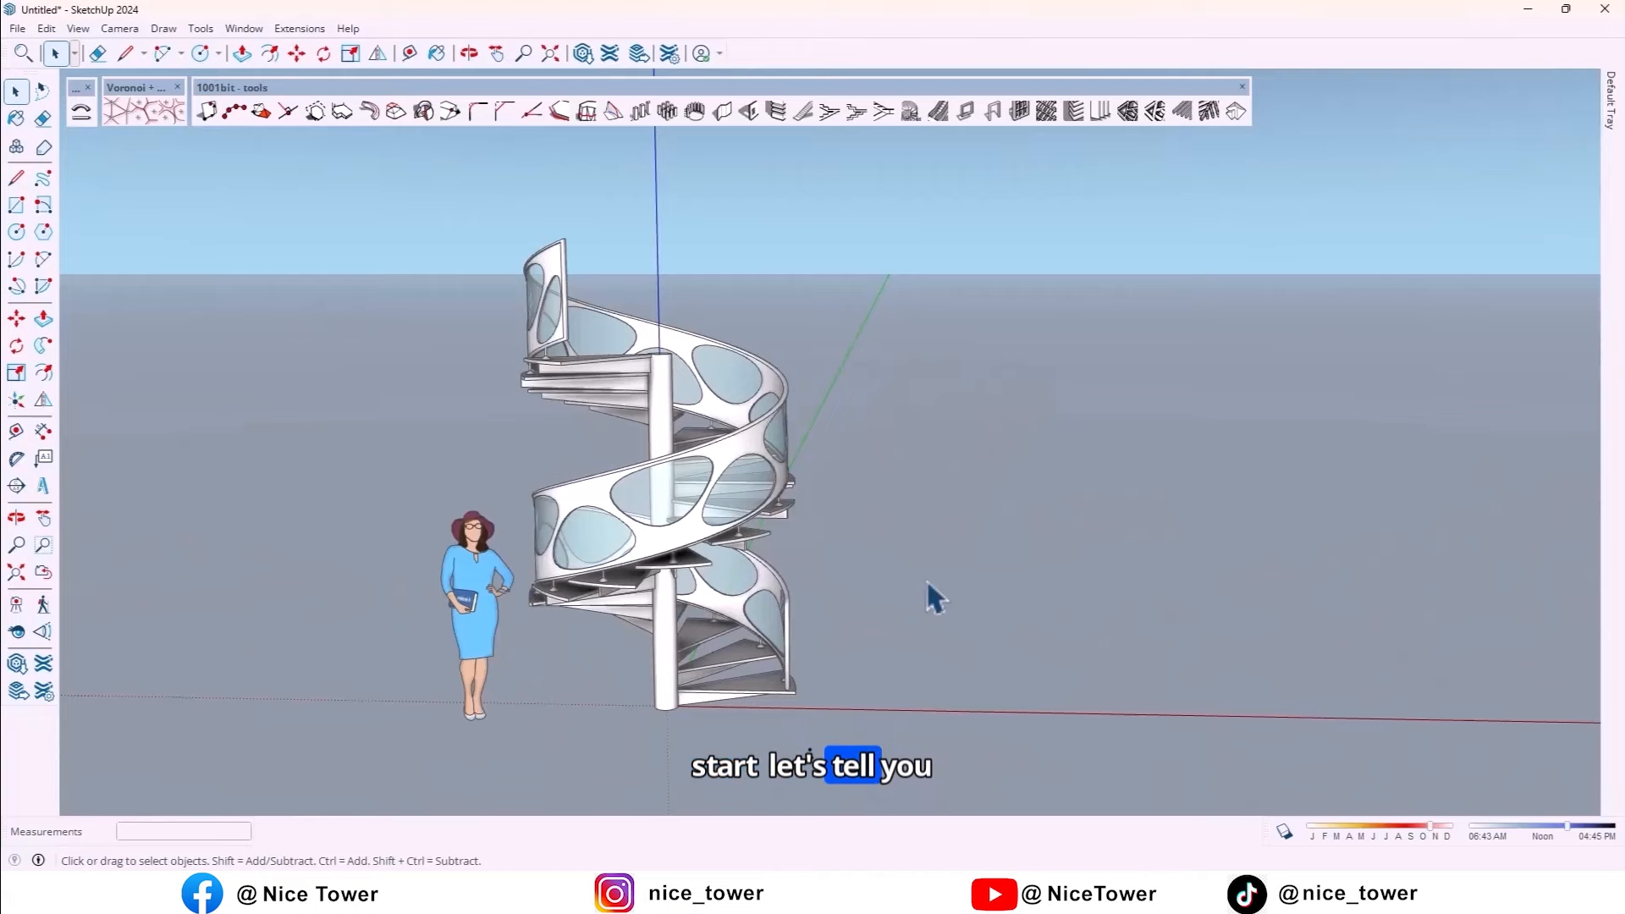
{"action": "mouse_move", "coordinate": [777, 580]}
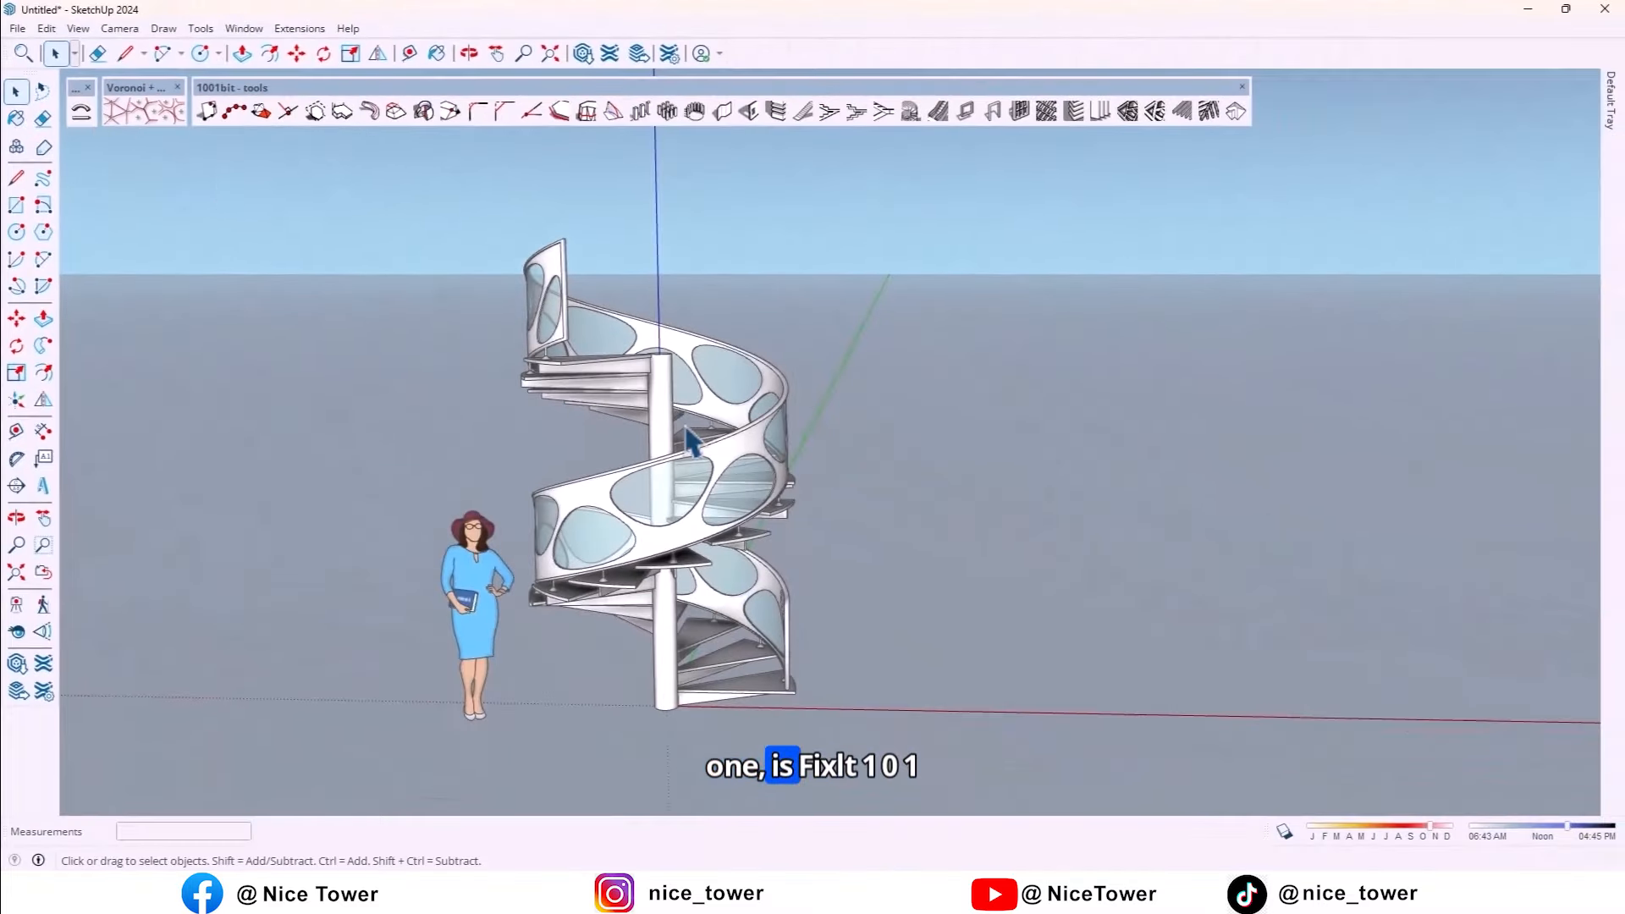
- Delete the demo staircase from the model
{"action": "right_click", "coordinate": [688, 440]}
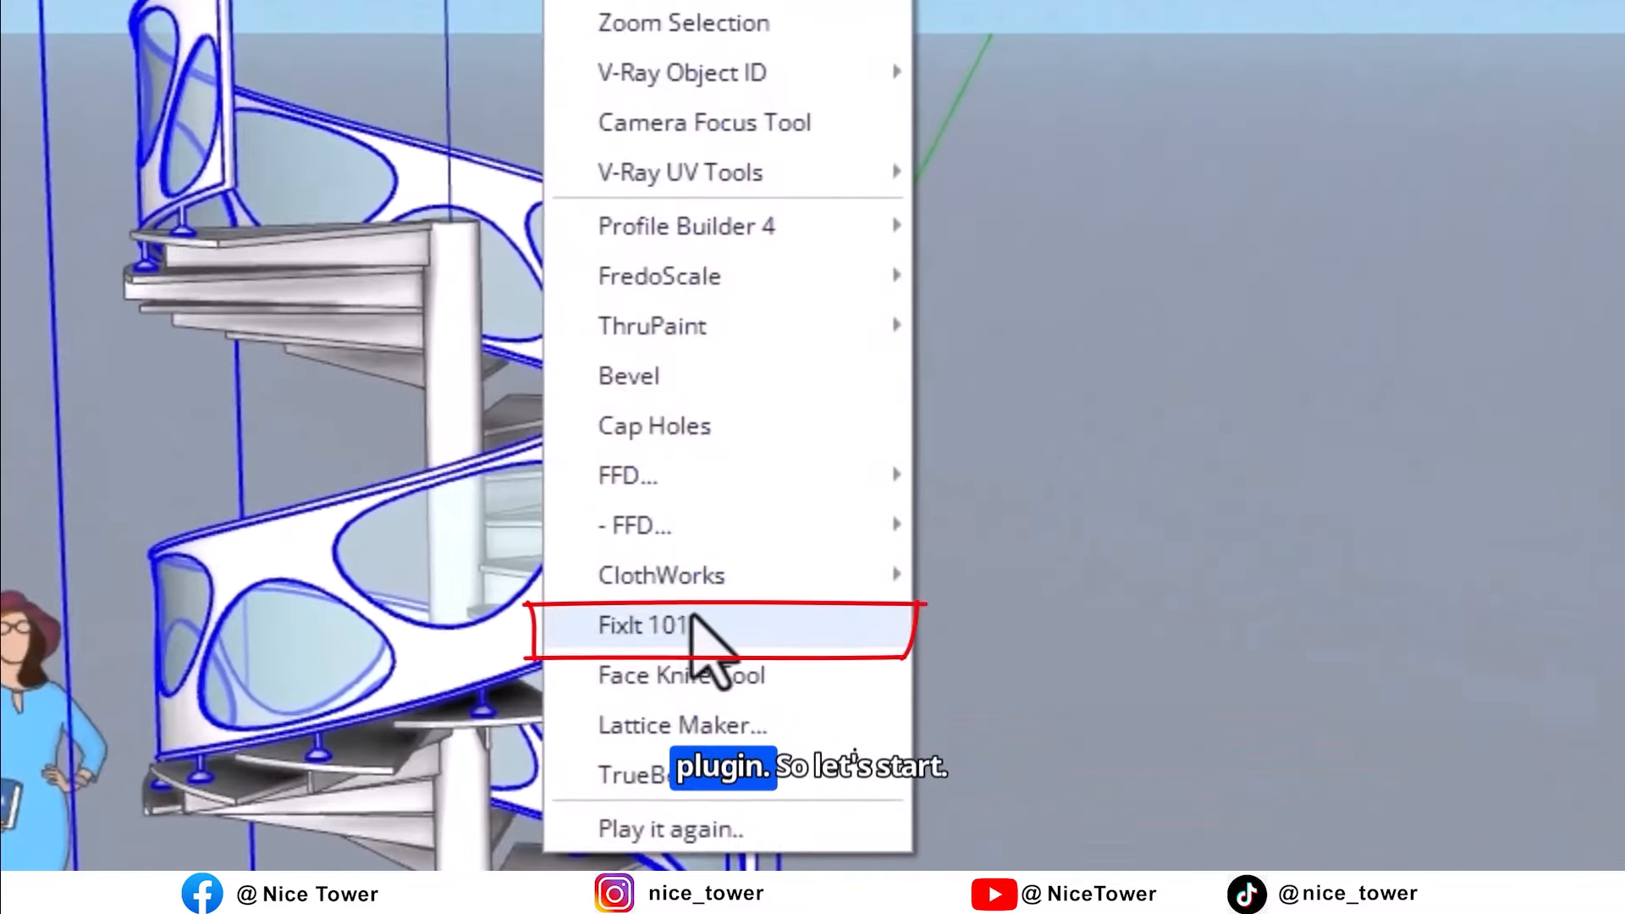
{"action": "left_click", "coordinate": [643, 624]}
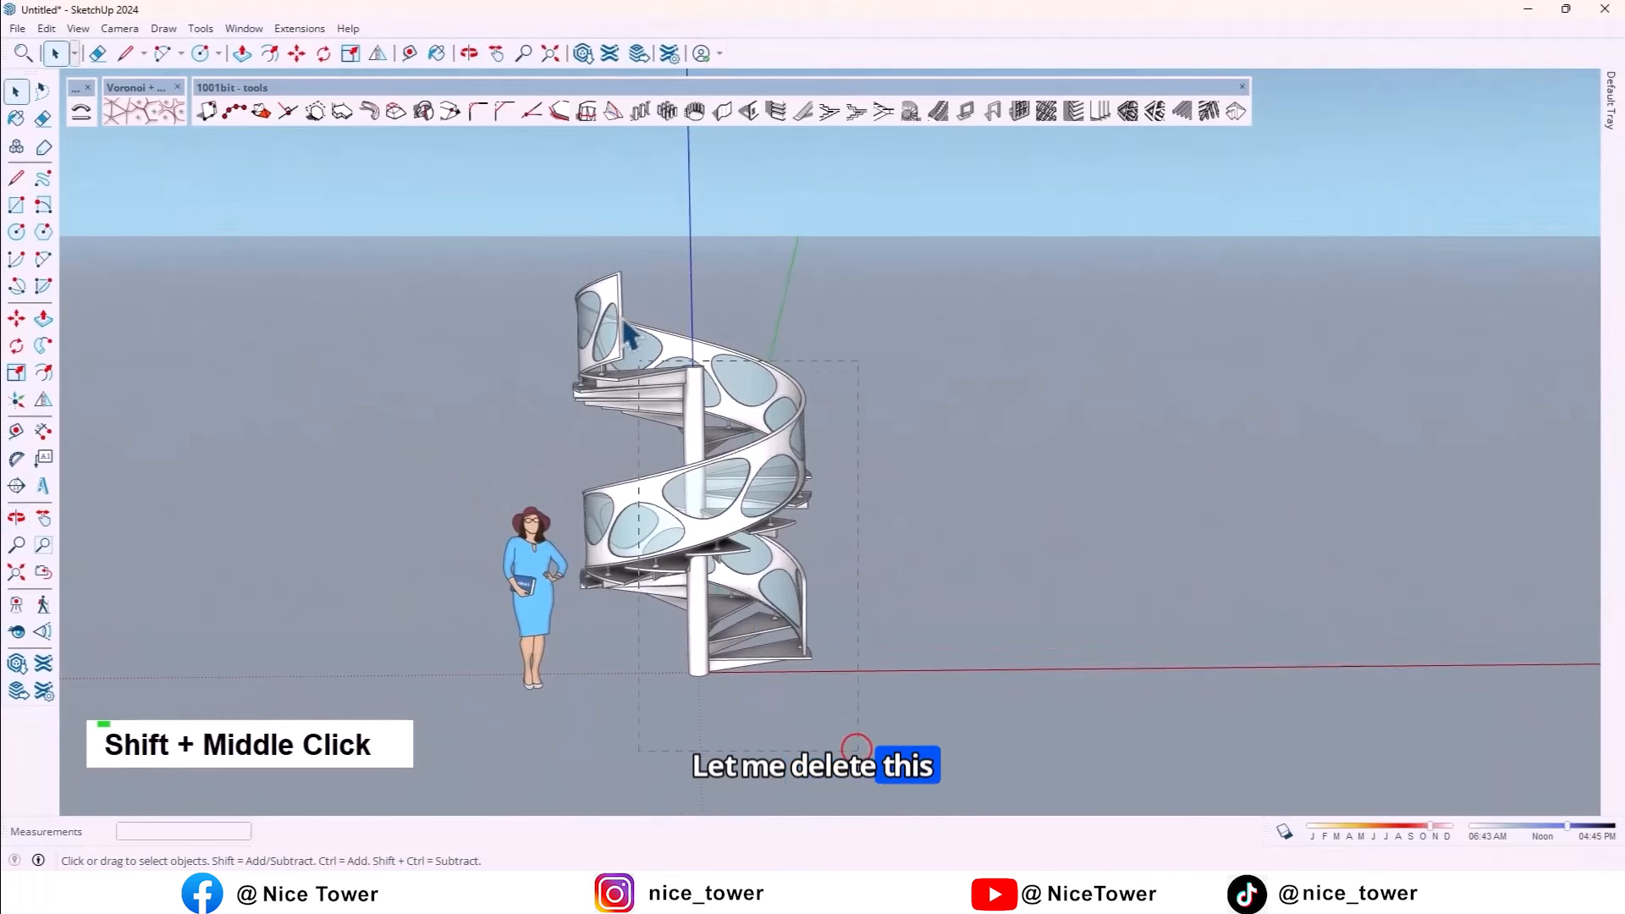
{"action": "key", "text": "Delete"}
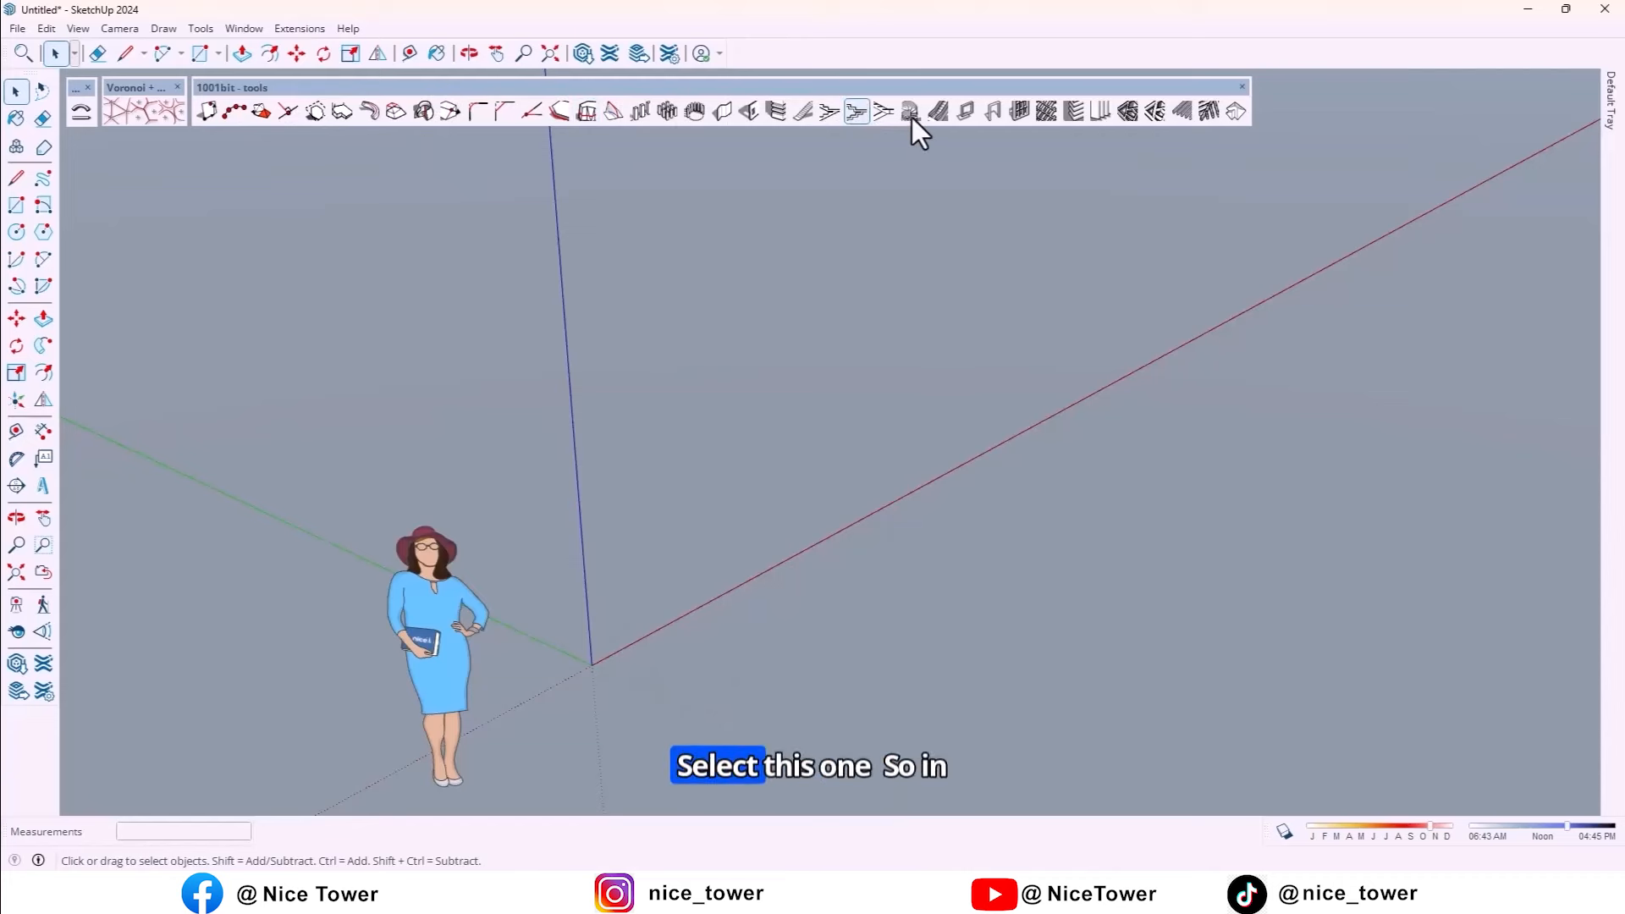
- Launch the 1001bit spiral staircase builder without handrails or intermediate rails
{"action": "left_click", "coordinate": [913, 111]}
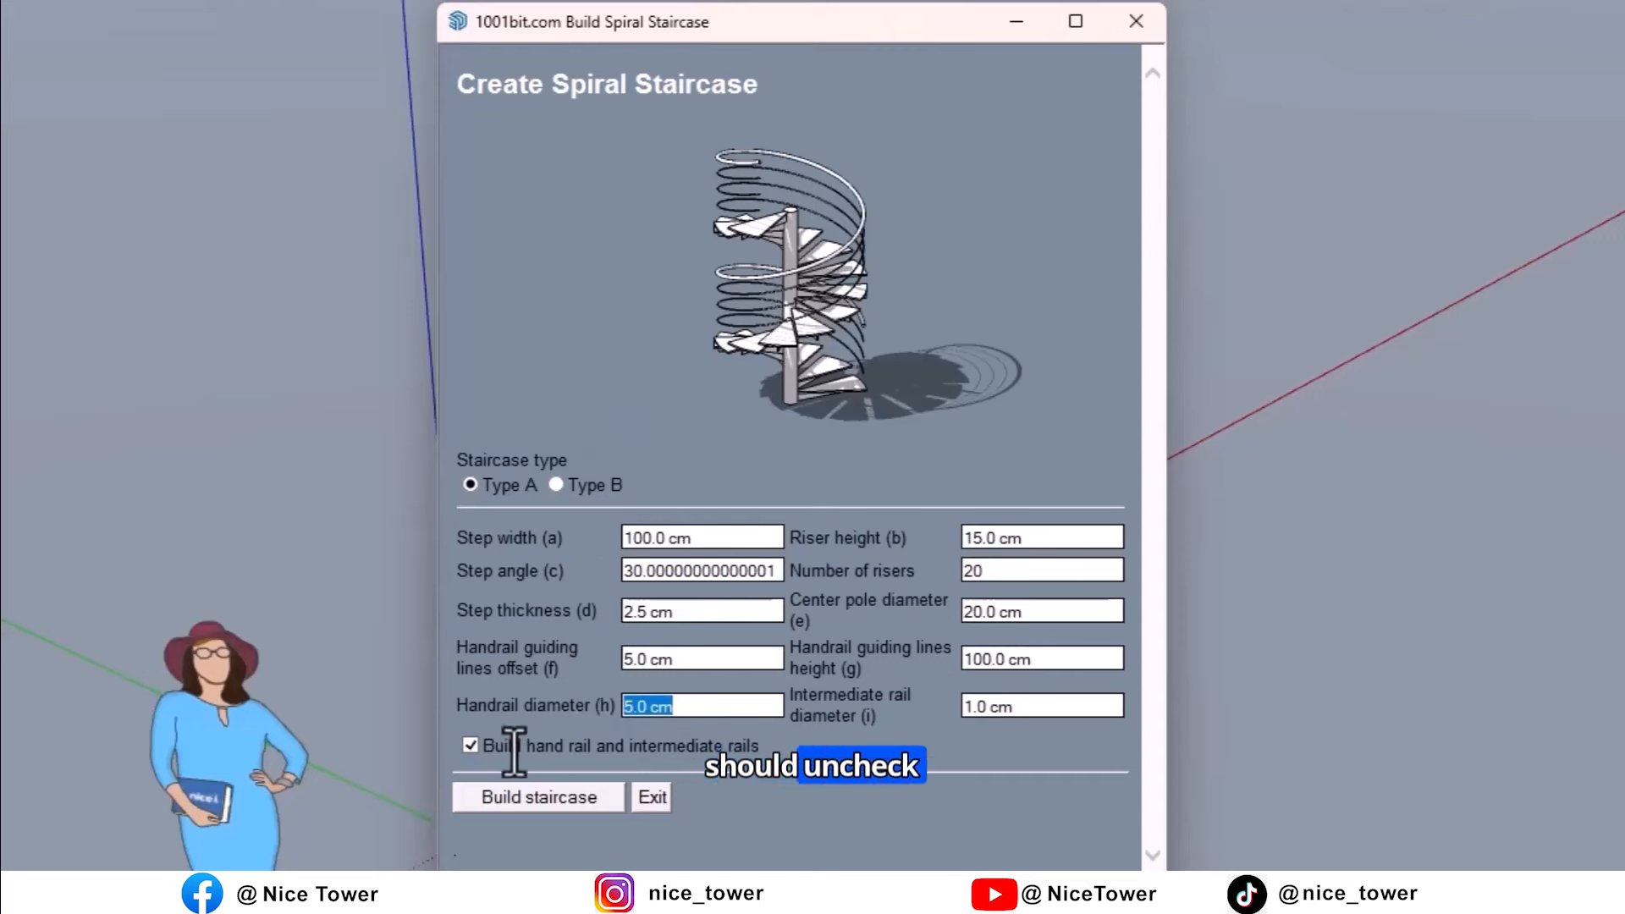
{"action": "left_click", "coordinate": [470, 745]}
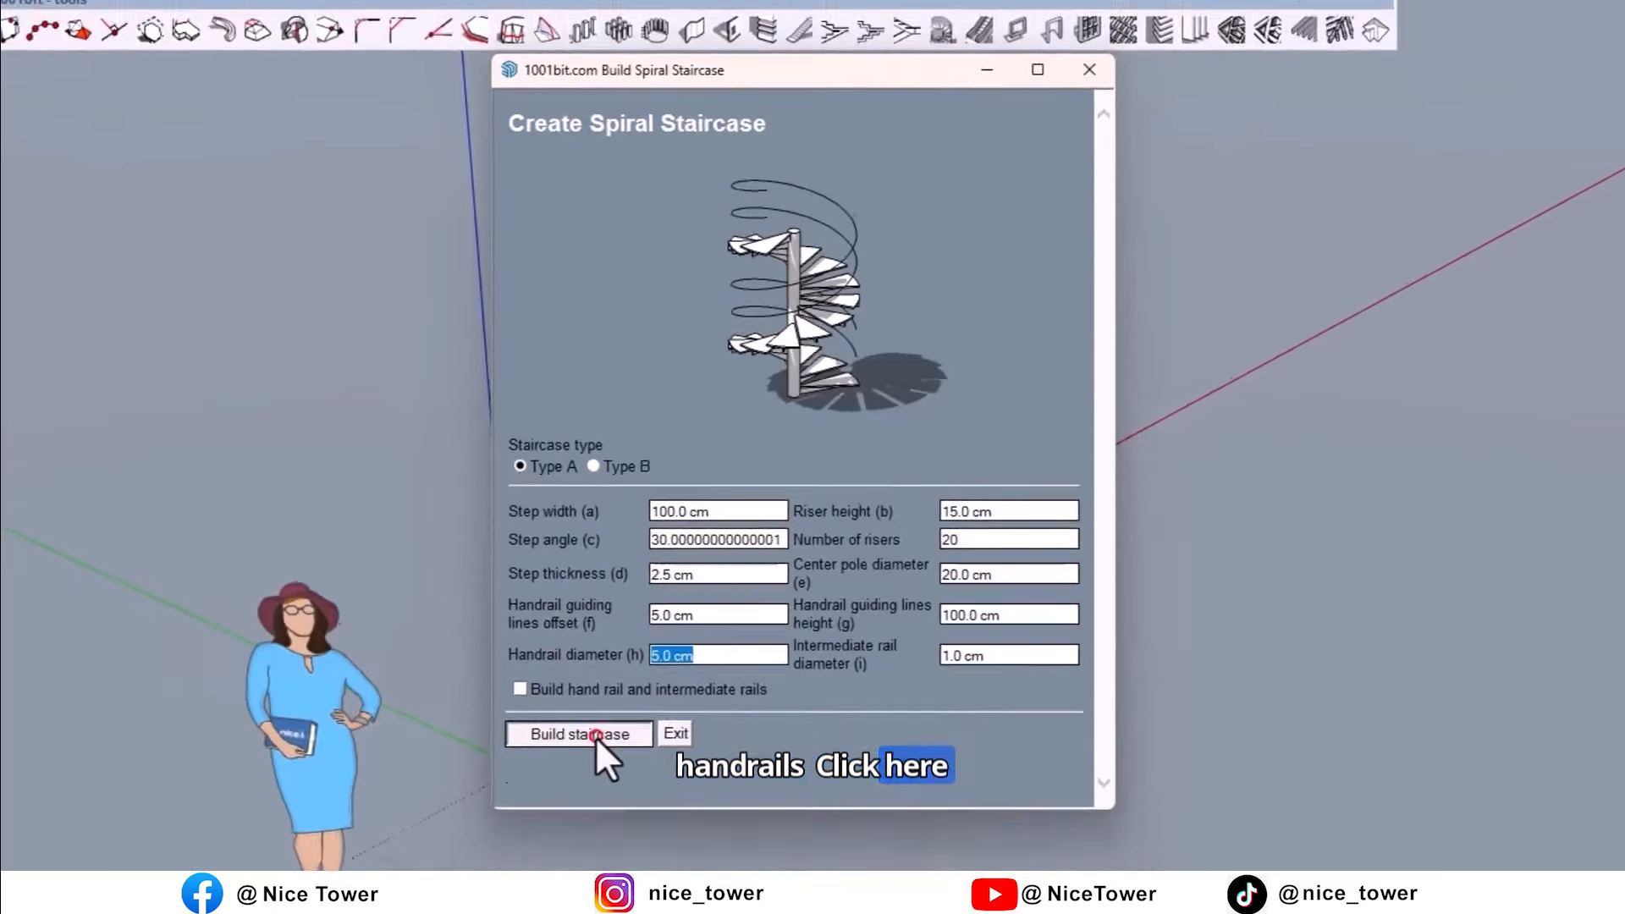
{"action": "left_click", "coordinate": [578, 734]}
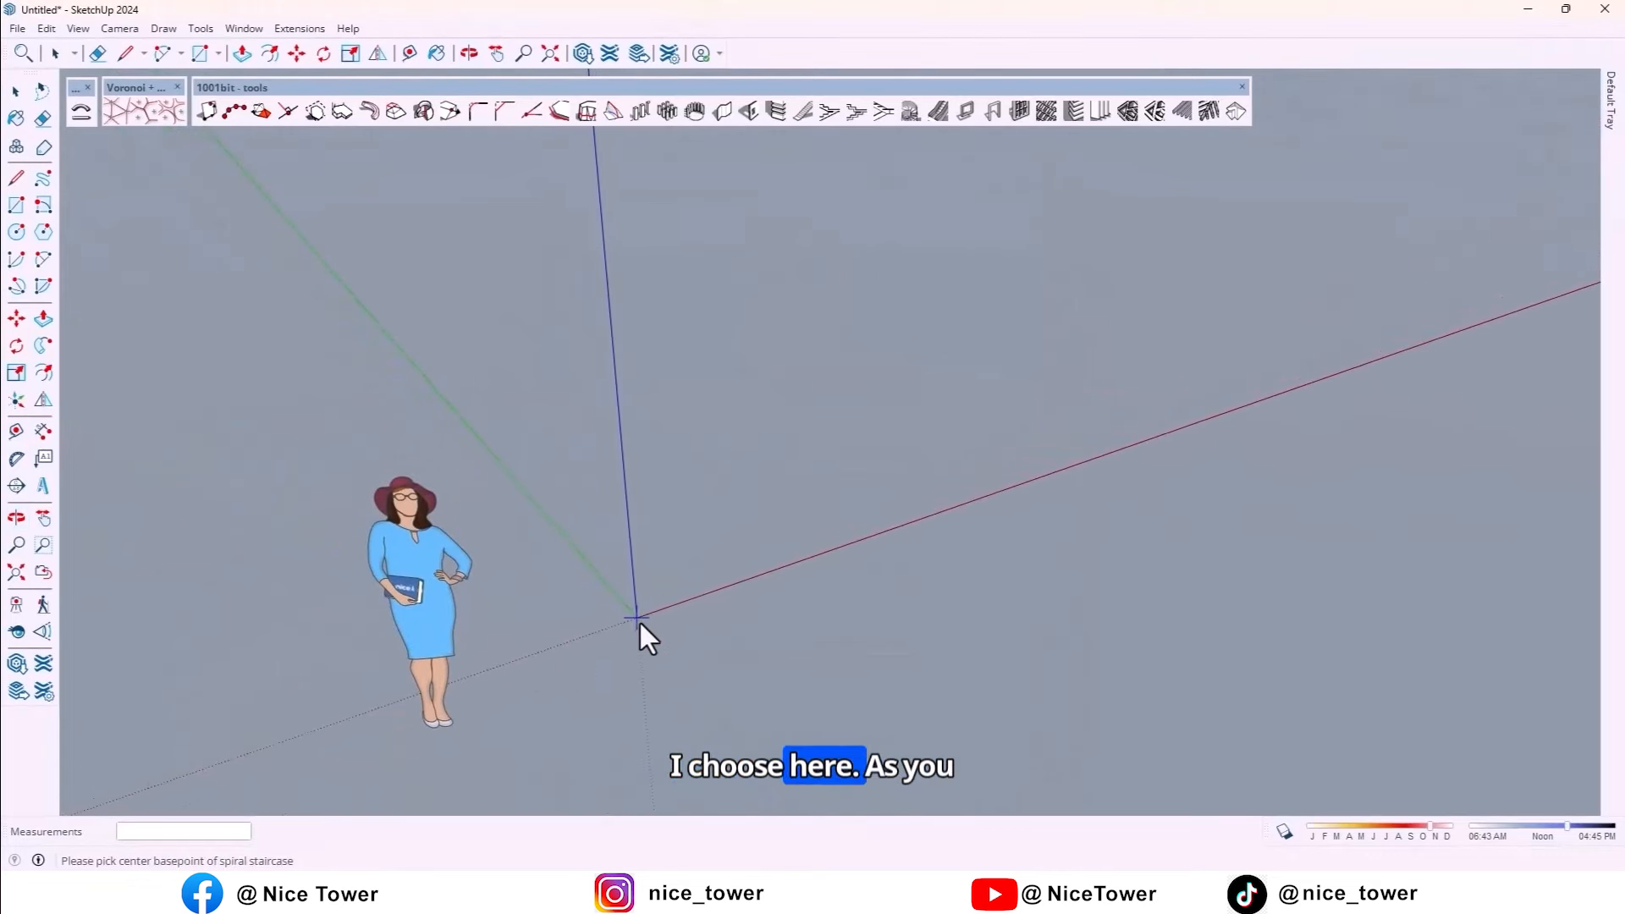
- Remove the staircase's helical guide curves and open the staircase group for editing
{"action": "scroll", "scroll_direction": "down", "scroll_amount": 3}
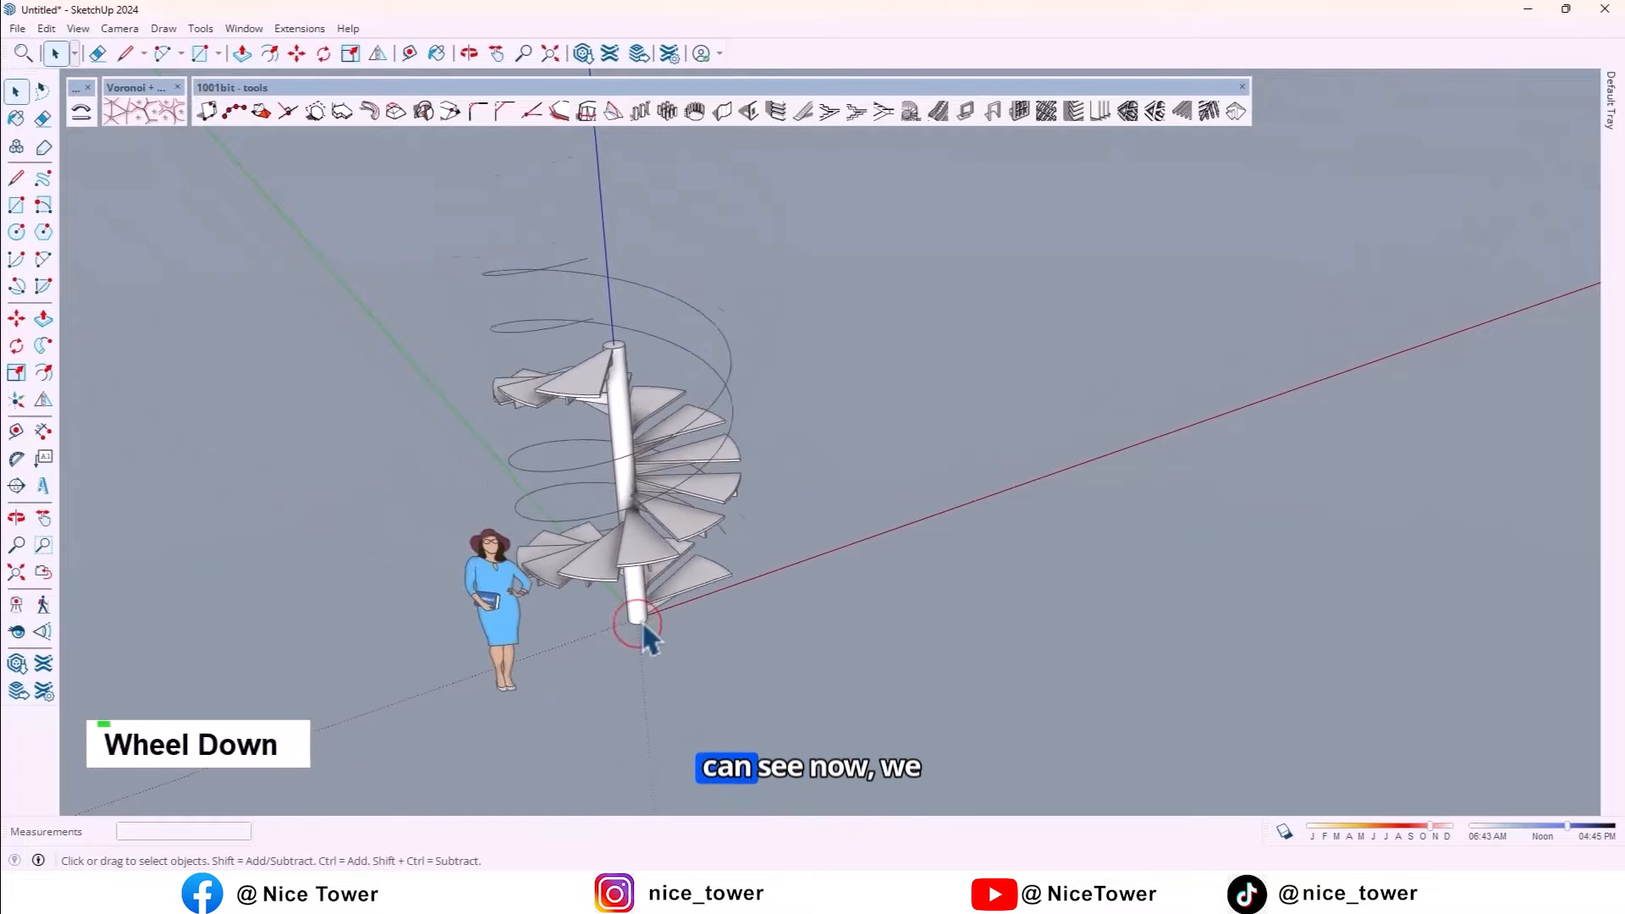
{"action": "left_click_drag", "start_coordinate": [648, 632], "coordinate": [710, 497]}
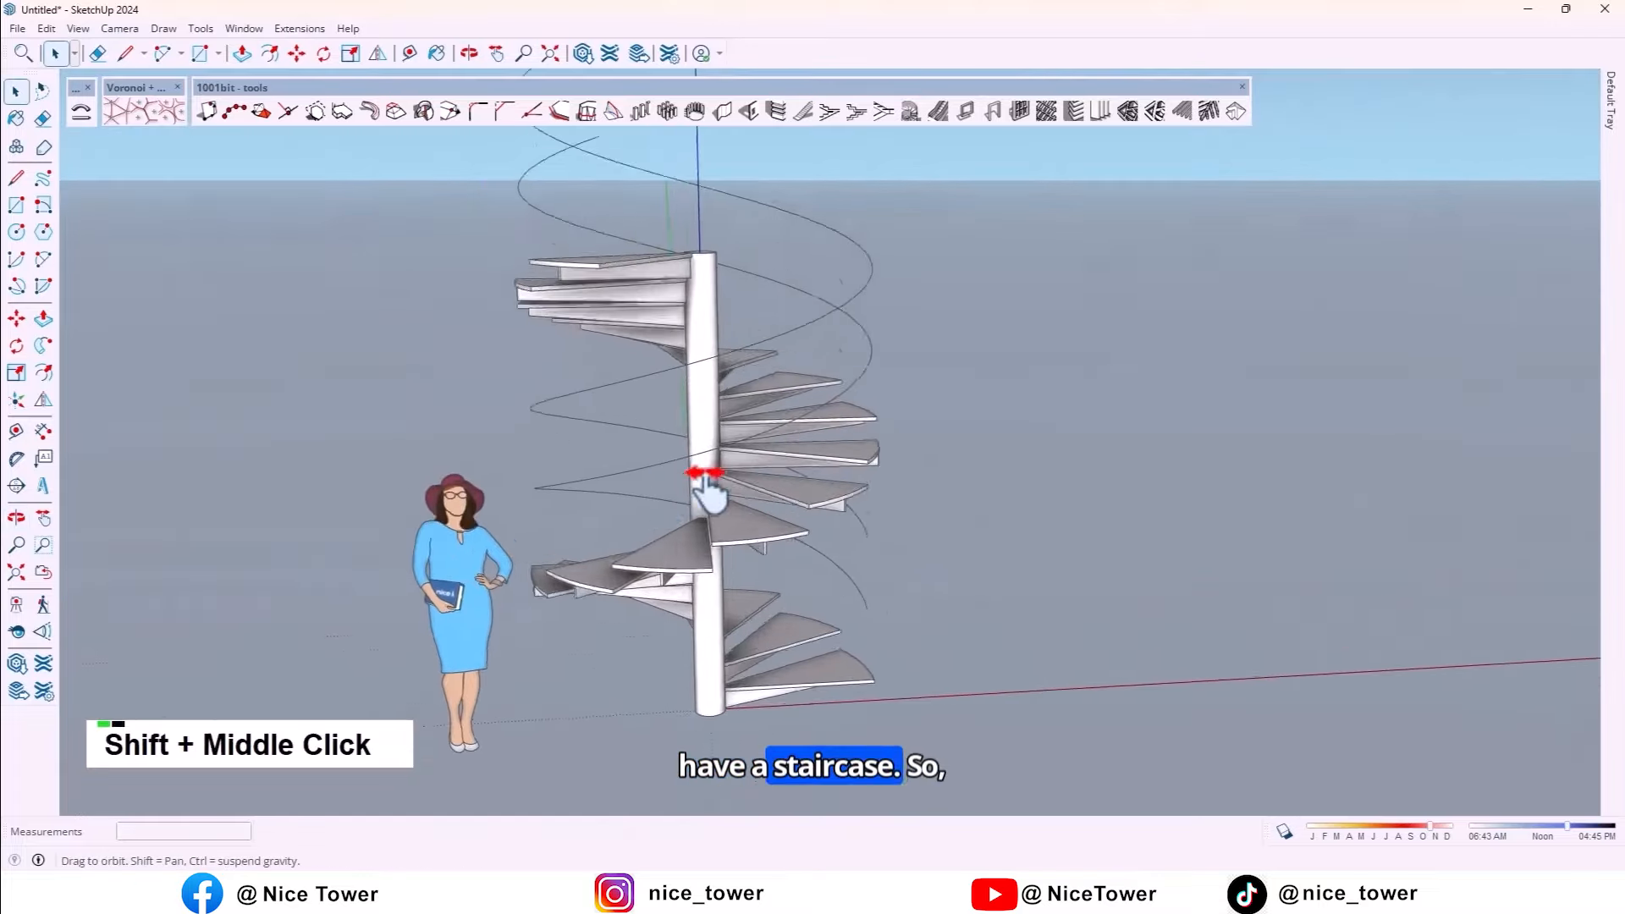
{"action": "scroll", "scroll_direction": "down", "scroll_amount": 3}
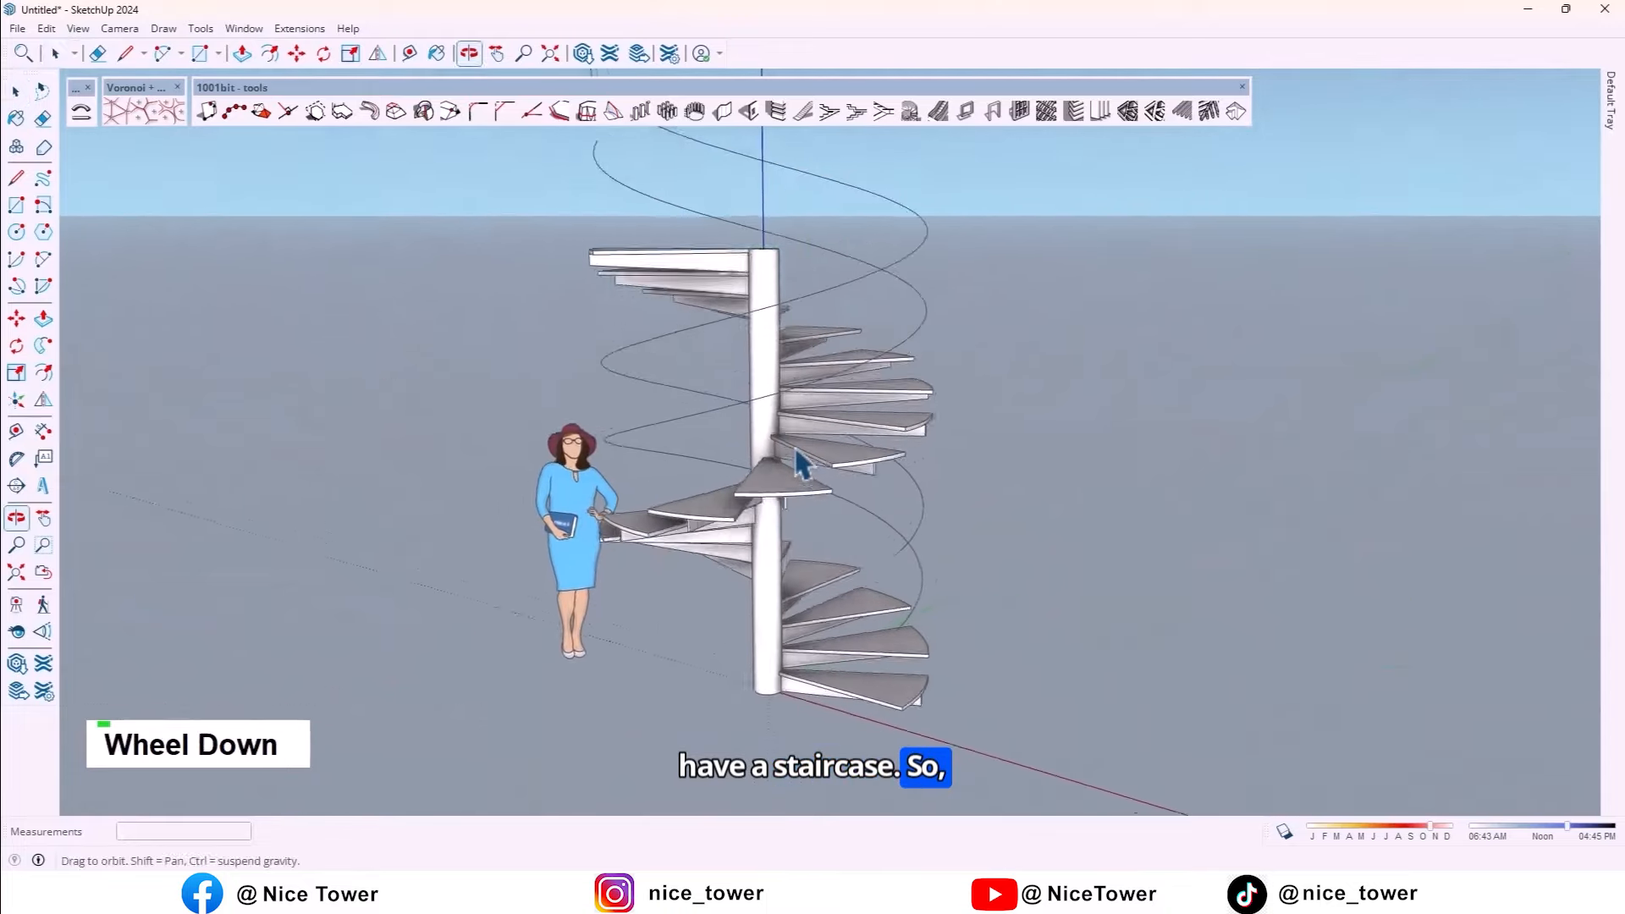
{"action": "scroll", "scroll_direction": "up", "scroll_amount": 3}
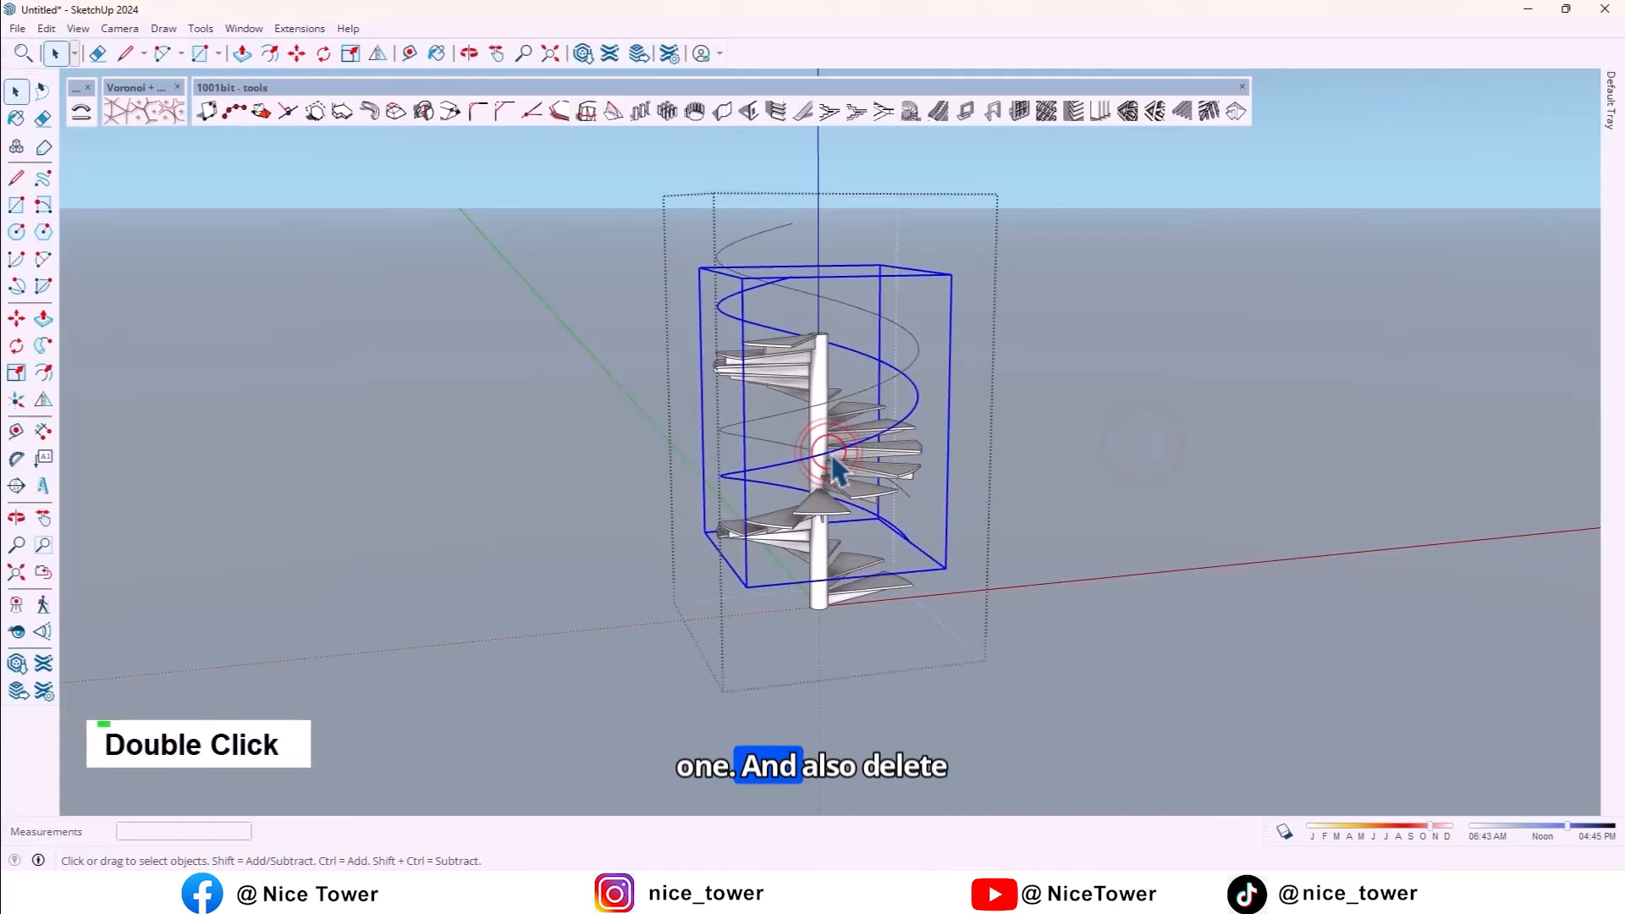
{"action": "double_click", "coordinate": [835, 466]}
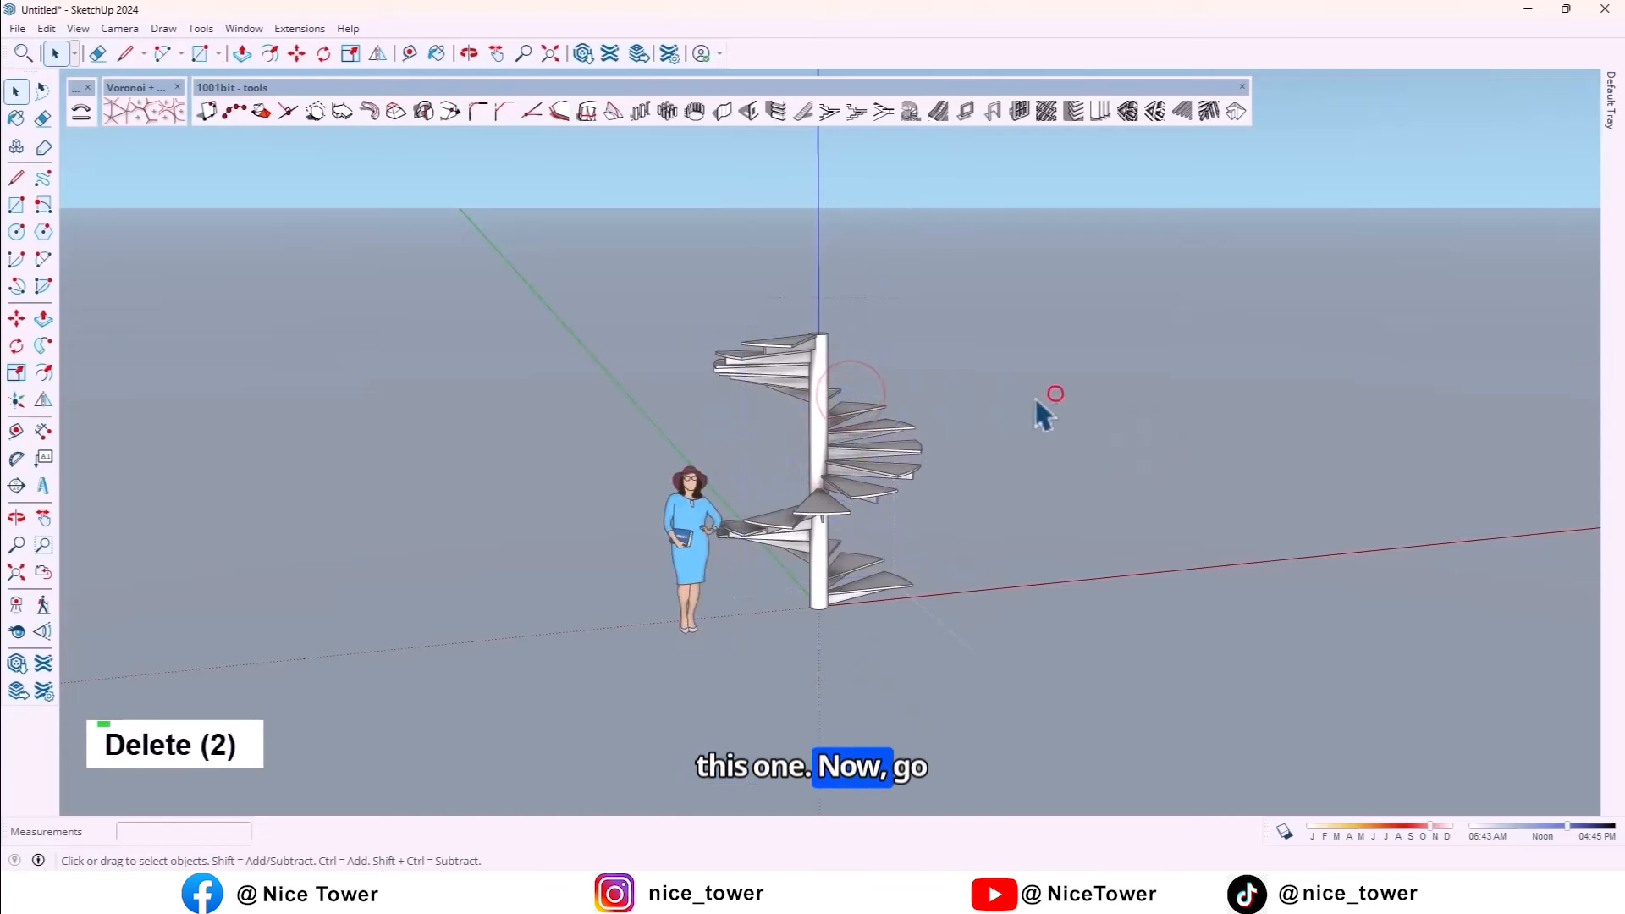
{"action": "double_click", "coordinate": [845, 492]}
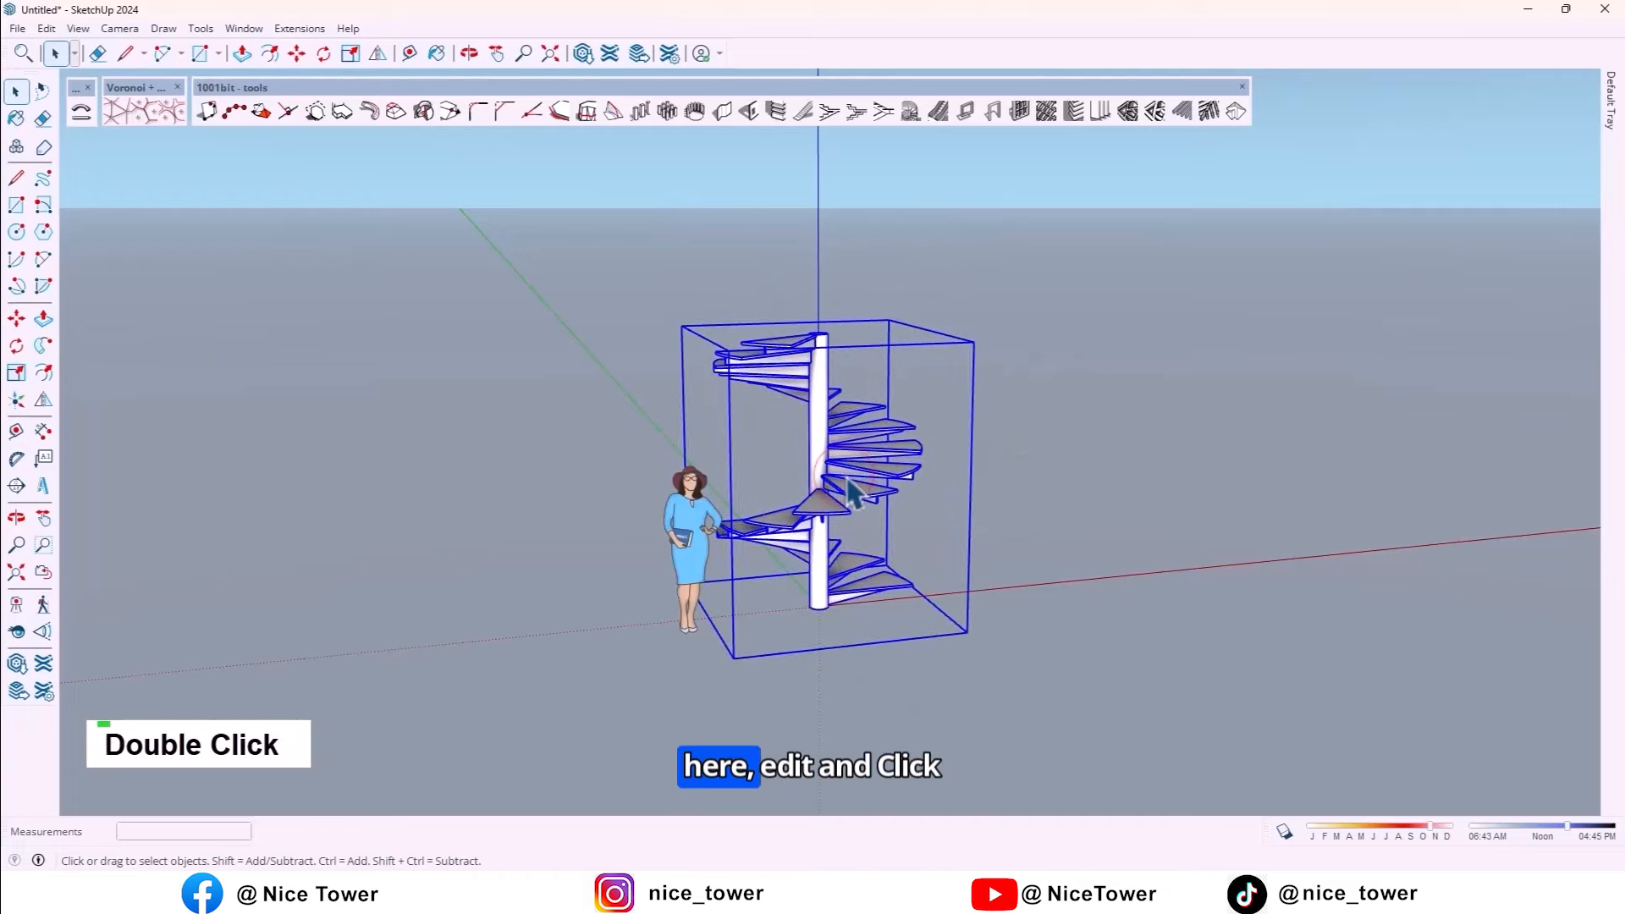
{"action": "left_click", "coordinate": [45, 28]}
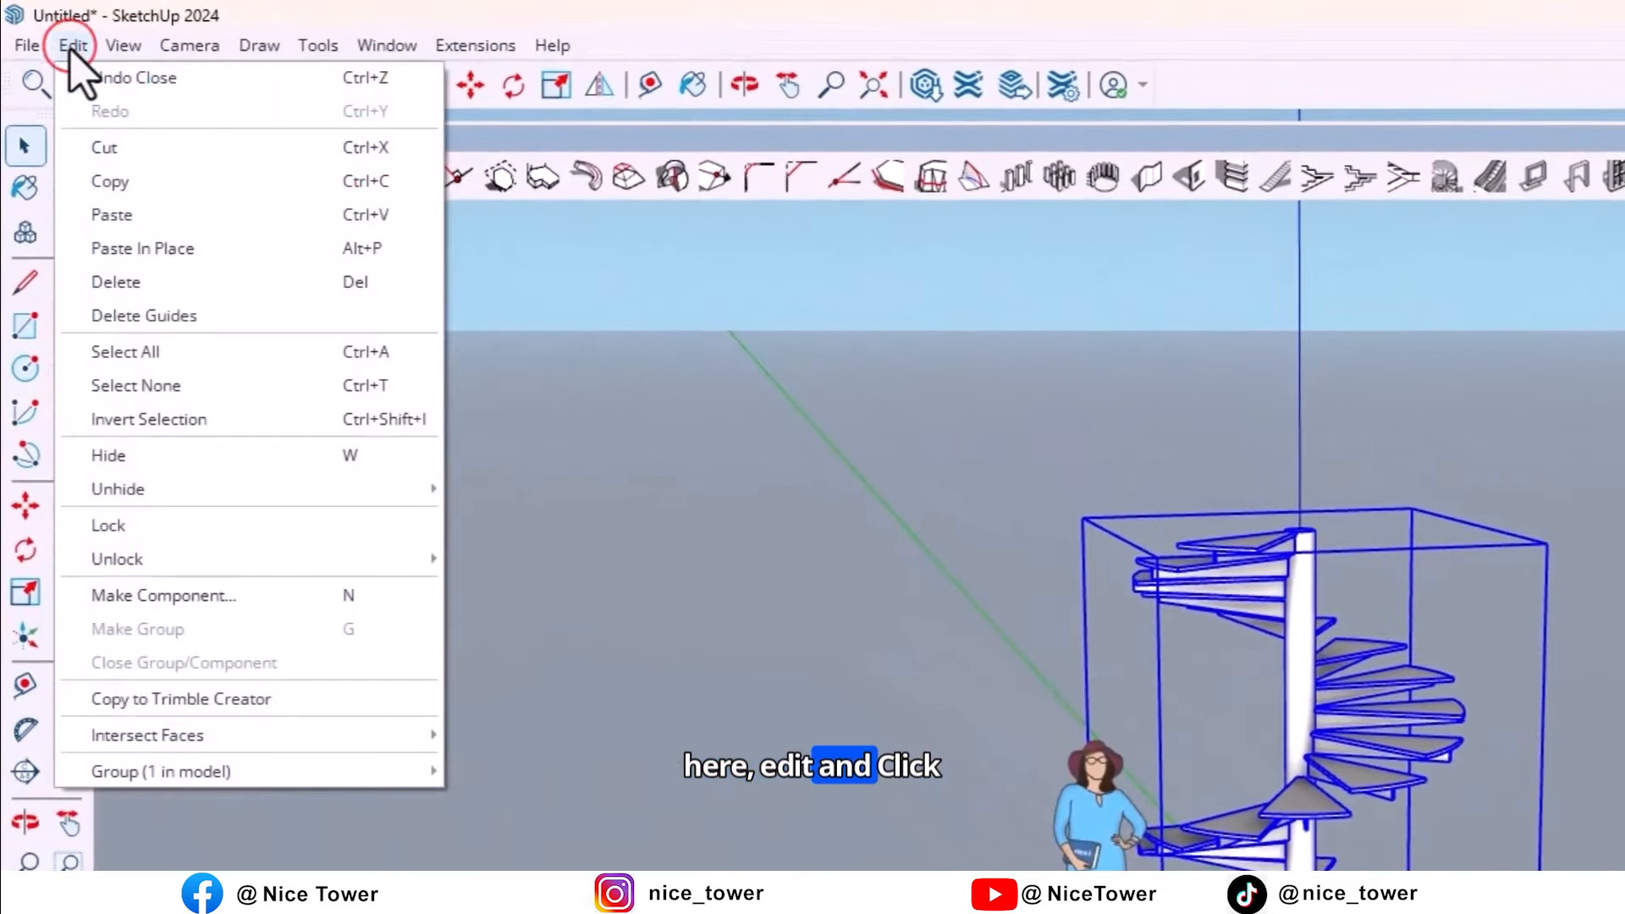
{"action": "mouse_move", "coordinate": [109, 301]}
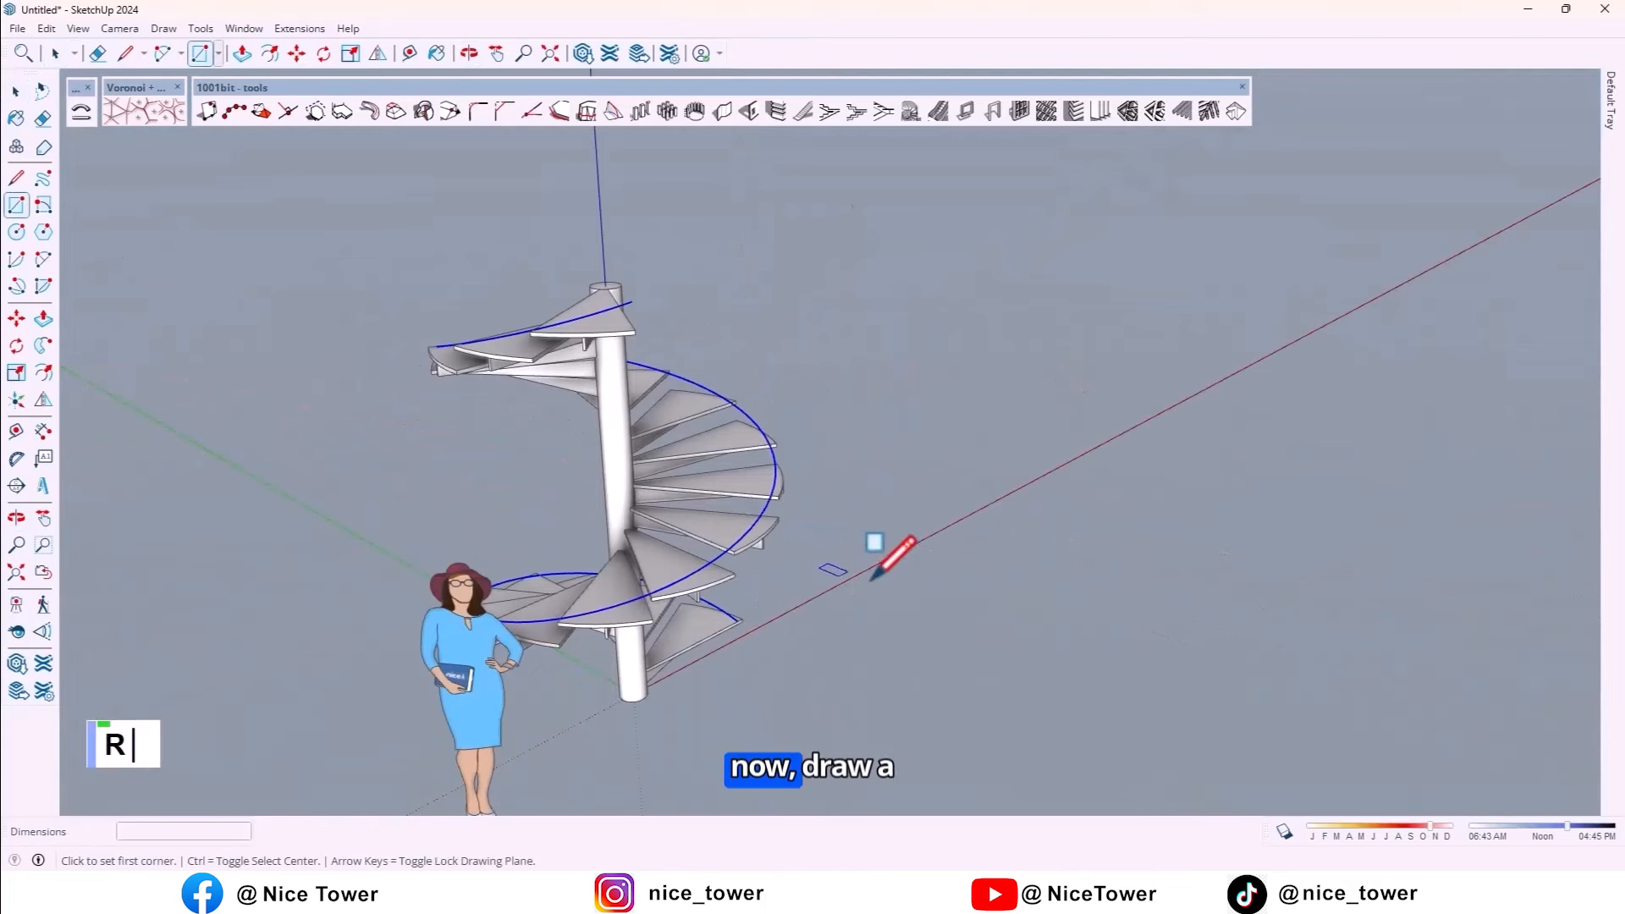
{"action": "mouse_move", "coordinate": [913, 528]}
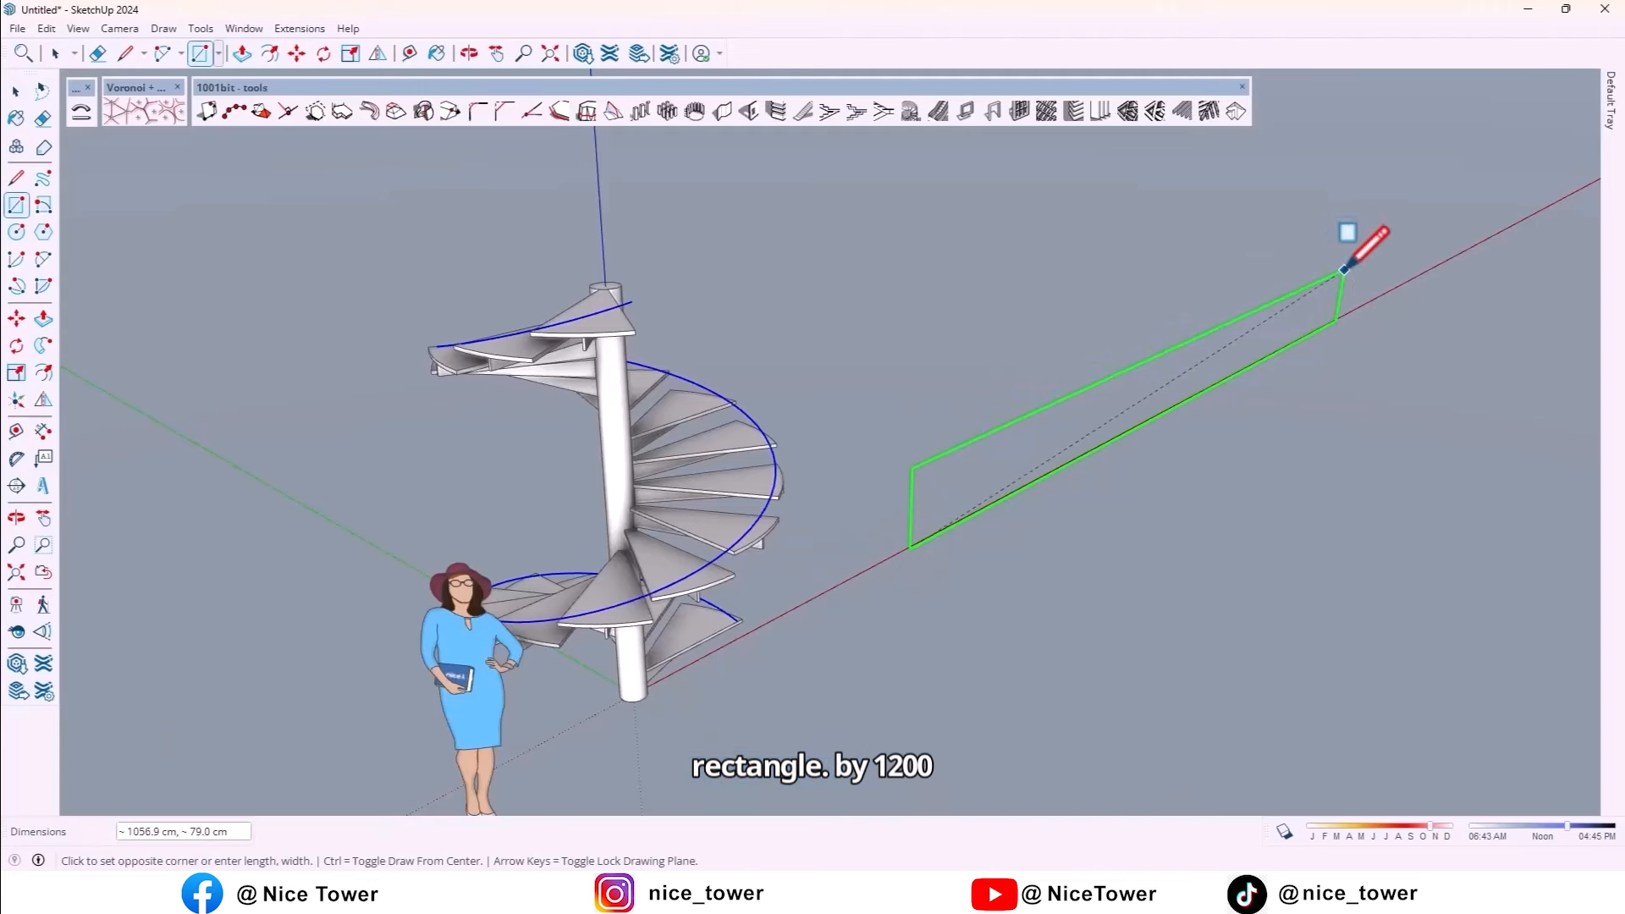
- Draw a 1200 cm vertical rectangle, copy a diagonal 7x into a zigzag, and erase the leftover edge
{"action": "type", "text": "12"}
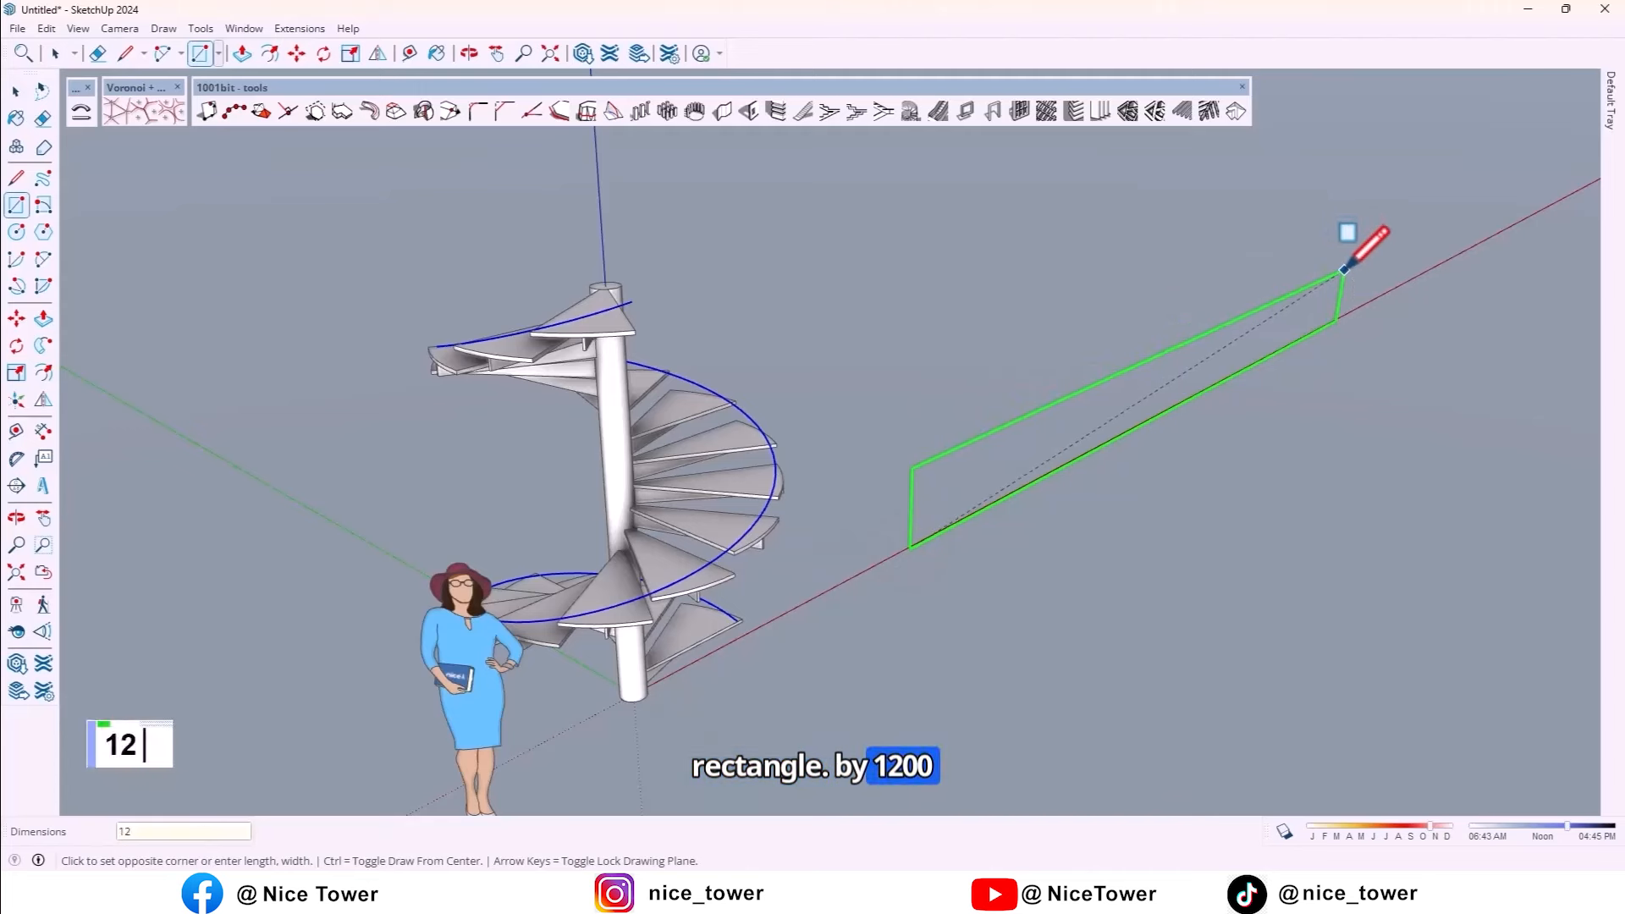
{"action": "type", "text": "1200,"}
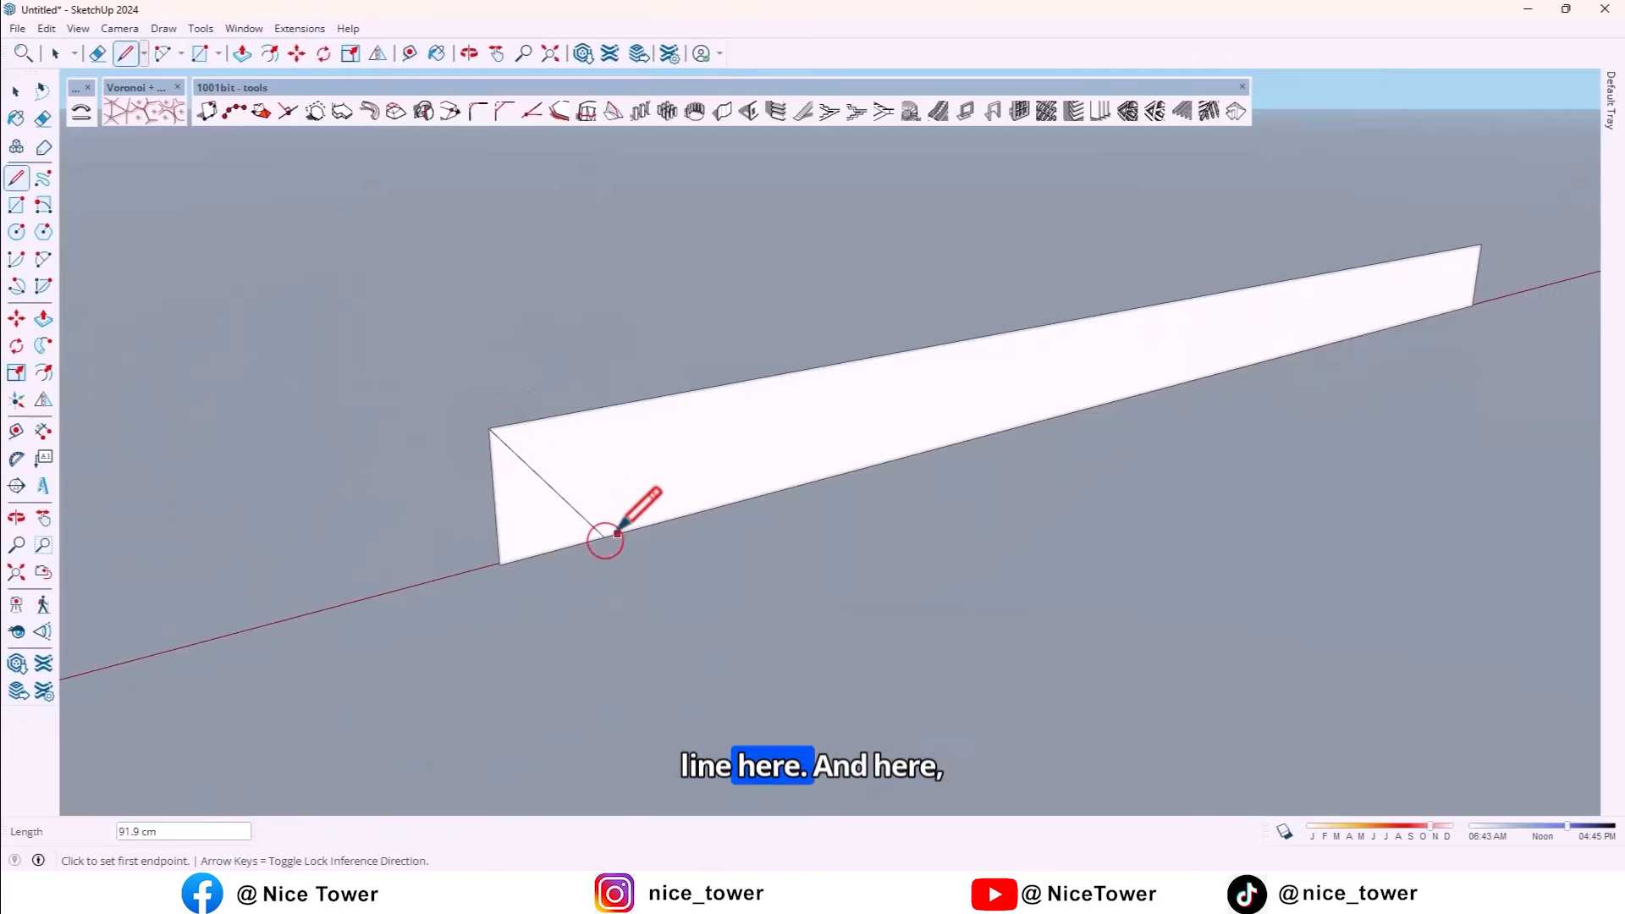
{"action": "left_click", "coordinate": [606, 539]}
{"action": "type", "text": "5"}
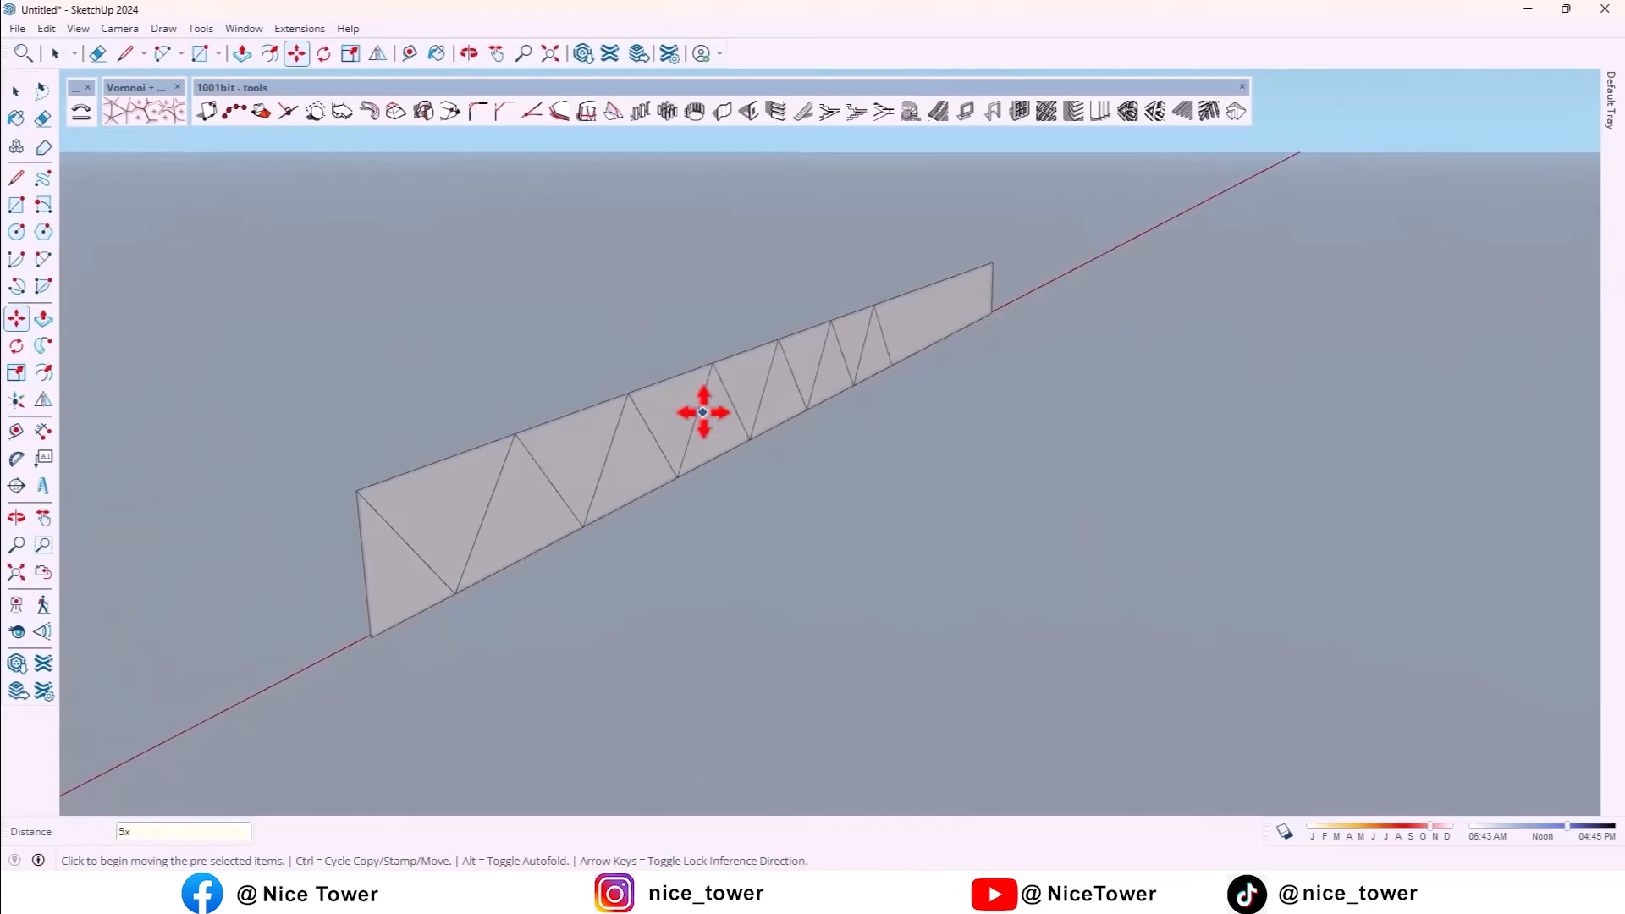
{"action": "type", "text": "7x"}
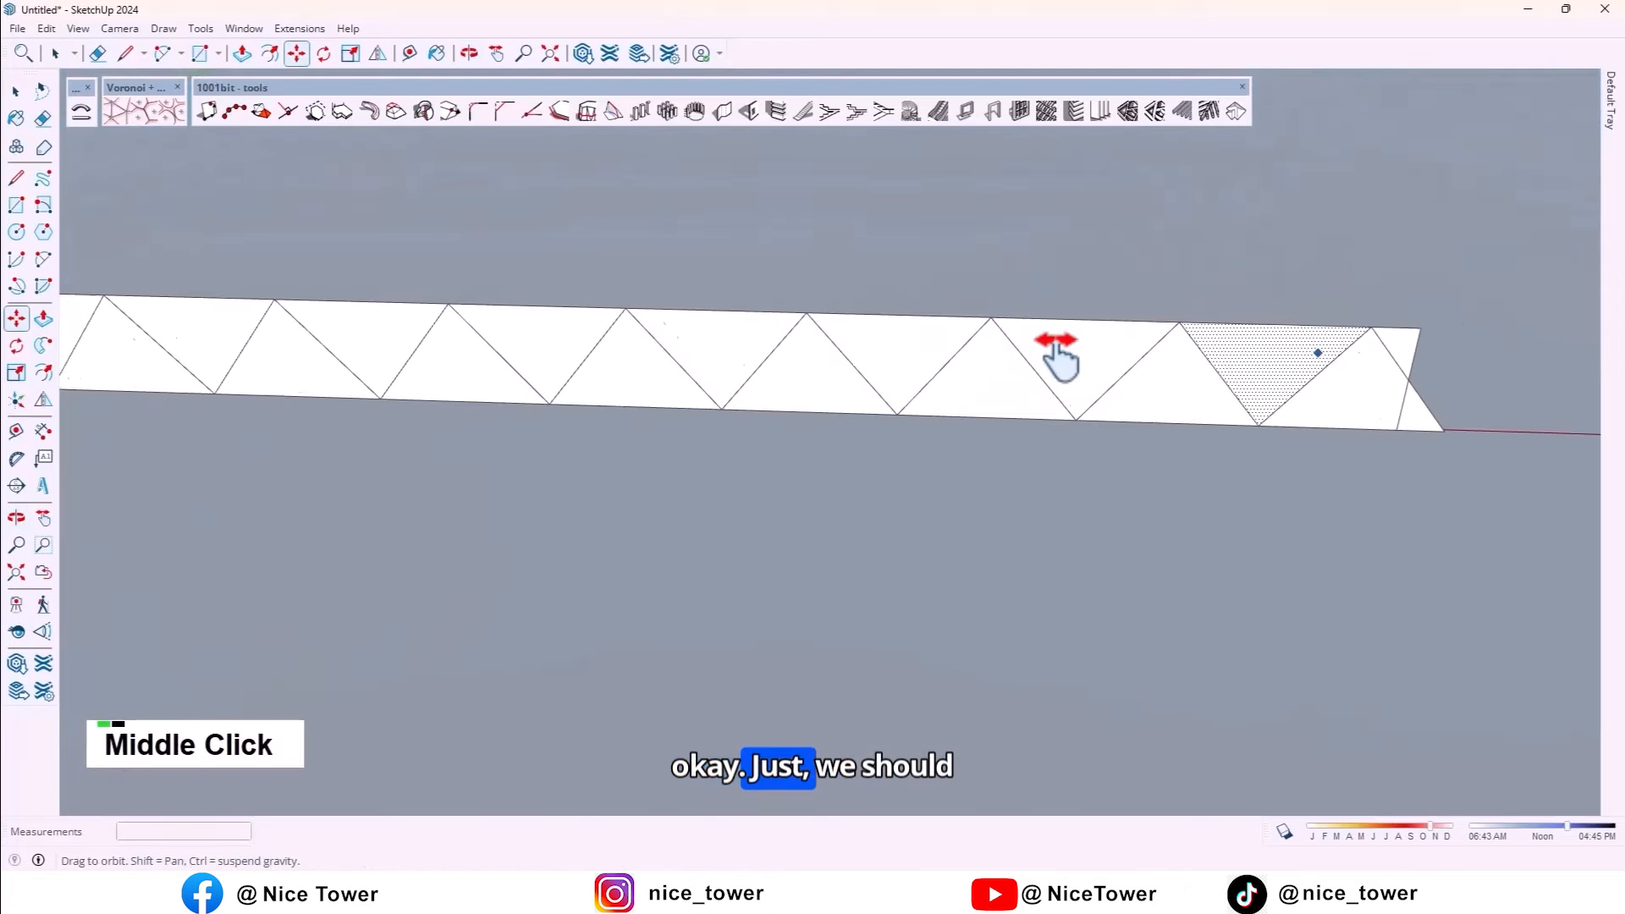
{"action": "left_click_drag", "start_coordinate": [1057, 342], "coordinate": [1114, 378]}
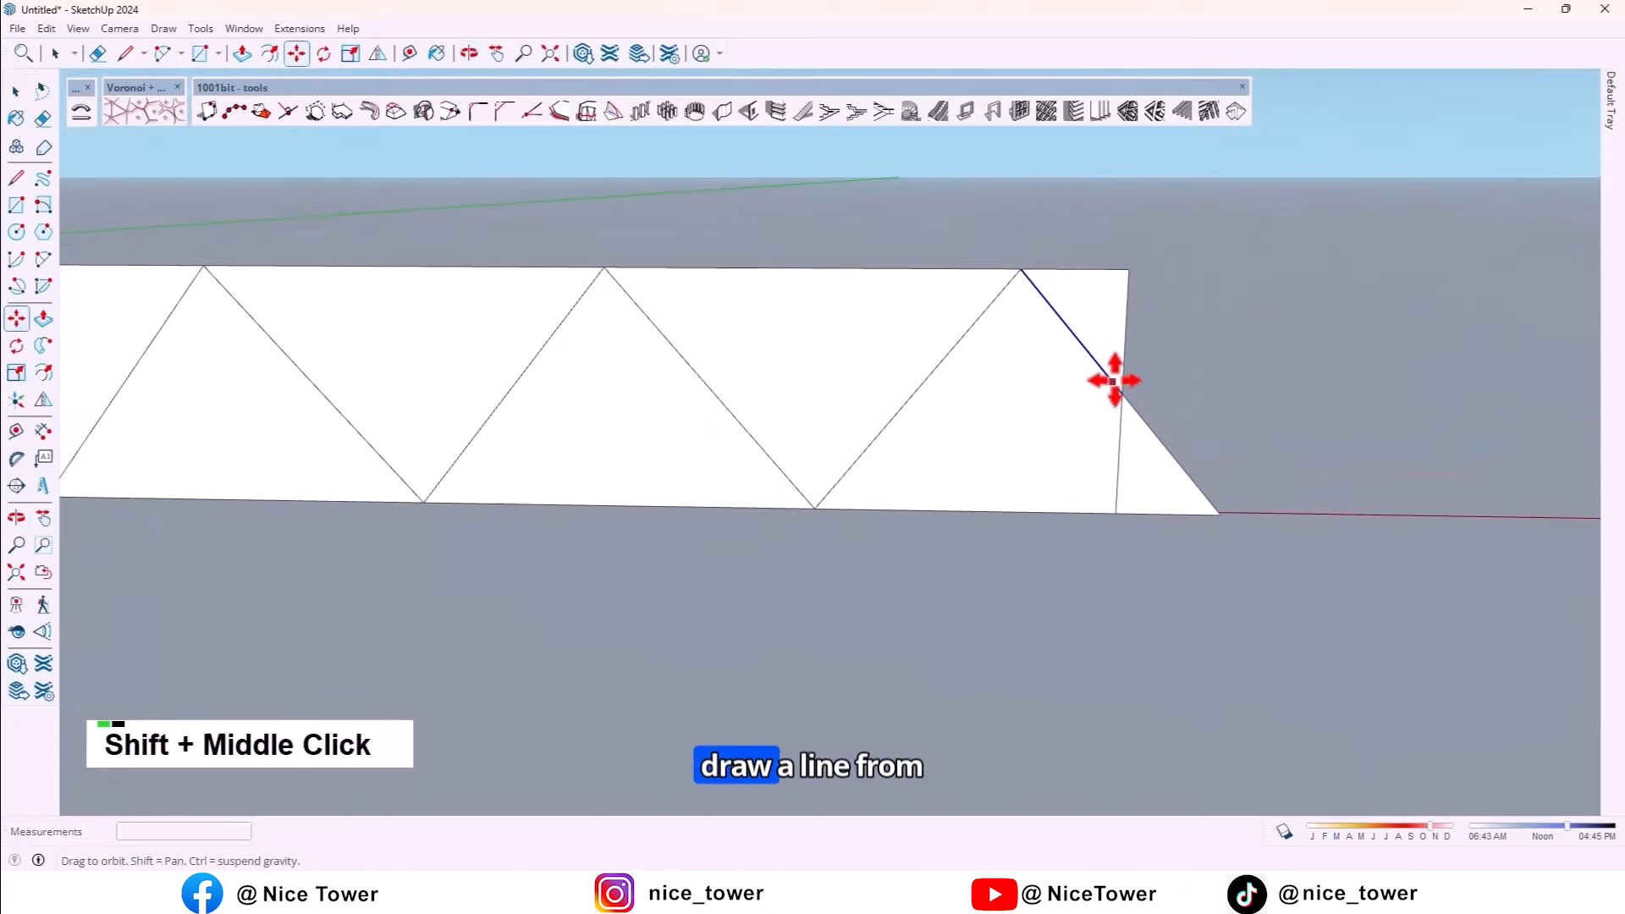
{"action": "left_click", "coordinate": [17, 177]}
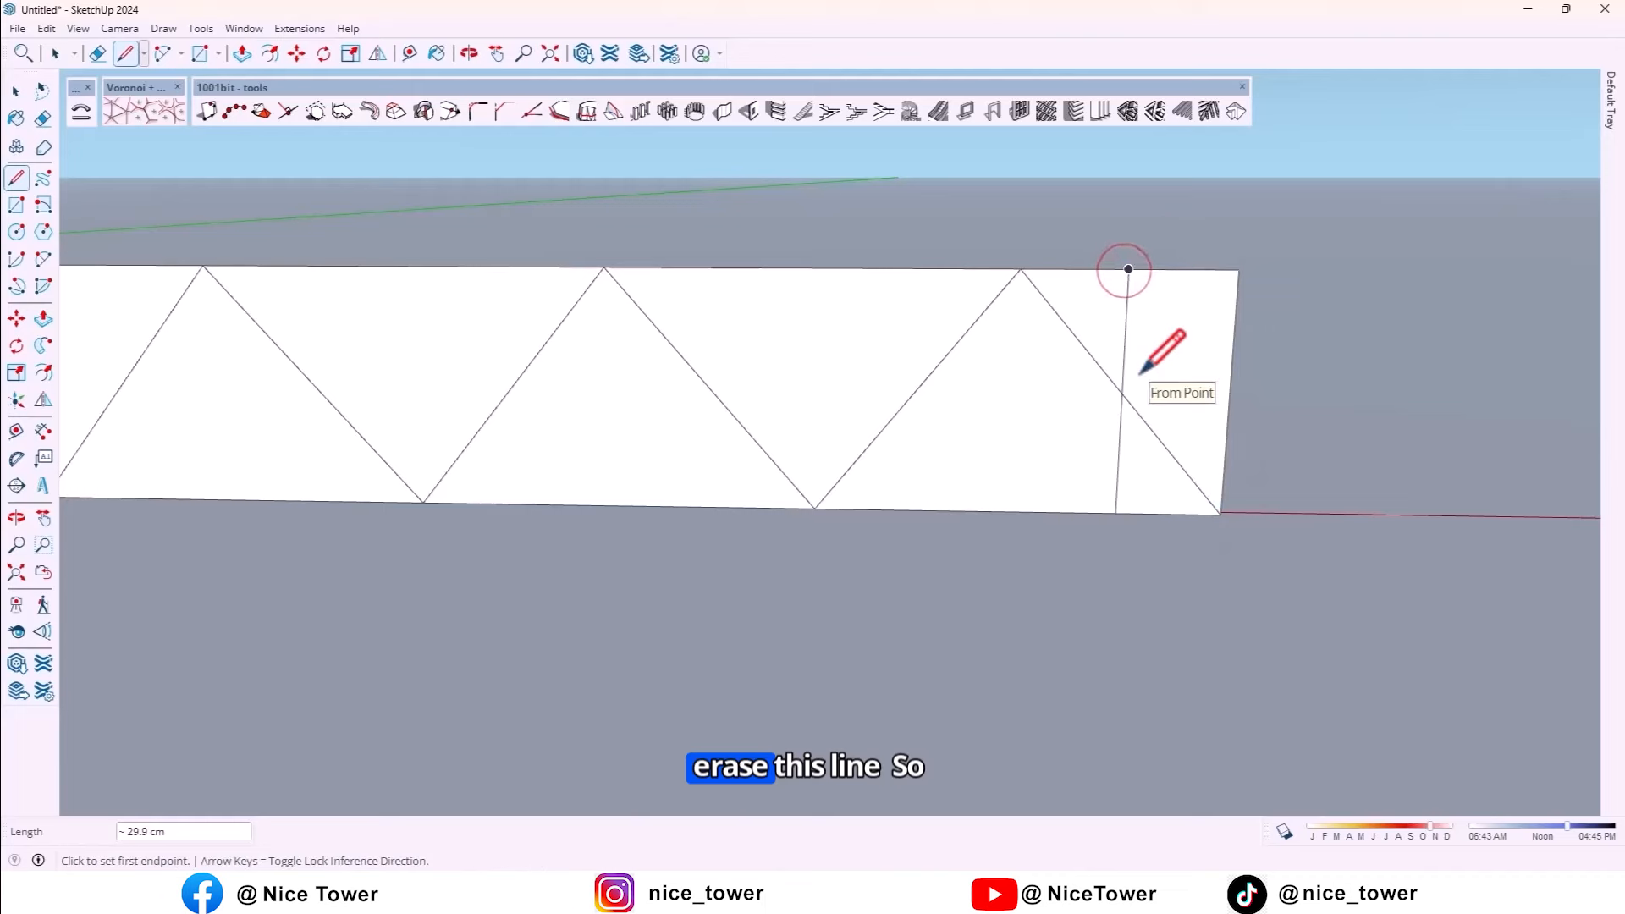
{"action": "key", "text": "e"}
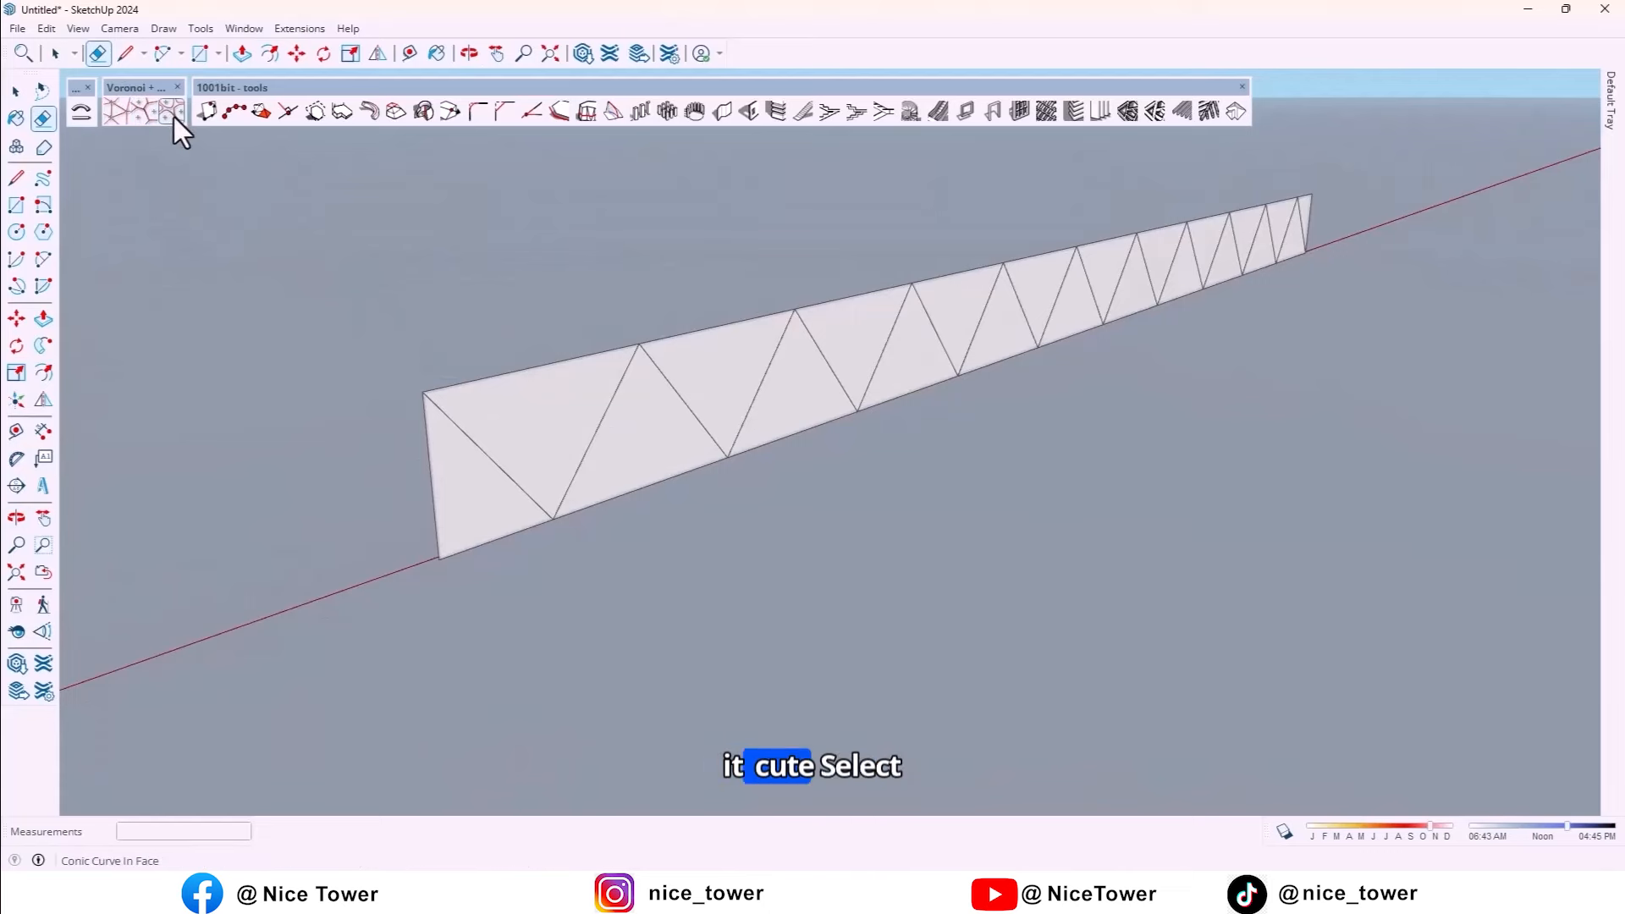
- Add rounded Voronoi conic curves inside the strip's triangular faces
{"action": "left_click", "coordinate": [171, 111]}
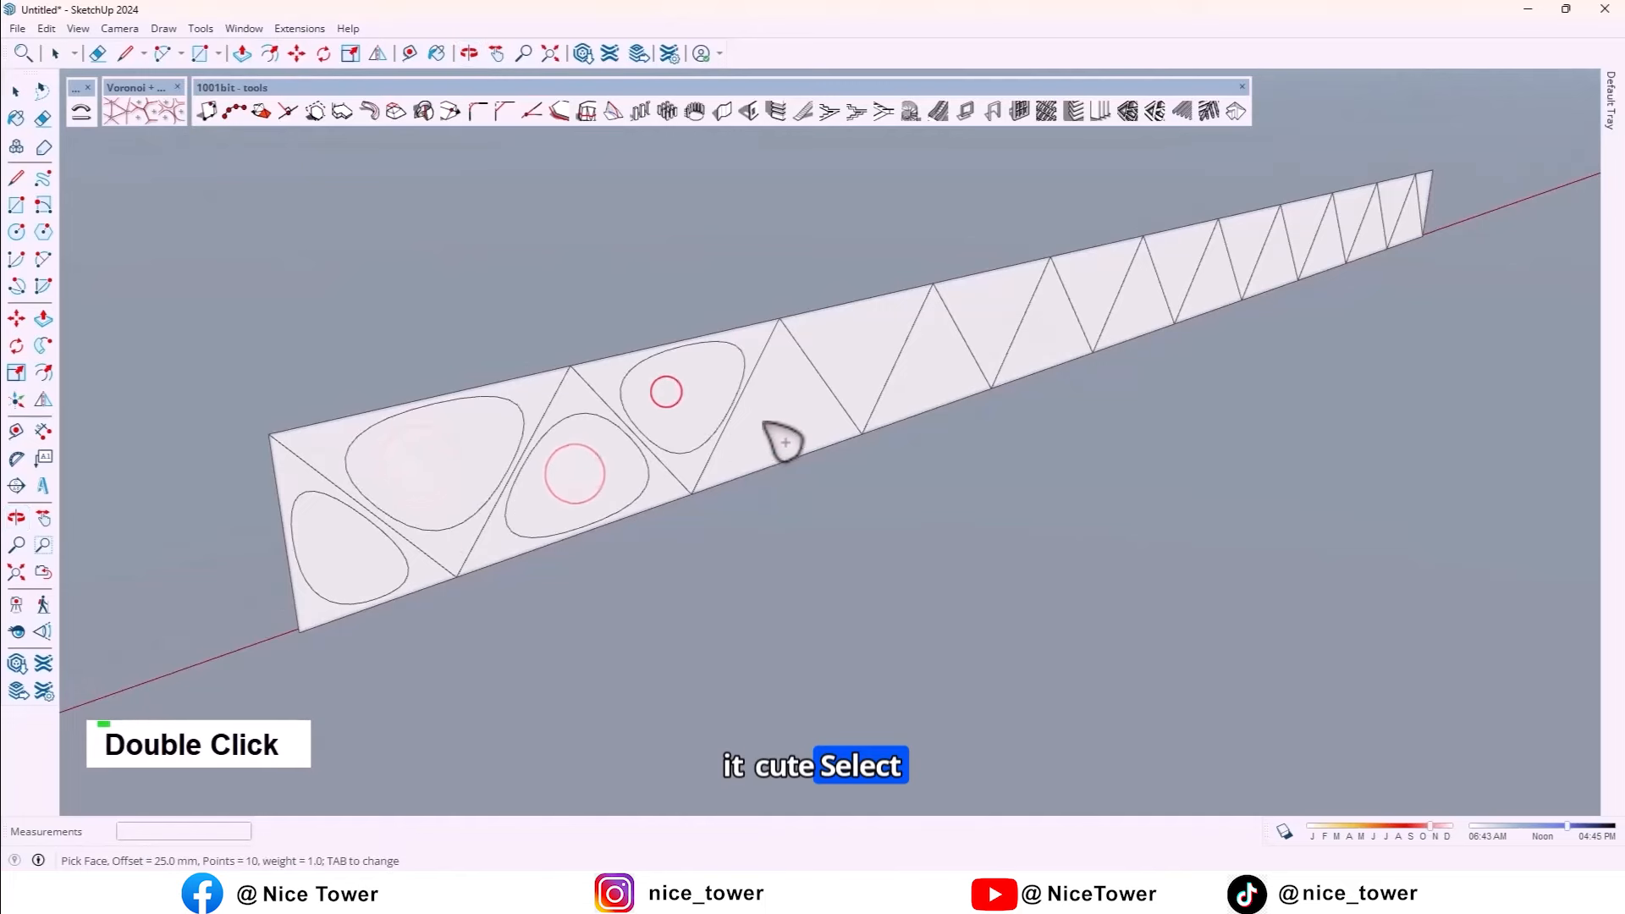
{"action": "scroll", "scroll_direction": "up", "scroll_amount": 3}
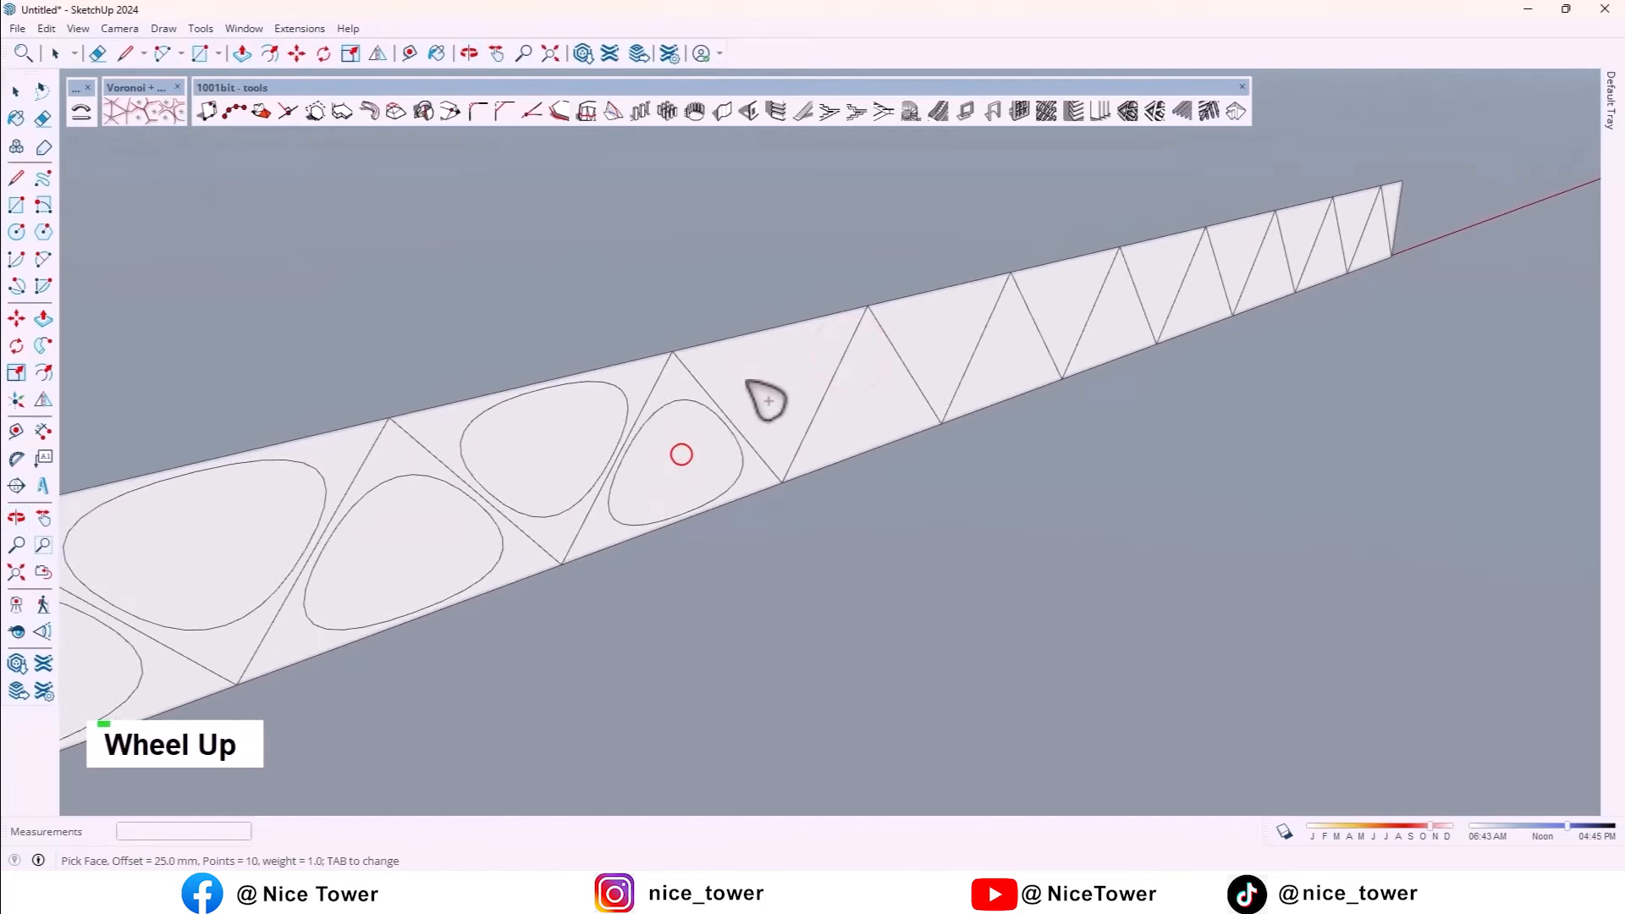
{"action": "double_click", "coordinate": [1119, 331]}
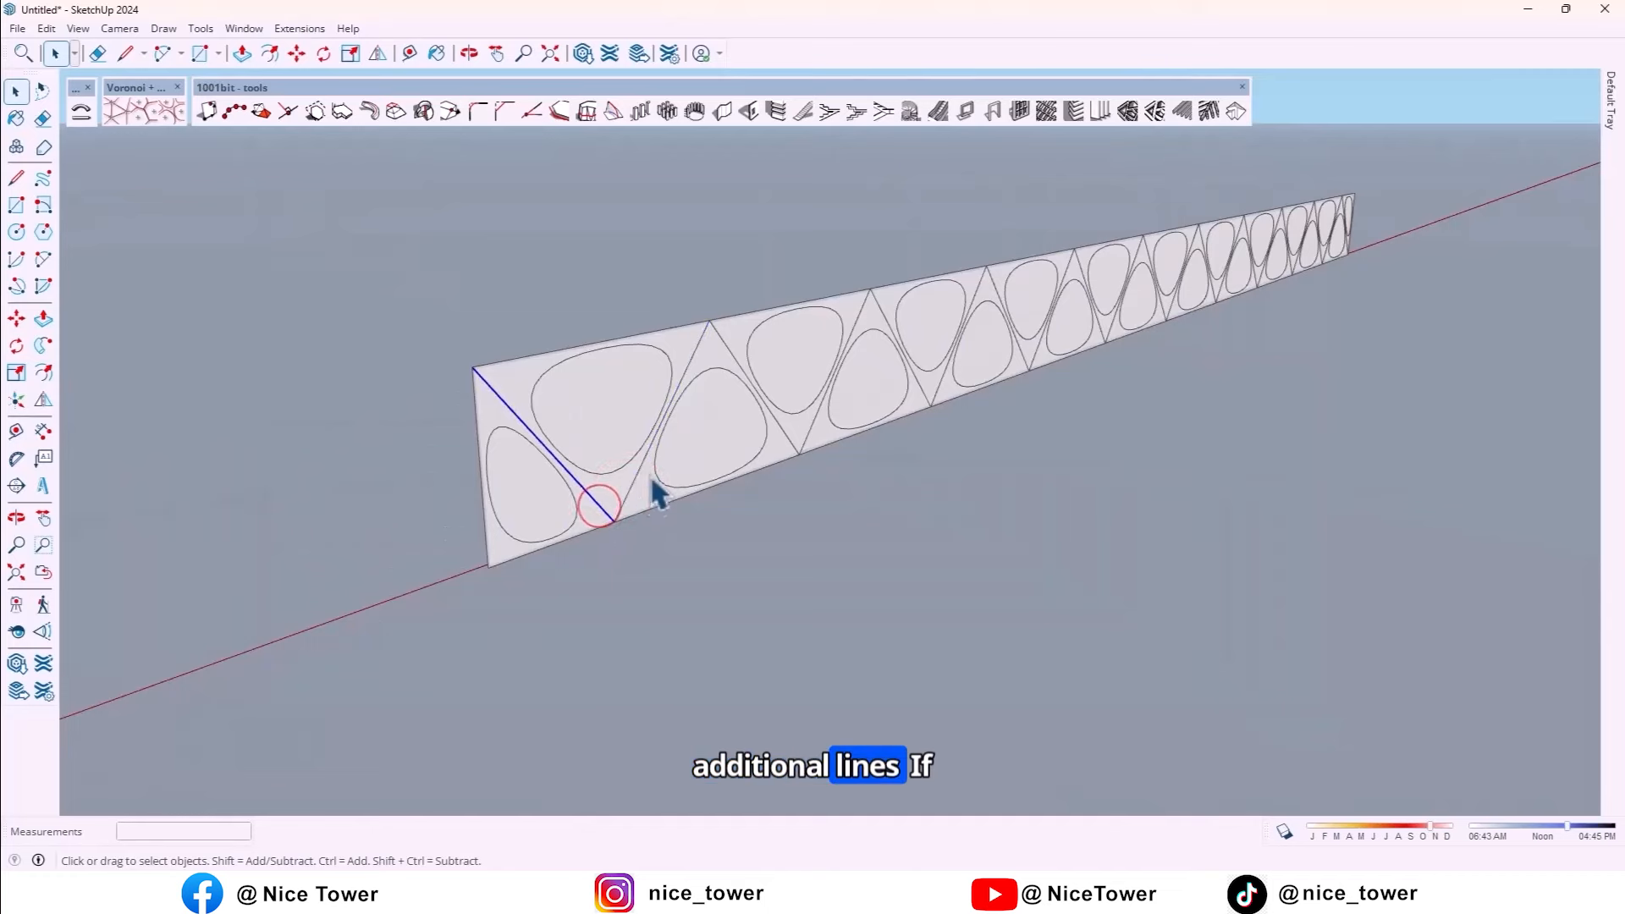
- Select and erase several of the straight diagonal dividing edges
{"action": "left_click_drag", "start_coordinate": [653, 497], "coordinate": [633, 487]}
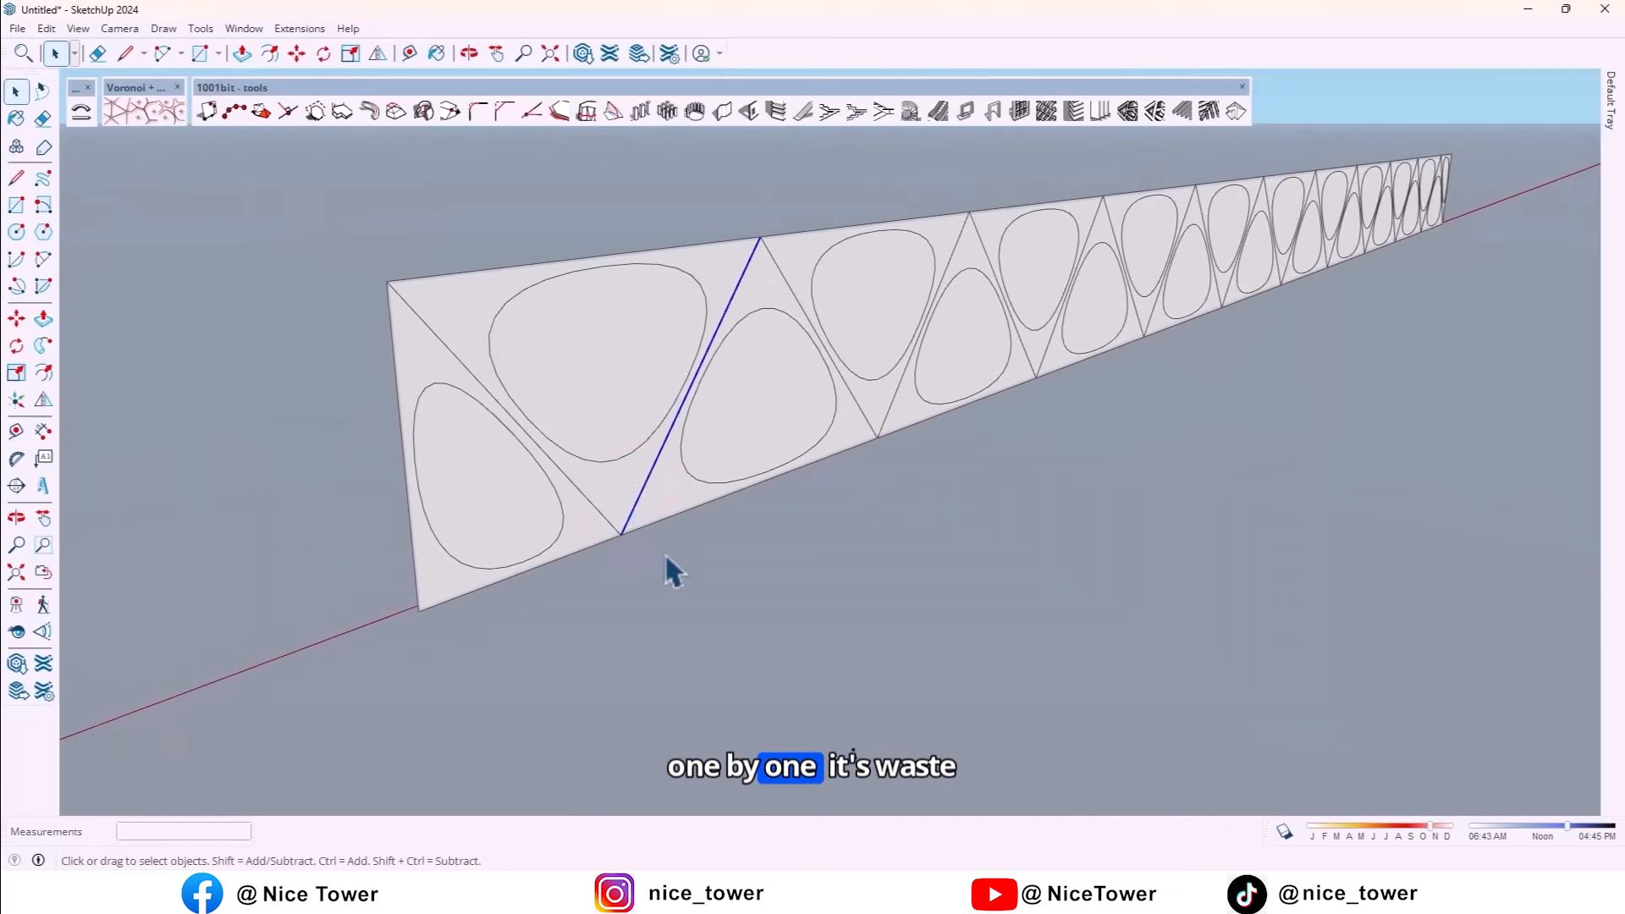
{"action": "left_click", "coordinate": [98, 53]}
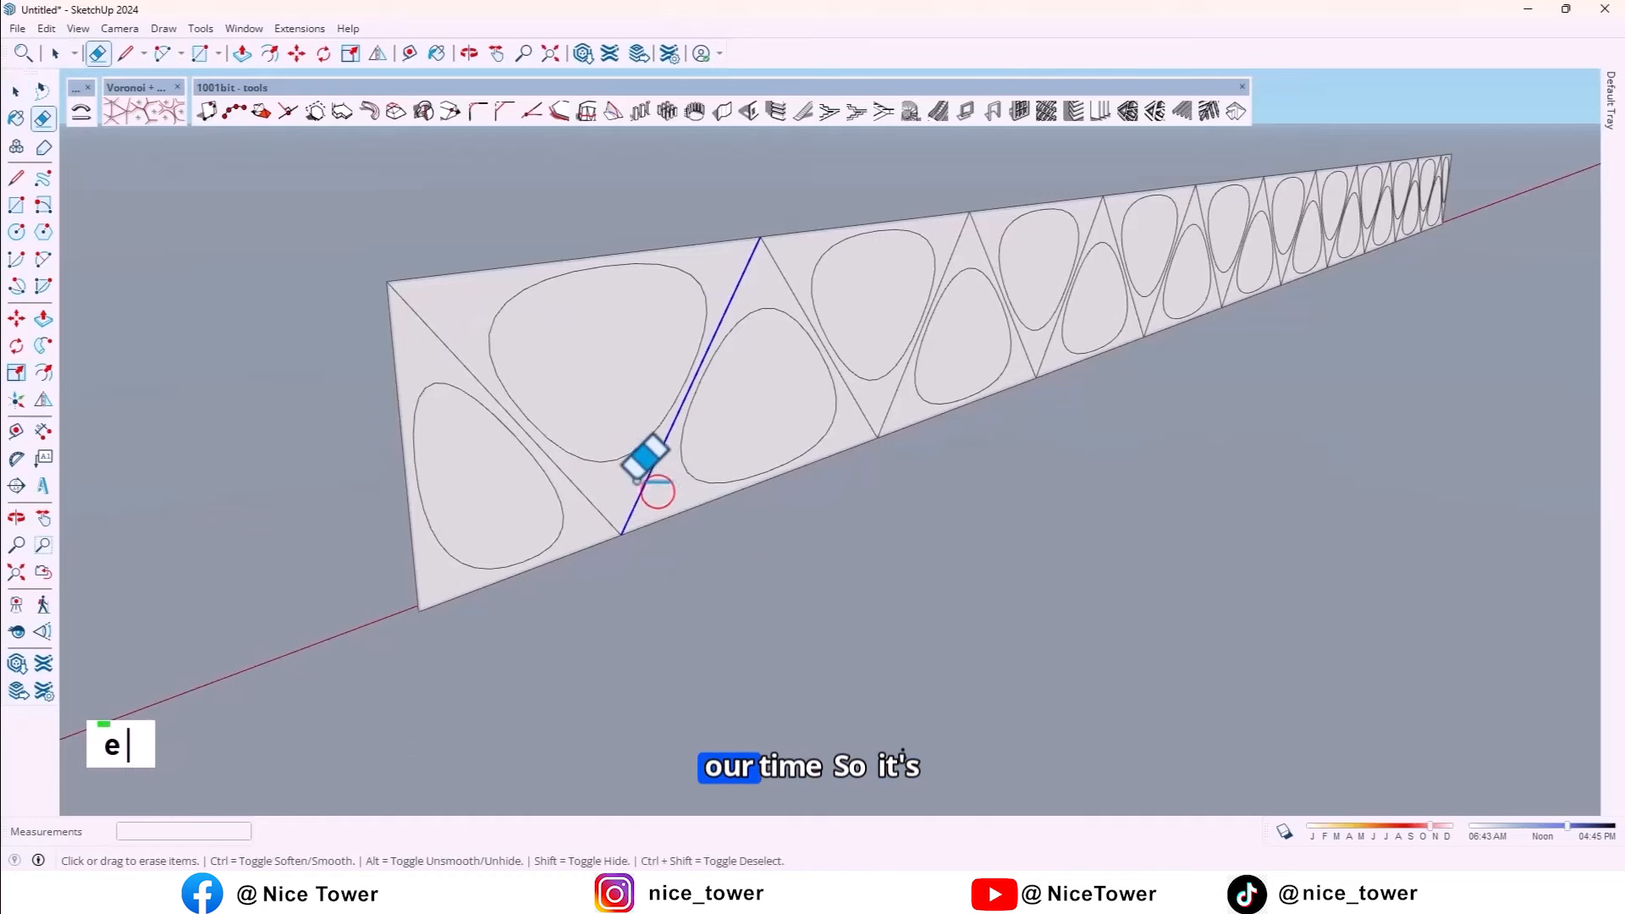
{"action": "scroll", "scroll_direction": "down", "scroll_amount": 3}
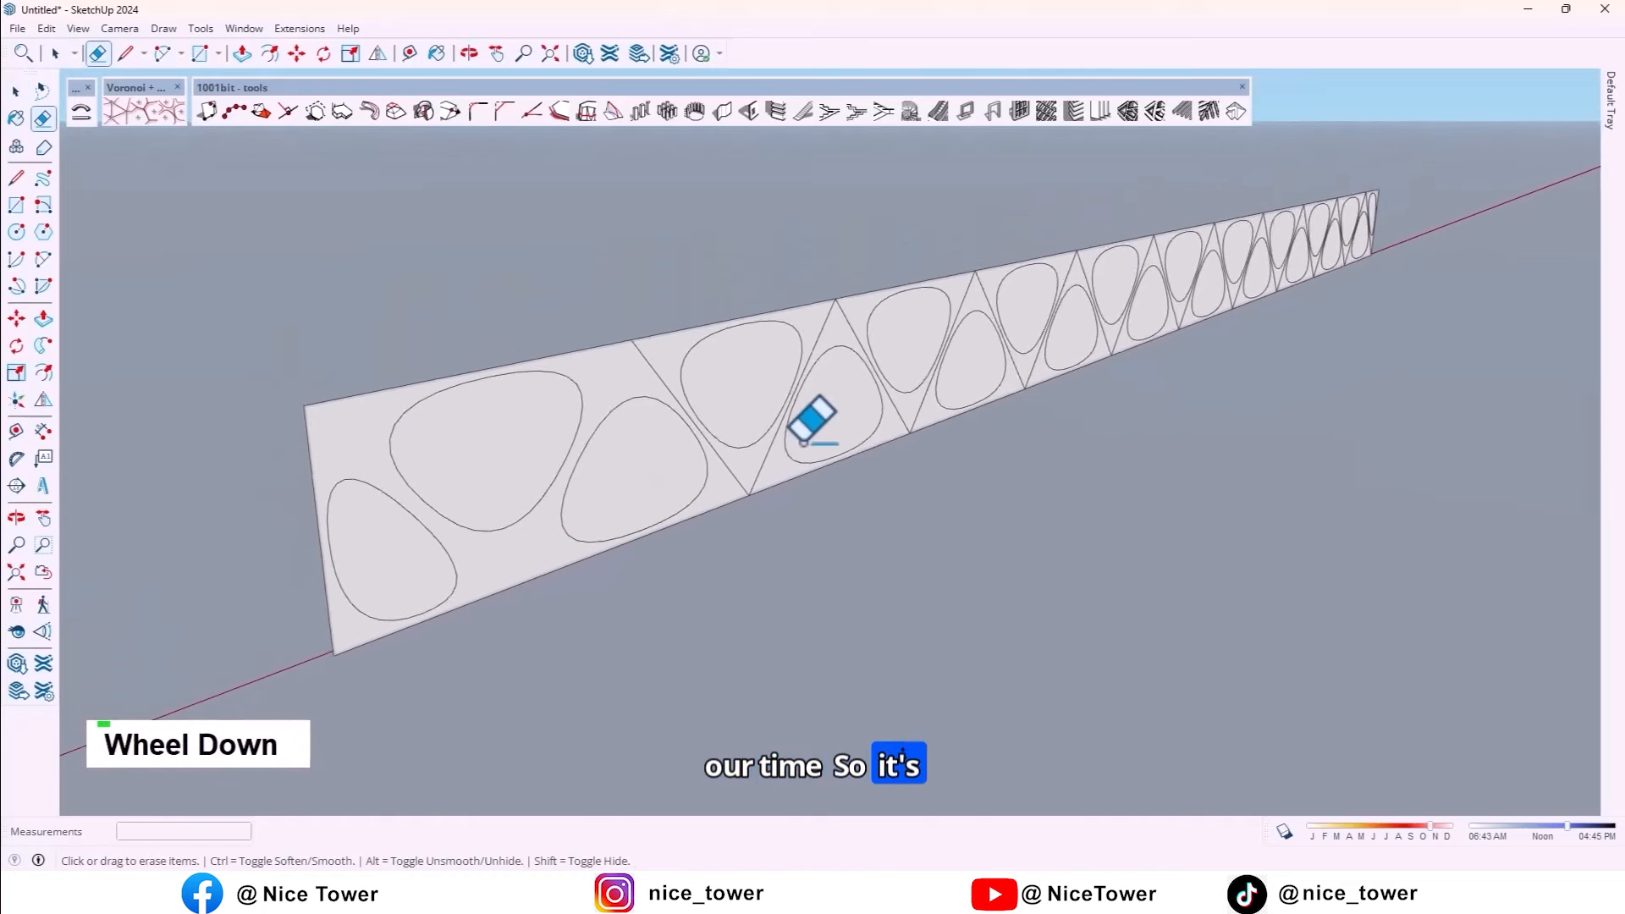
{"action": "scroll", "scroll_direction": "down", "scroll_amount": 3}
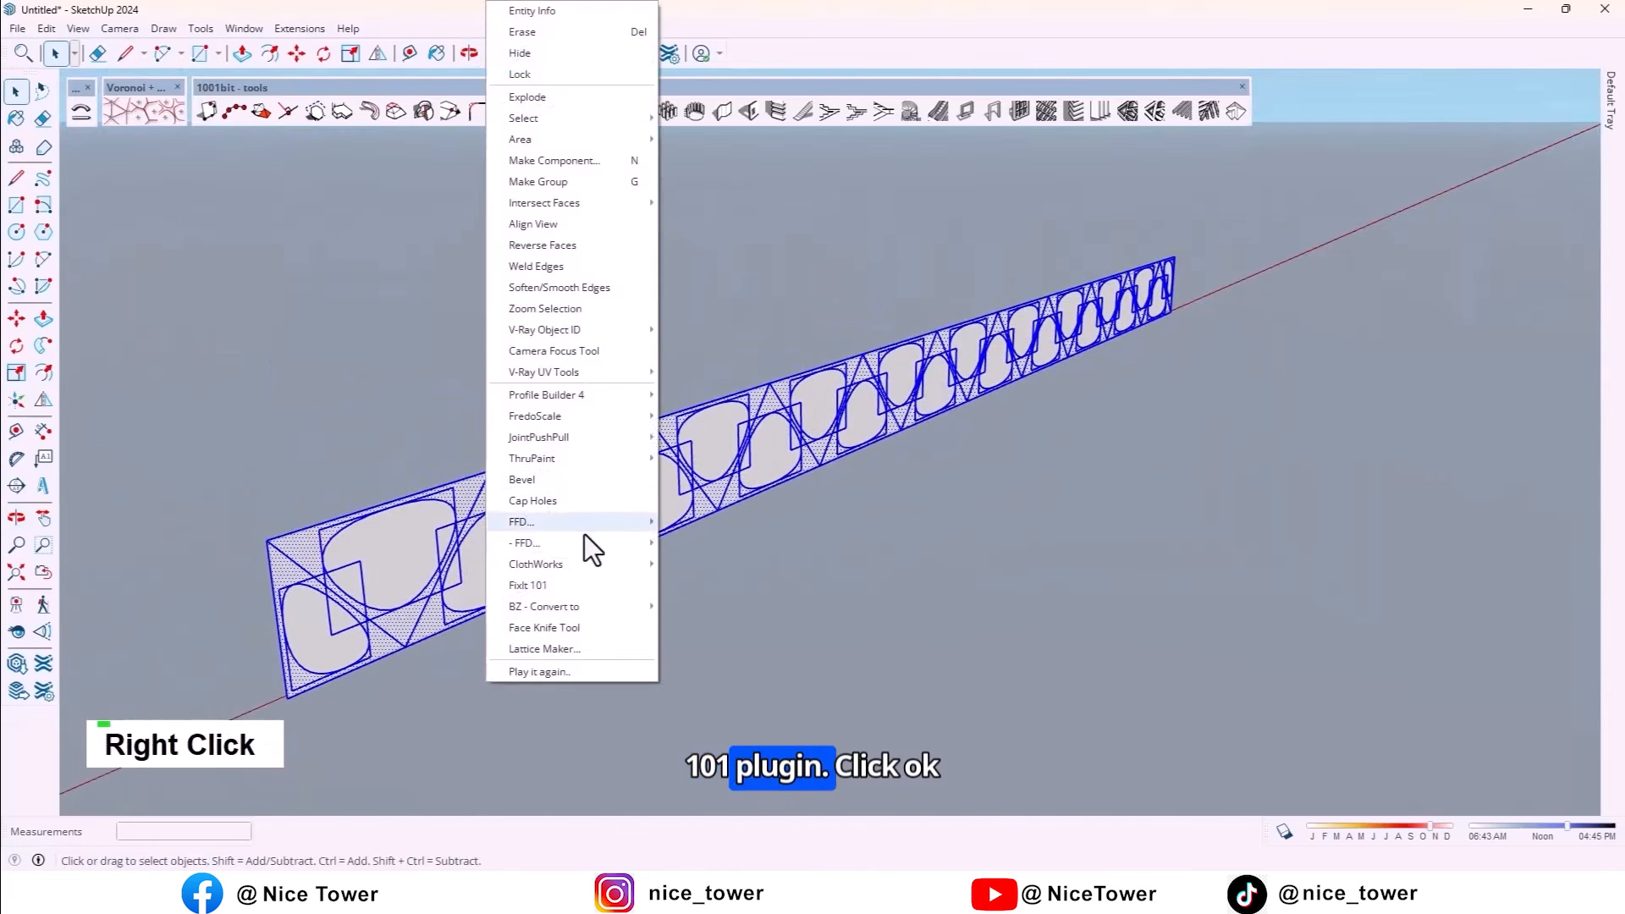
- Run model repair on the strip and explode the Voronoi pattern group
{"action": "left_click", "coordinate": [527, 584]}
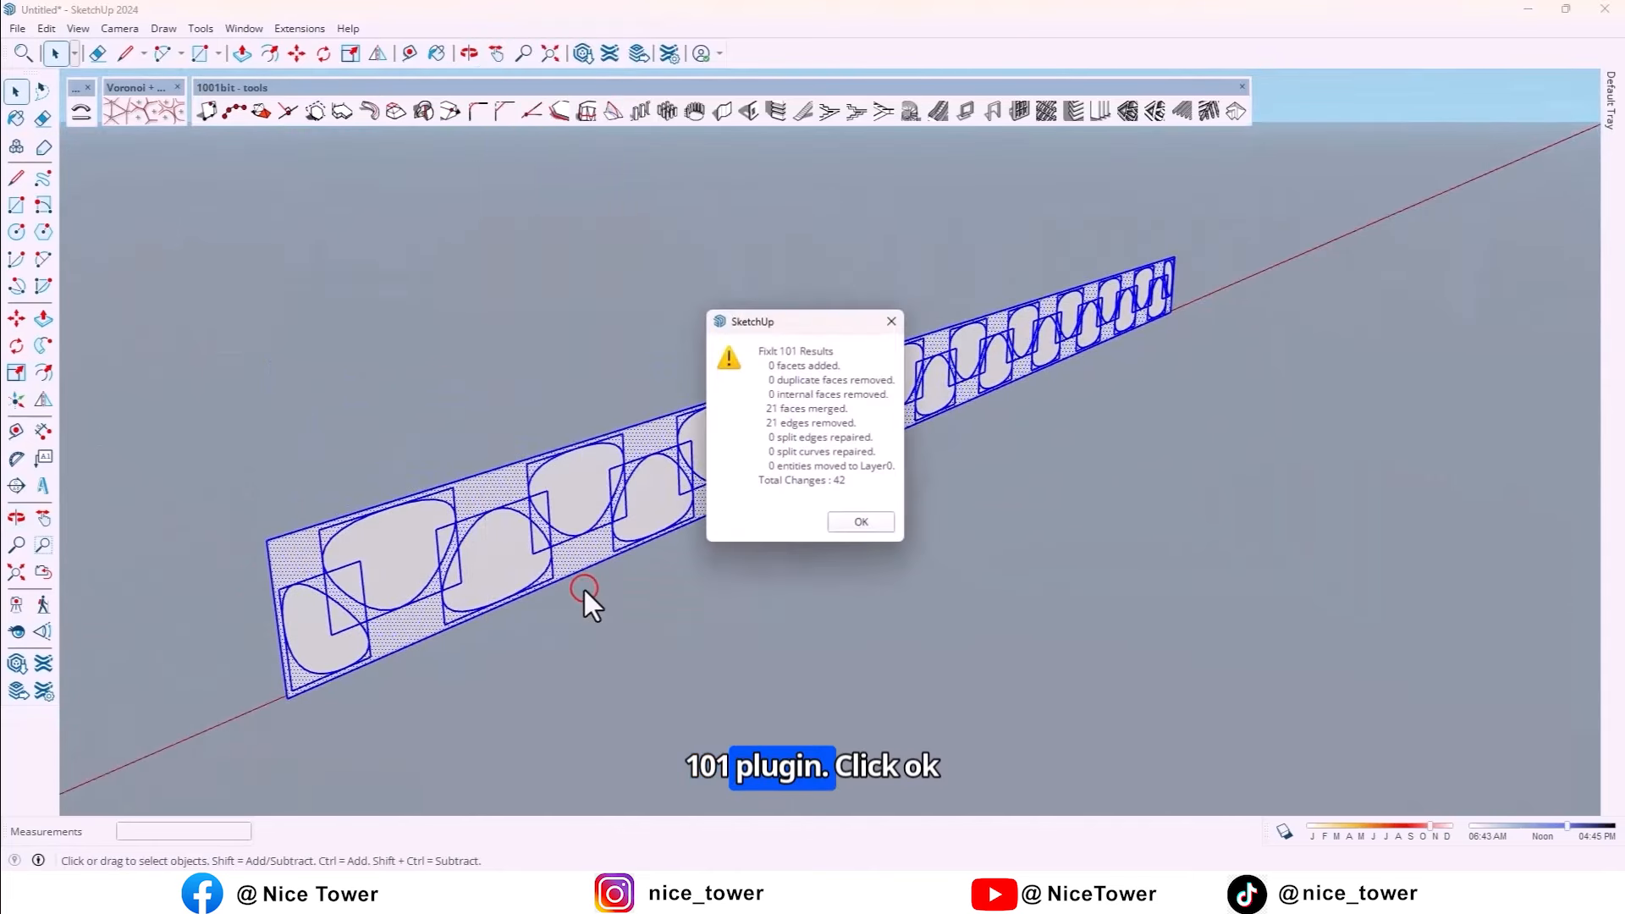
{"action": "left_click", "coordinate": [859, 521]}
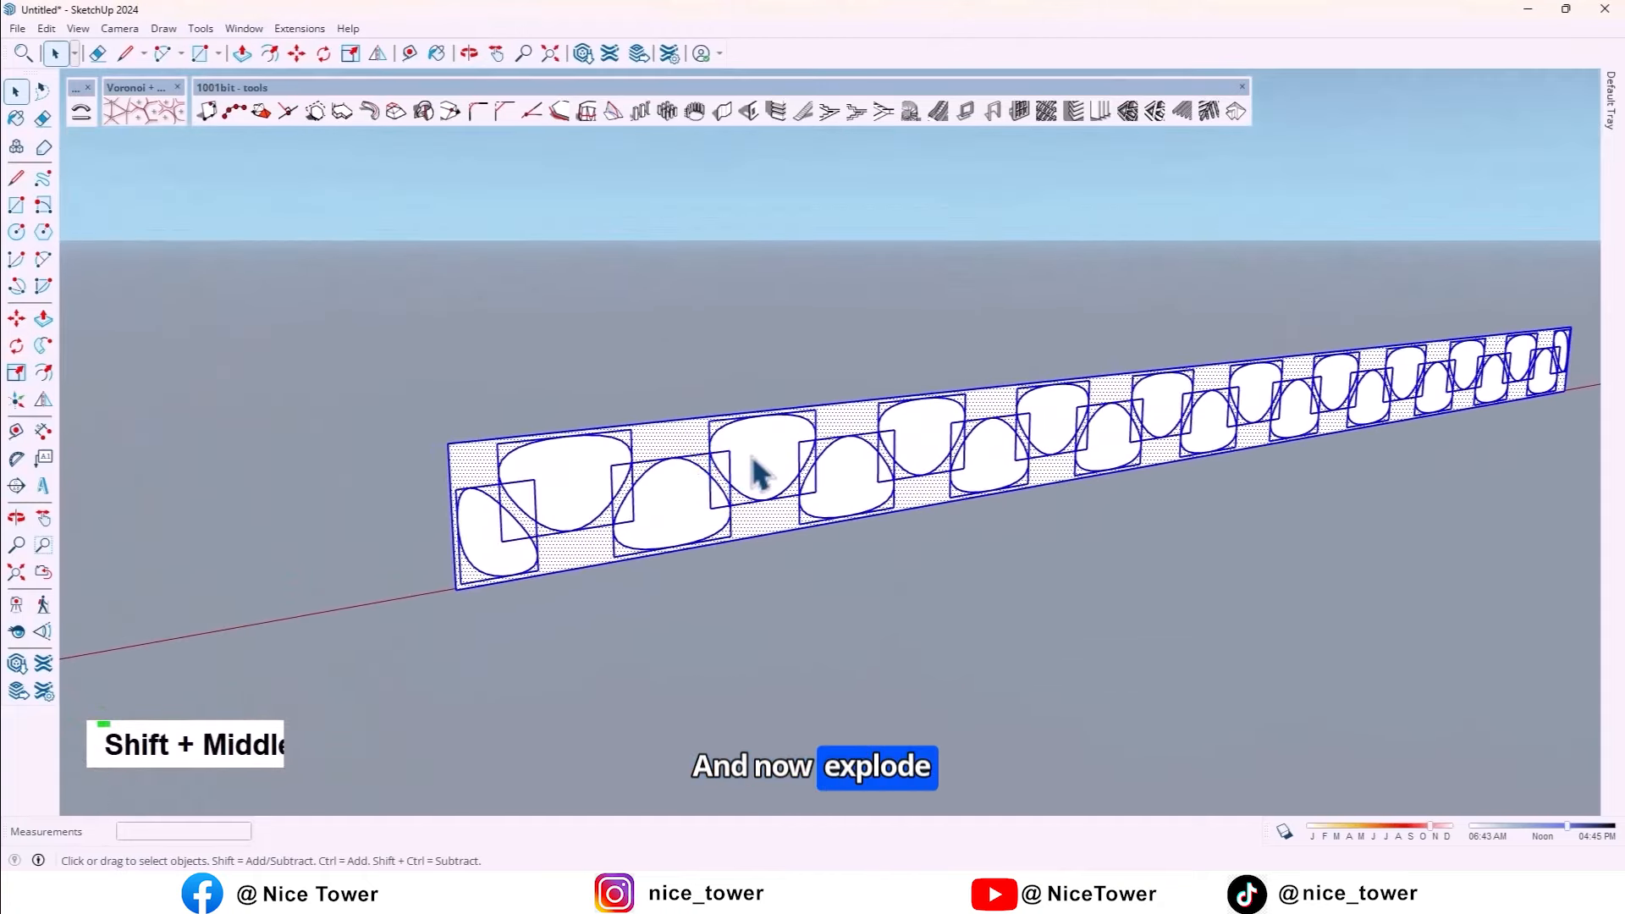
{"action": "right_click", "coordinate": [756, 471]}
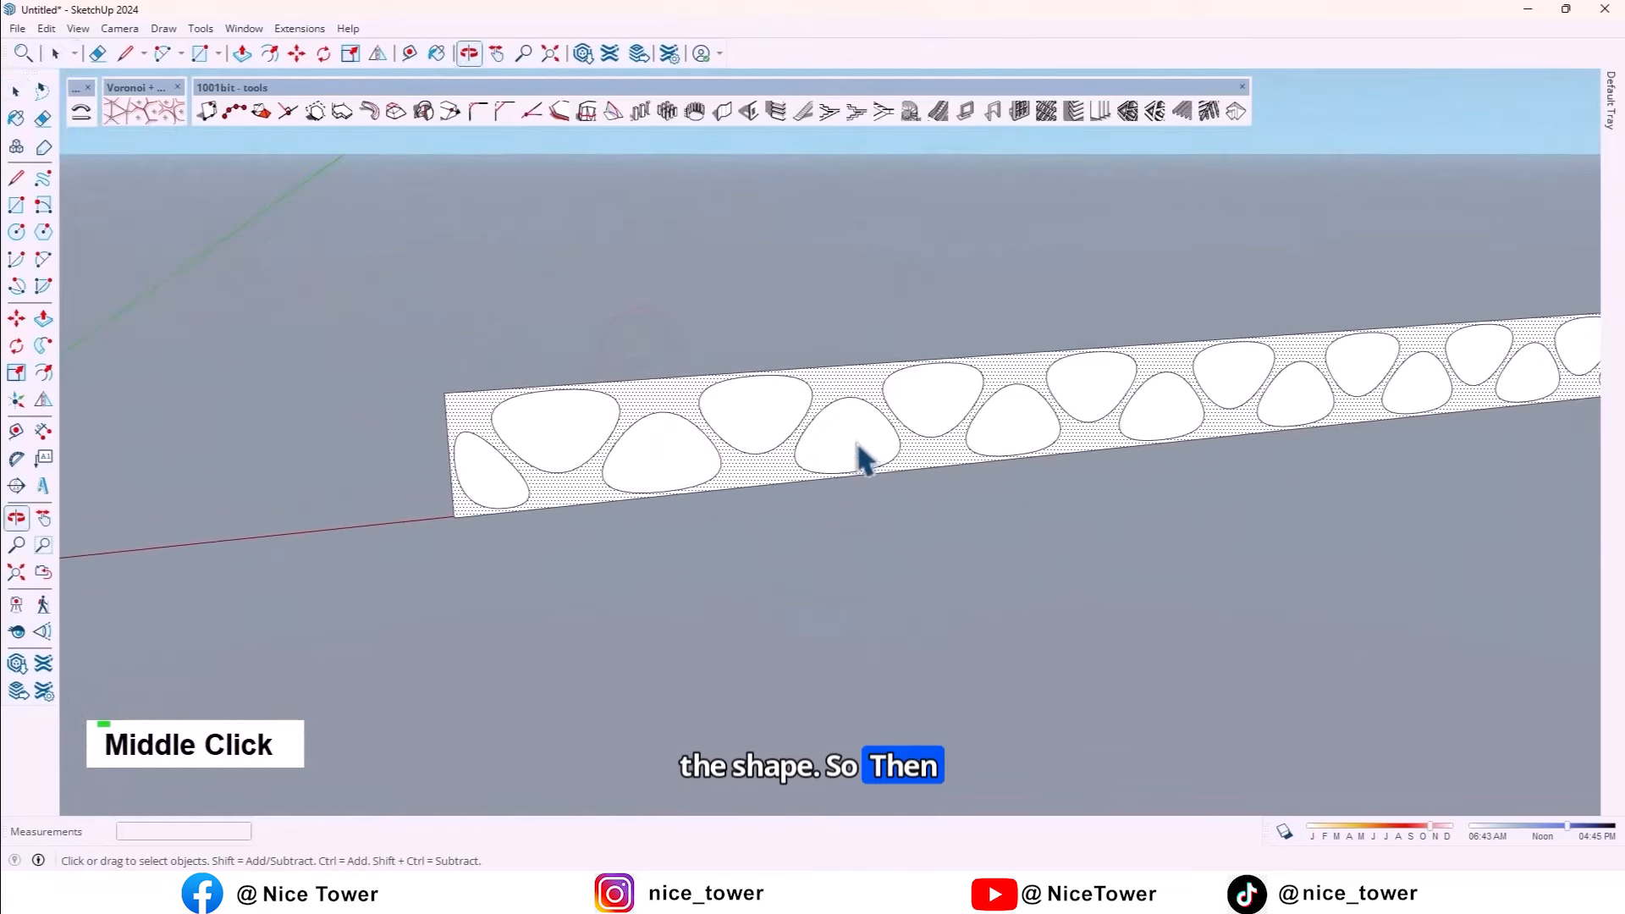
- Select the handrail panel face and its Voronoi cell faces
{"action": "double_click", "coordinate": [824, 451]}
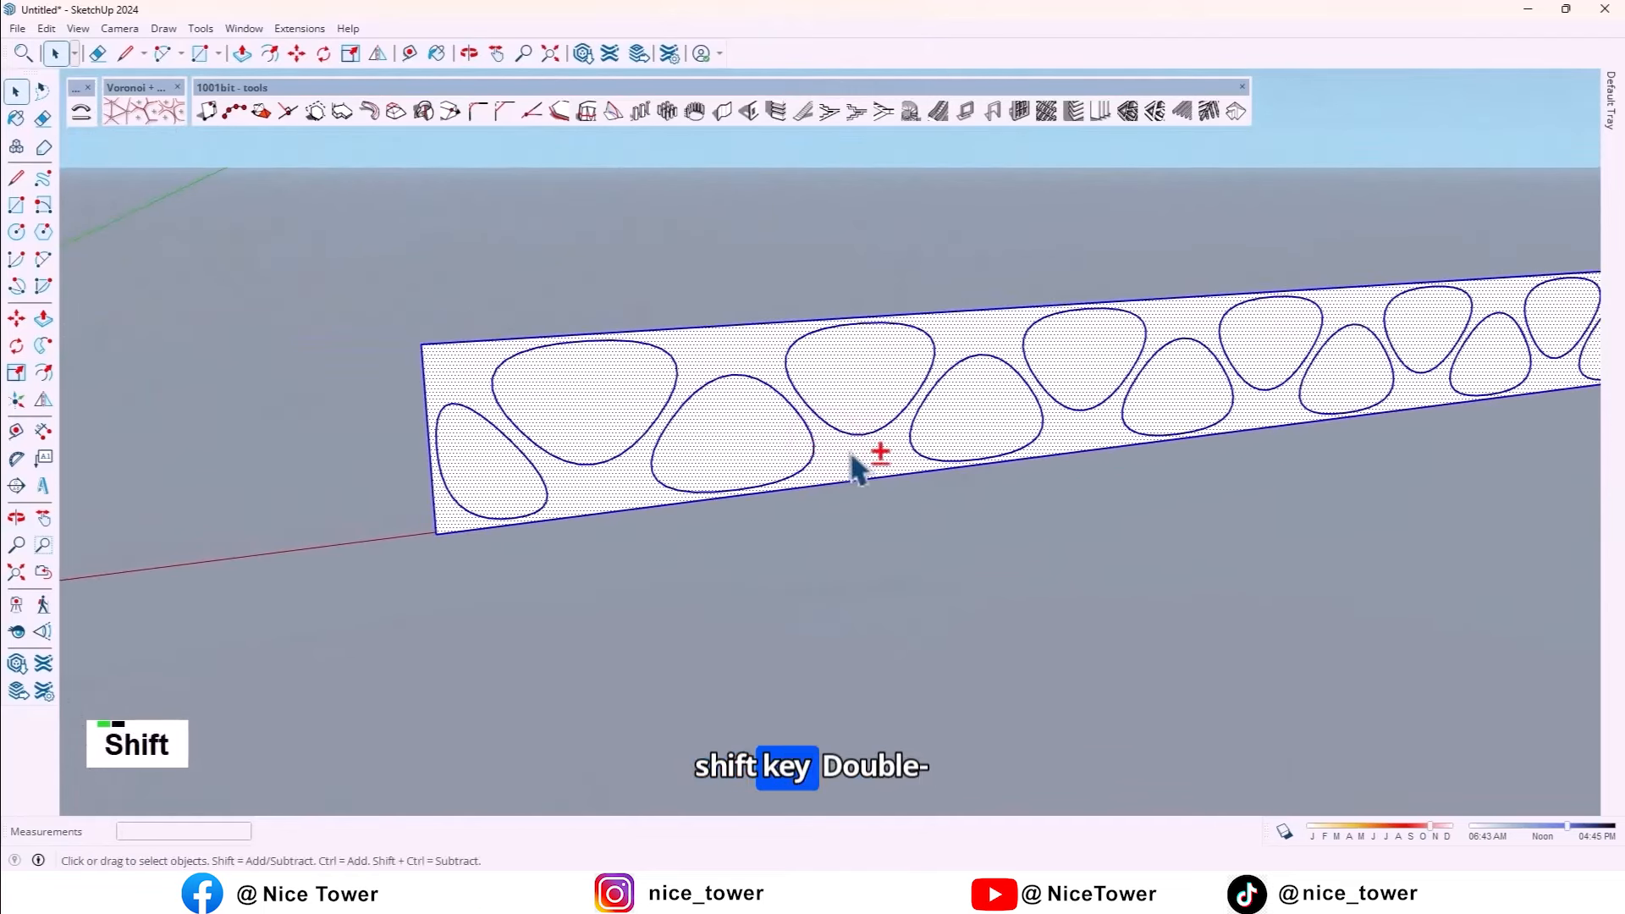
{"action": "scroll", "scroll_direction": "down", "scroll_amount": 3}
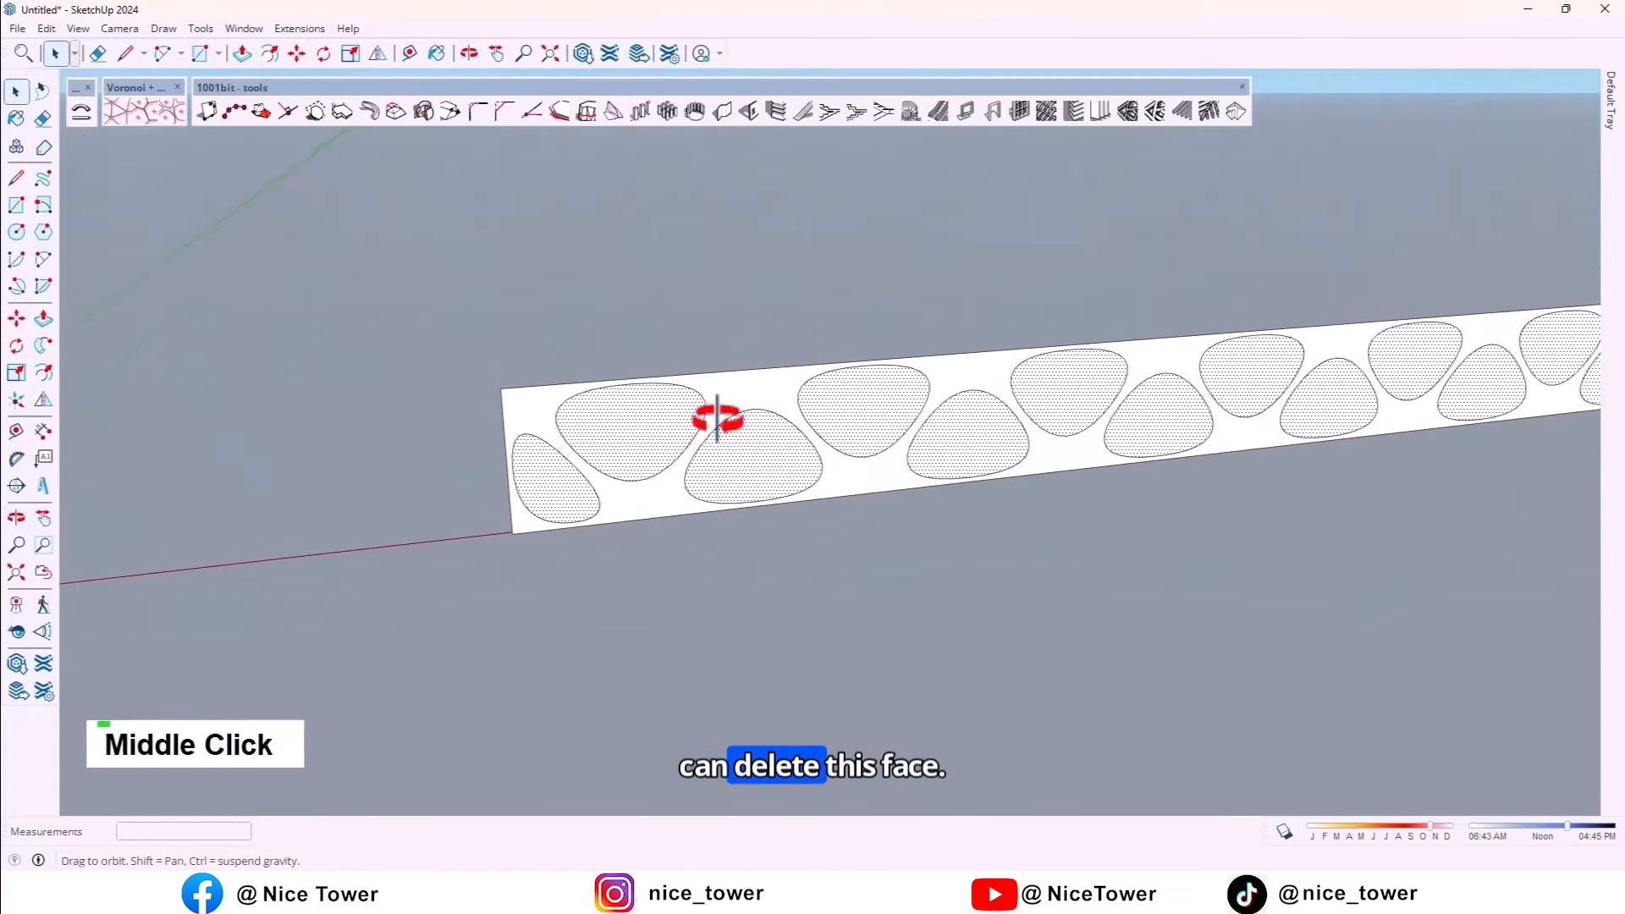
{"action": "scroll", "scroll_direction": "down", "scroll_amount": 3}
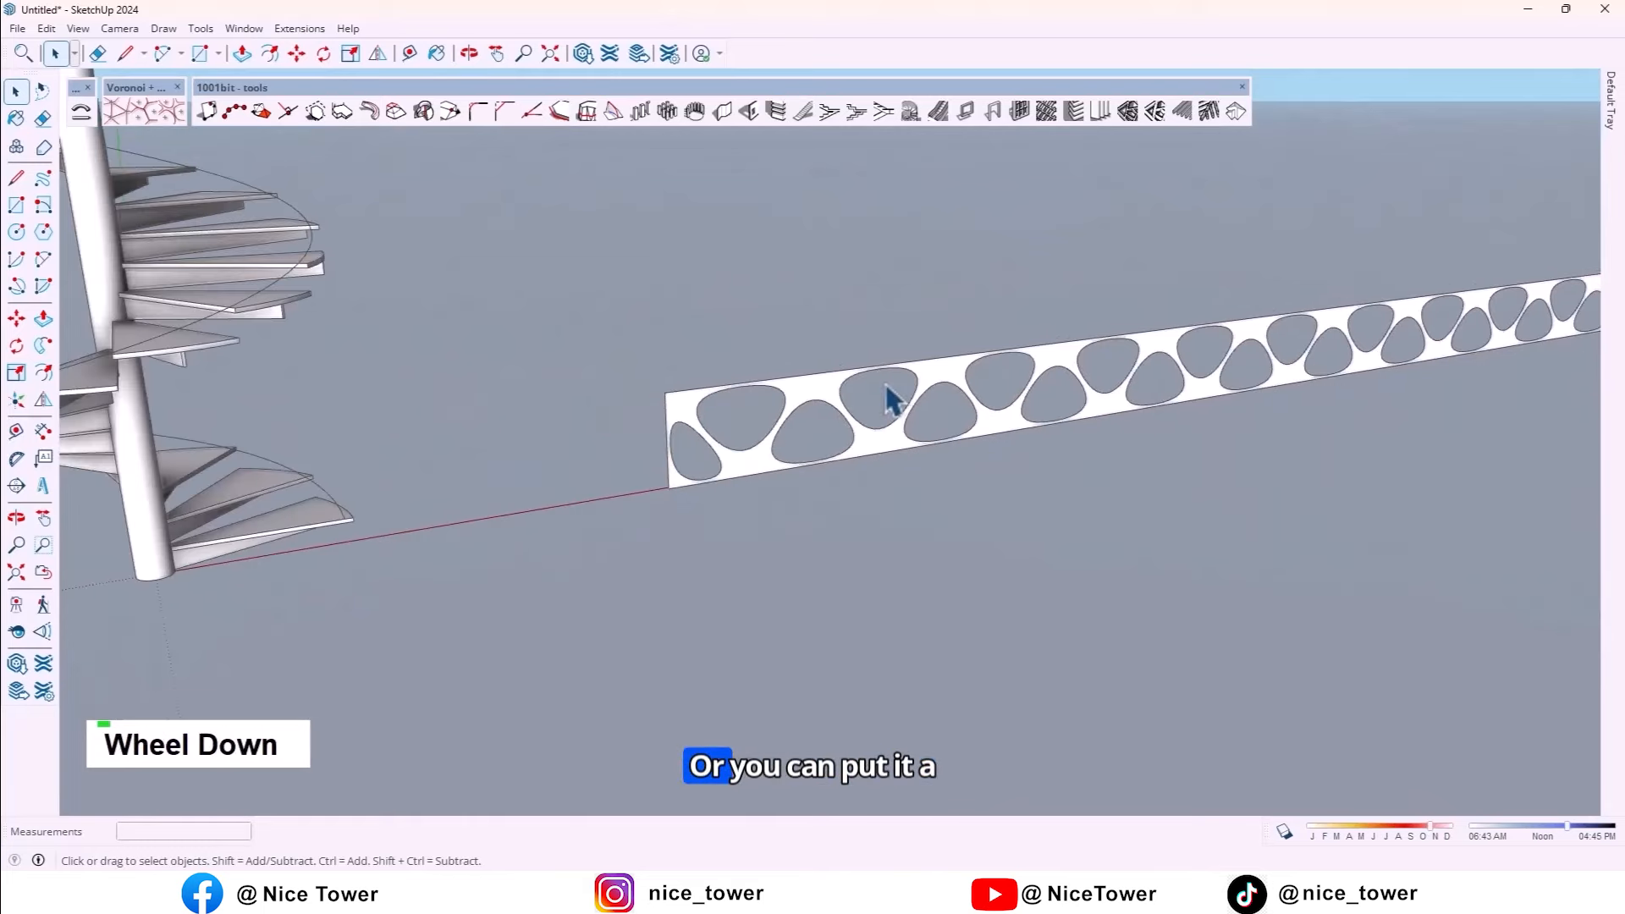
{"action": "double_click", "coordinate": [873, 440]}
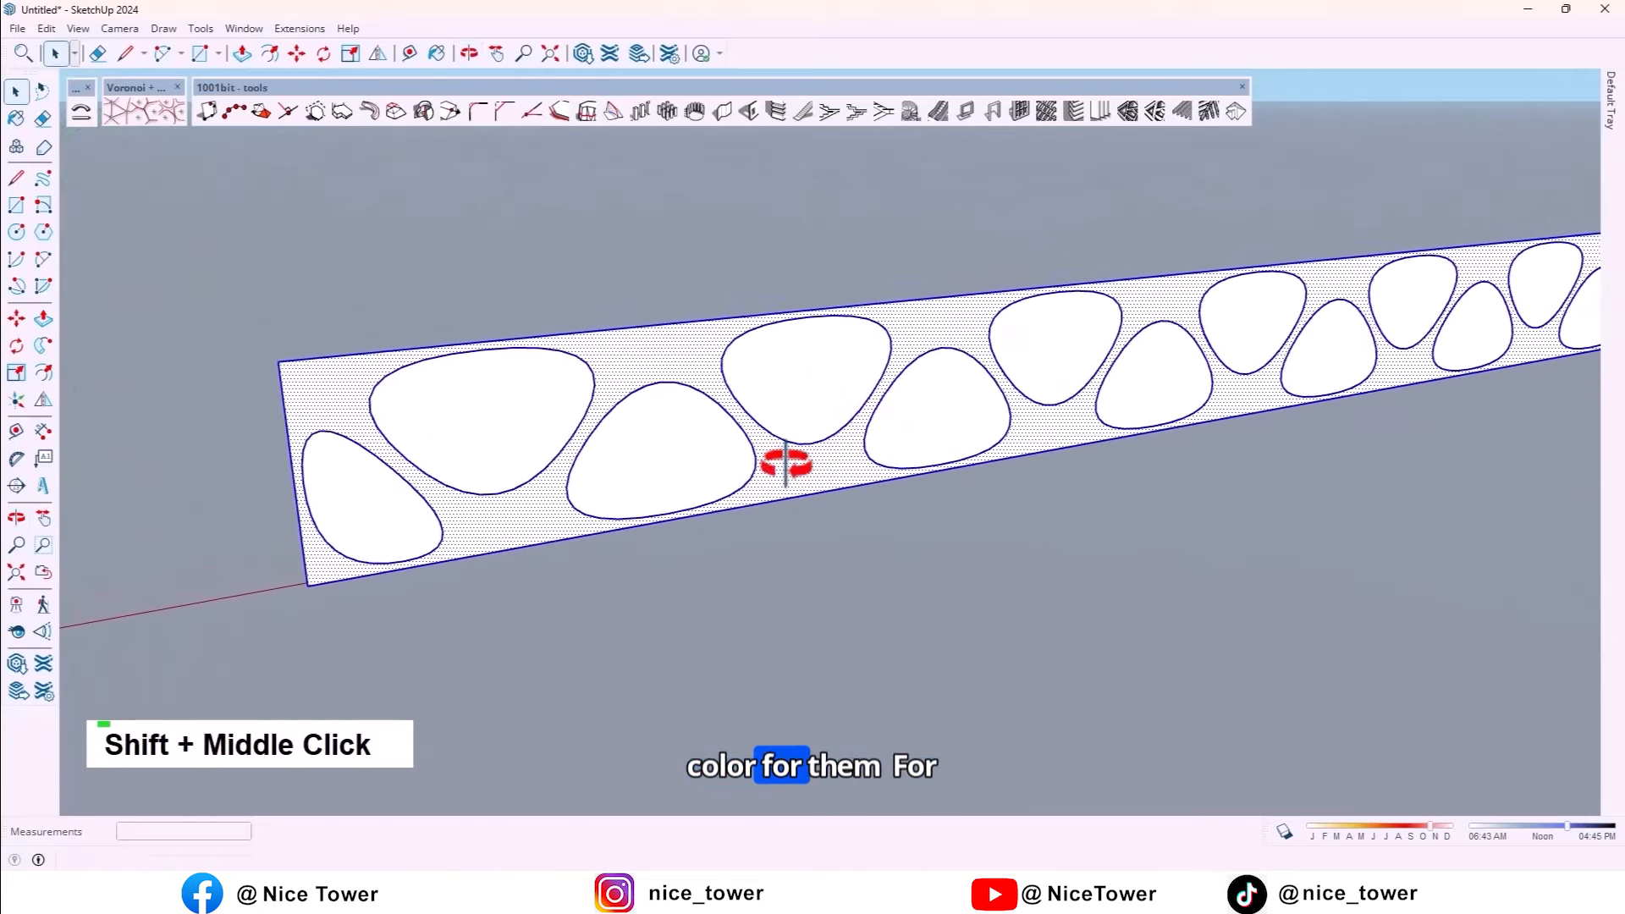
{"action": "double_click", "coordinate": [812, 461]}
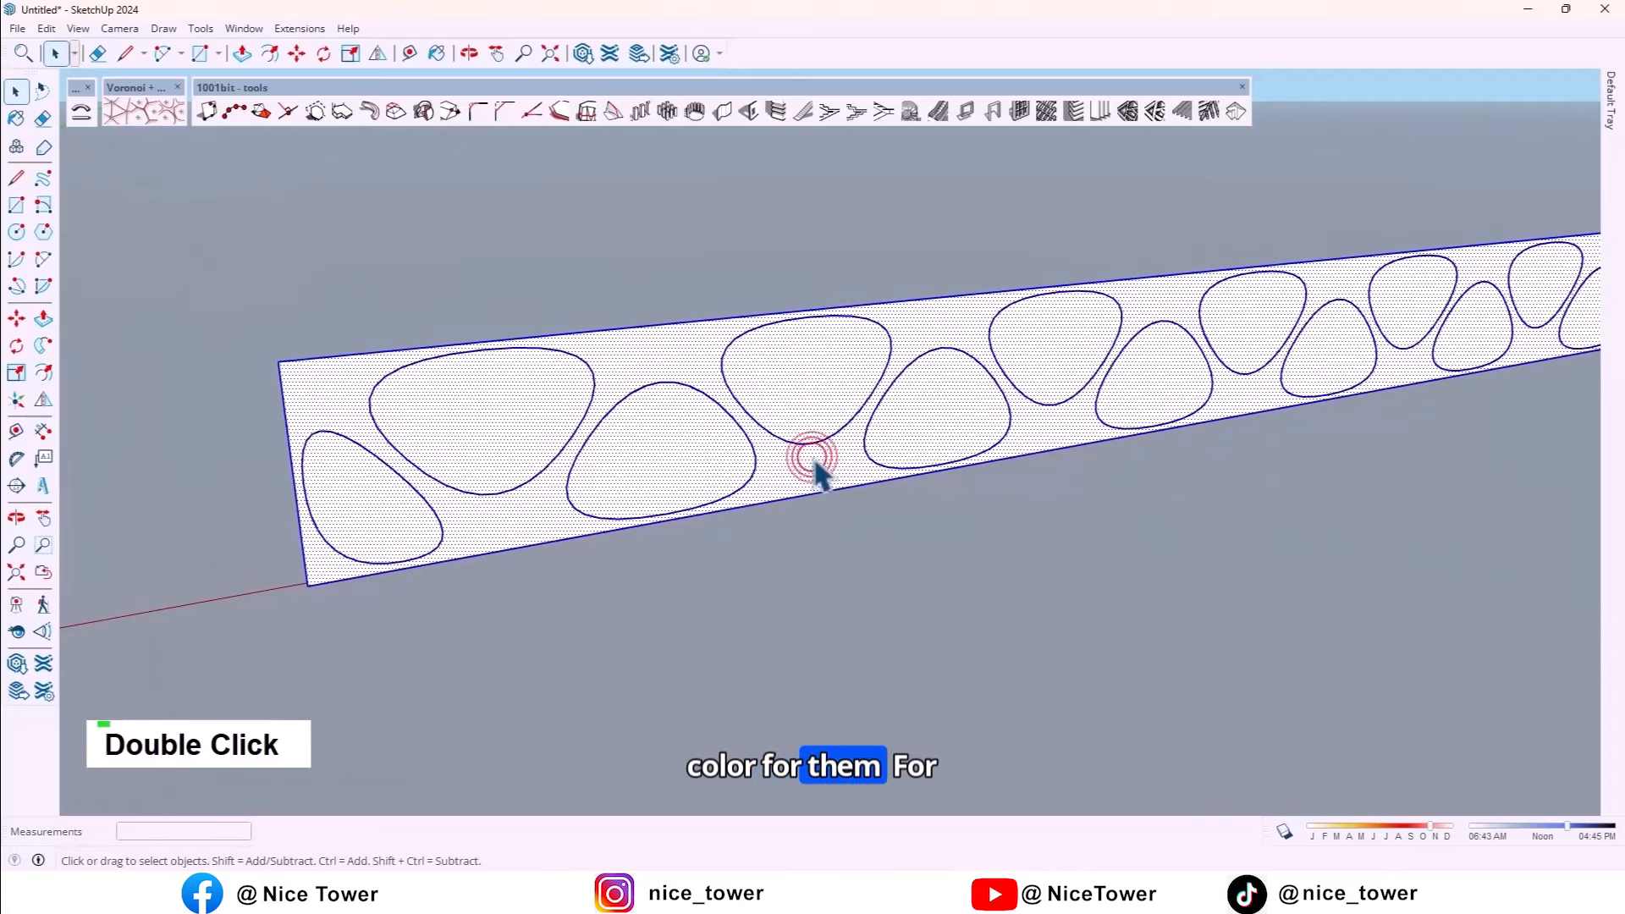
{"action": "scroll", "scroll_direction": "down", "scroll_amount": 3}
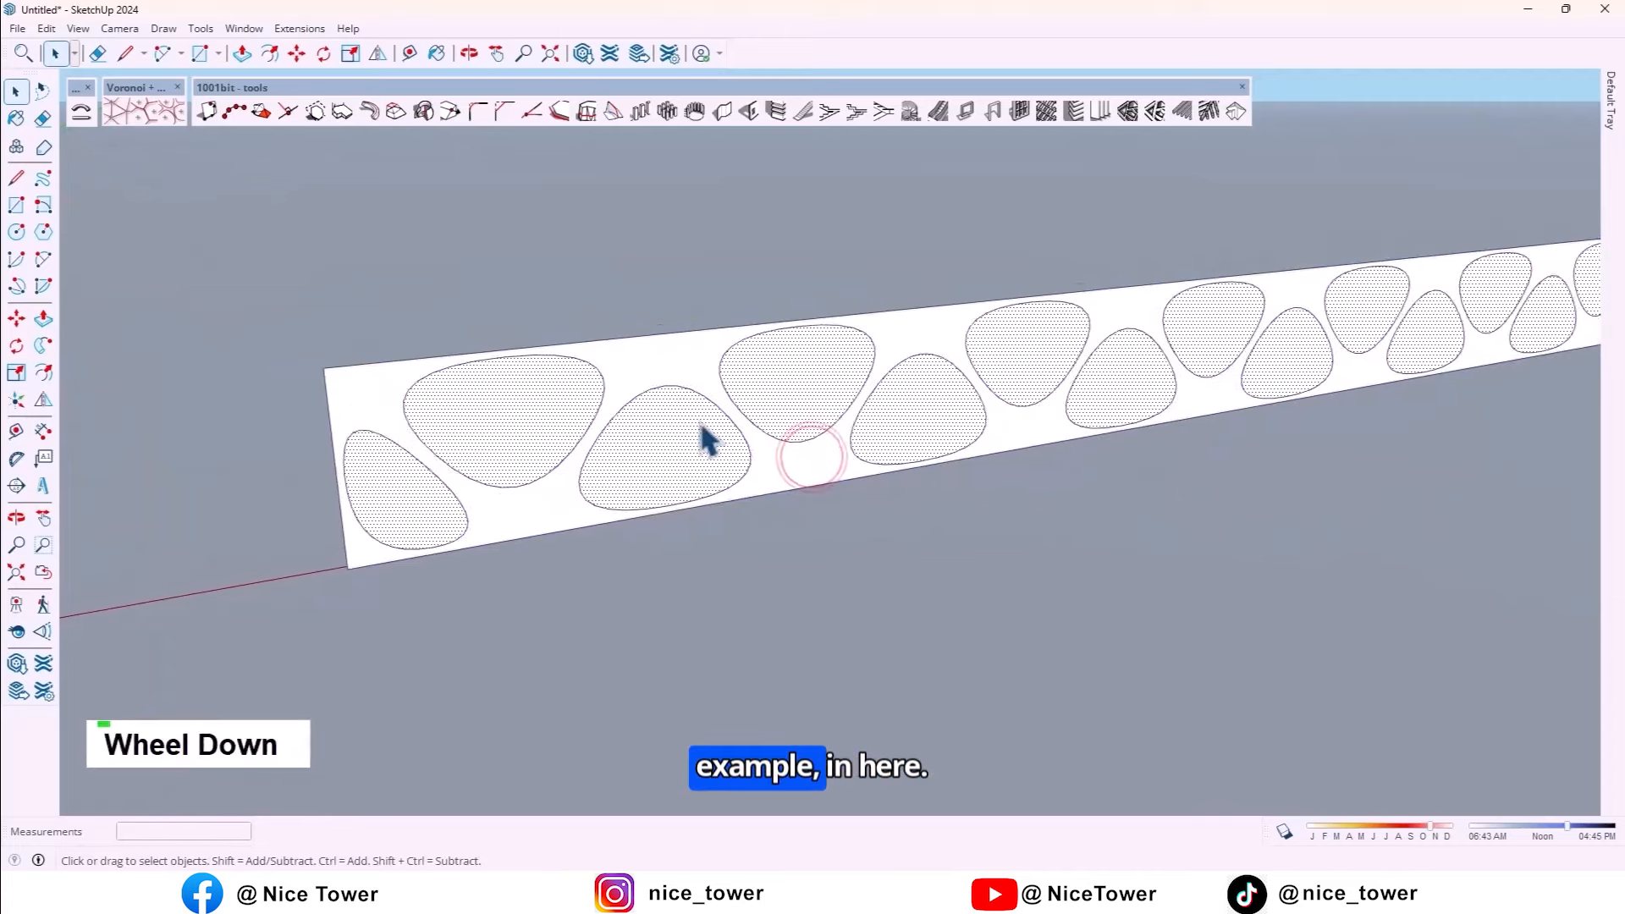
{"action": "scroll", "scroll_direction": "down", "scroll_amount": 3}
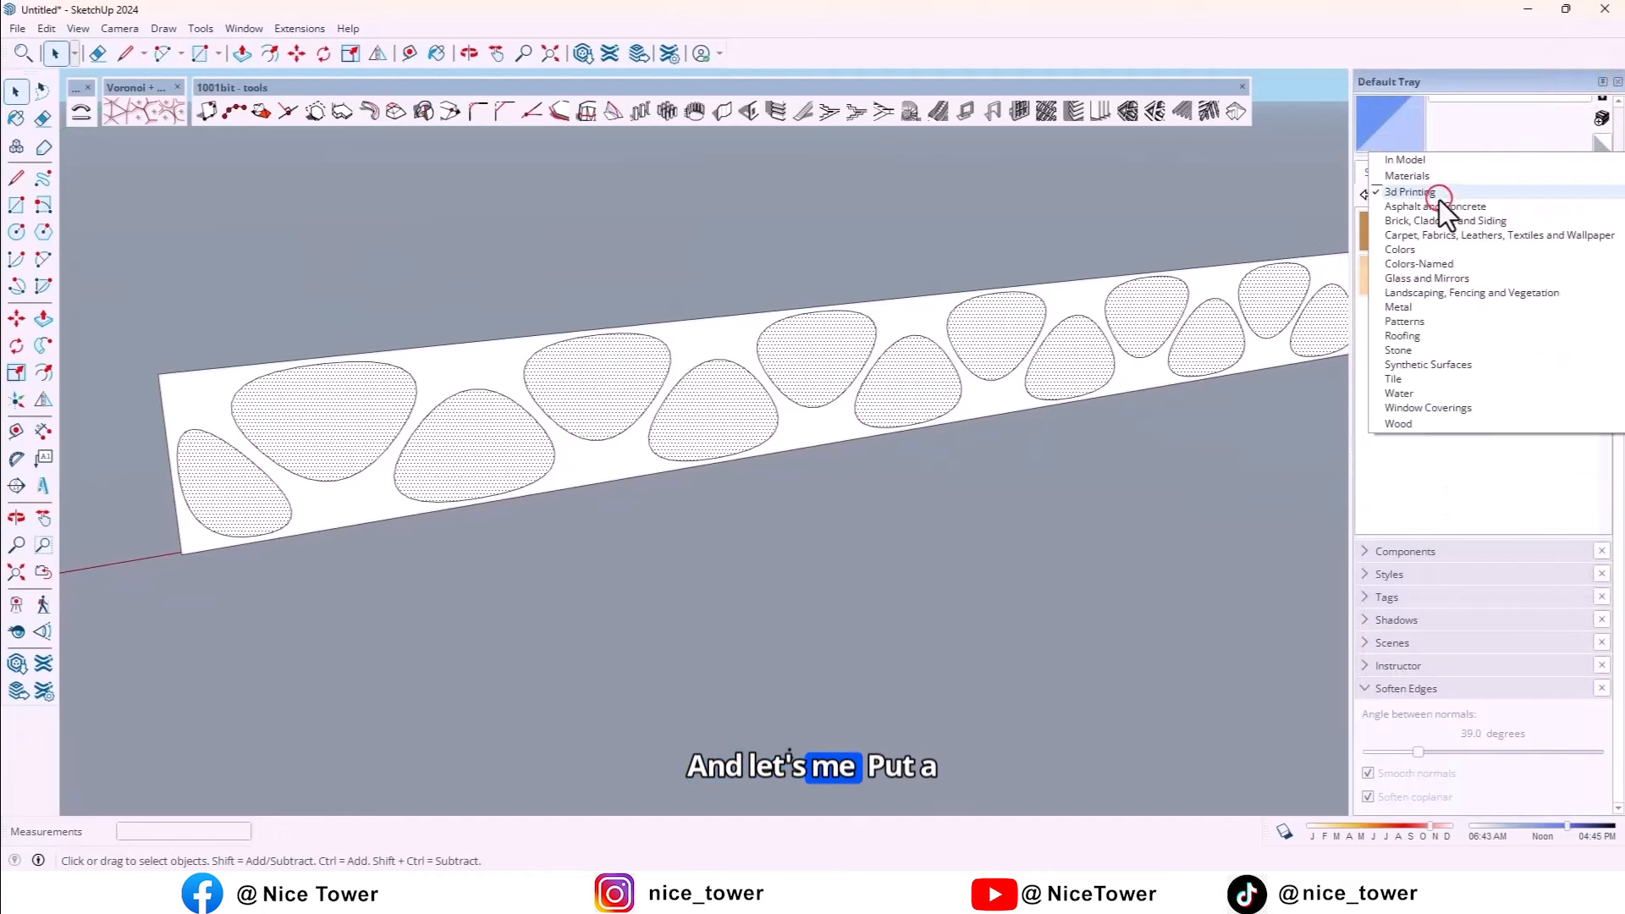
- Paint the cells with Translucent Glass Blue and shift the glass colour to pale teal
{"action": "left_click", "coordinate": [1427, 277]}
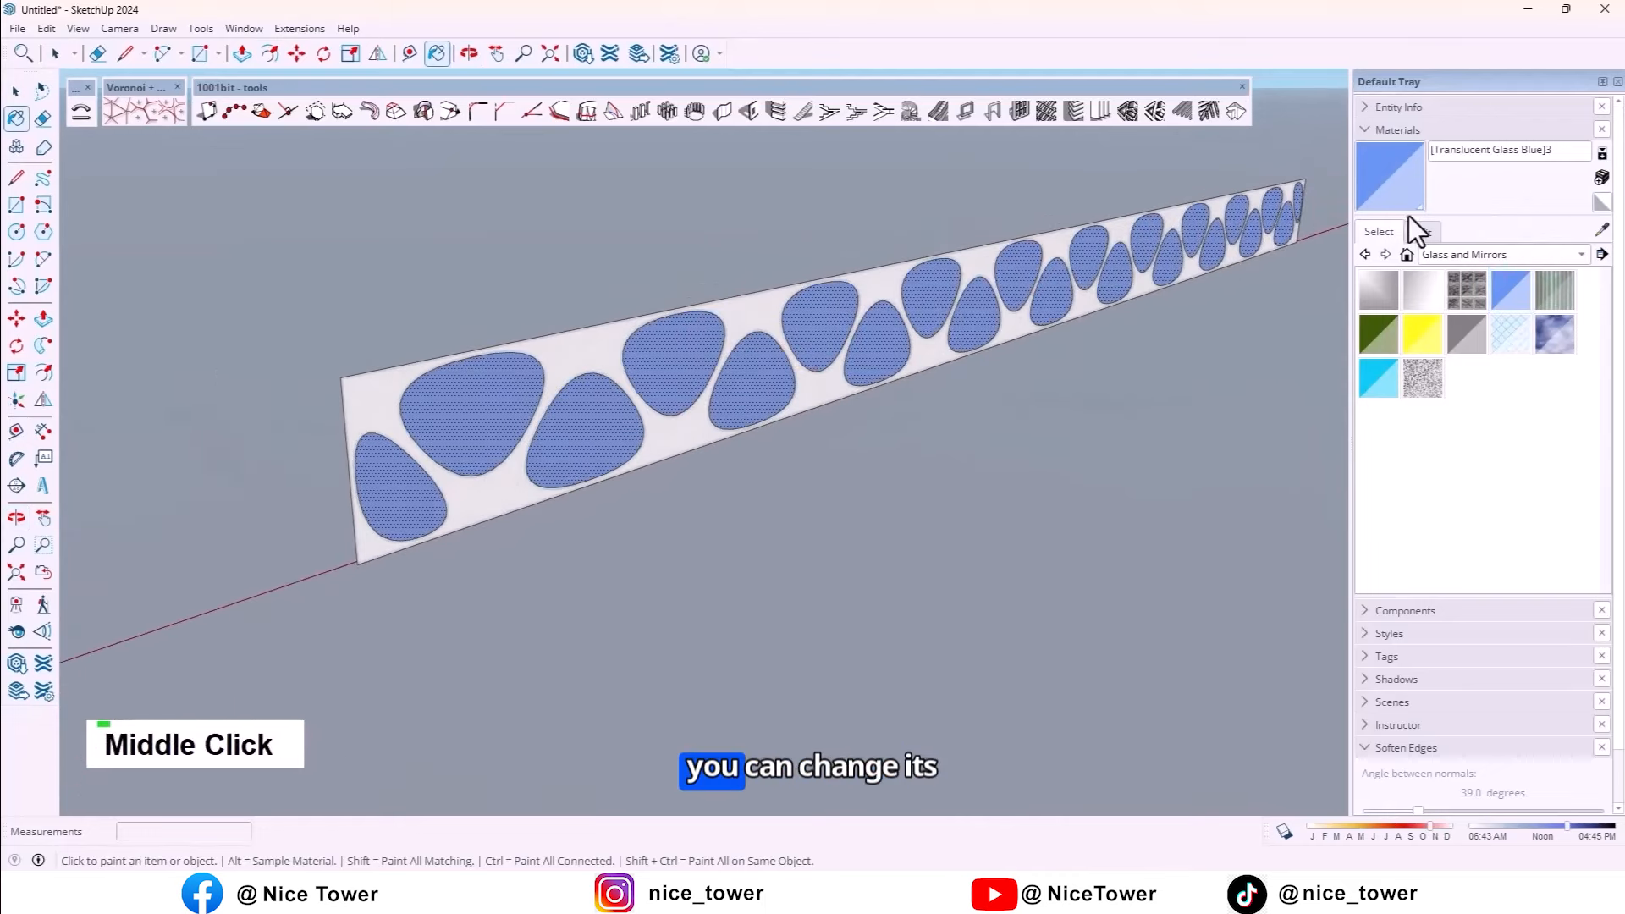
{"action": "left_click", "coordinate": [1422, 231]}
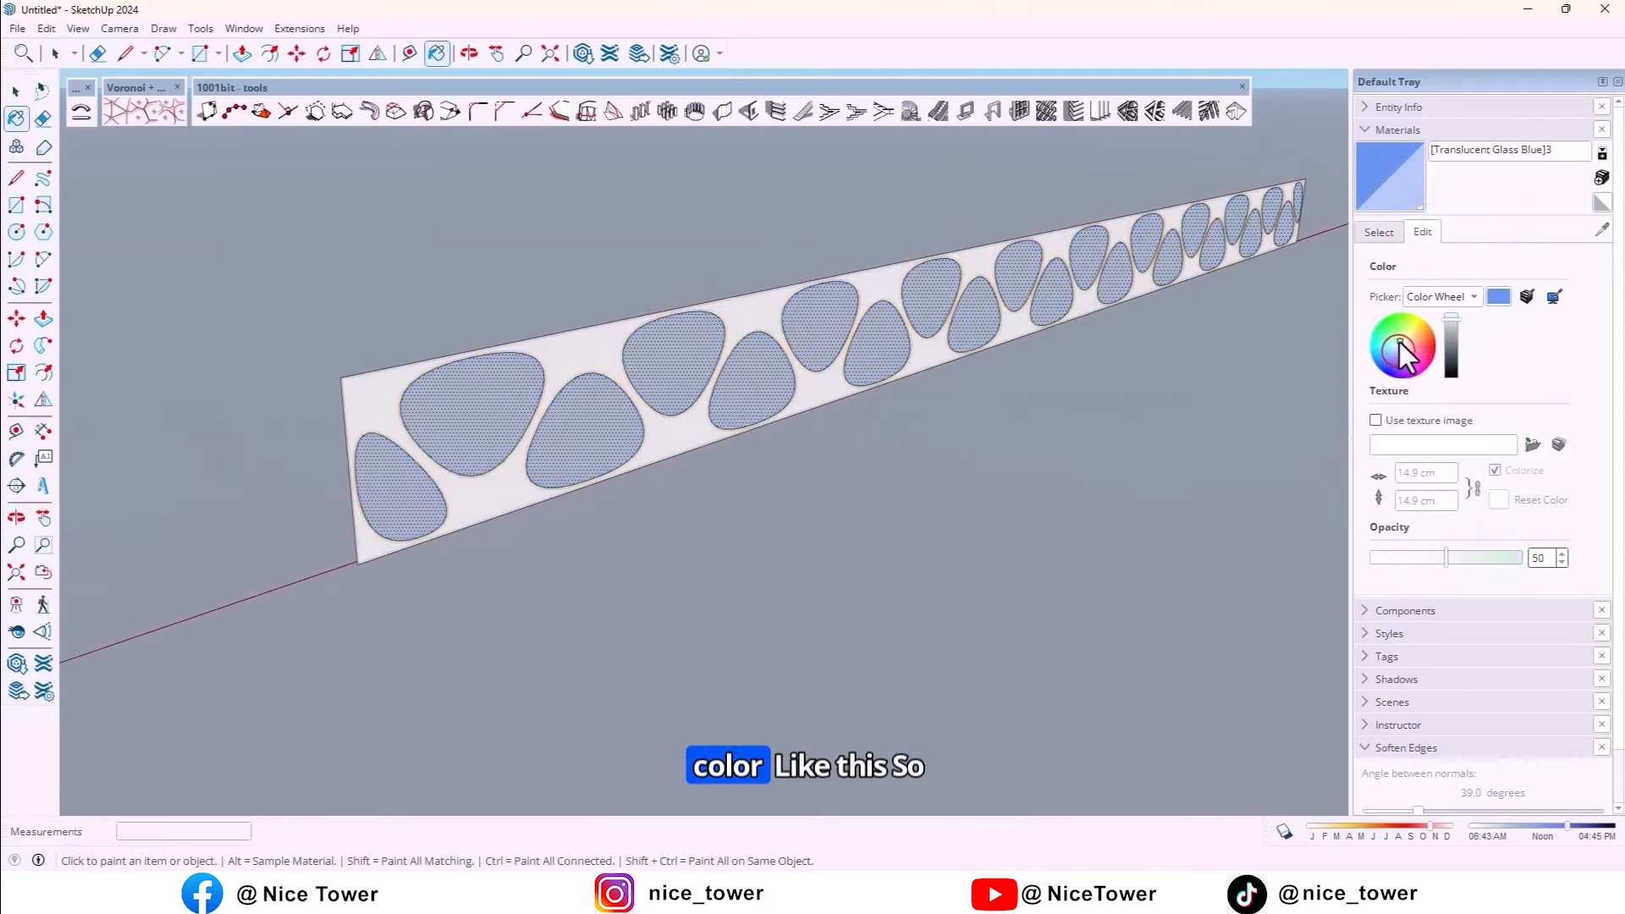
{"action": "left_click", "coordinate": [1399, 347]}
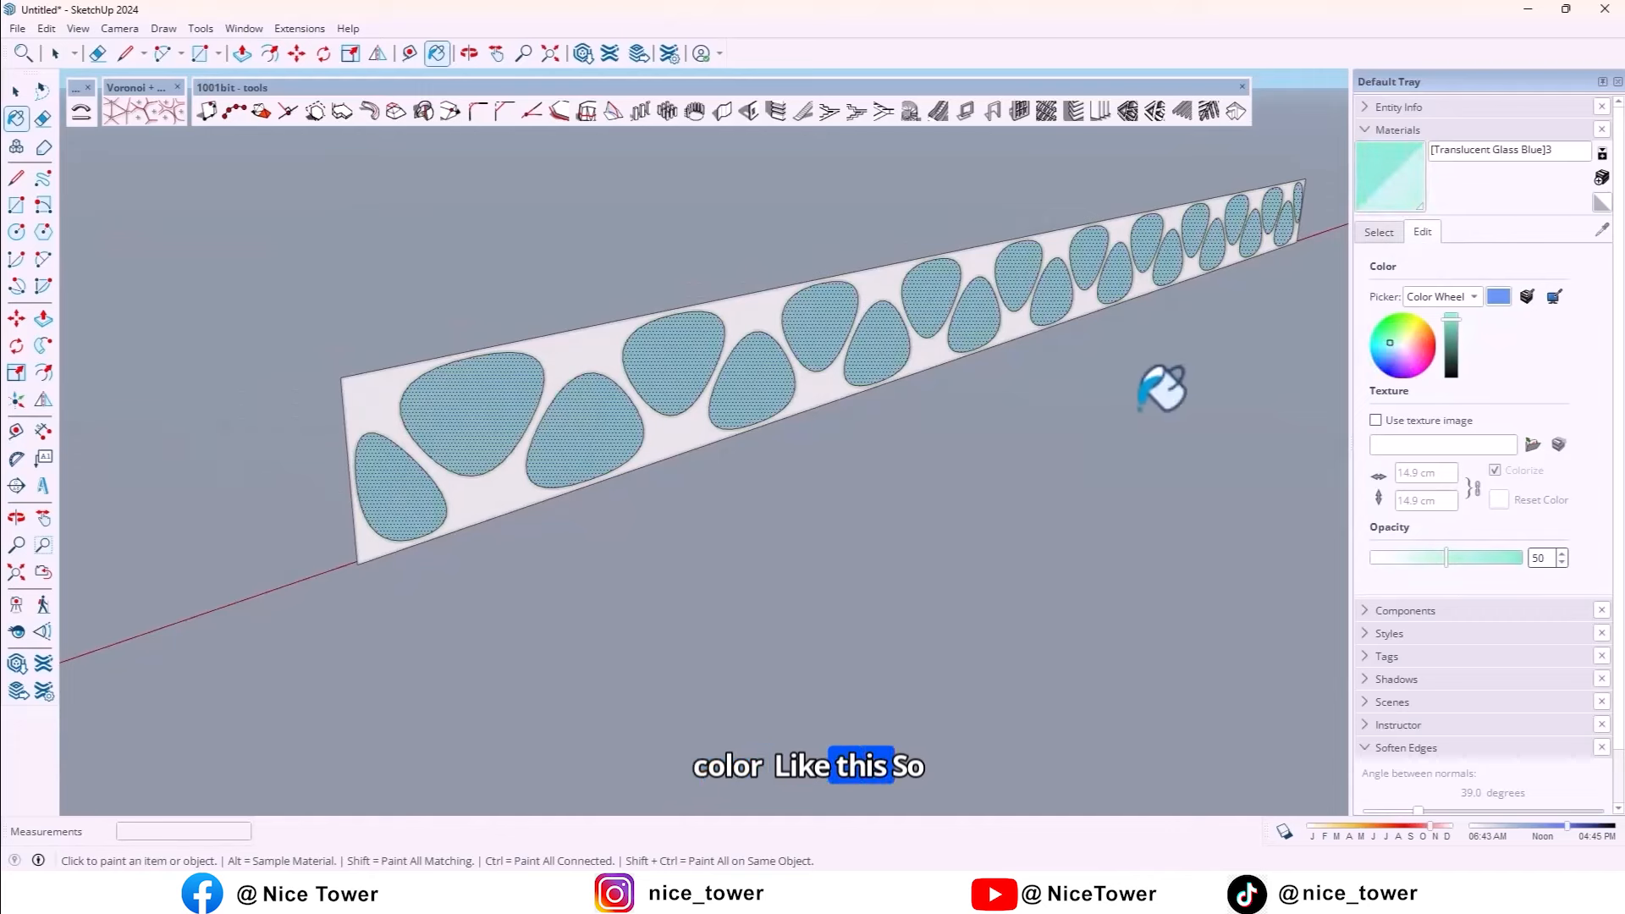
{"action": "middle_click", "coordinate": [466, 374]}
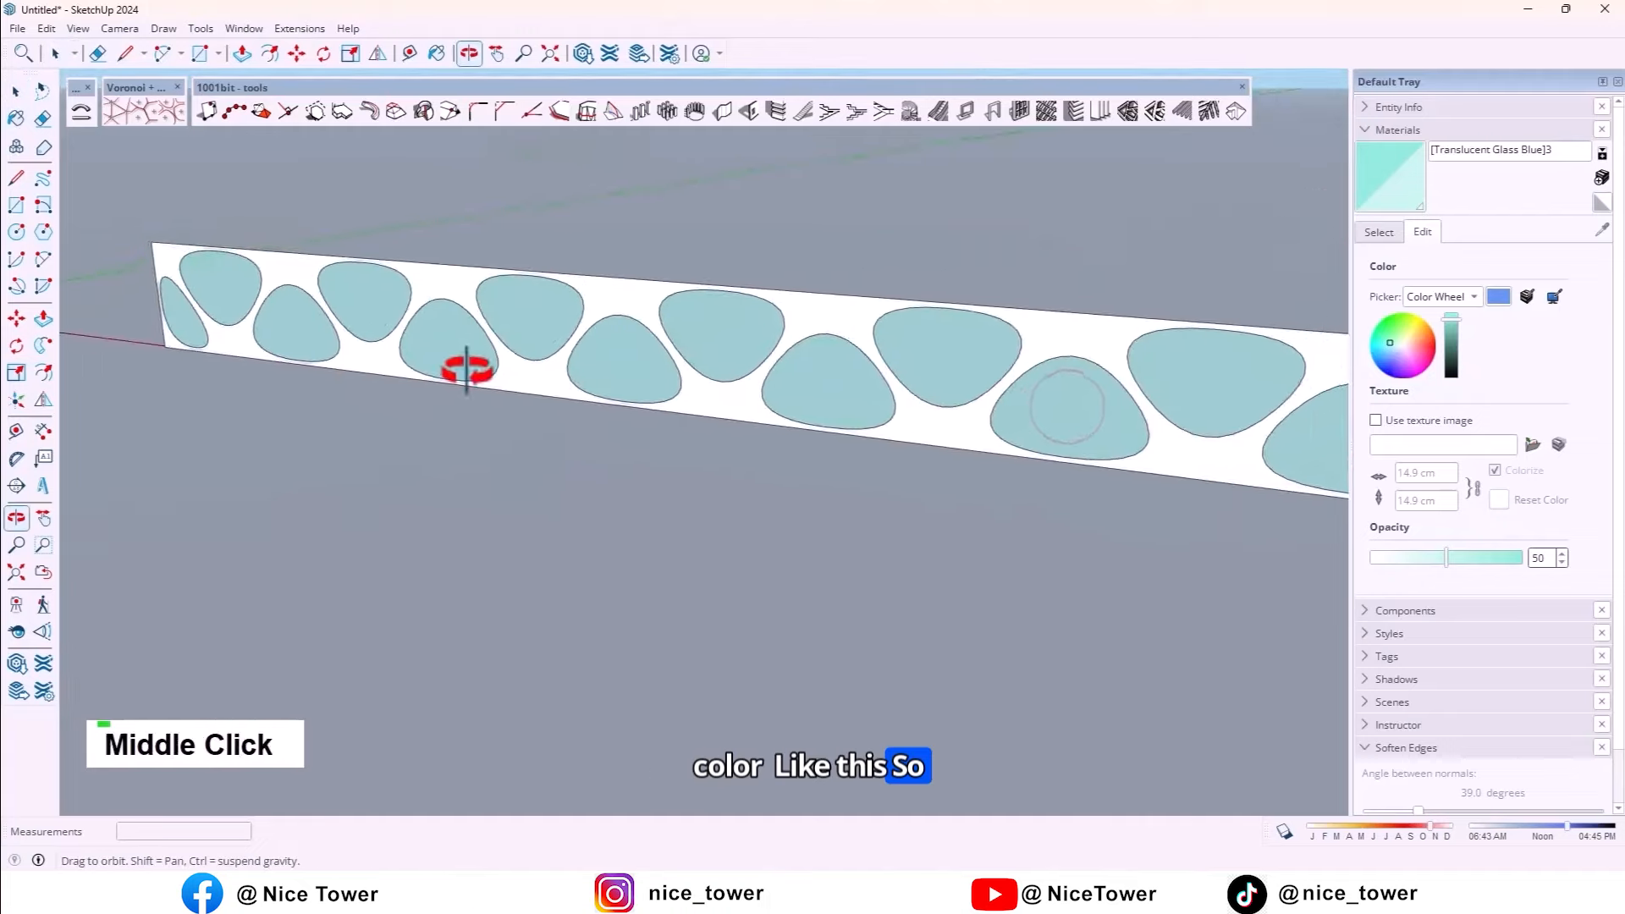
{"action": "left_click_drag", "start_coordinate": [467, 368], "coordinate": [528, 425]}
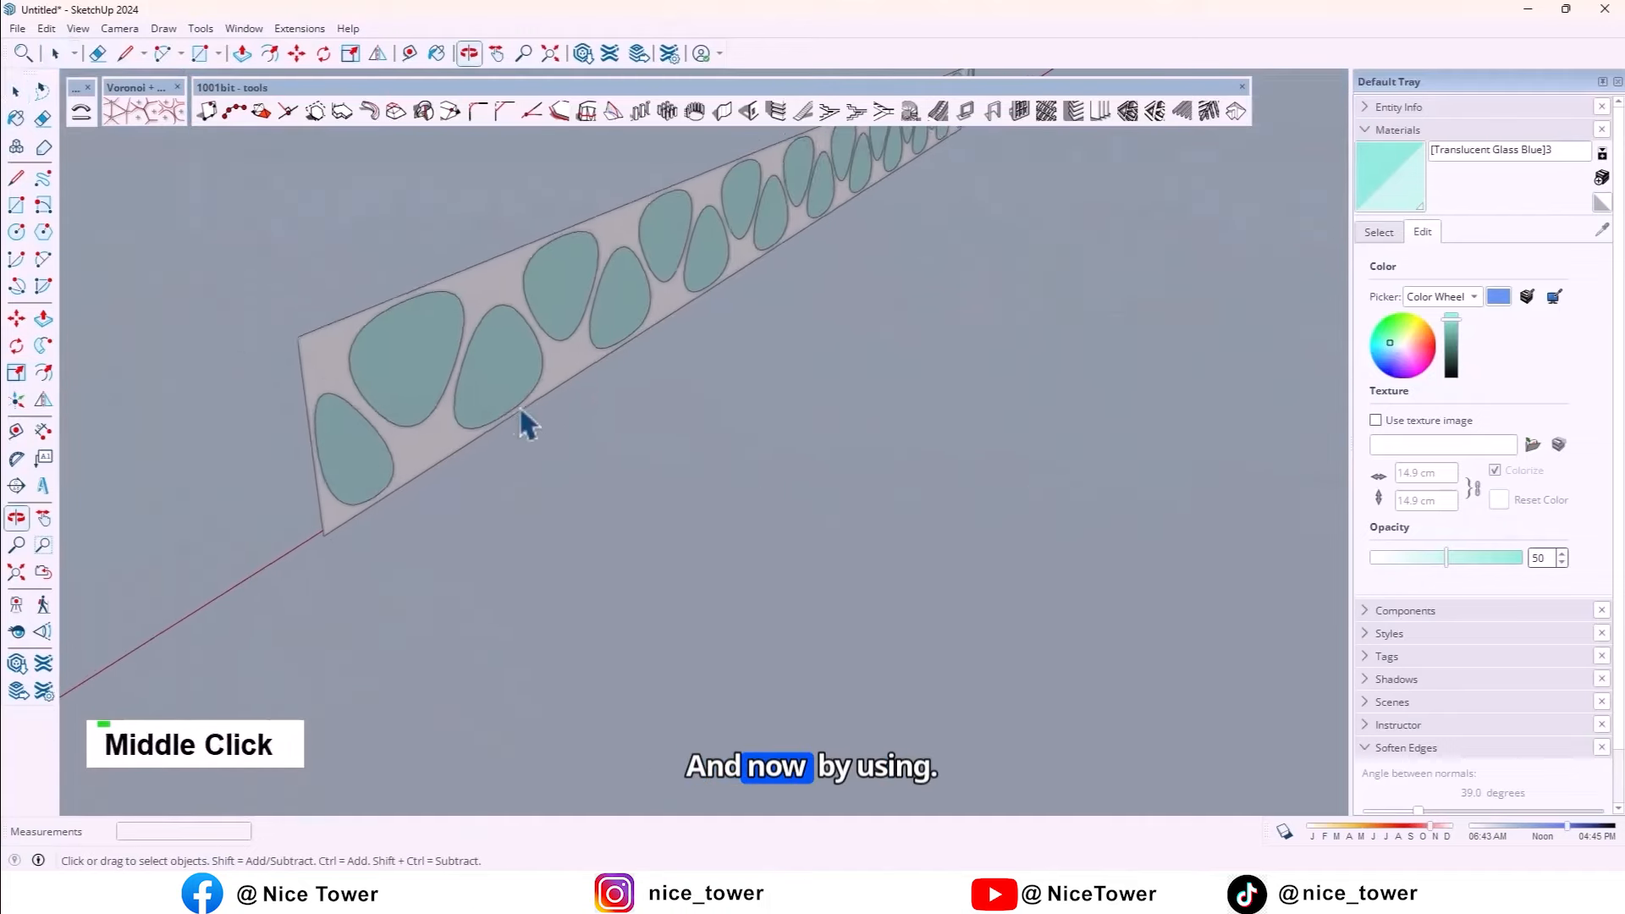
{"action": "left_click_drag", "start_coordinate": [518, 425], "coordinate": [705, 435]}
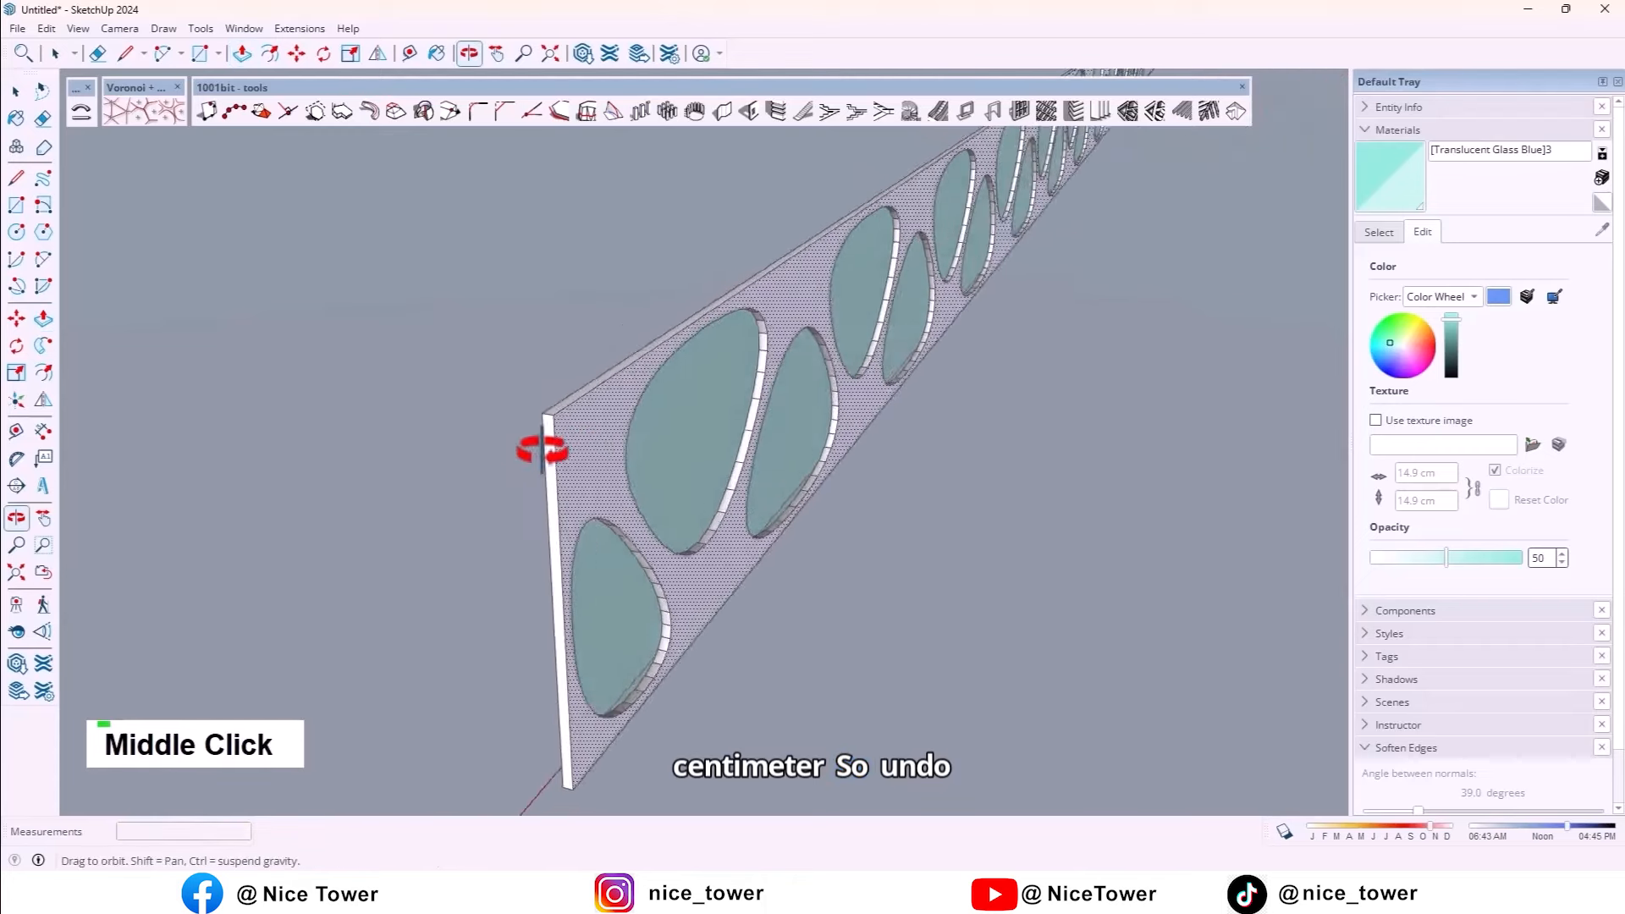
- Undo the first thickening and push/pull the panel to 1 cm thick
{"action": "key", "text": "ctrl+z"}
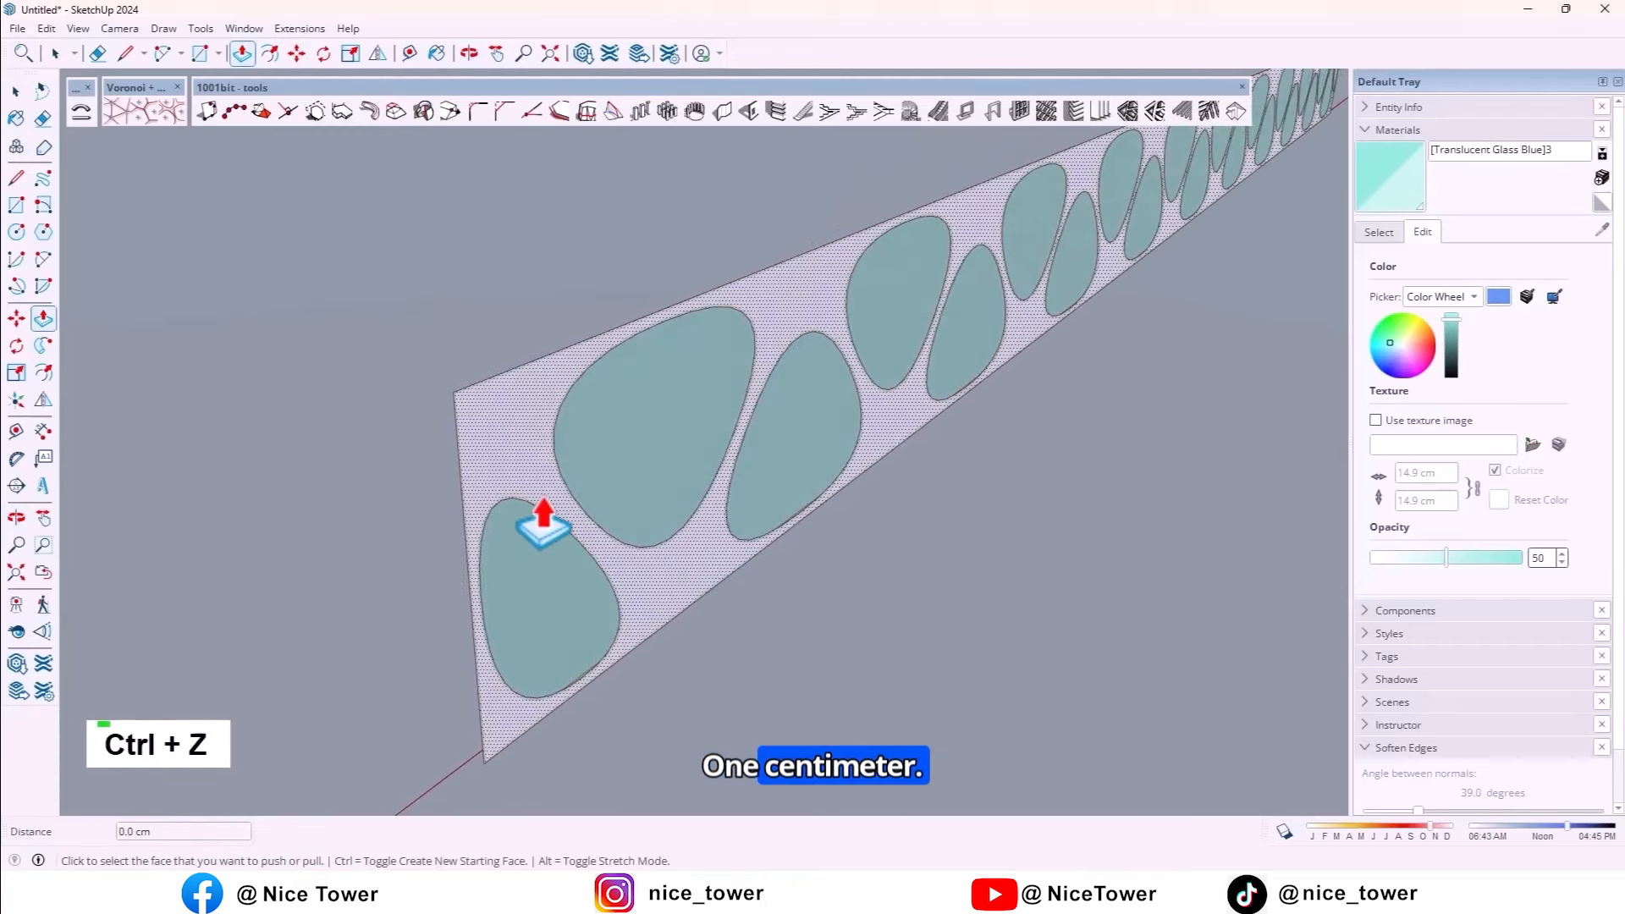
{"action": "type", "text": "1"}
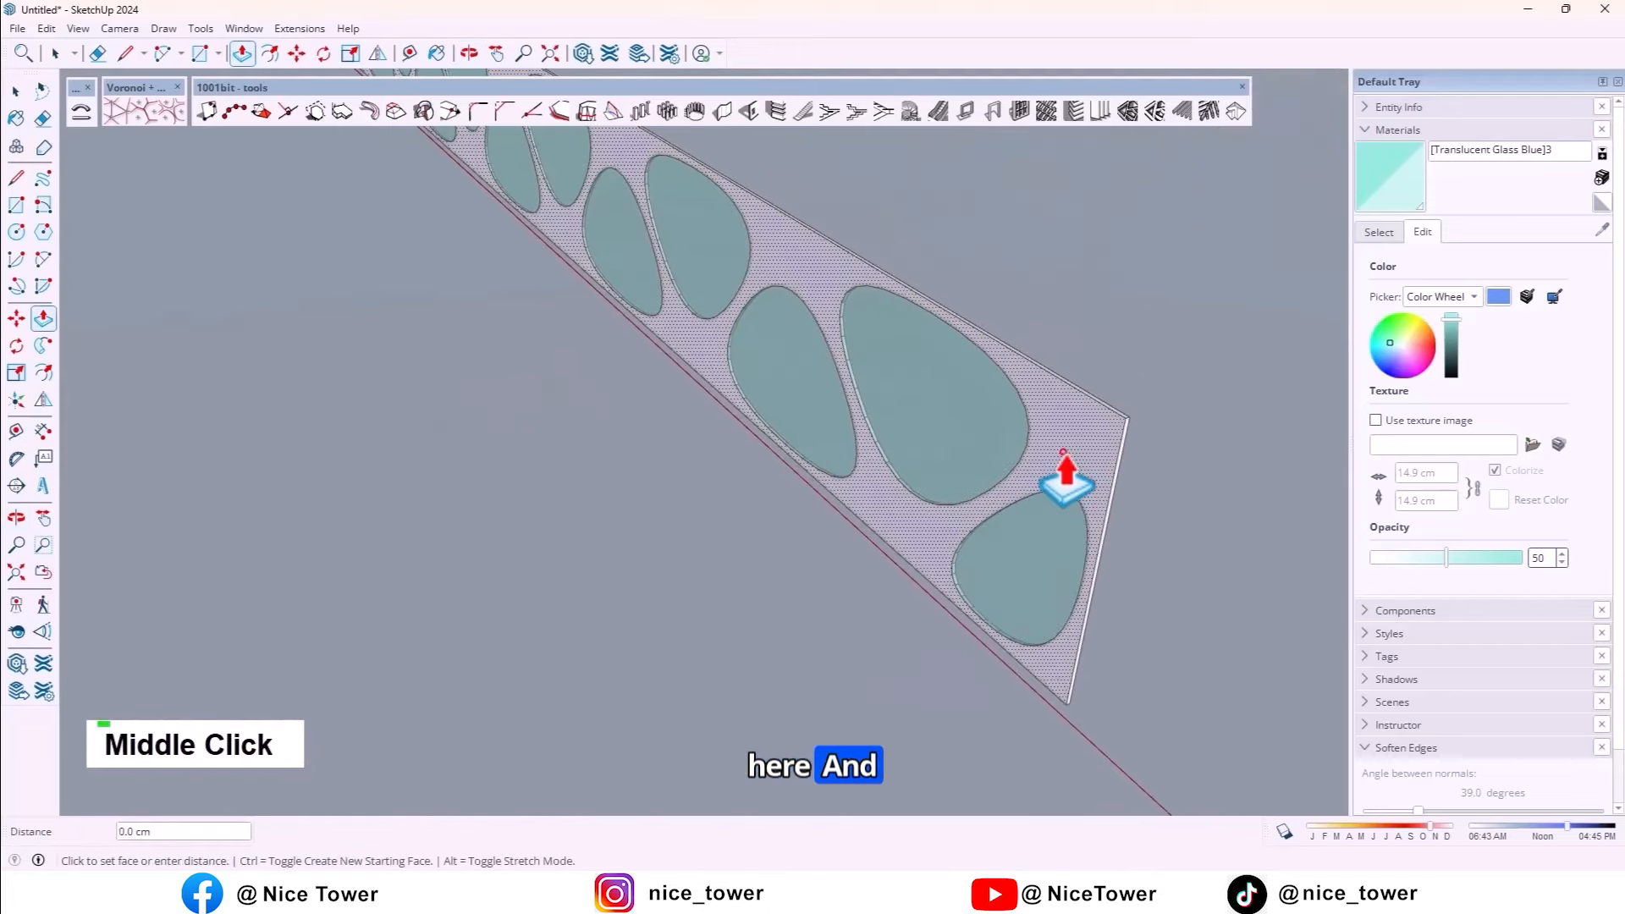
{"action": "scroll", "scroll_direction": "down", "scroll_amount": 3}
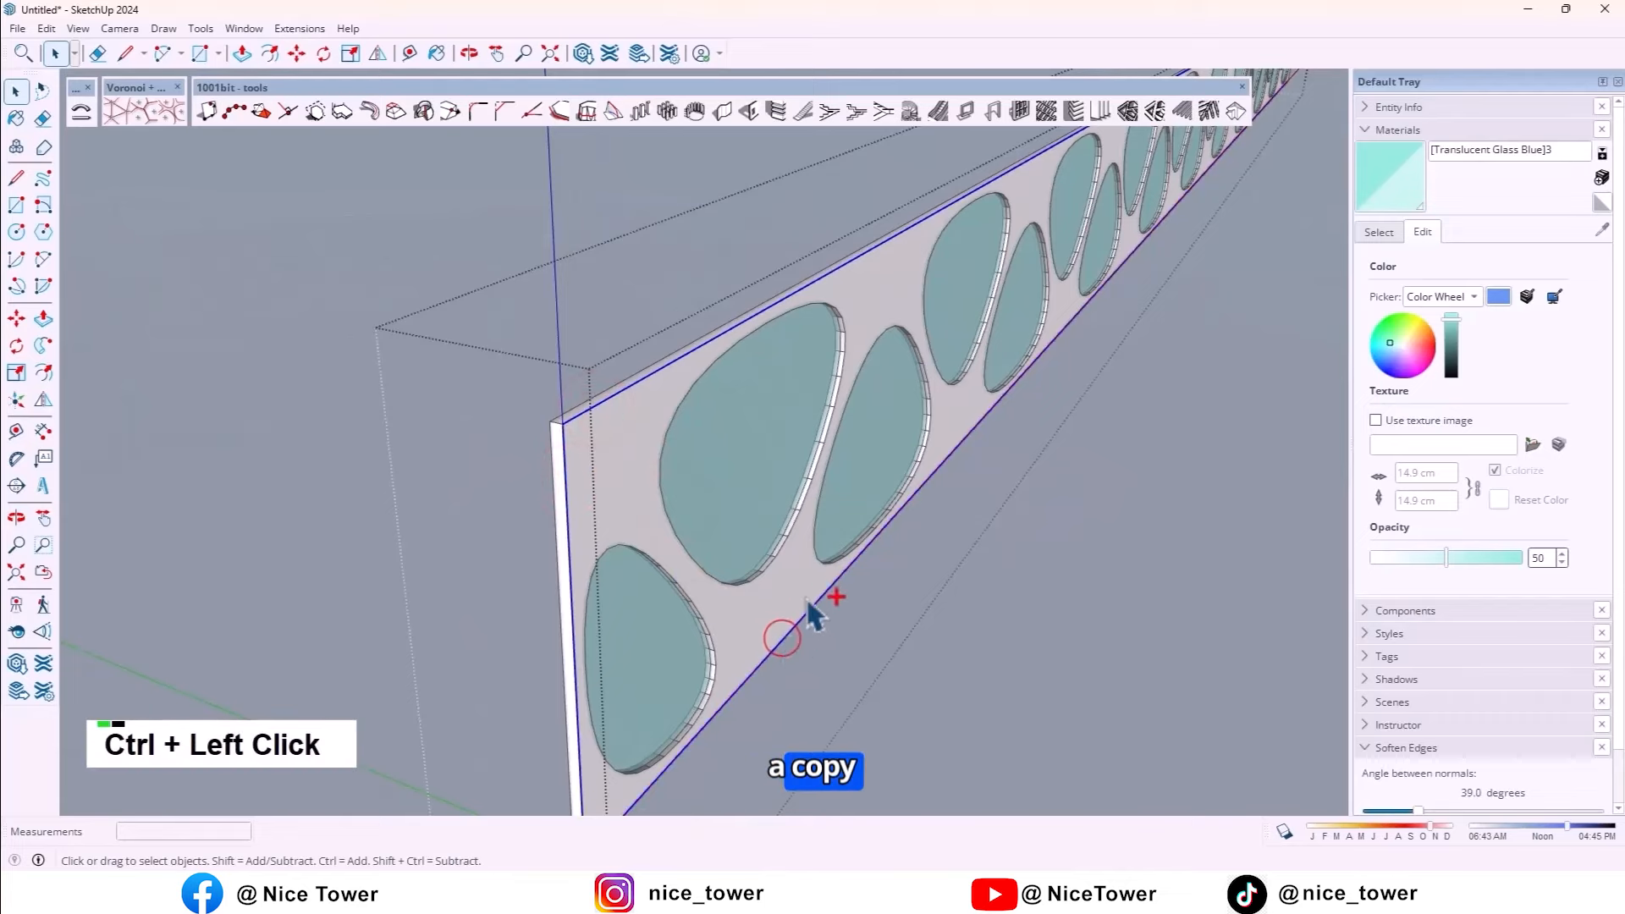
{"action": "scroll", "scroll_direction": "up", "scroll_amount": 3}
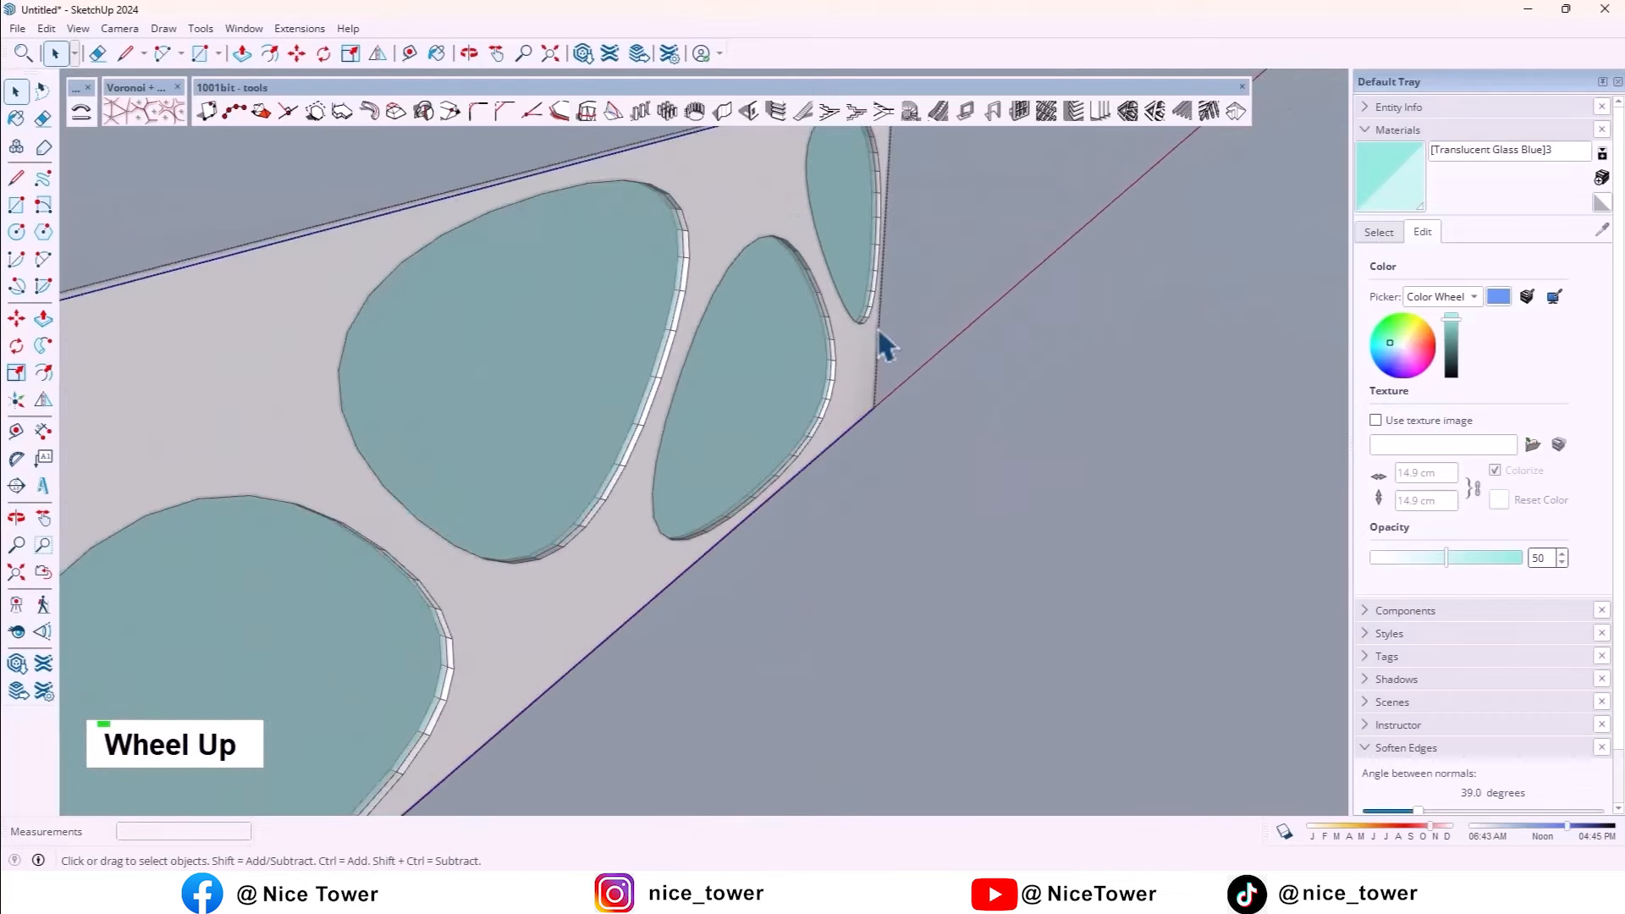
{"action": "scroll", "scroll_direction": "down", "scroll_amount": 3}
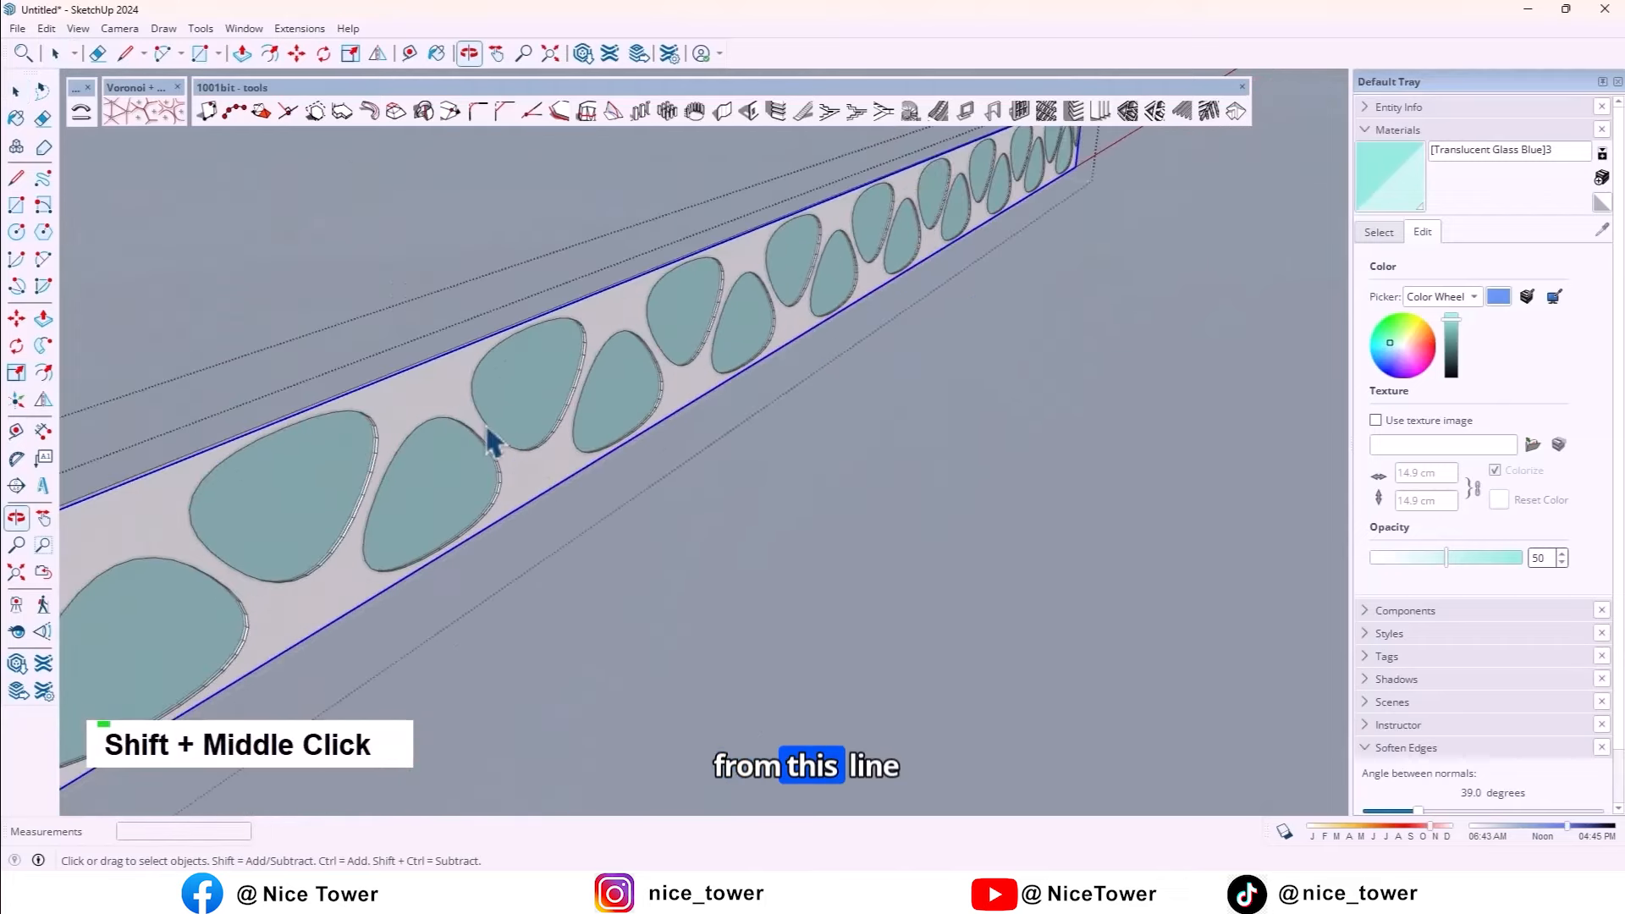
{"action": "left_click_drag", "start_coordinate": [492, 446], "coordinate": [492, 559]}
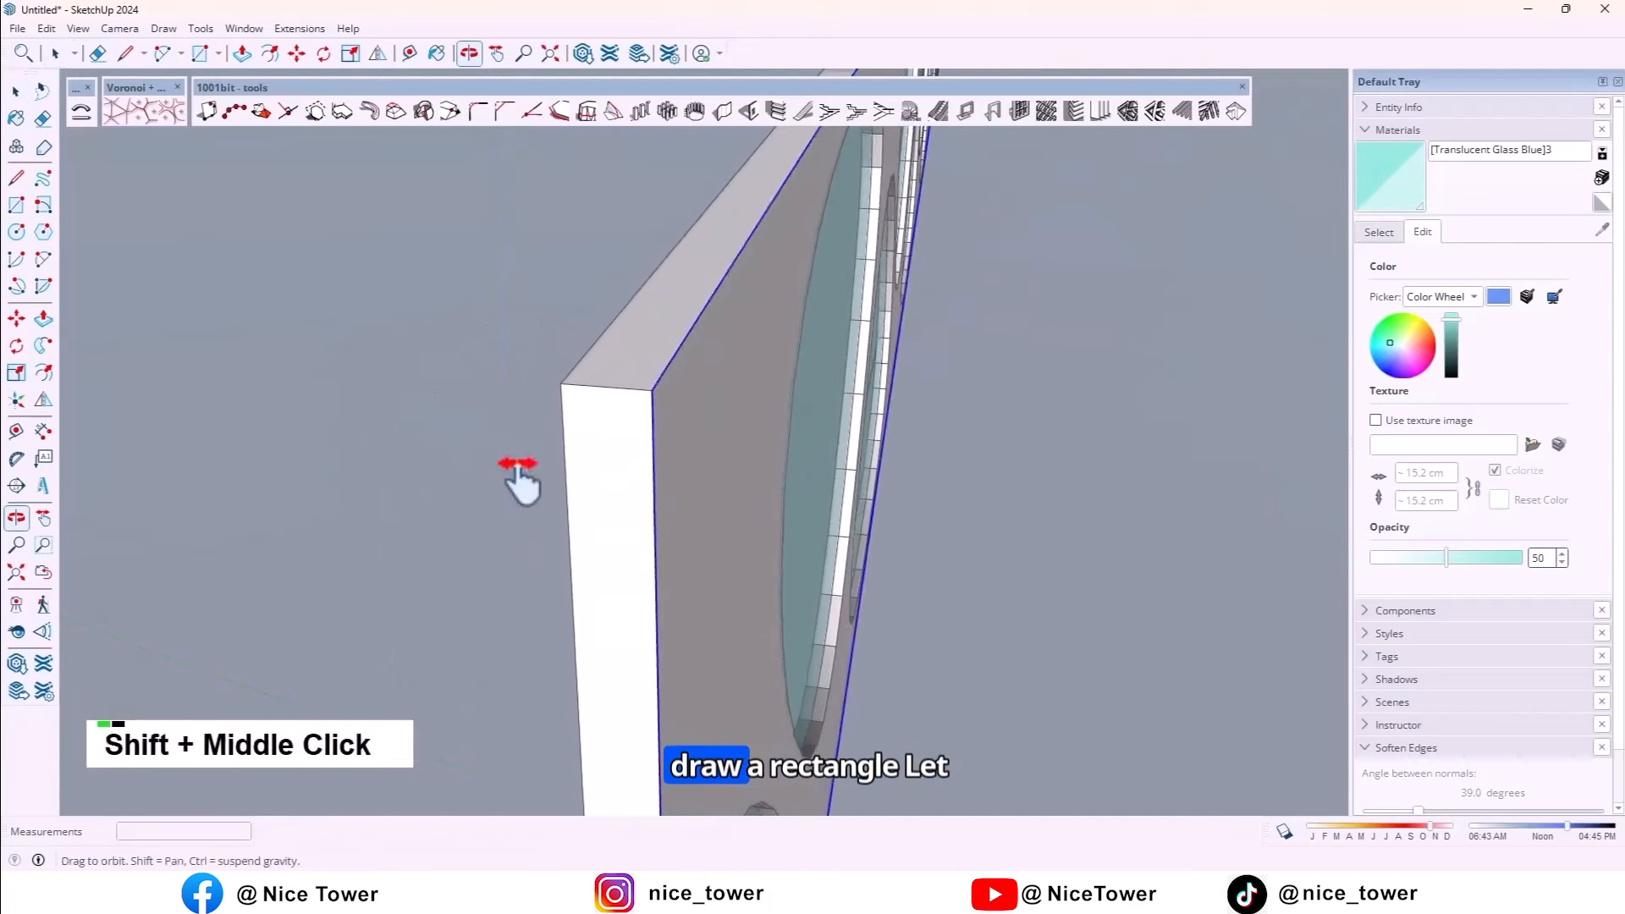
- Draw a 4 by 3 cm rounded rectangle profile at the panel's top end
{"action": "left_click_drag", "start_coordinate": [518, 476], "coordinate": [591, 466]}
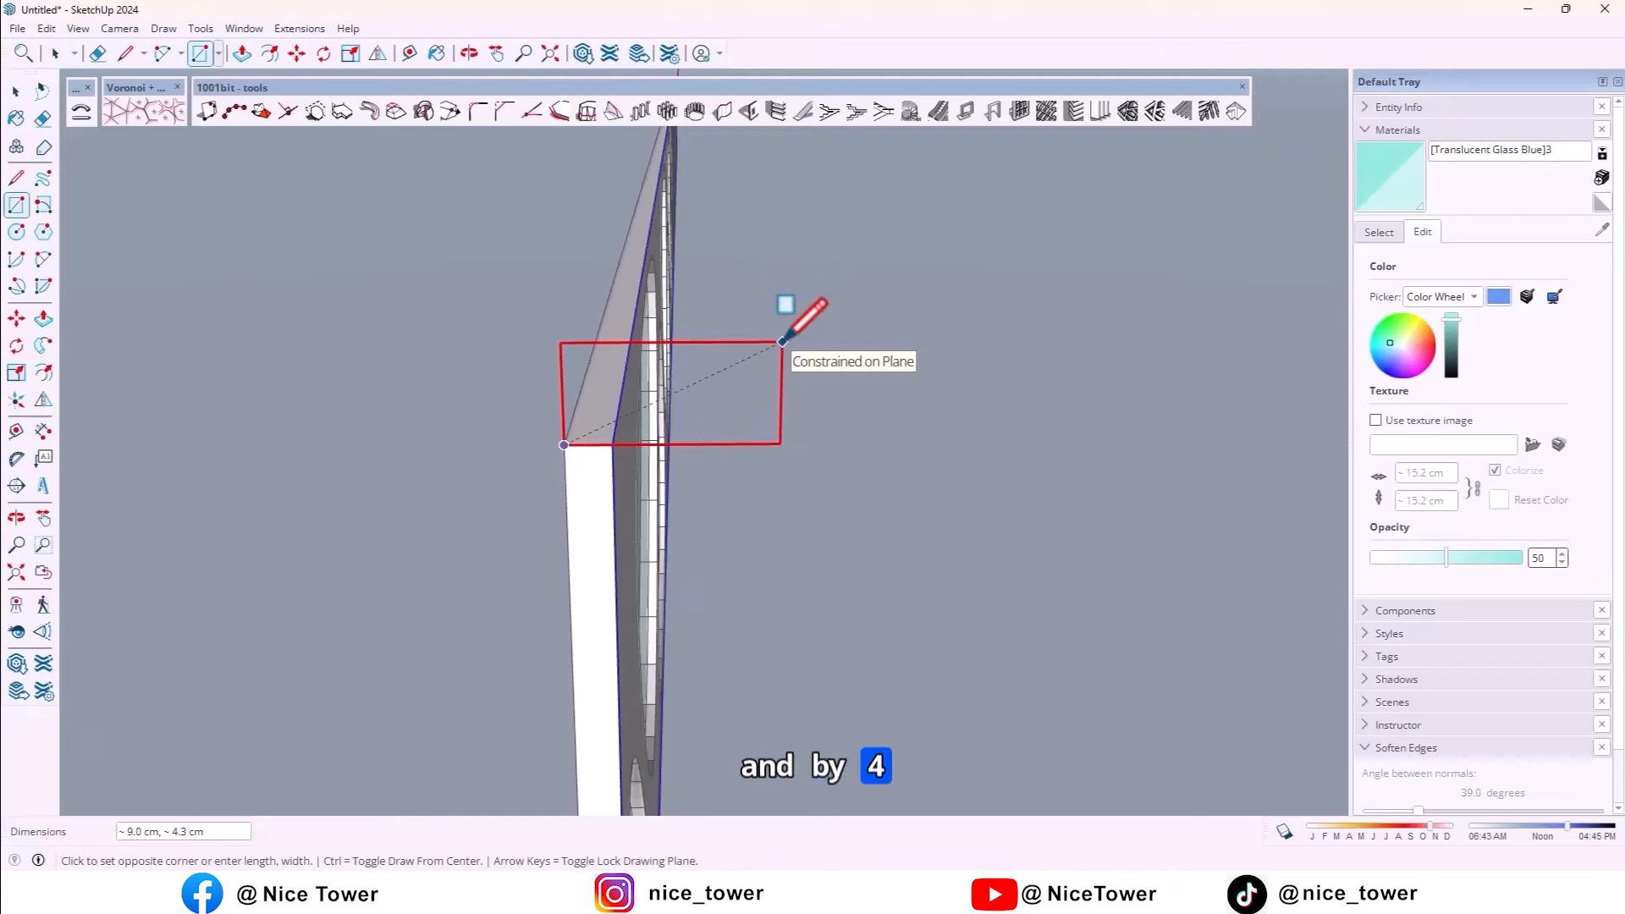
{"action": "type", "text": "4,"}
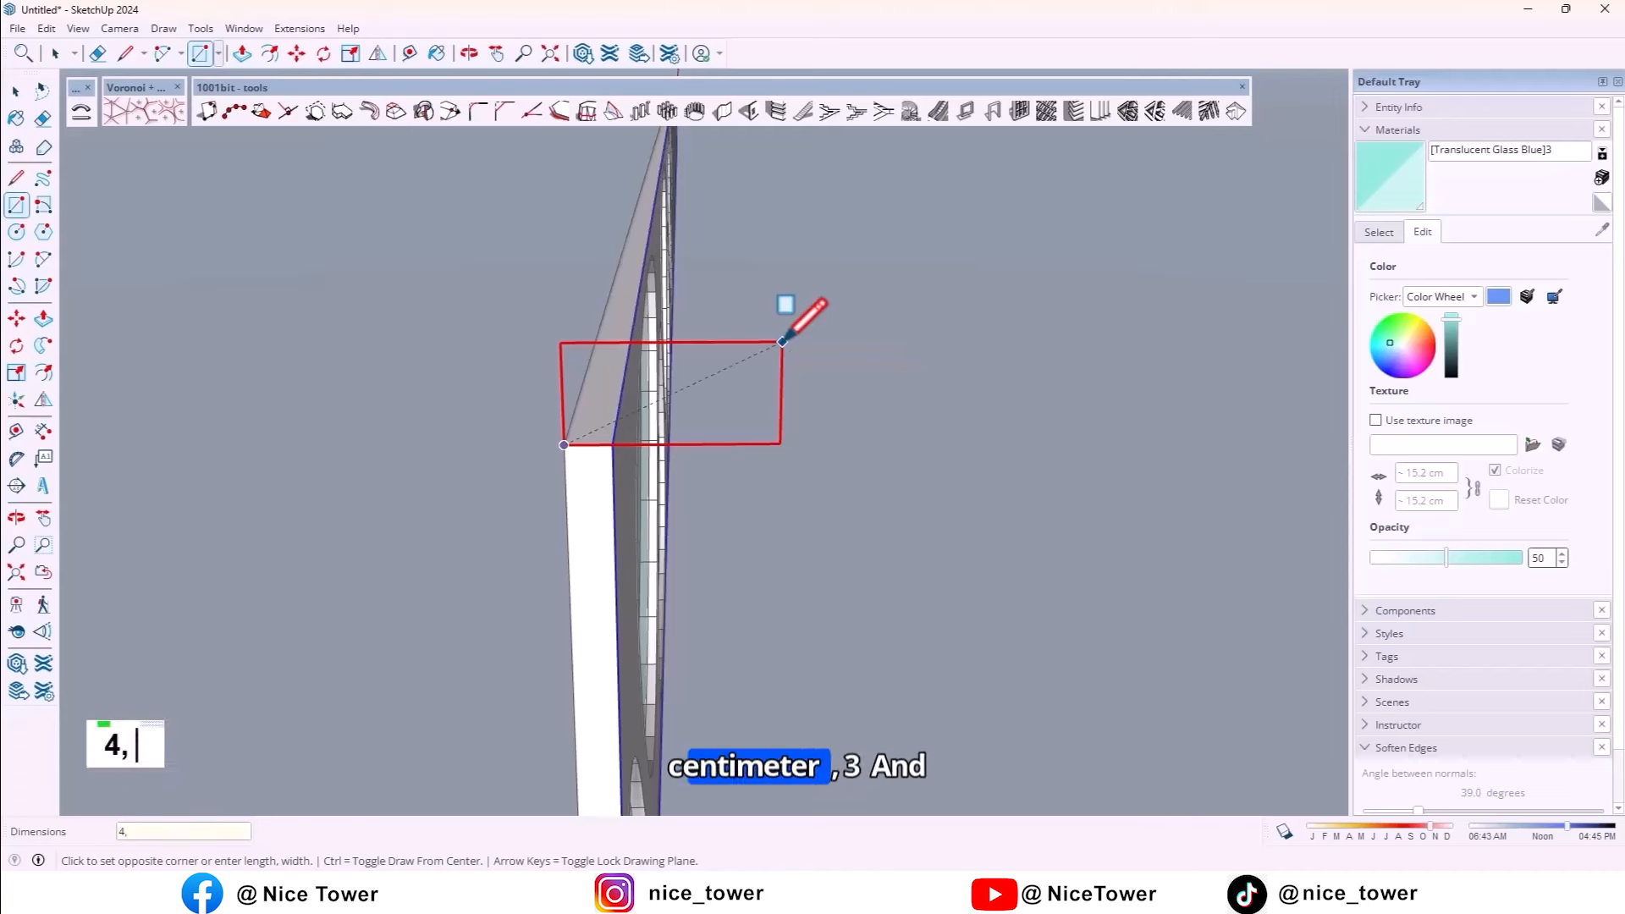
{"action": "type", "text": "3"}
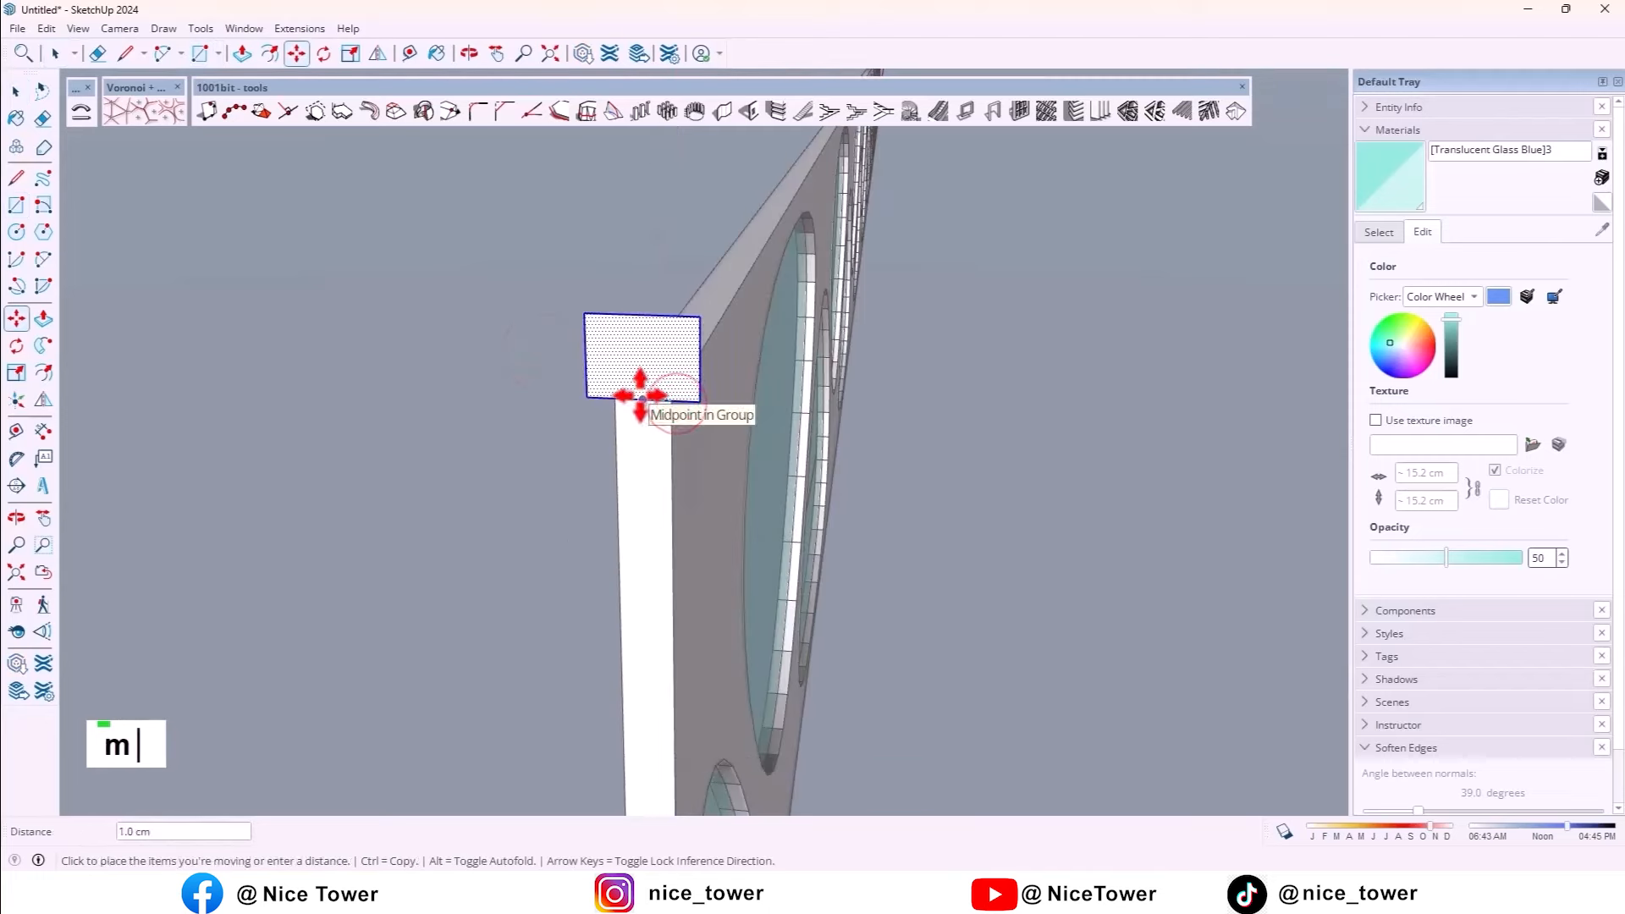
{"action": "middle_click", "coordinate": [641, 384]}
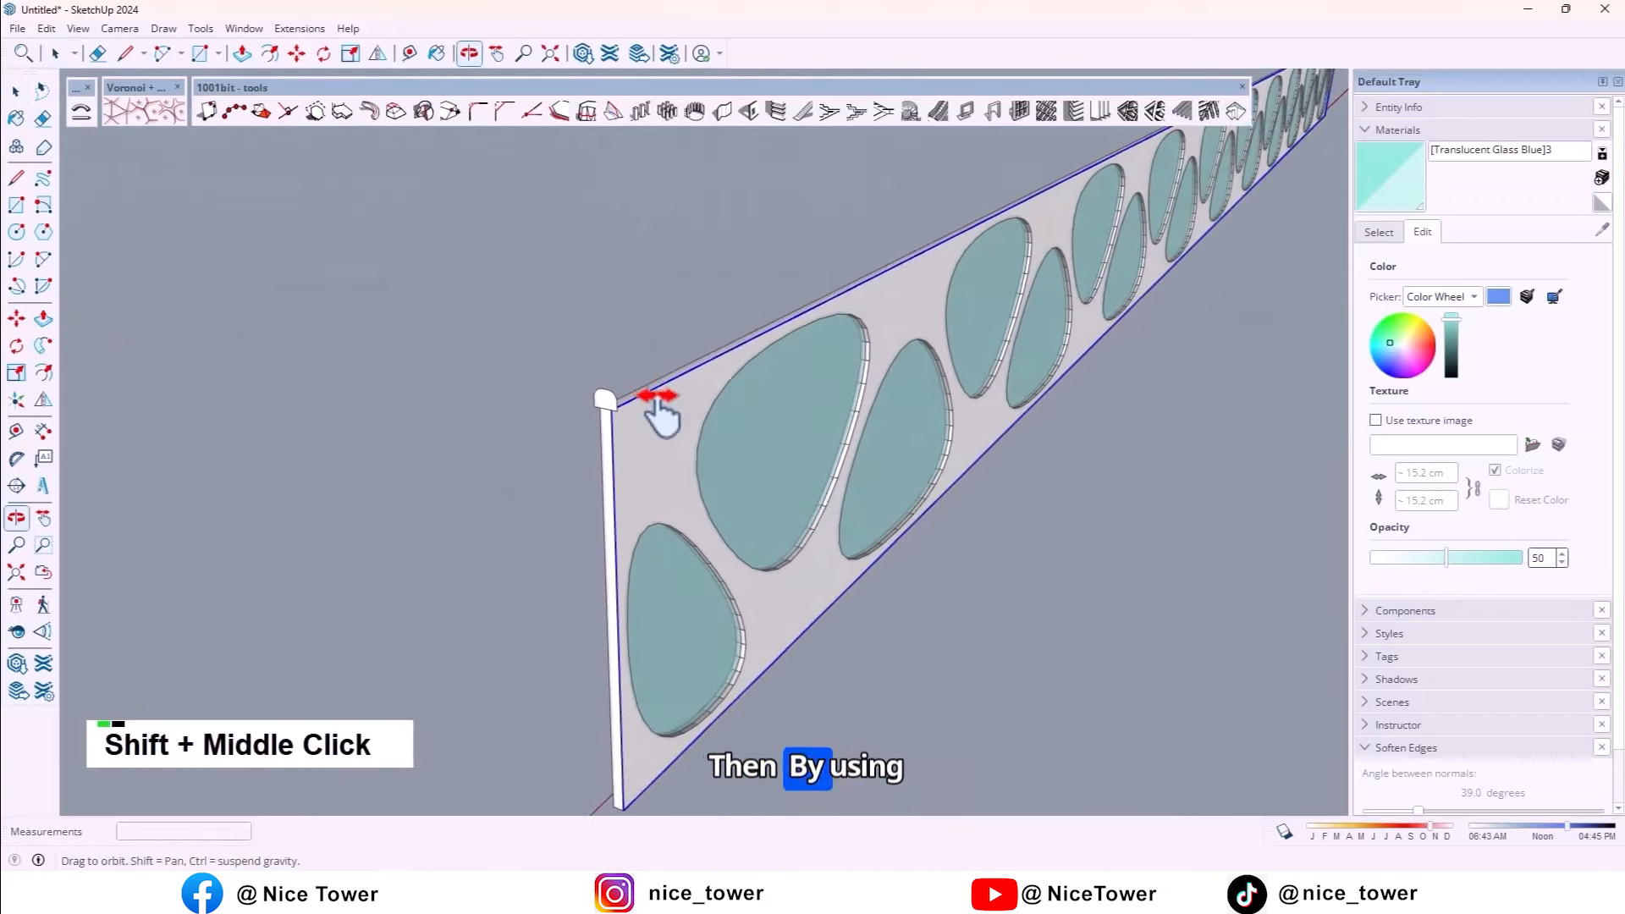
- Sweep the rounded profile with Follow Me along the panel's outer edges
{"action": "left_click_drag", "start_coordinate": [663, 415], "coordinate": [595, 373]}
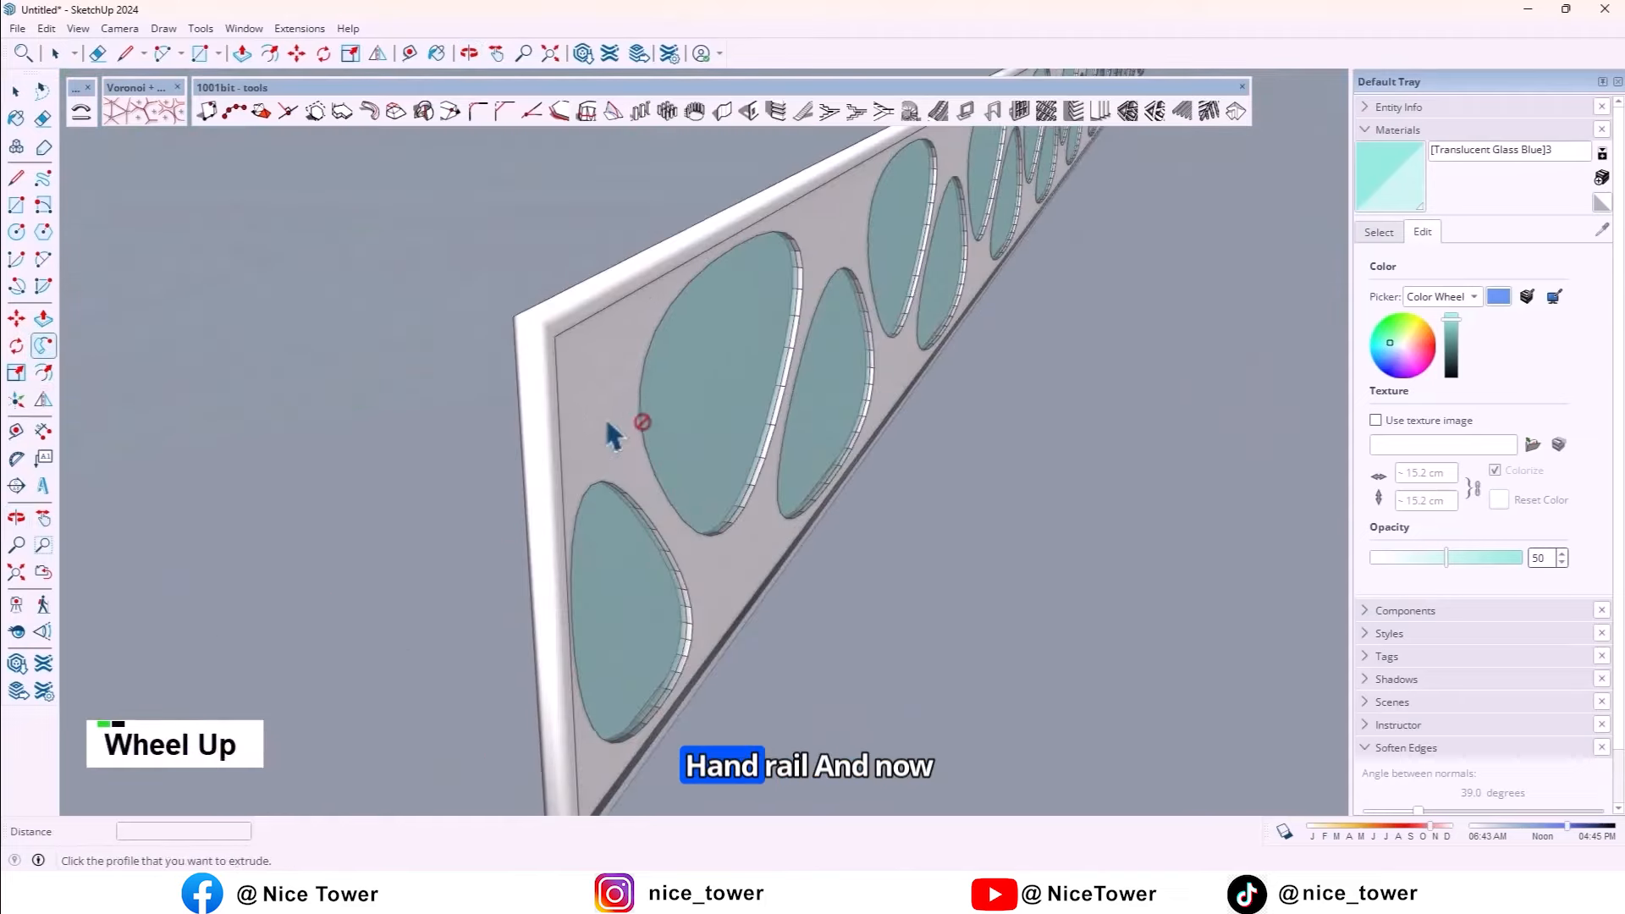
{"action": "left_click_drag", "start_coordinate": [643, 423], "coordinate": [715, 451]}
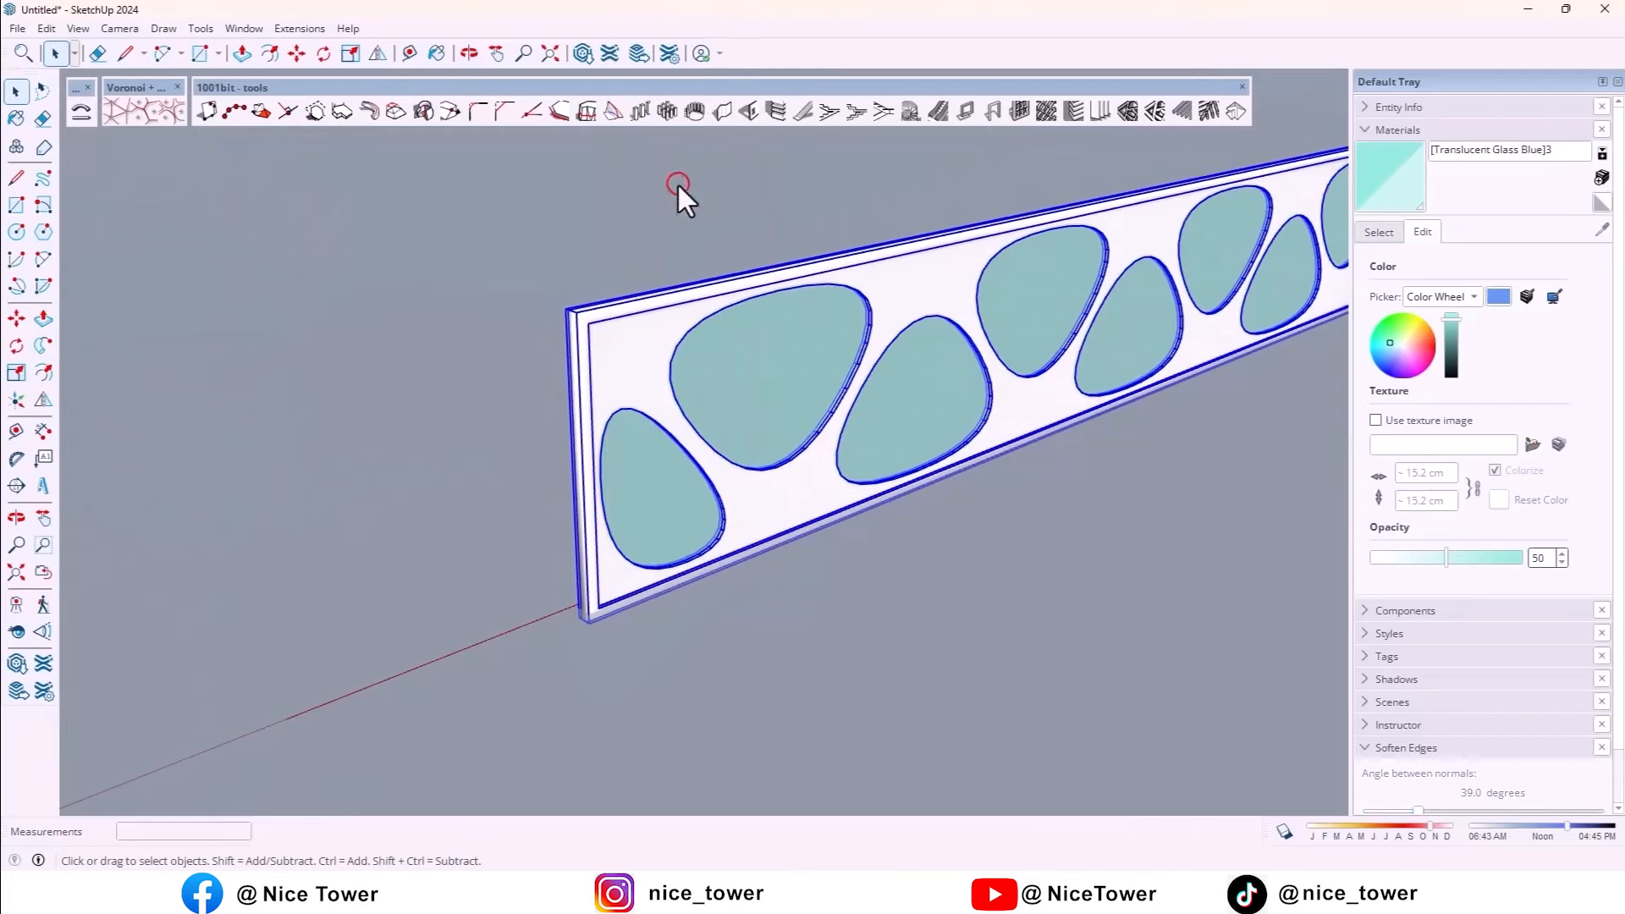
{"action": "scroll", "scroll_direction": "up", "scroll_amount": 3}
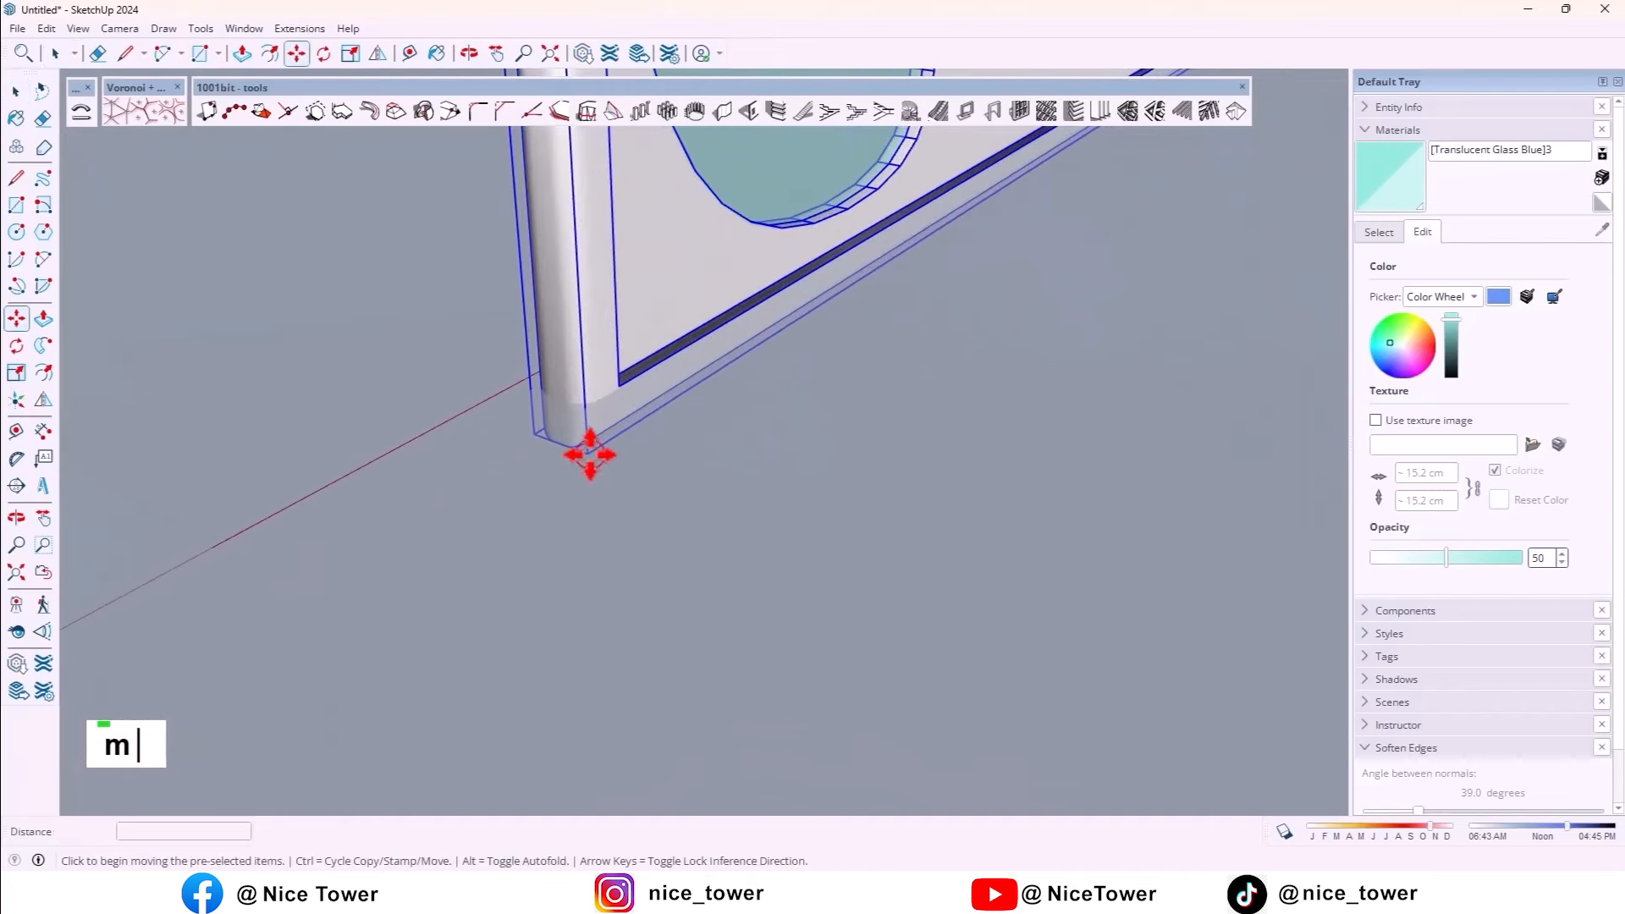
{"action": "scroll", "scroll_direction": "down", "scroll_amount": 3}
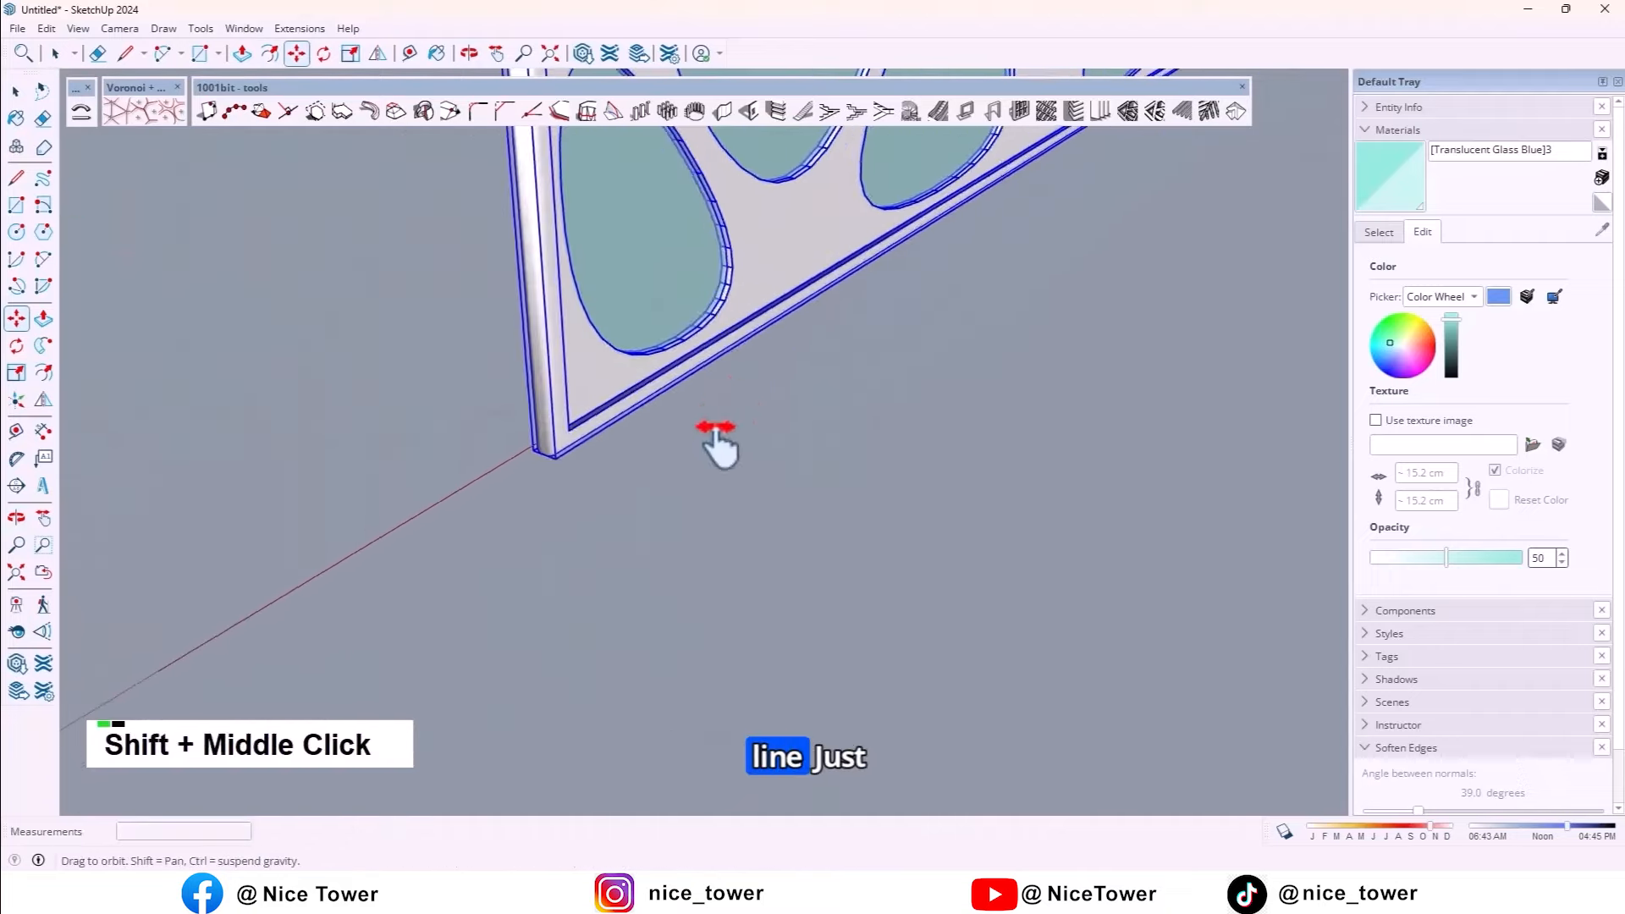
{"action": "scroll", "scroll_direction": "up", "scroll_amount": 3}
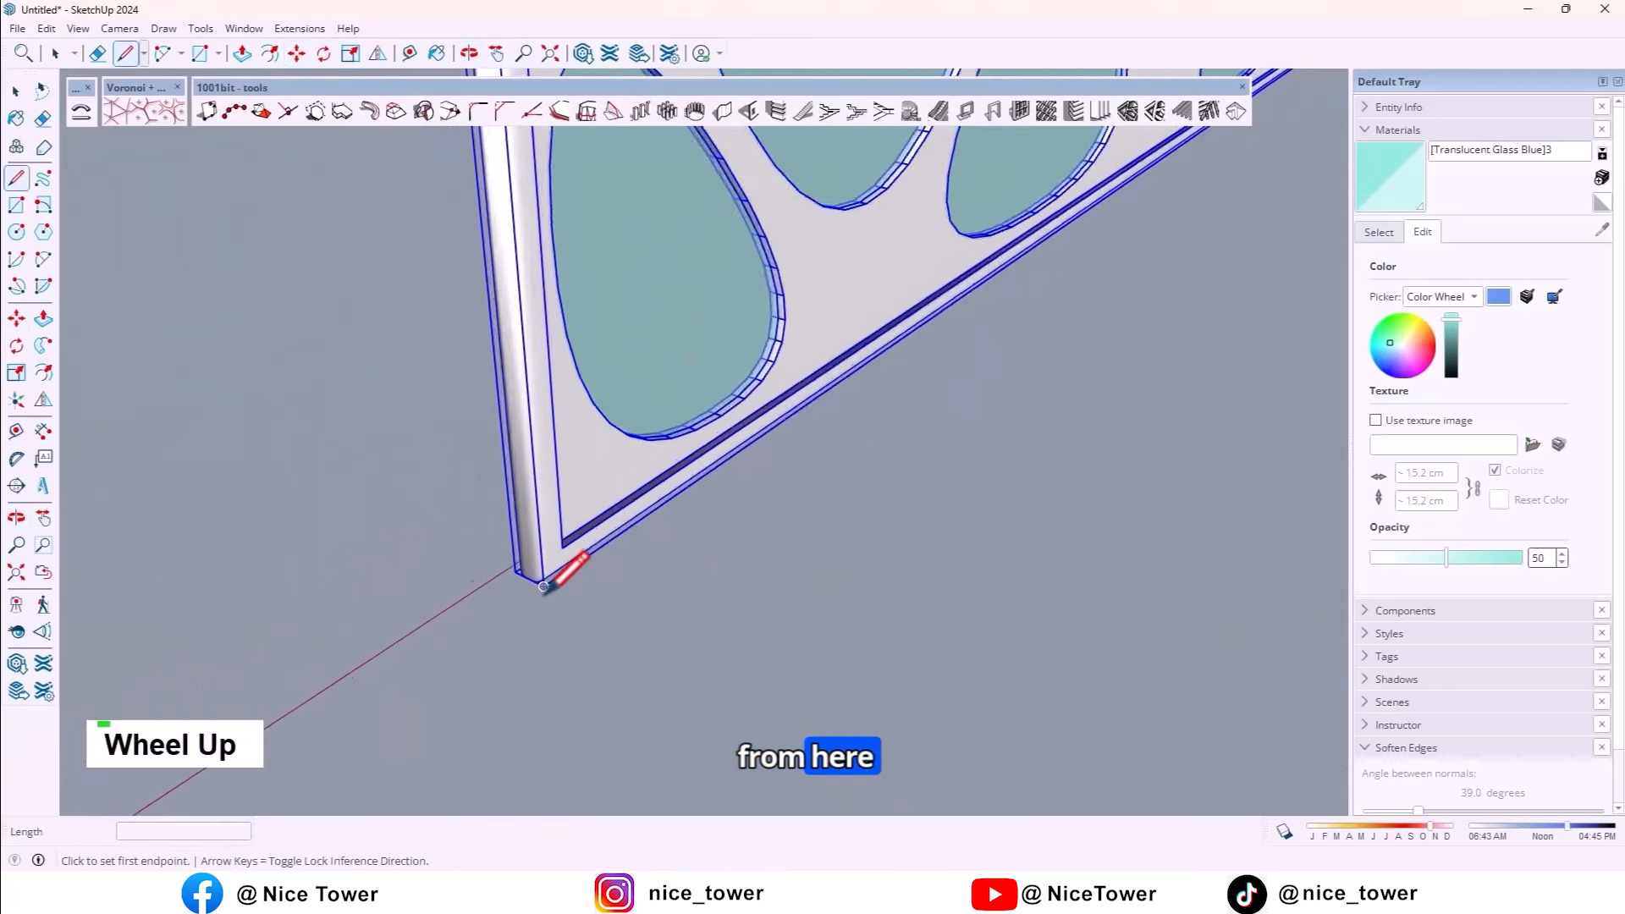
- Zoom out to show the finished framed glass panel beside the spiral staircase
{"action": "scroll", "scroll_direction": "down", "scroll_amount": 3}
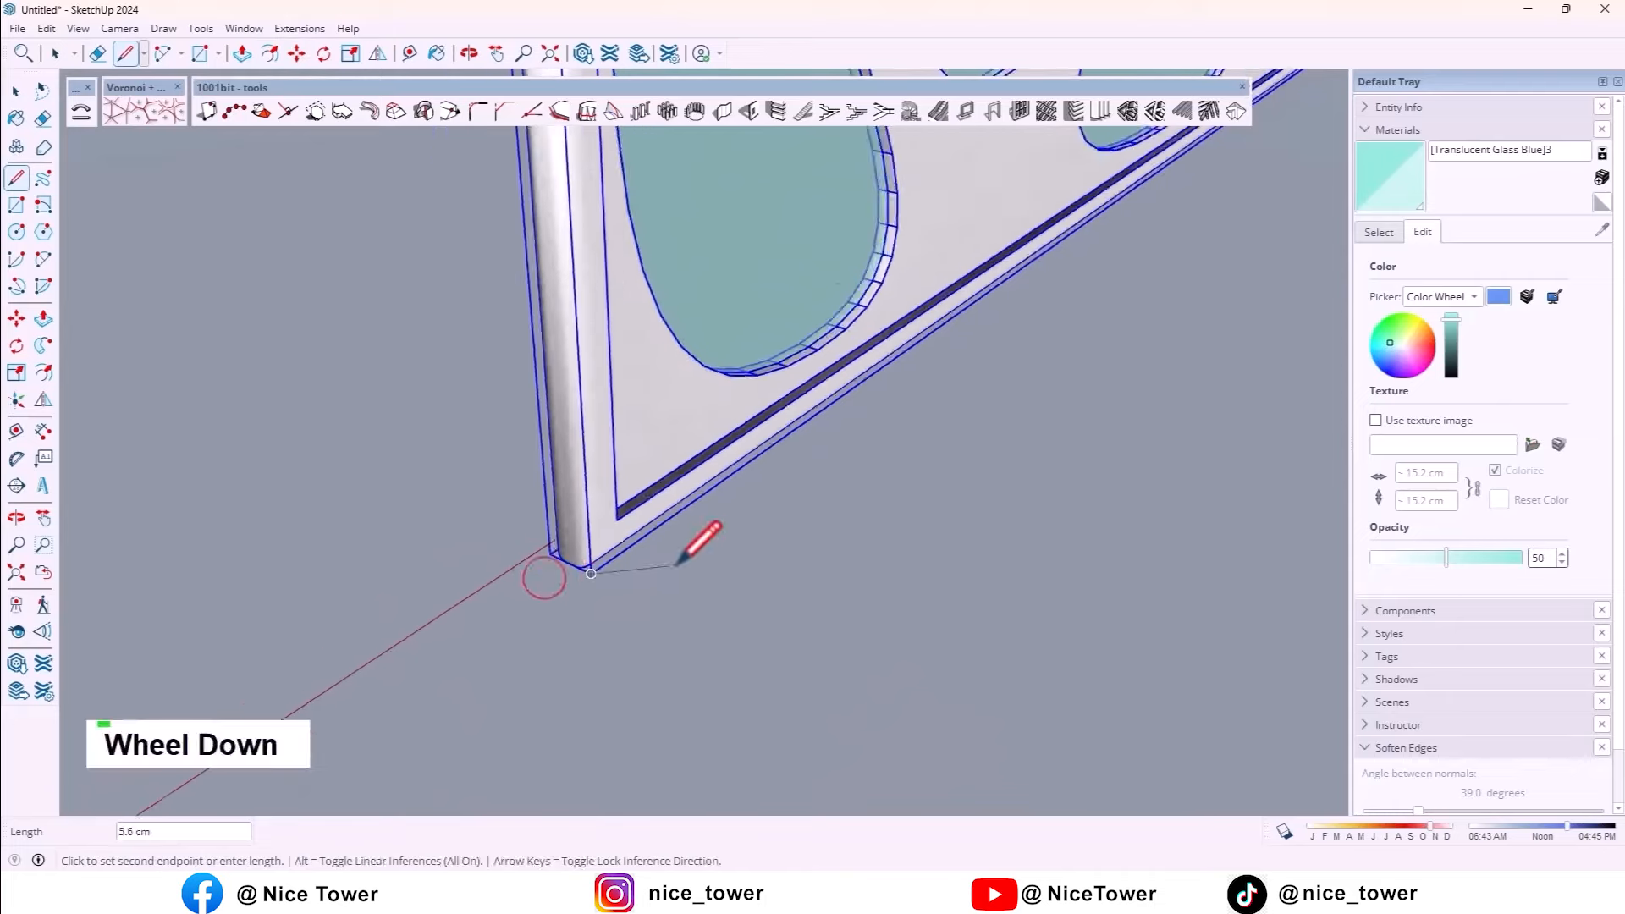
{"action": "scroll", "scroll_direction": "down", "scroll_amount": 3}
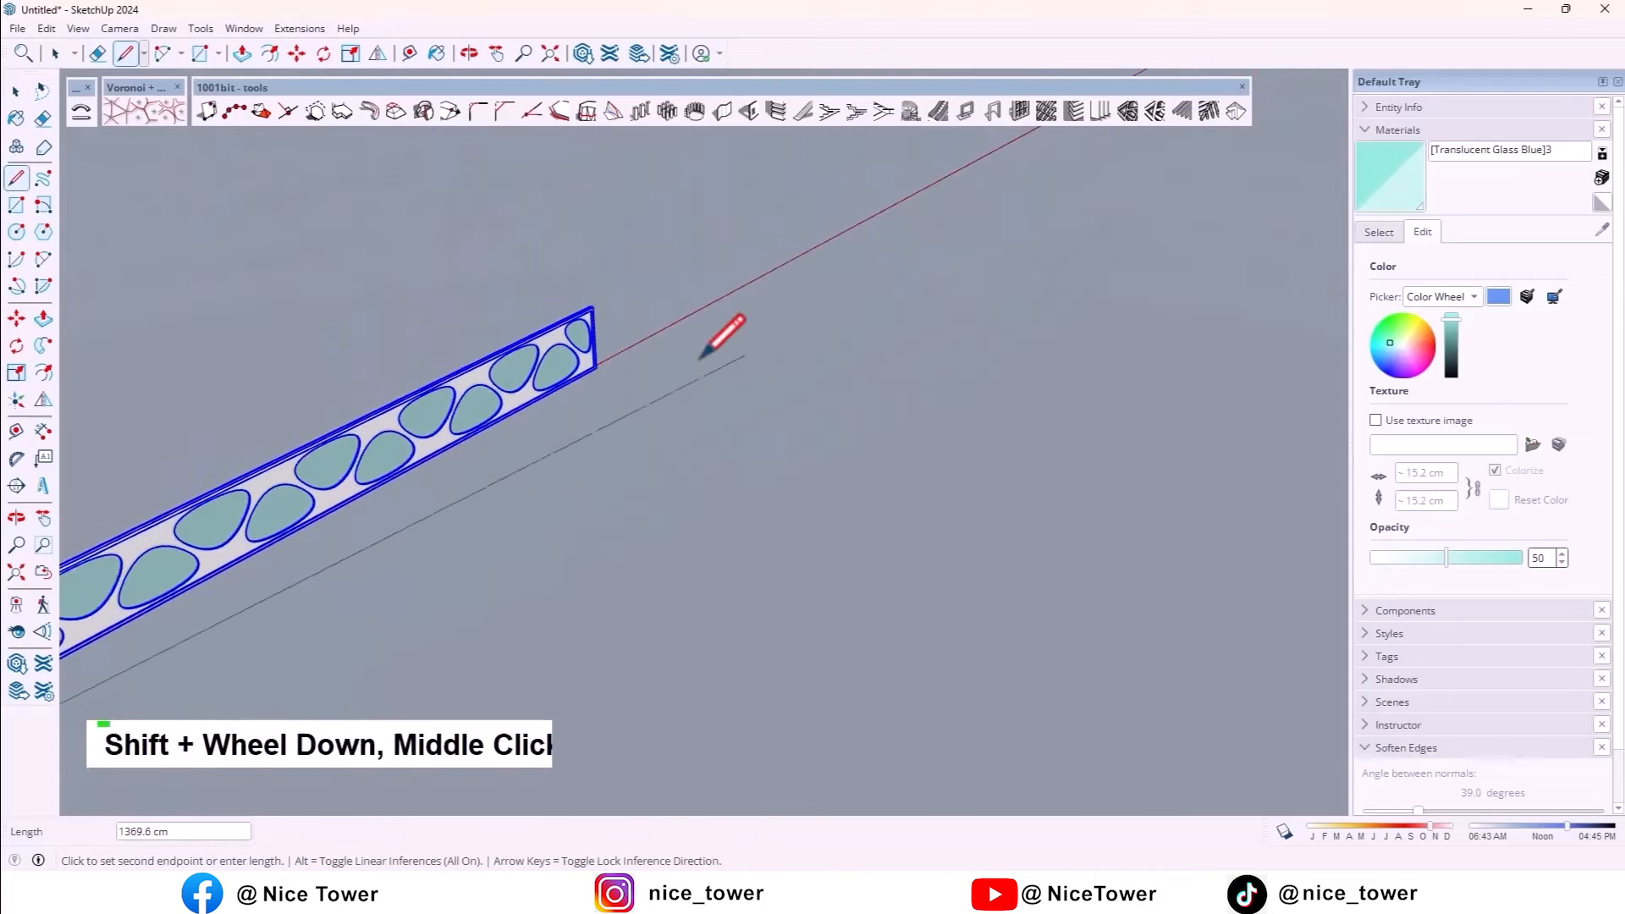
{"action": "scroll", "scroll_direction": "up", "scroll_amount": 3}
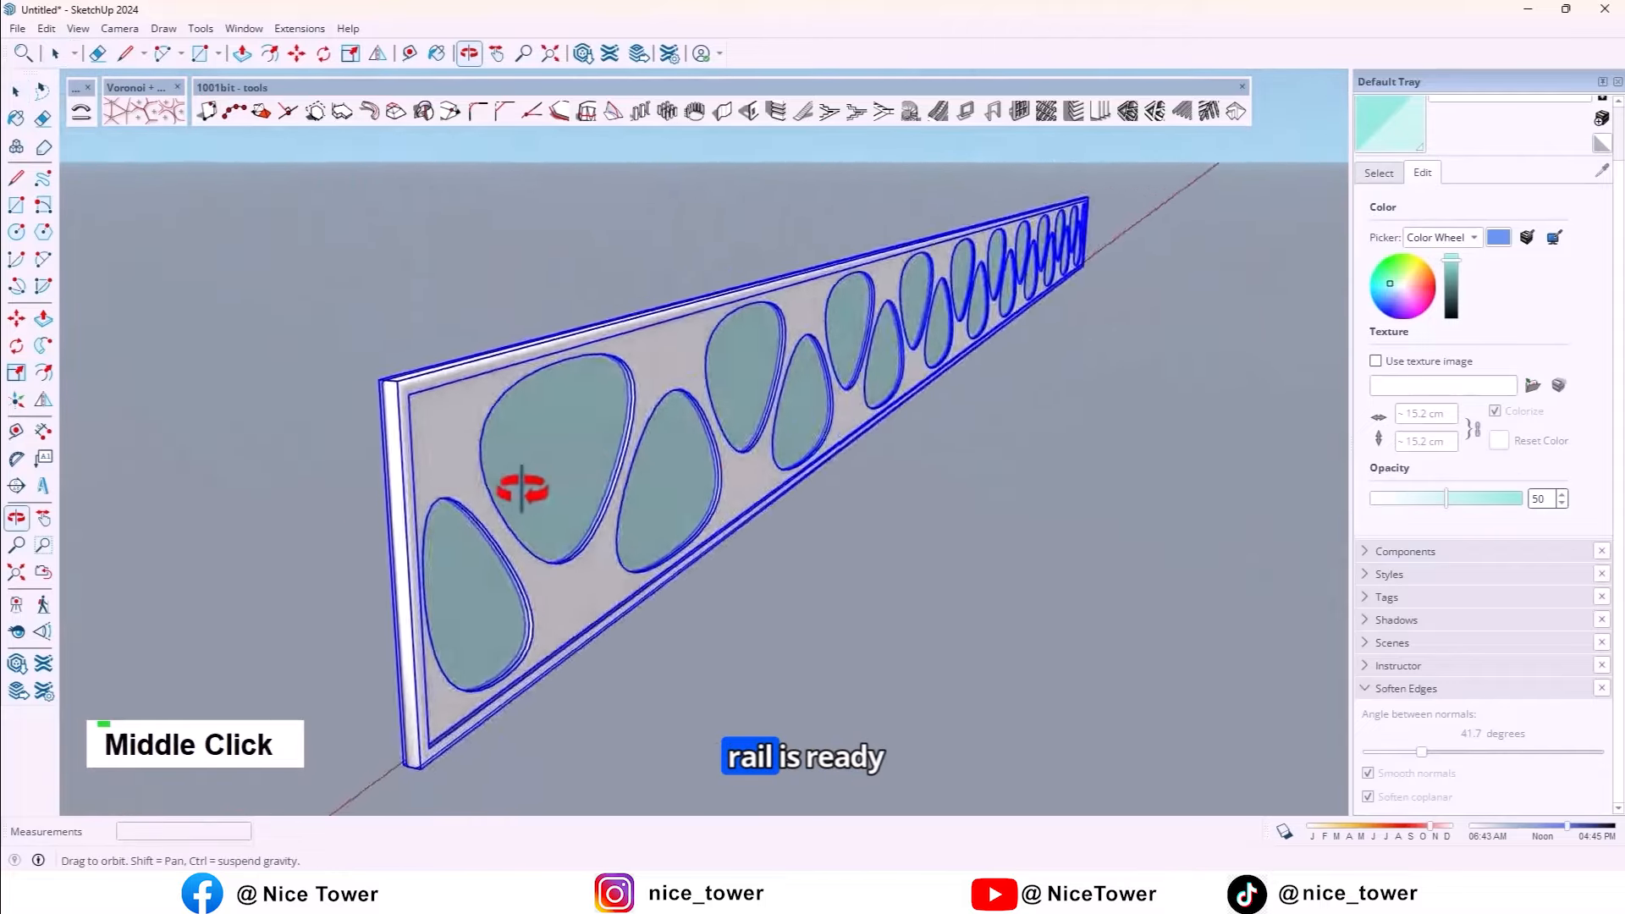
{"action": "scroll", "scroll_direction": "down", "scroll_amount": 3}
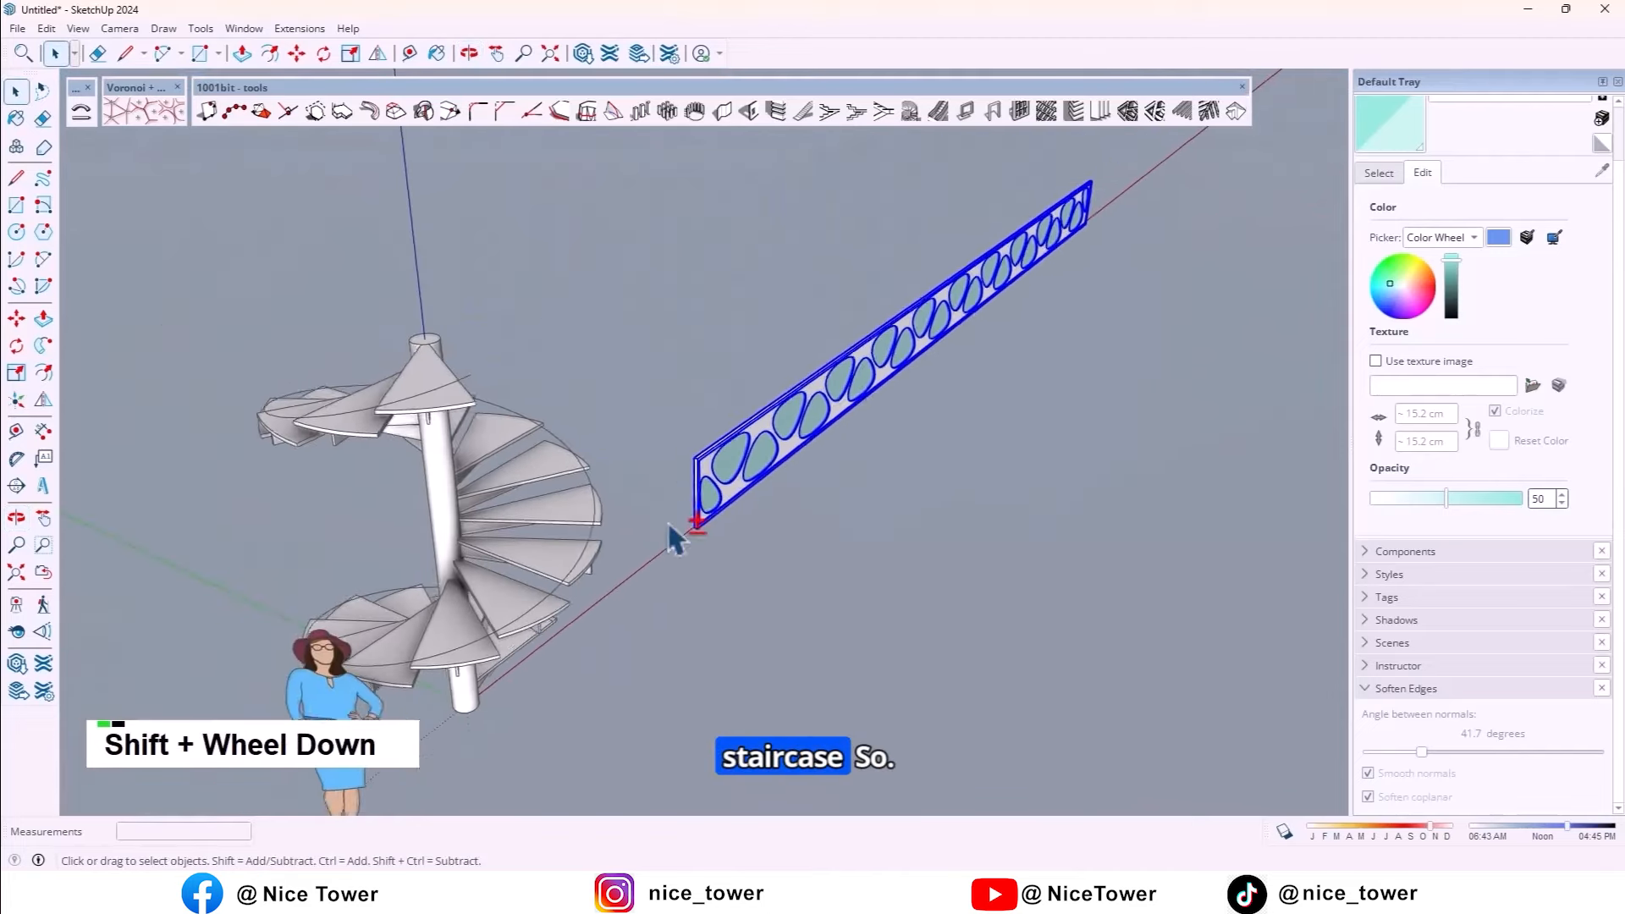
{"action": "scroll", "scroll_direction": "down", "scroll_amount": 3}
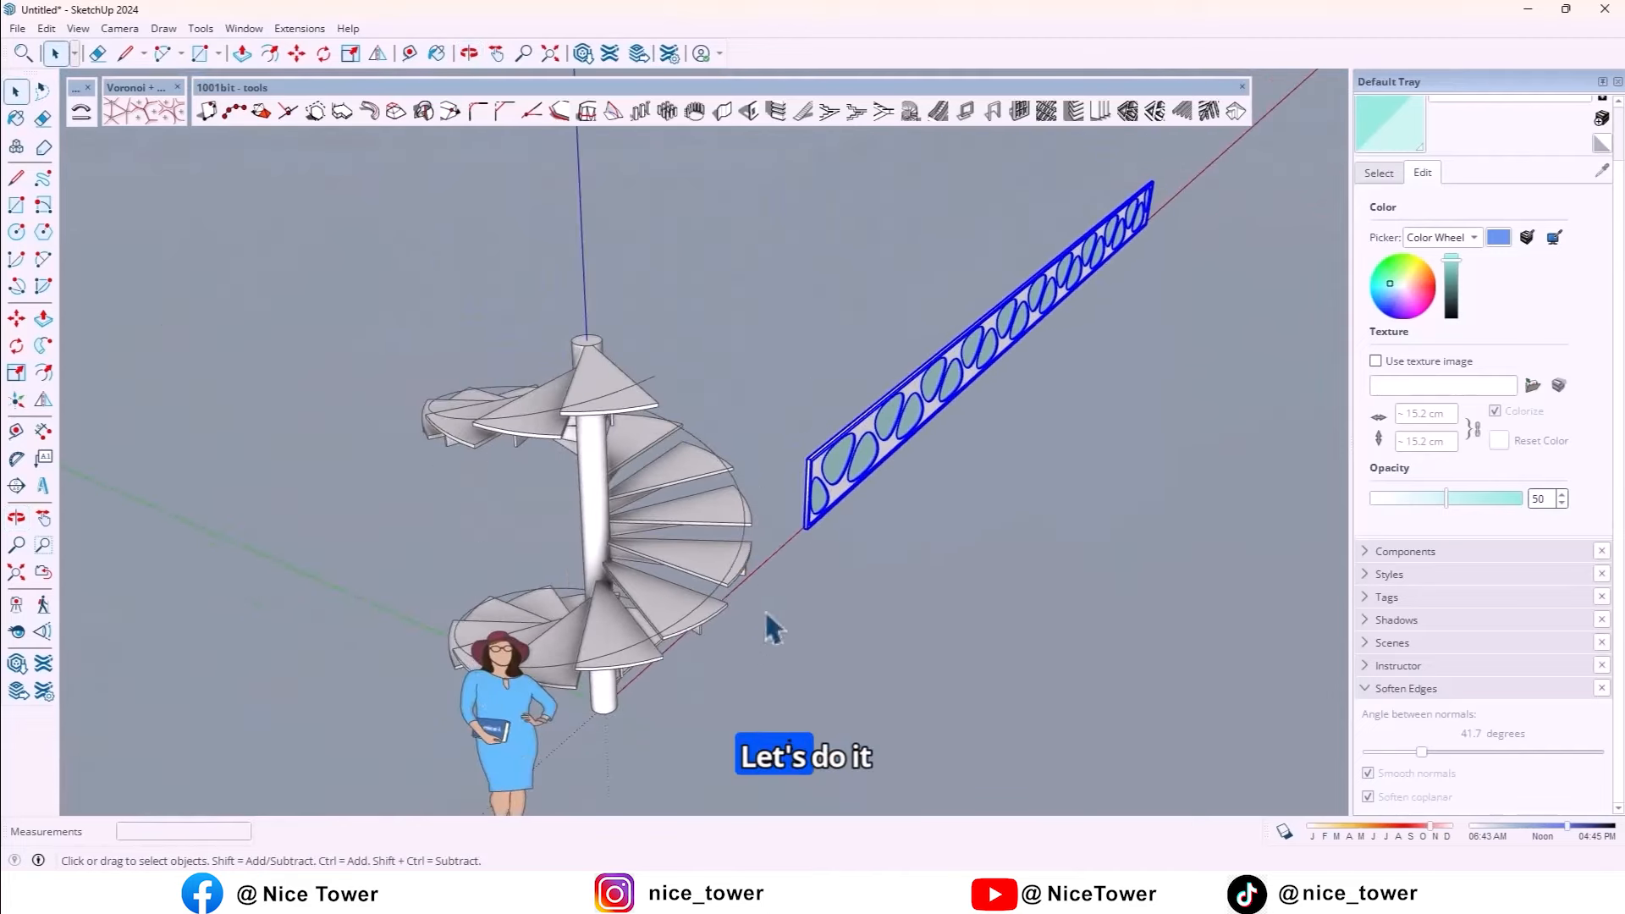
- Zoom in and out around the staircase to inspect the bent rail panel
{"action": "scroll", "scroll_direction": "up", "scroll_amount": 3}
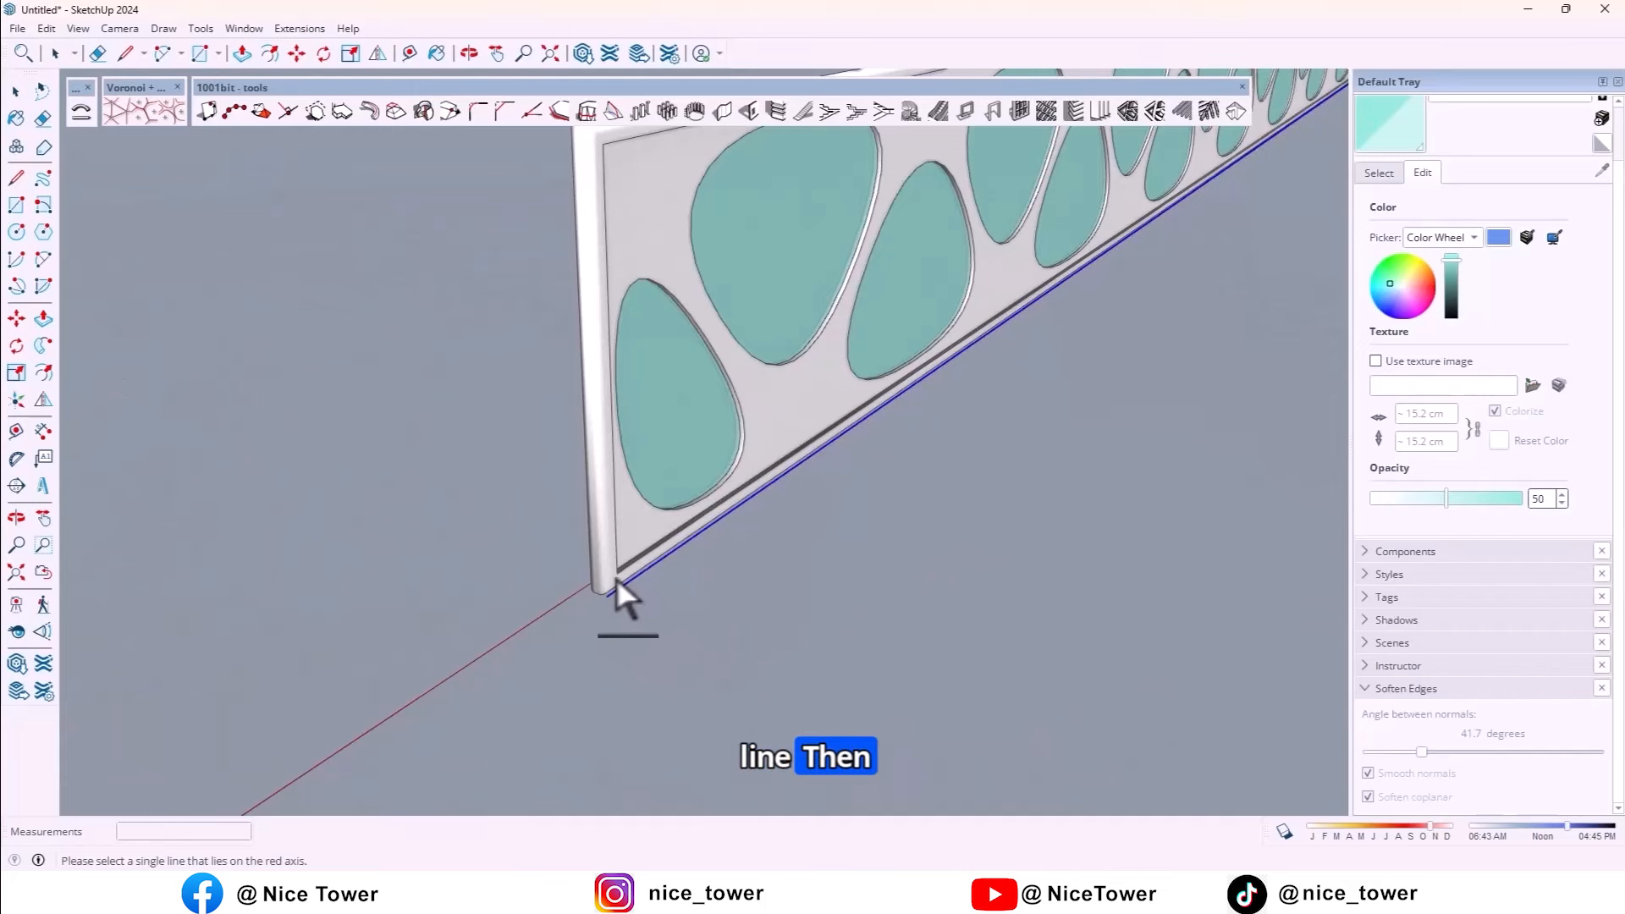
{"action": "scroll", "scroll_direction": "down", "scroll_amount": 3}
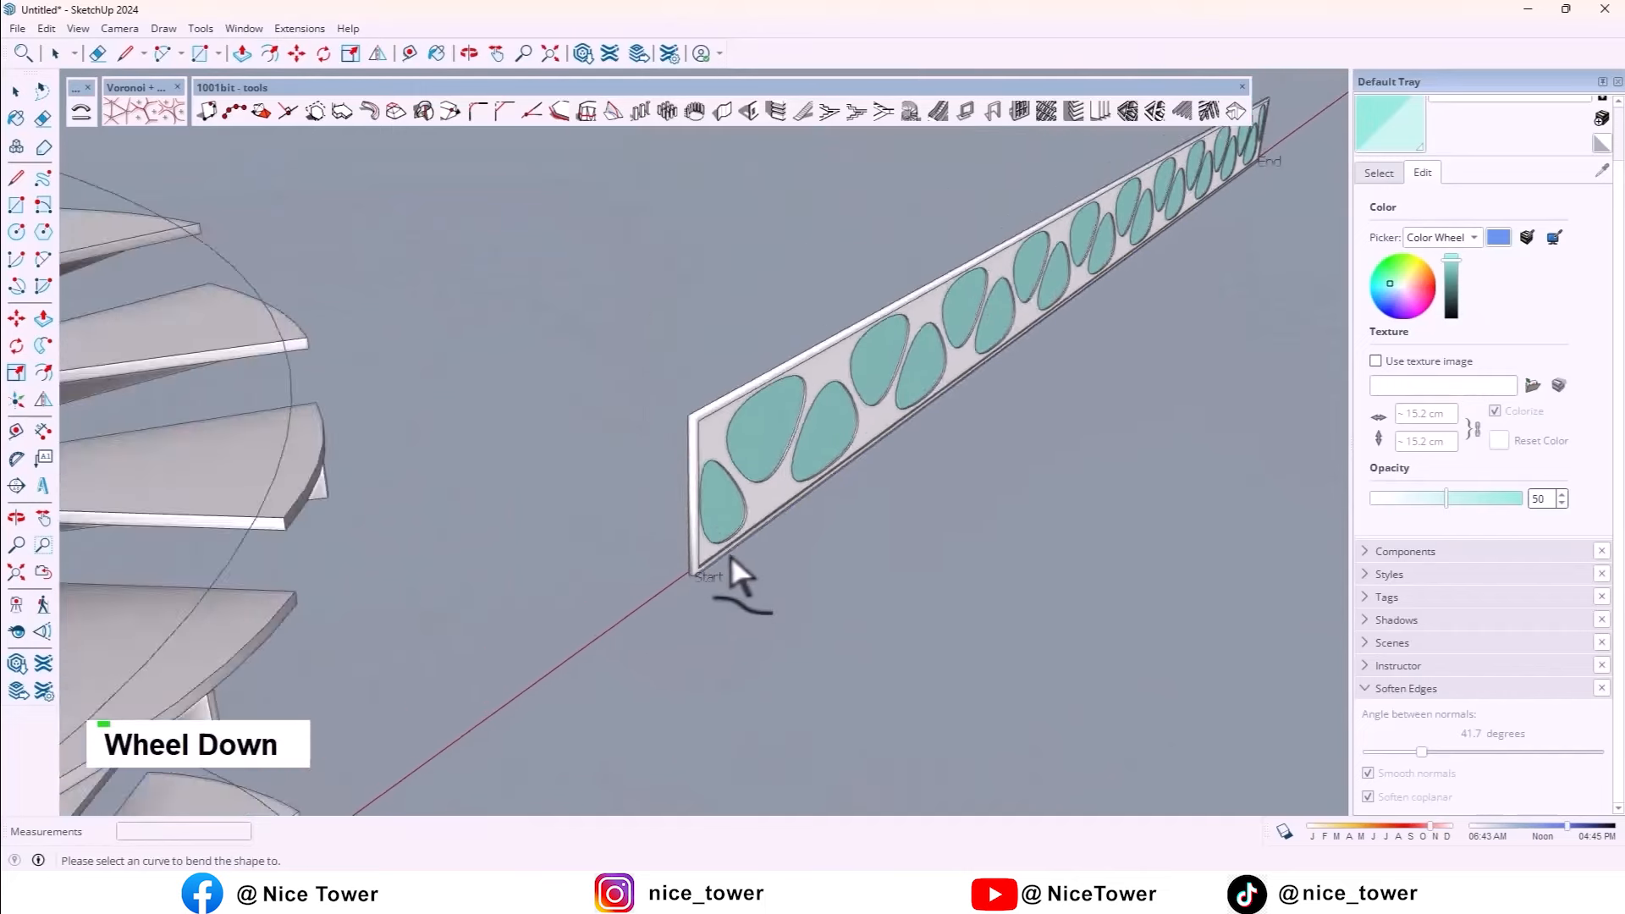
{"action": "scroll", "scroll_direction": "down", "scroll_amount": 3}
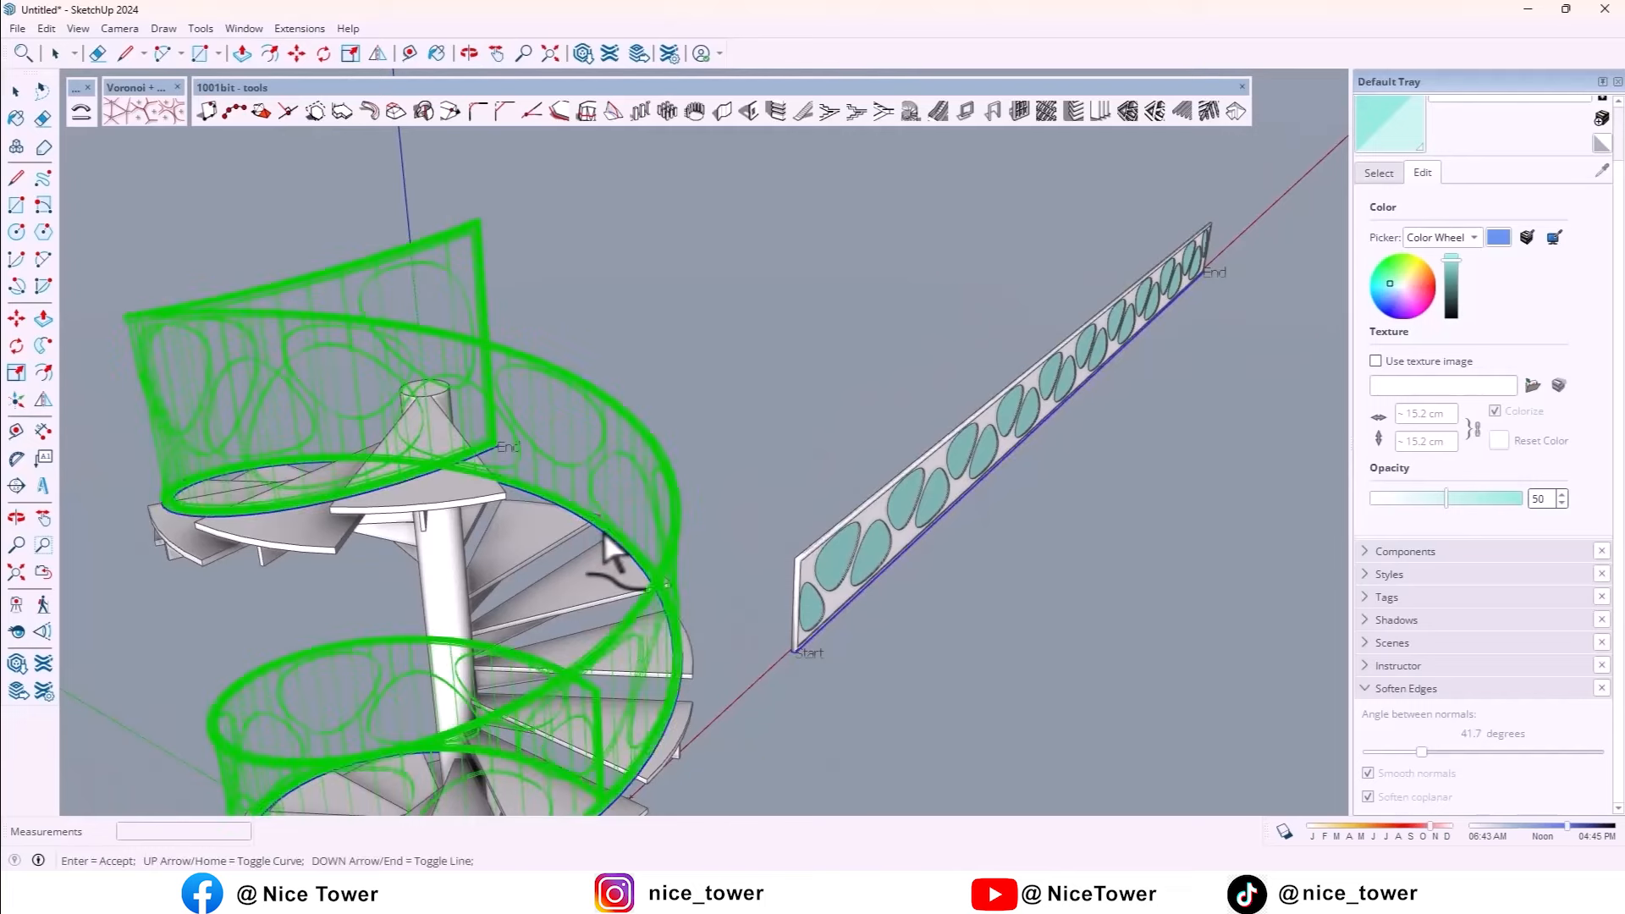
{"action": "scroll", "scroll_direction": "down", "scroll_amount": 3}
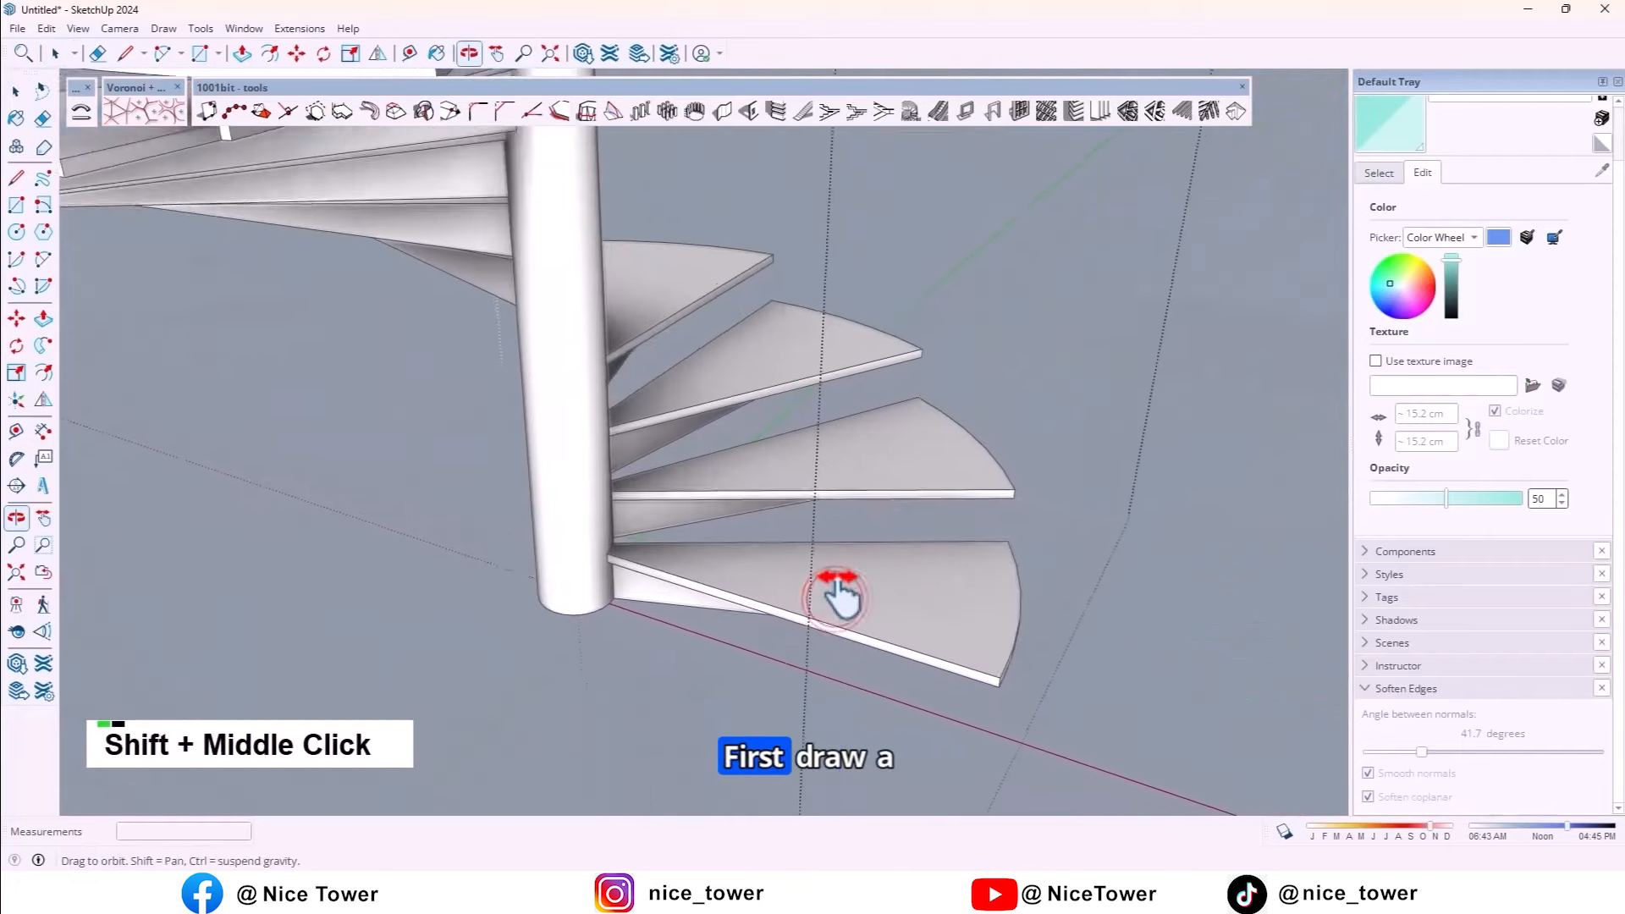
- Draw a guide line starting at the step's inner corner
{"action": "scroll", "scroll_direction": "up", "scroll_amount": 3}
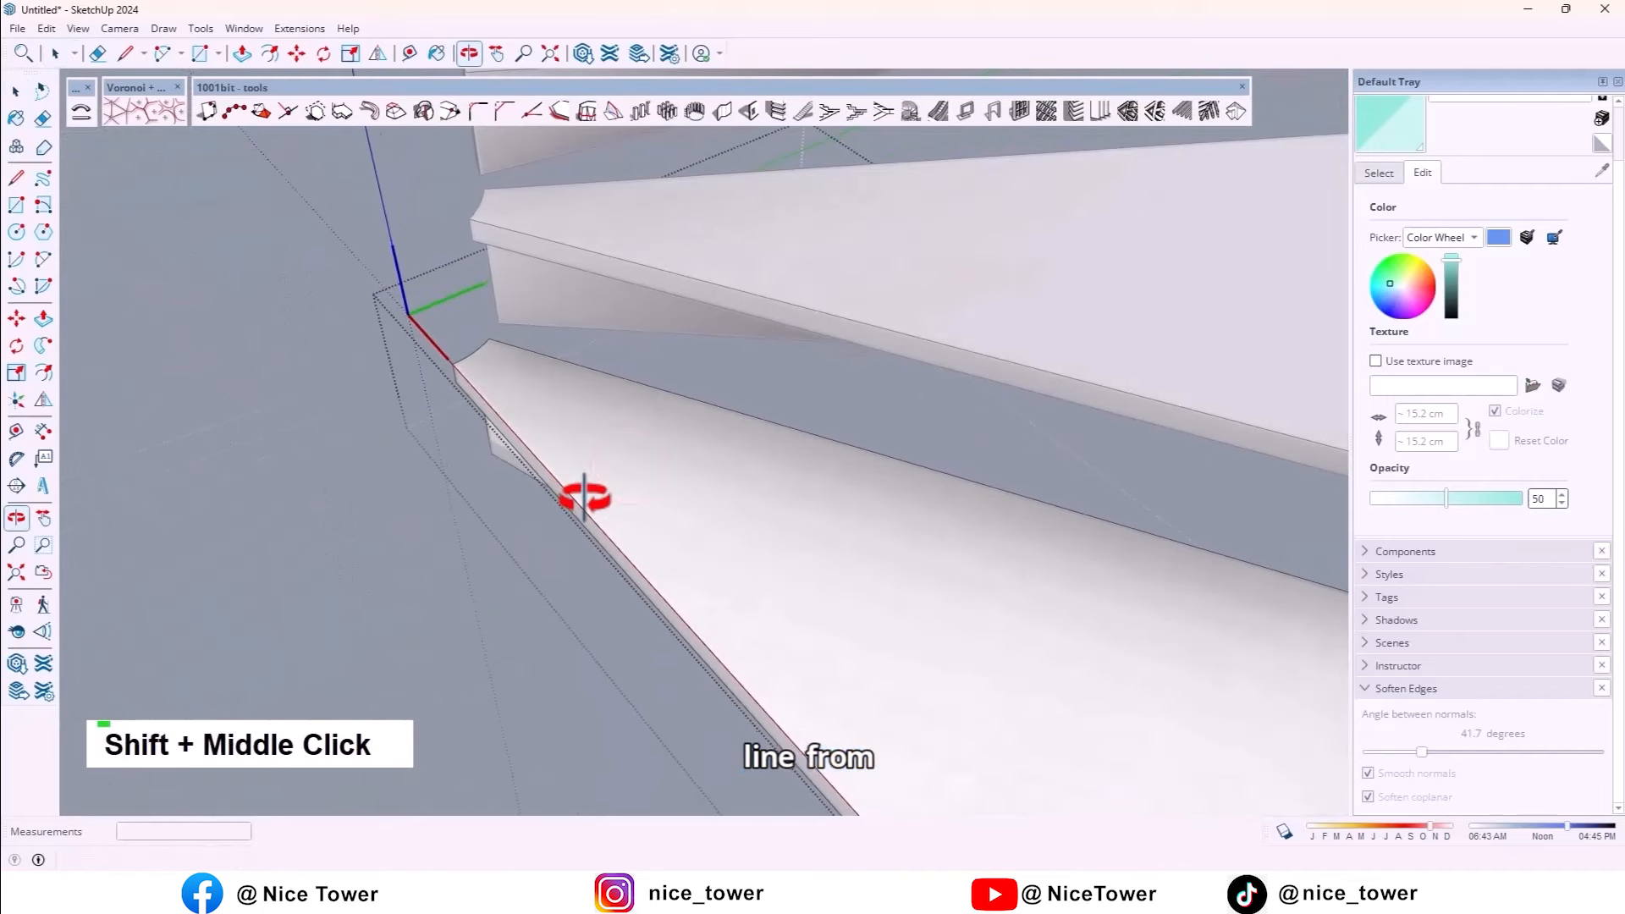
{"action": "left_click", "coordinate": [17, 177]}
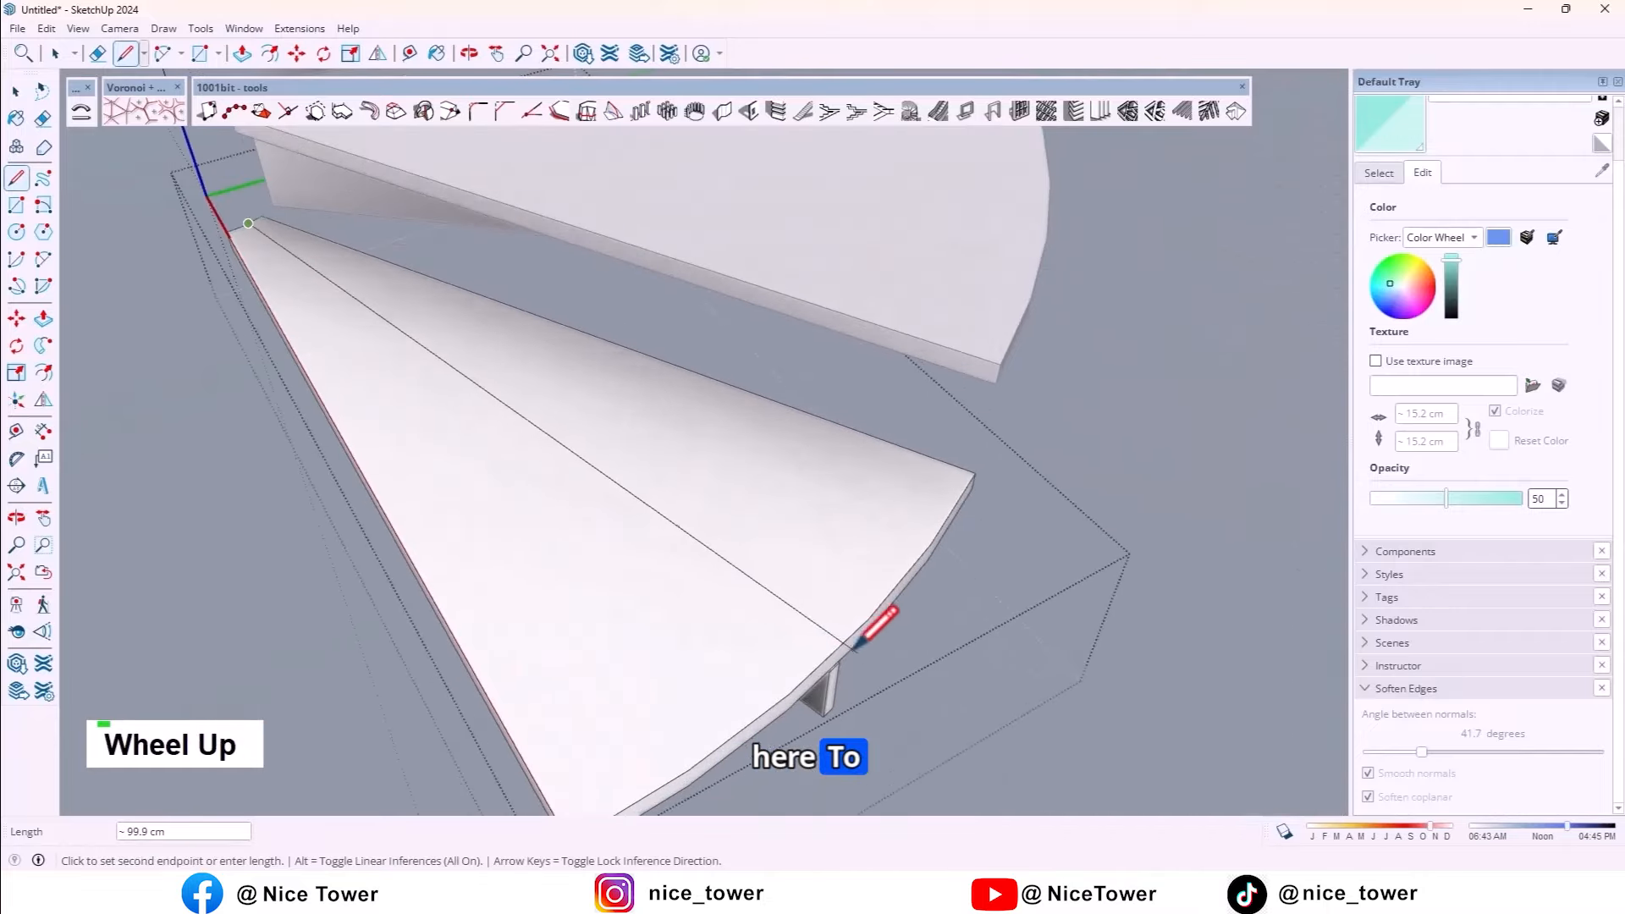
{"action": "scroll", "scroll_direction": "down", "scroll_amount": 3}
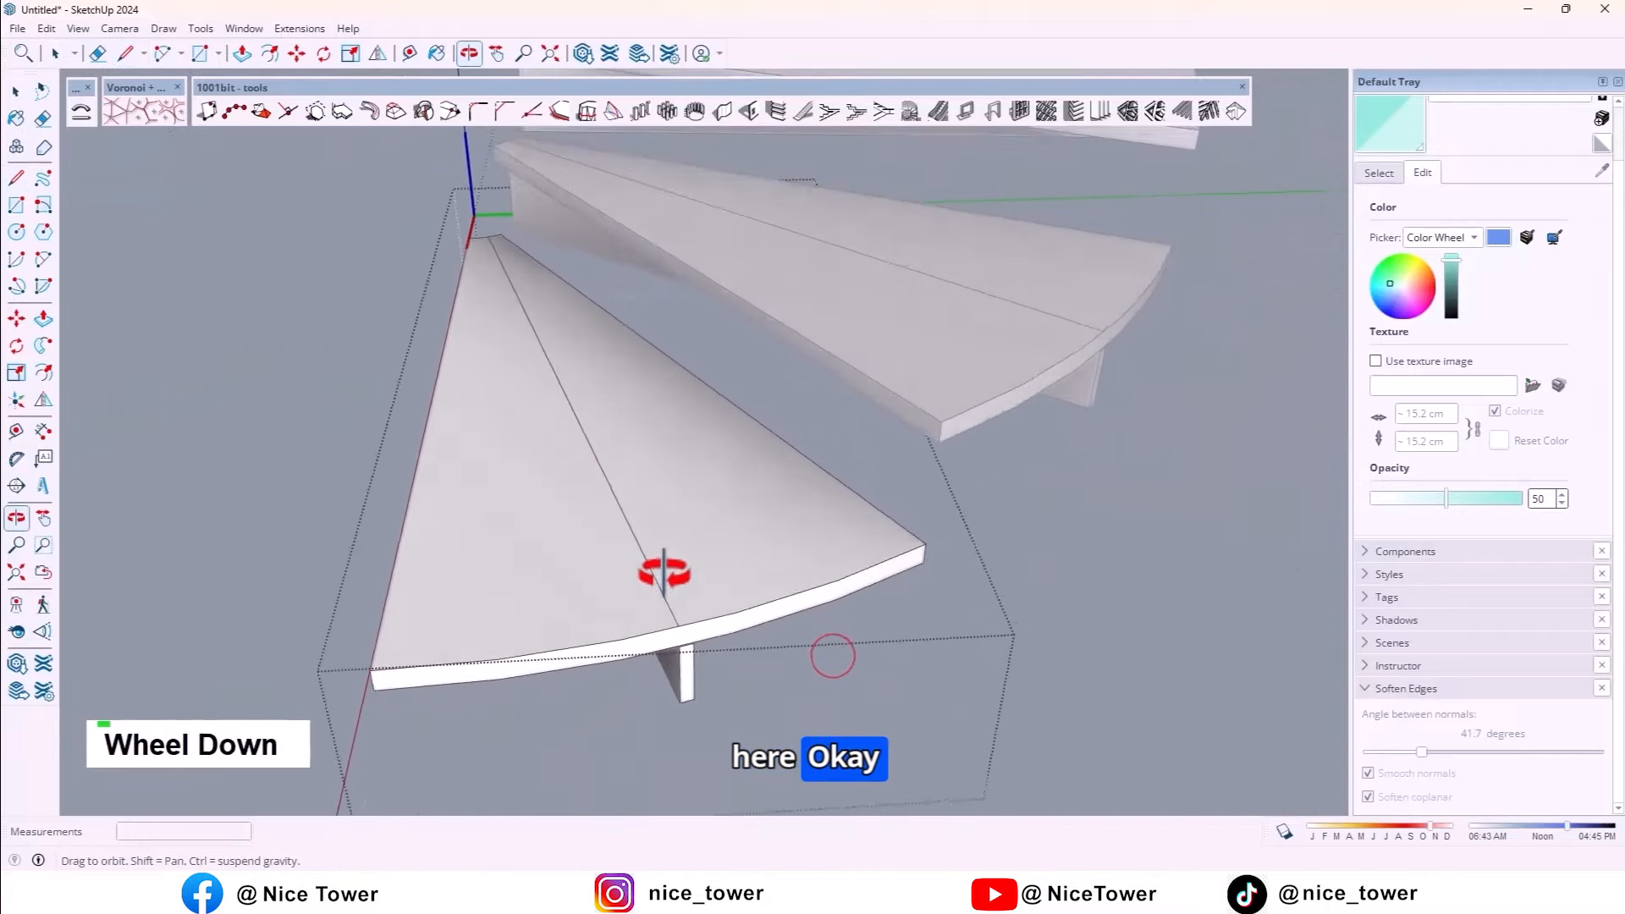
{"action": "scroll", "scroll_direction": "down", "scroll_amount": 3}
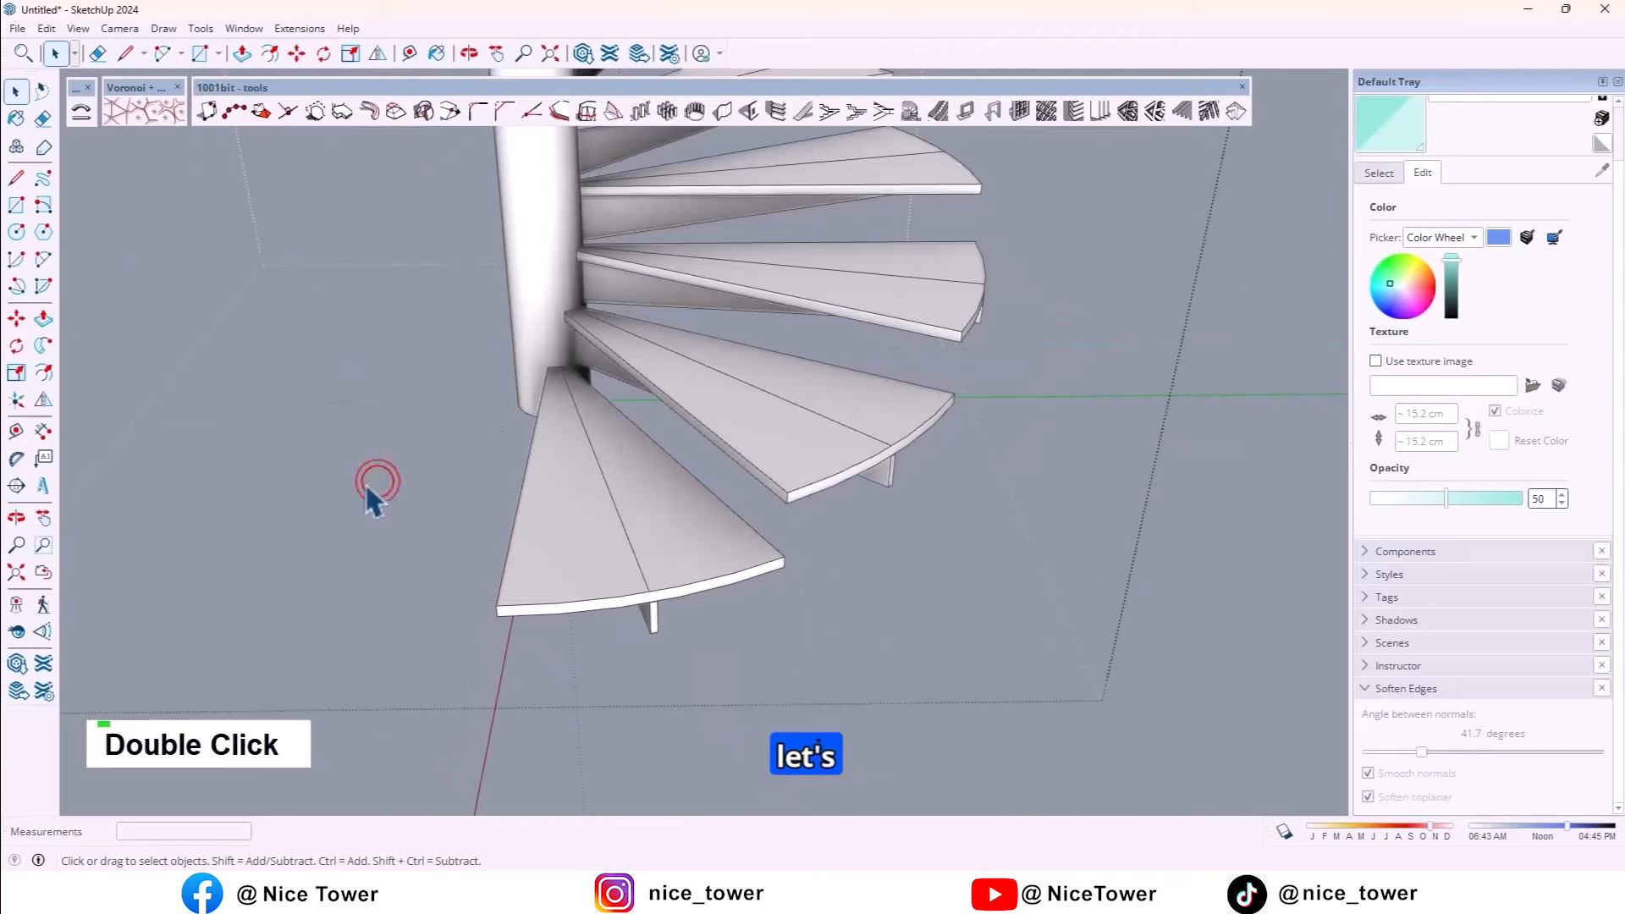
{"action": "scroll", "scroll_direction": "down", "scroll_amount": 3}
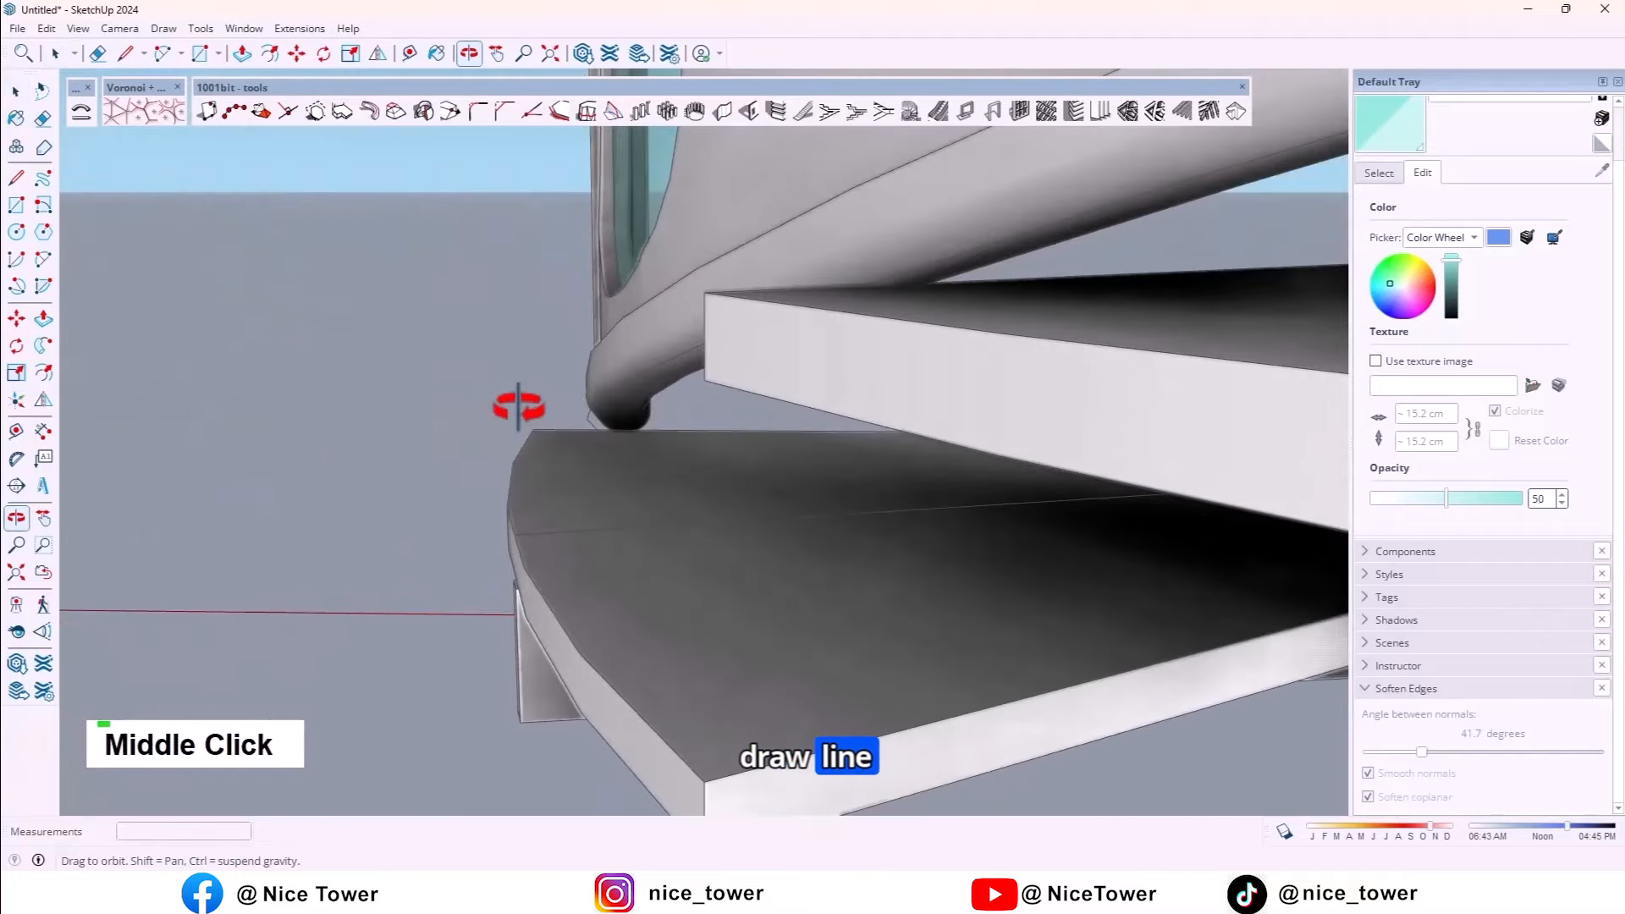
- Draw a vertical line from the step's centre up to the rail's underside
{"action": "scroll", "scroll_direction": "up", "scroll_amount": 3}
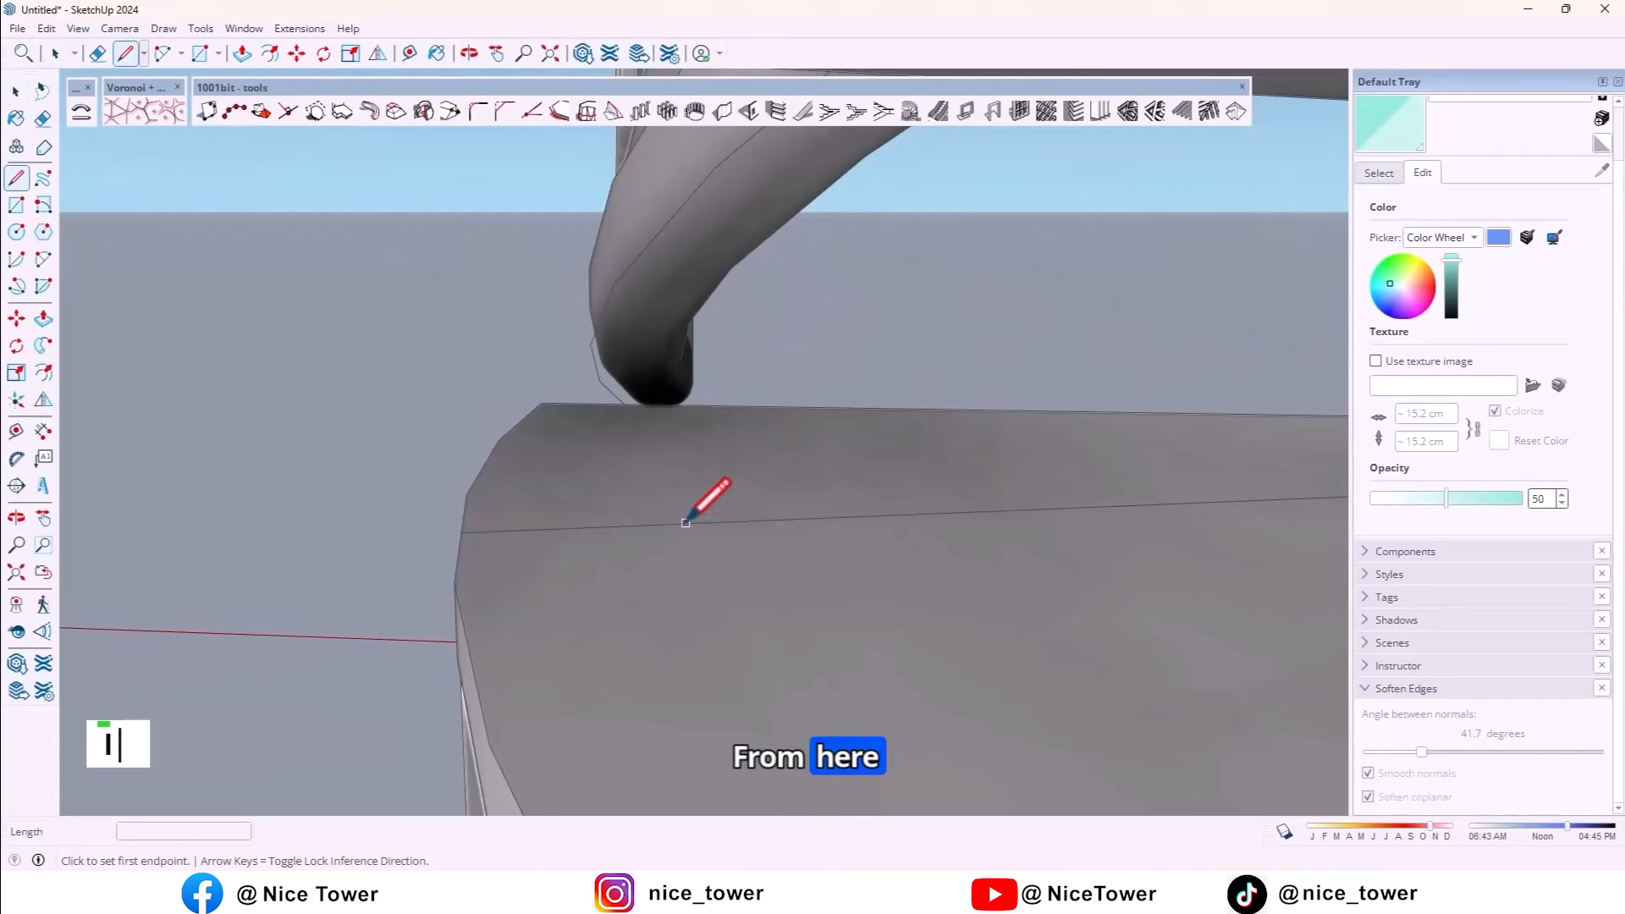
{"action": "left_click", "coordinate": [685, 522]}
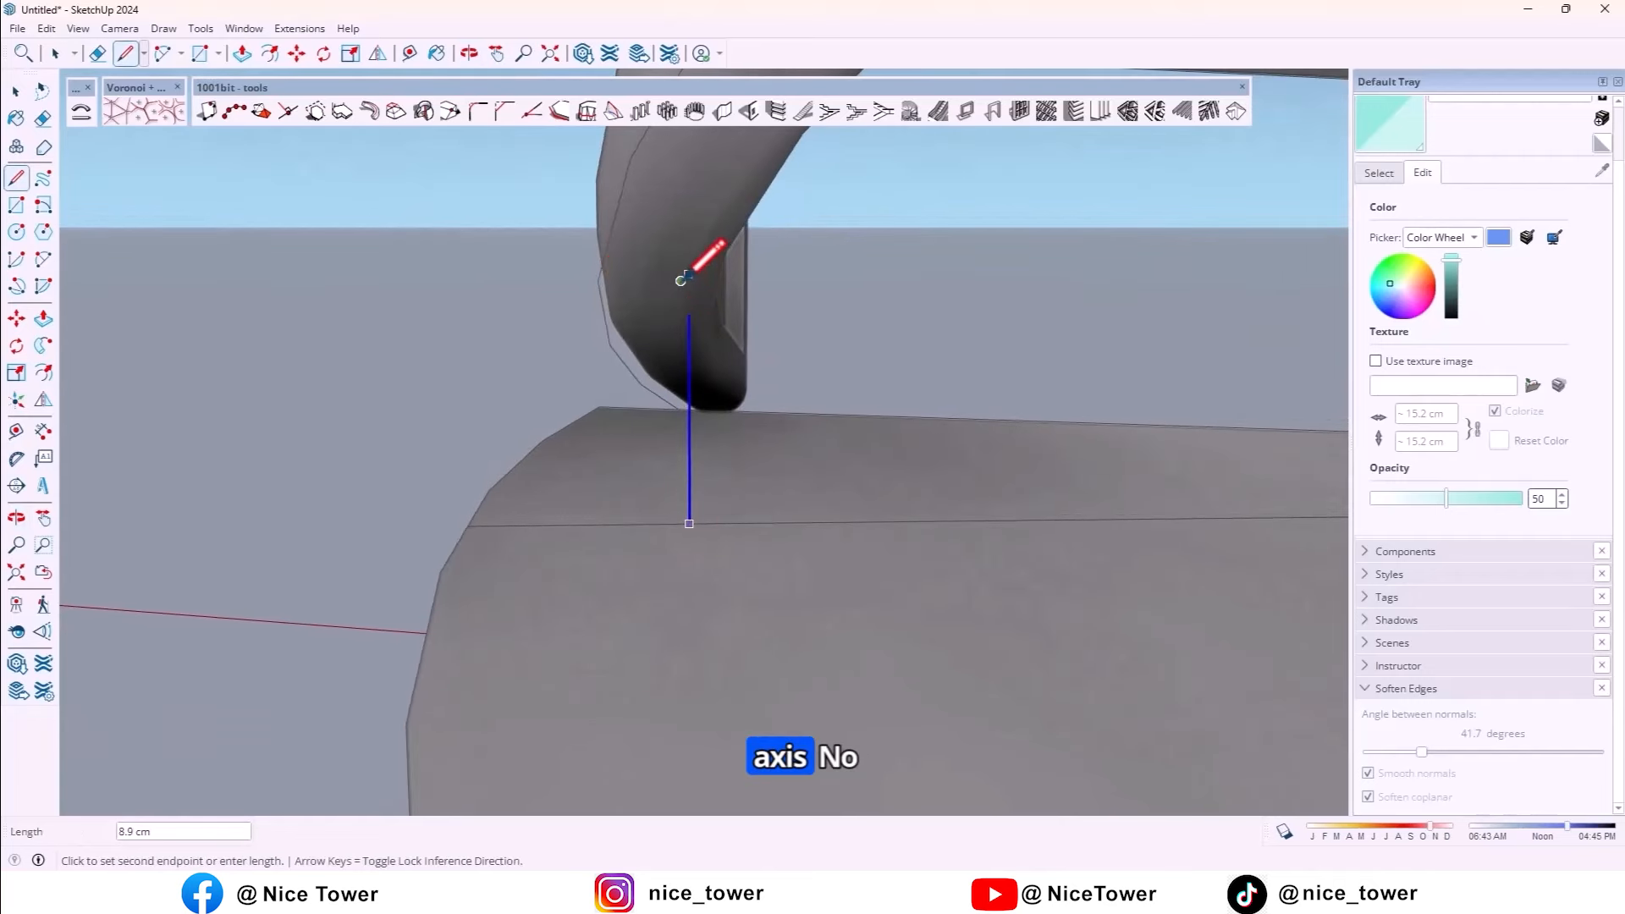
{"action": "mouse_move", "coordinate": [689, 316]}
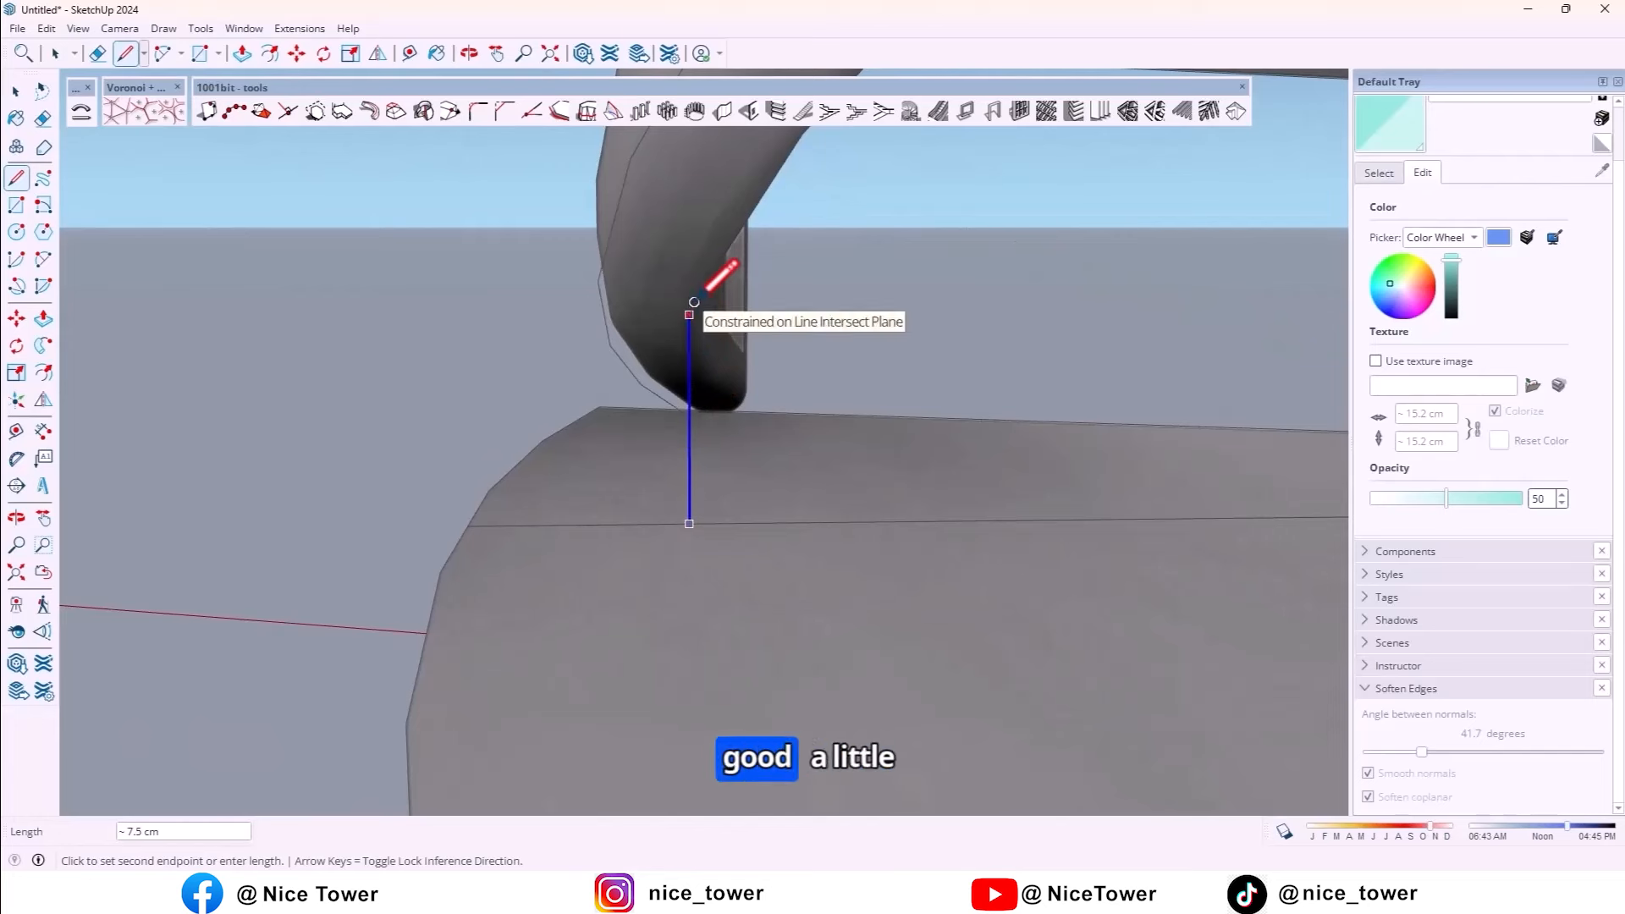
{"action": "left_click", "coordinate": [688, 522]}
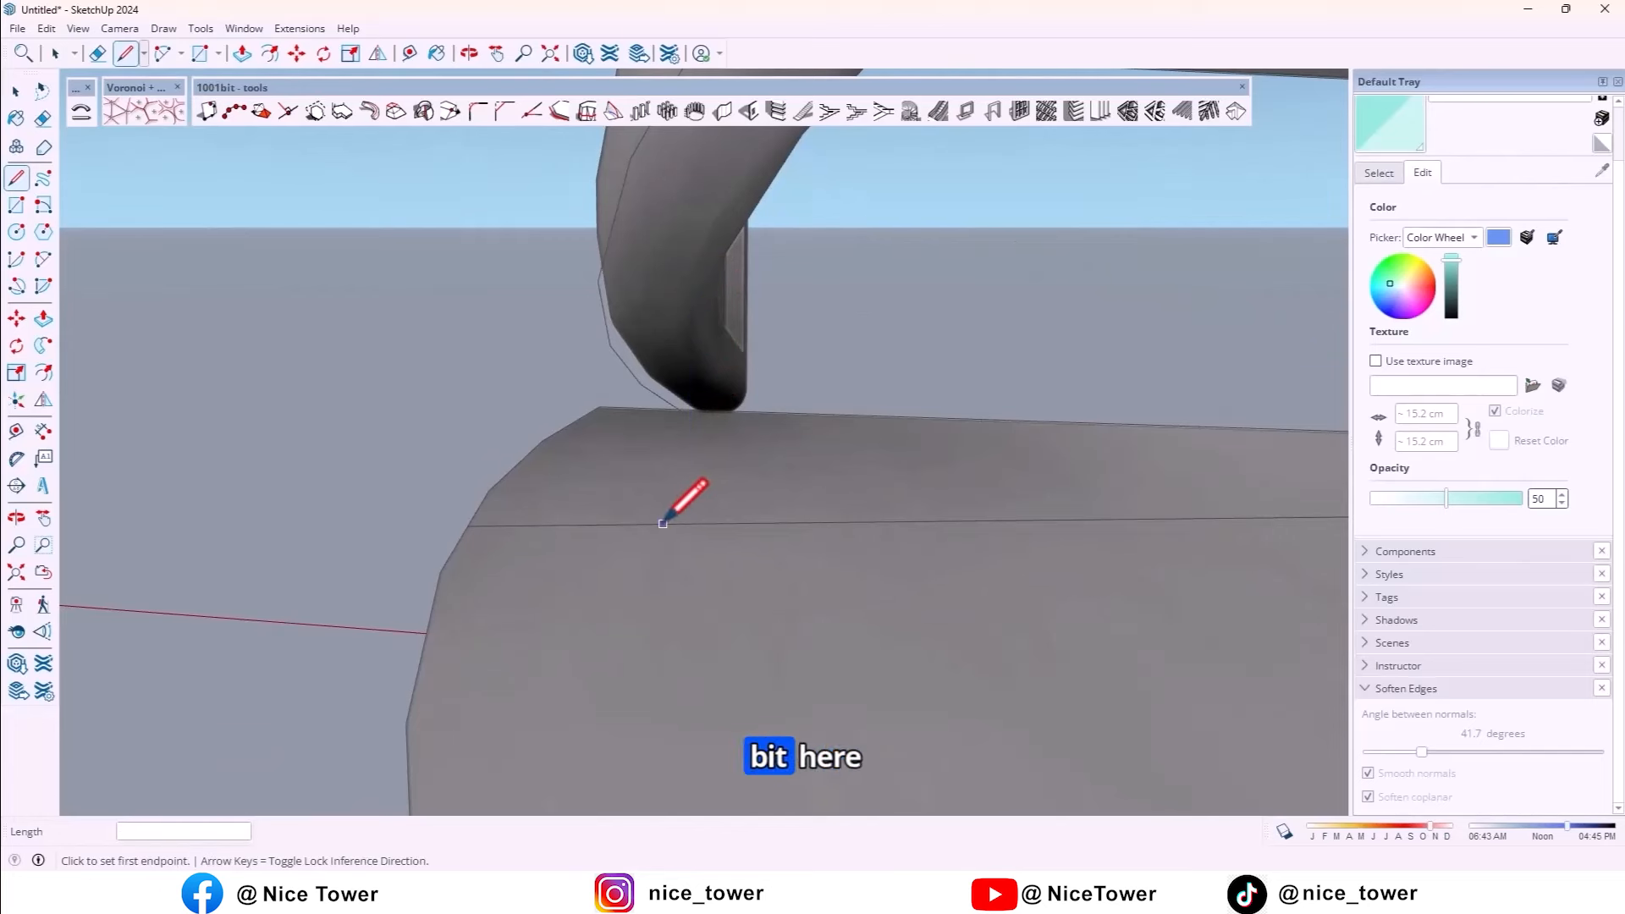
{"action": "left_click", "coordinate": [661, 522]}
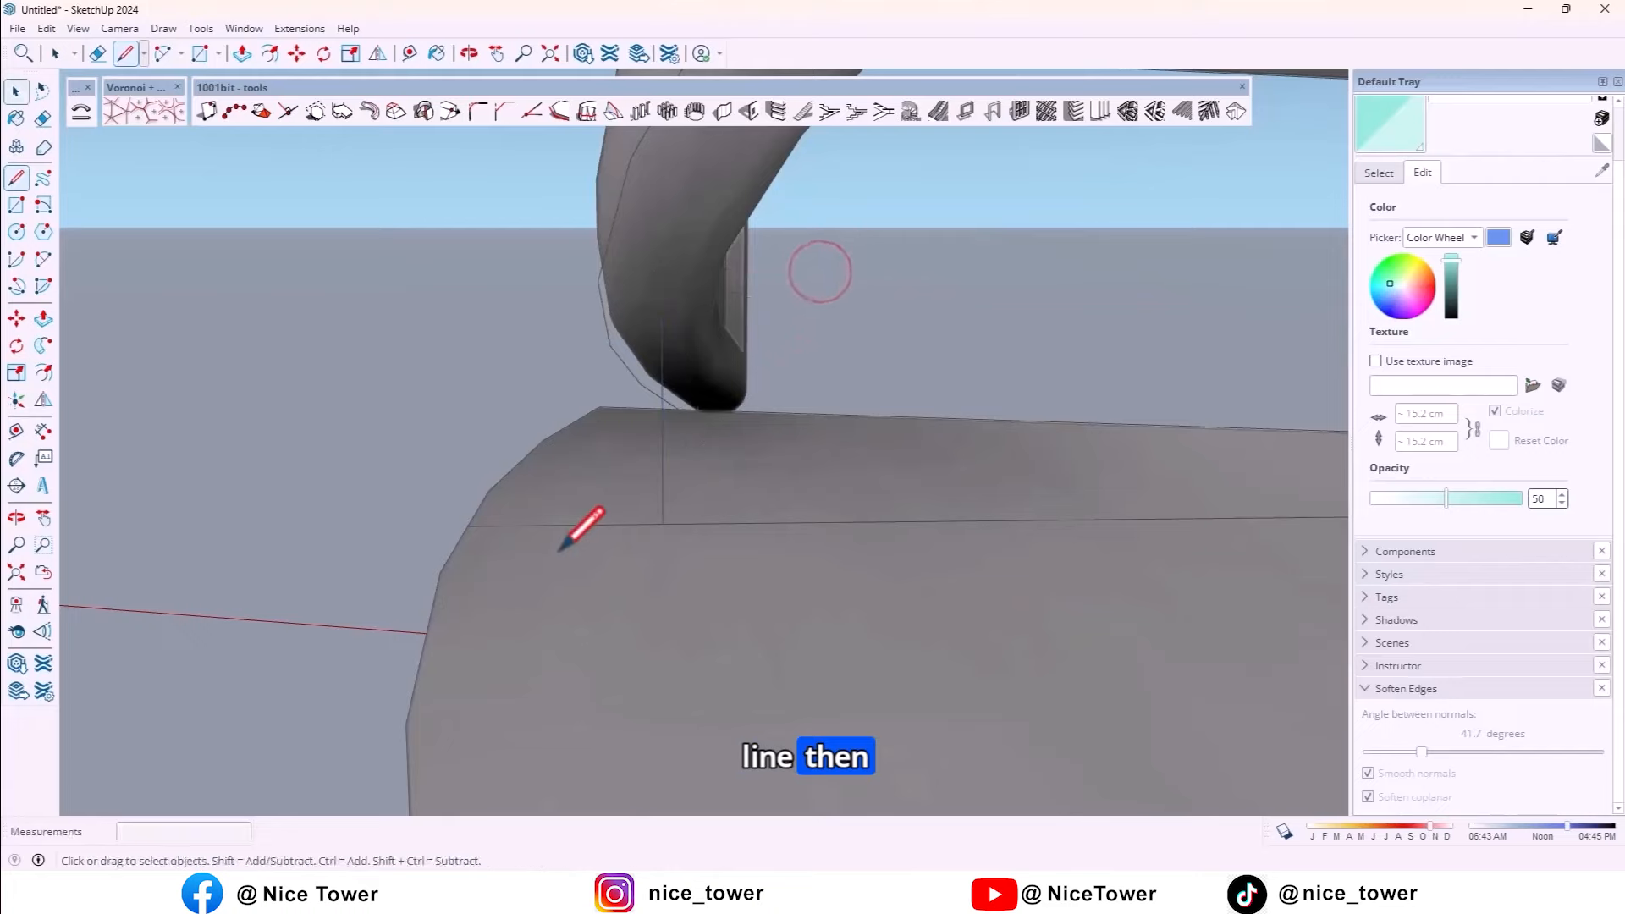
- Build a round post with a tapered cone base, then select all its geometry
{"action": "scroll", "scroll_direction": "up", "scroll_amount": 3}
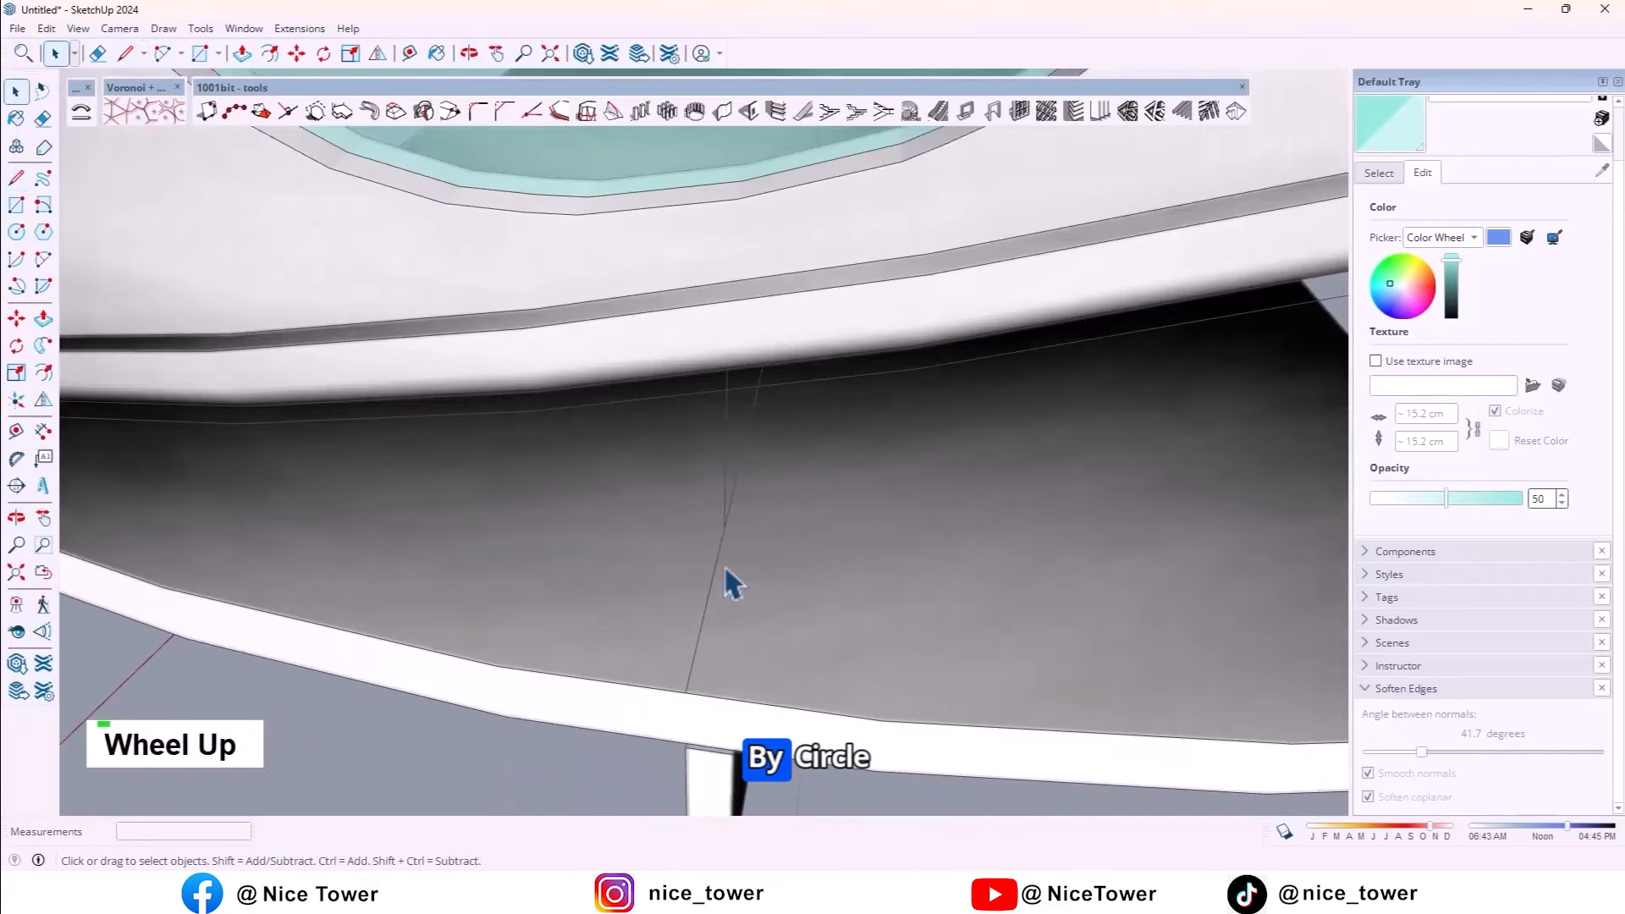
{"action": "left_click_drag", "start_coordinate": [726, 580], "coordinate": [694, 564]}
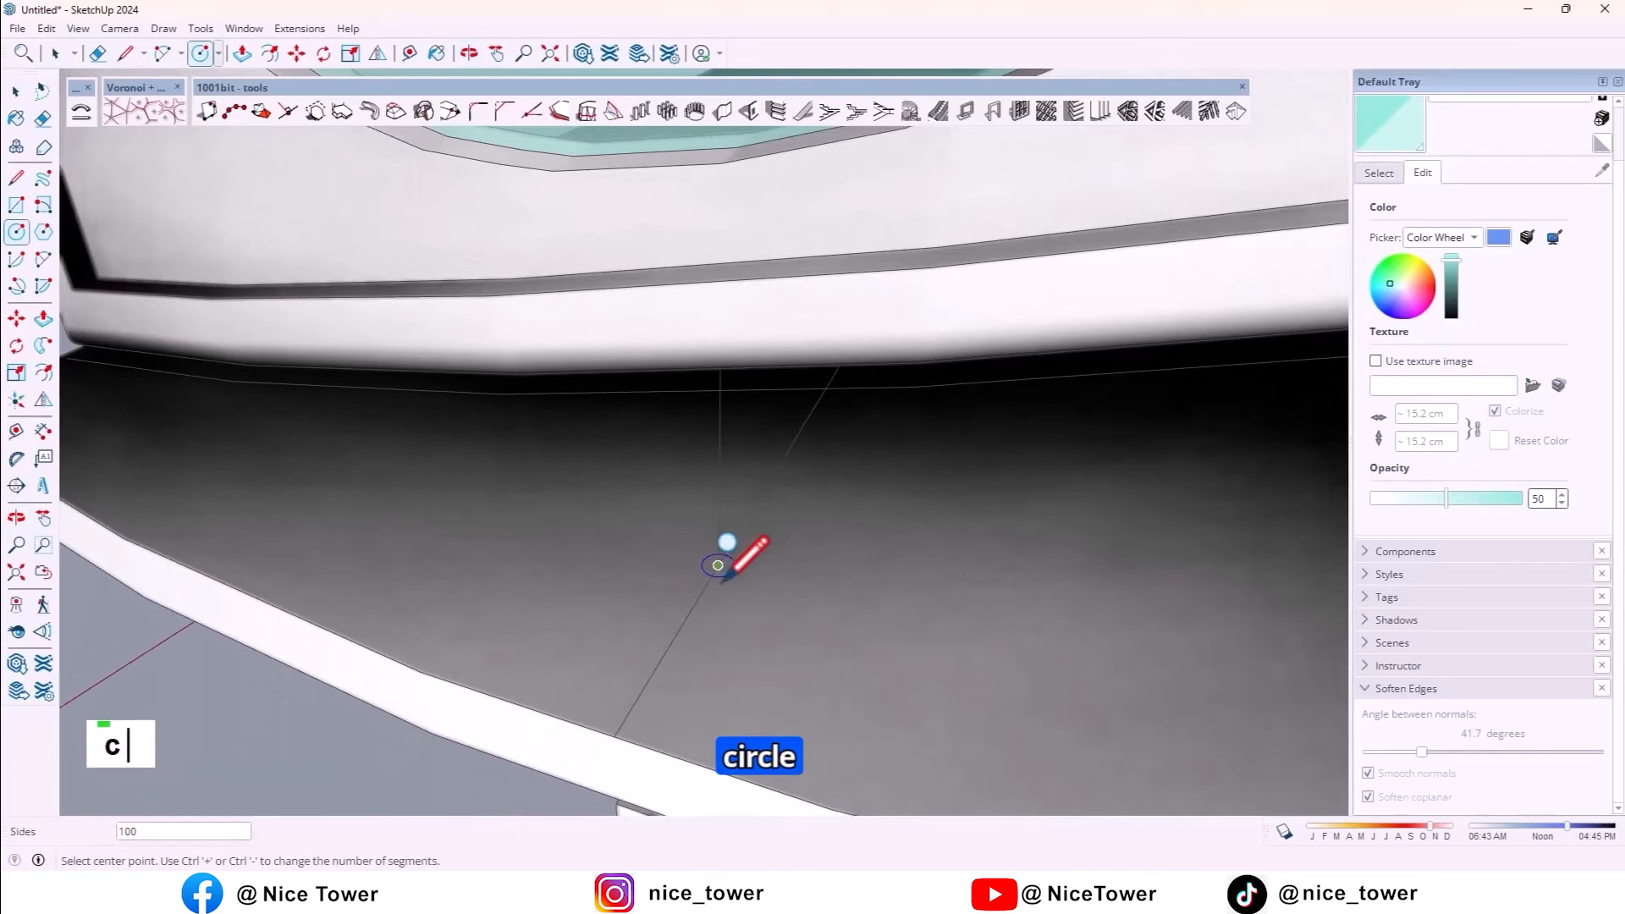
{"action": "mouse_move", "coordinate": [824, 617]}
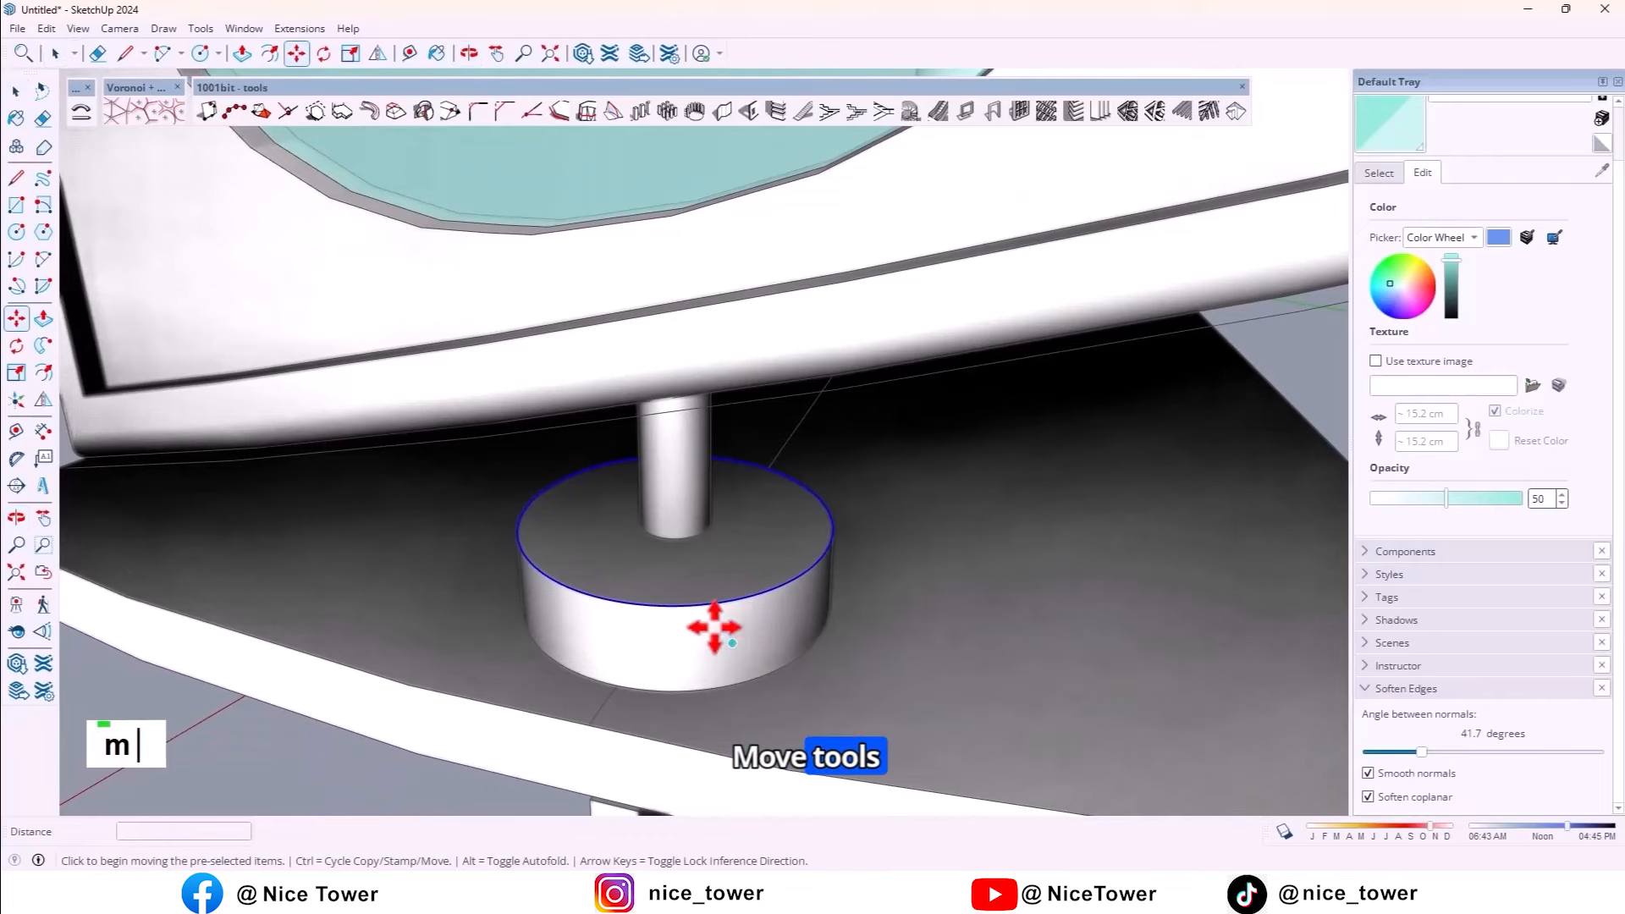
{"action": "left_click_drag", "start_coordinate": [715, 630], "coordinate": [735, 659]}
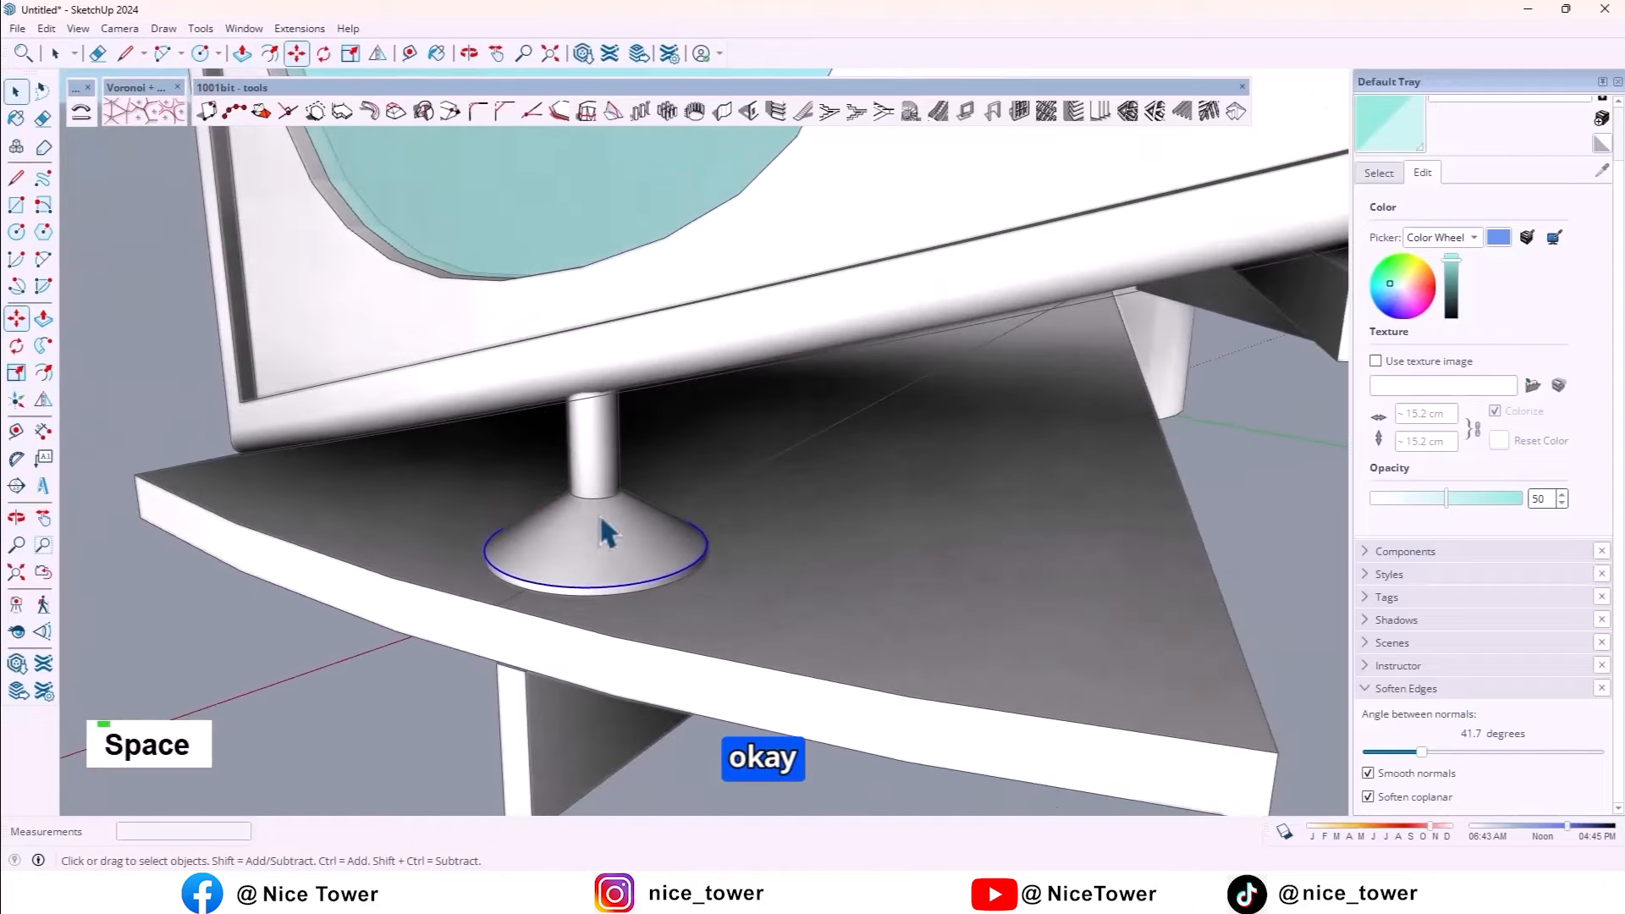
{"action": "double_click", "coordinate": [710, 559]}
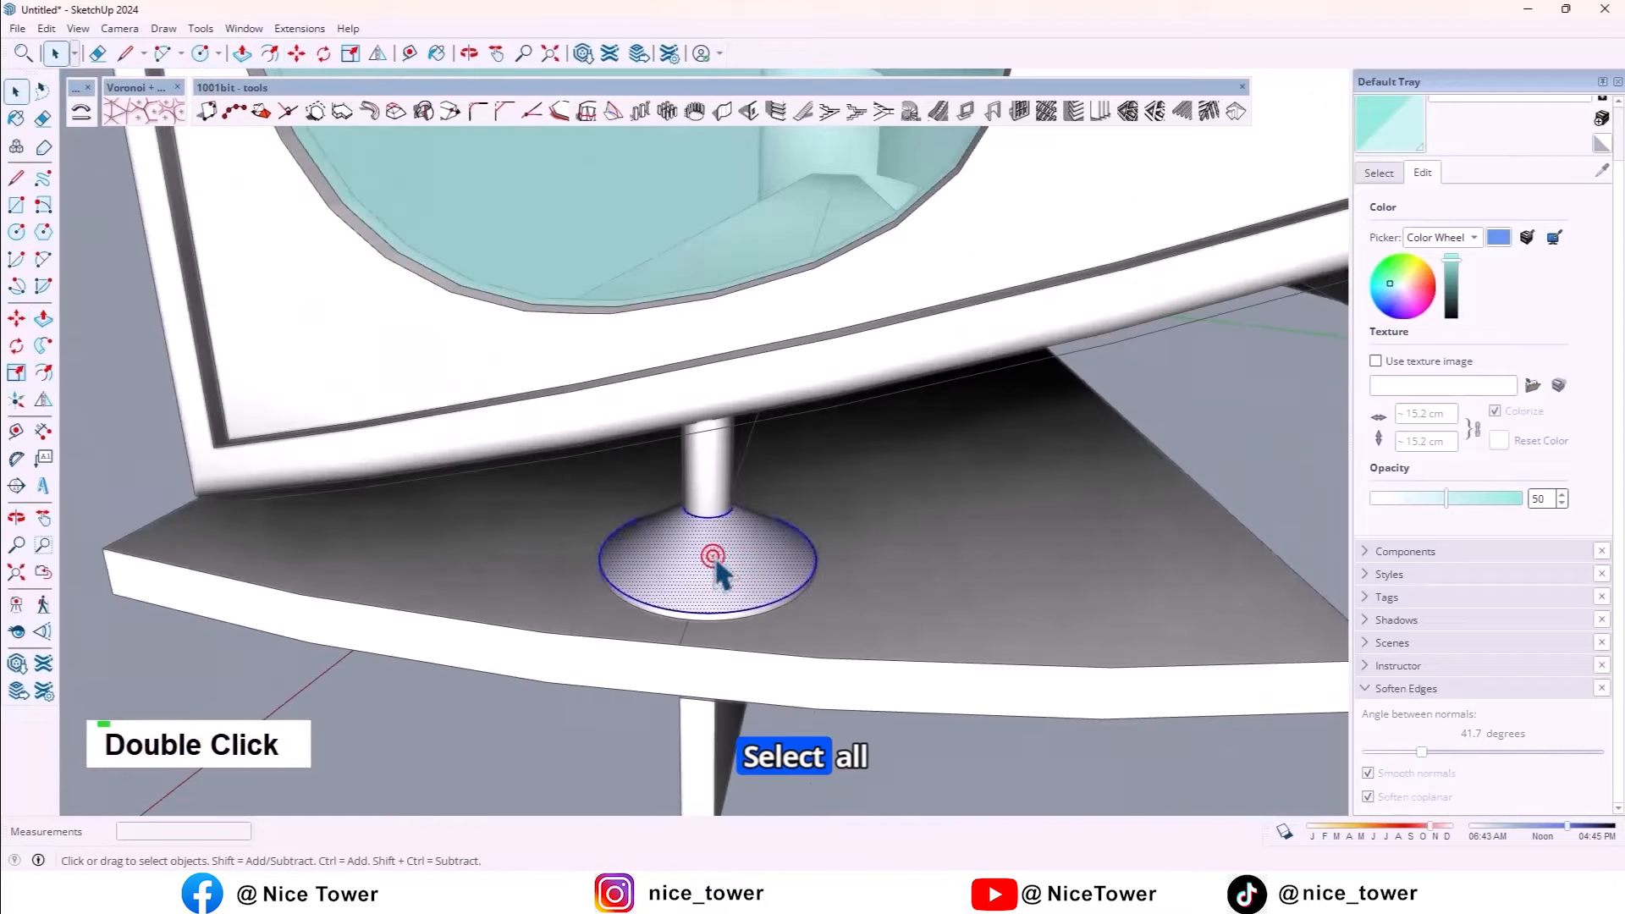
{"action": "double_click", "coordinate": [712, 559]}
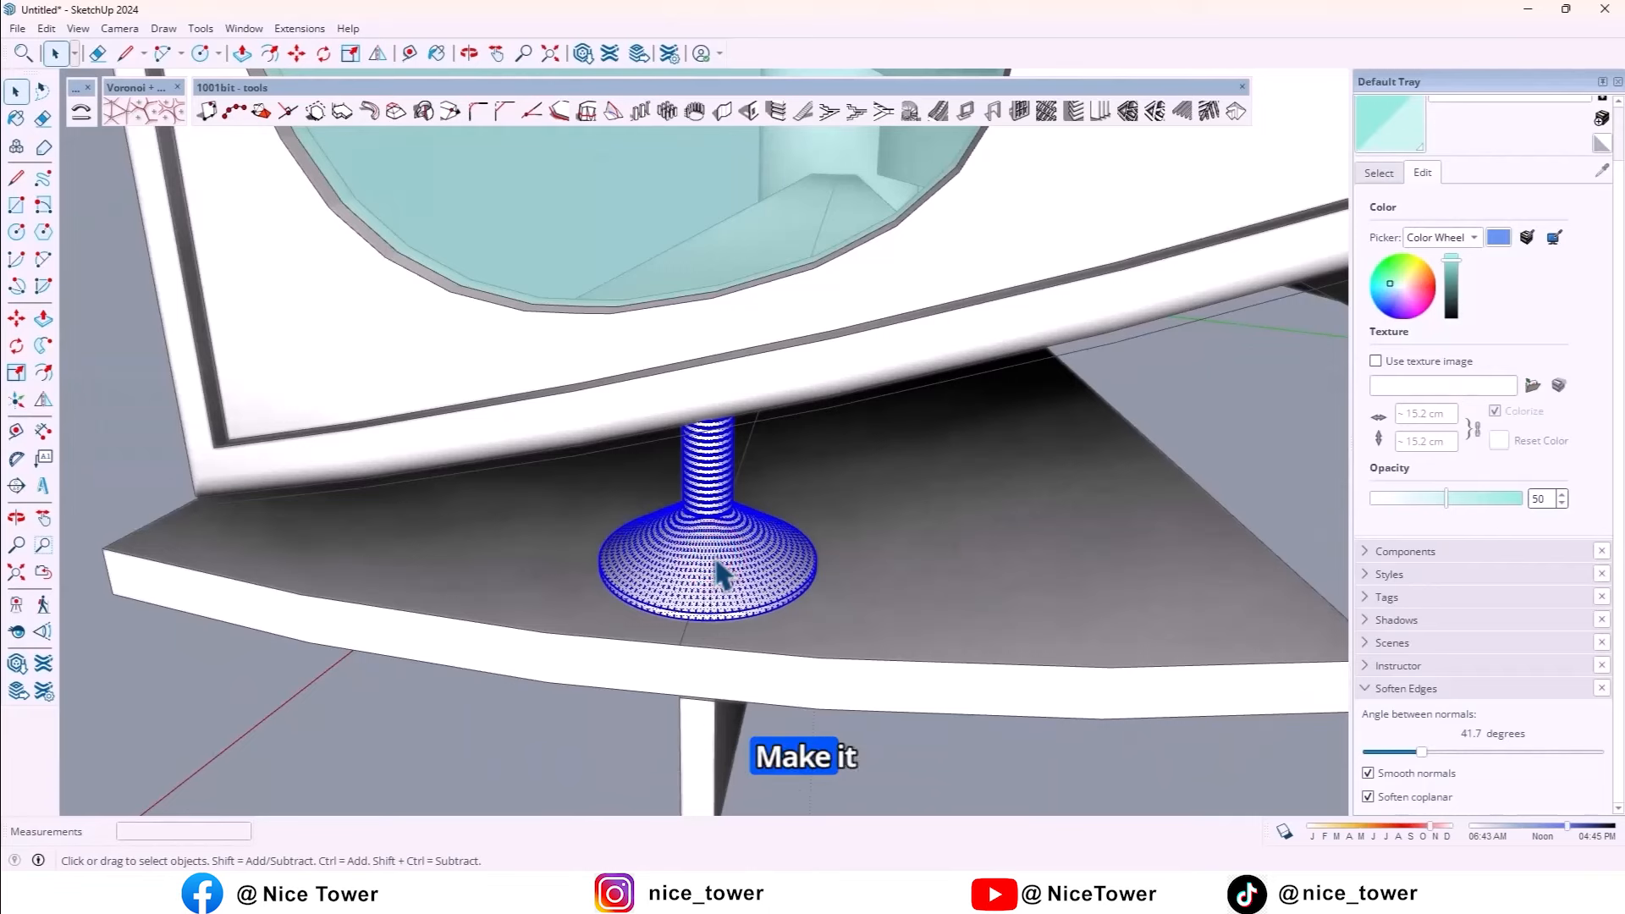
- Make the support post a group and erase the guide line across the step
{"action": "right_click", "coordinate": [715, 570]}
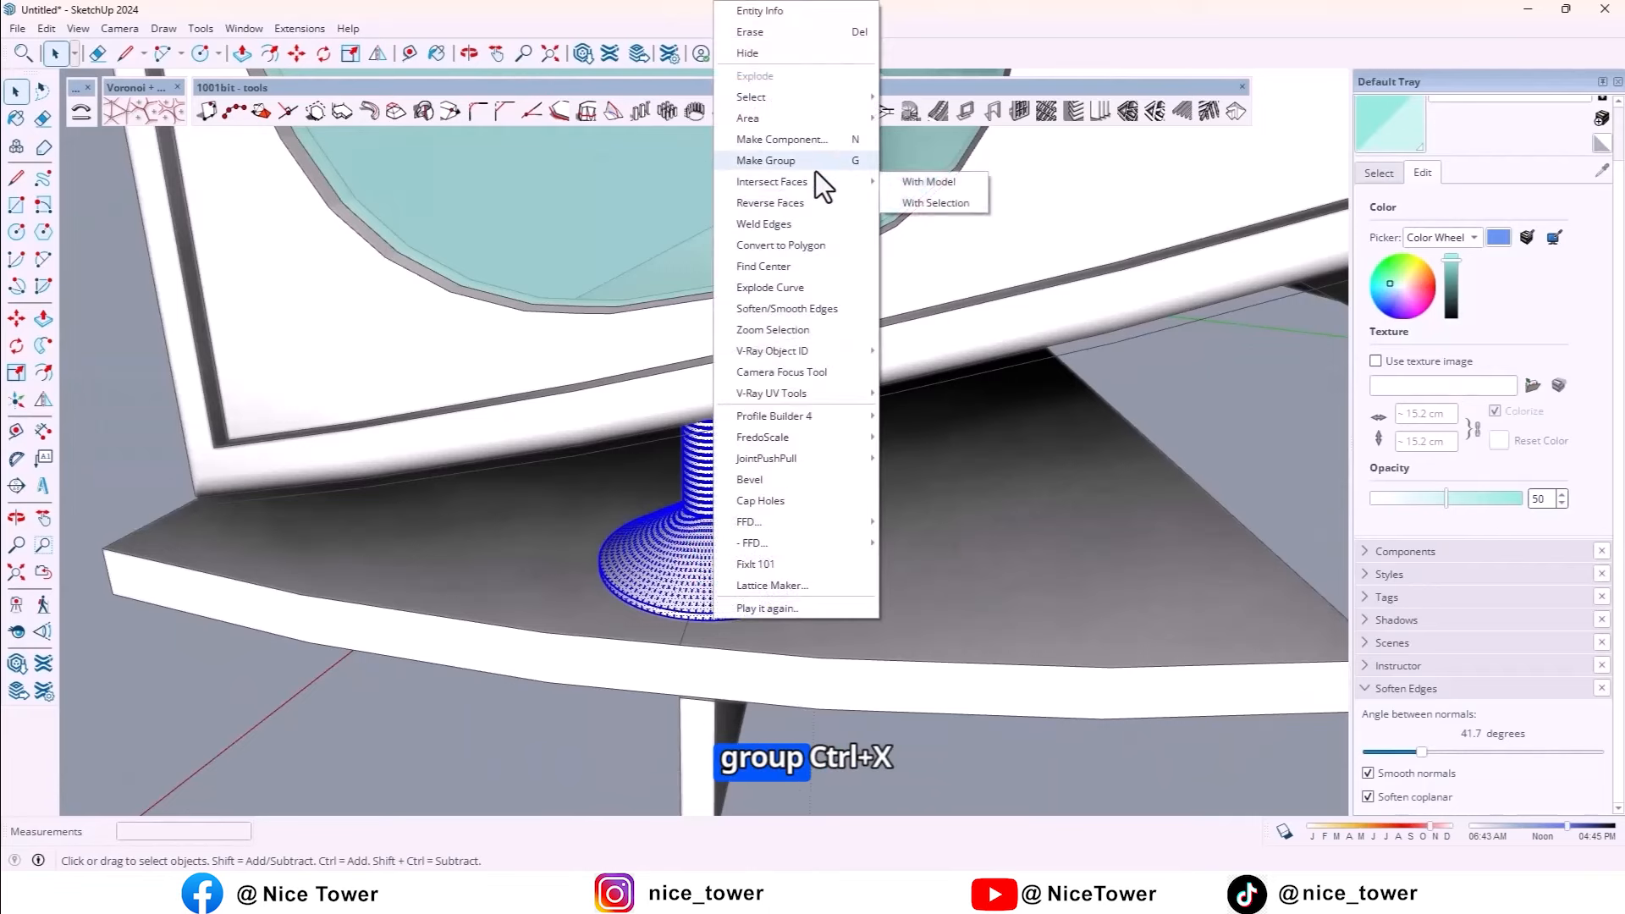
{"action": "left_click", "coordinate": [766, 160]}
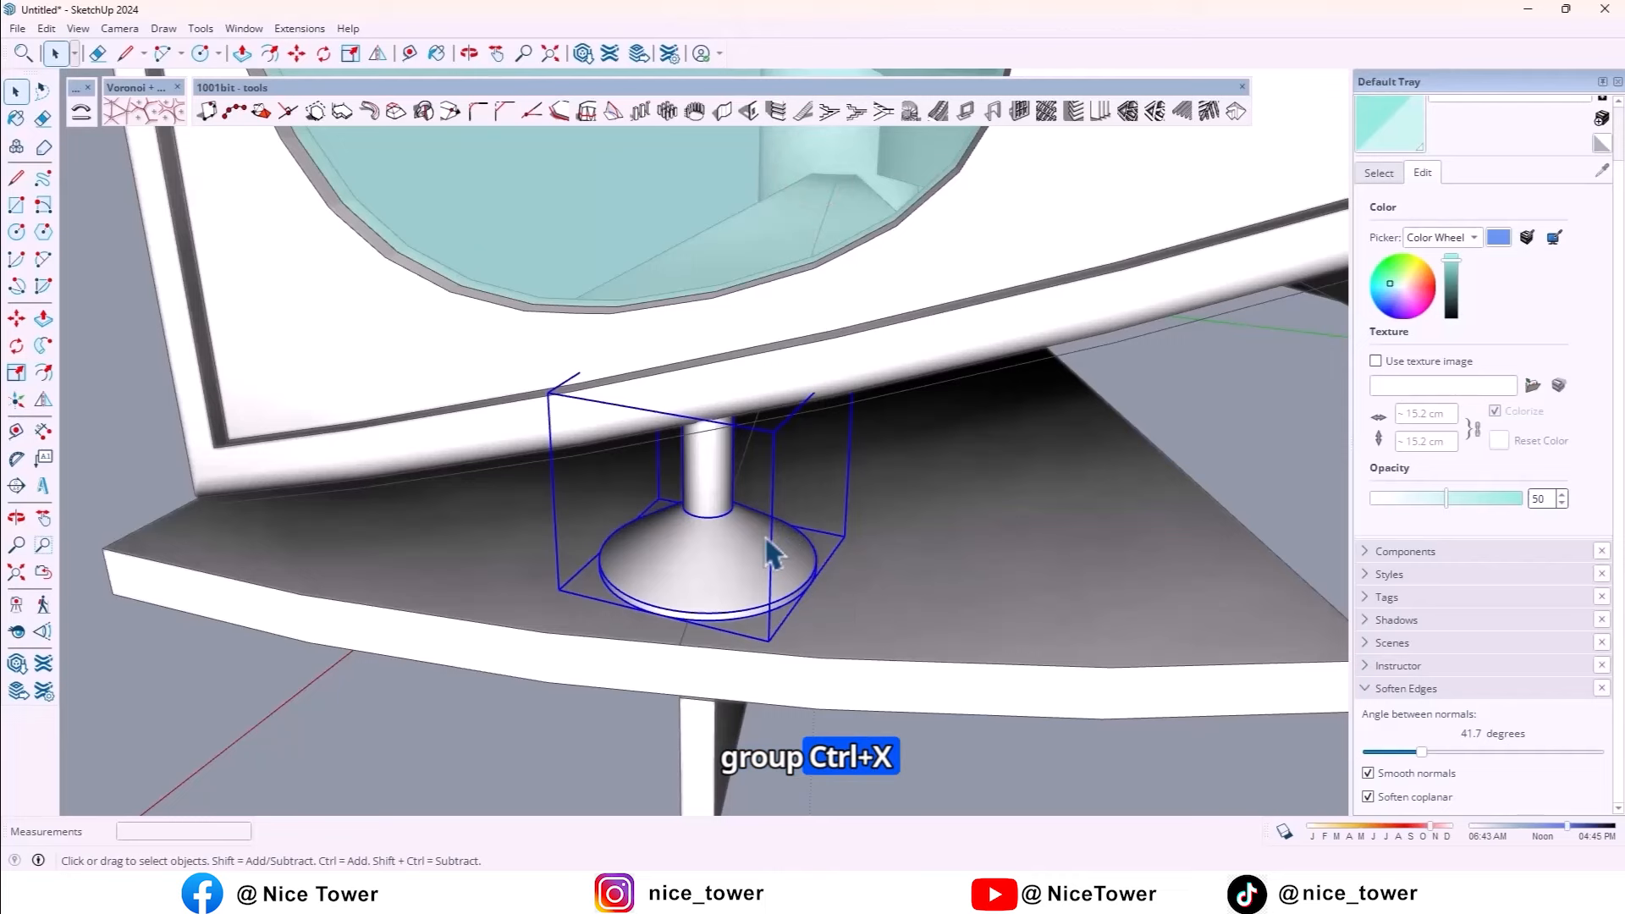
{"action": "scroll", "scroll_direction": "down", "scroll_amount": 3}
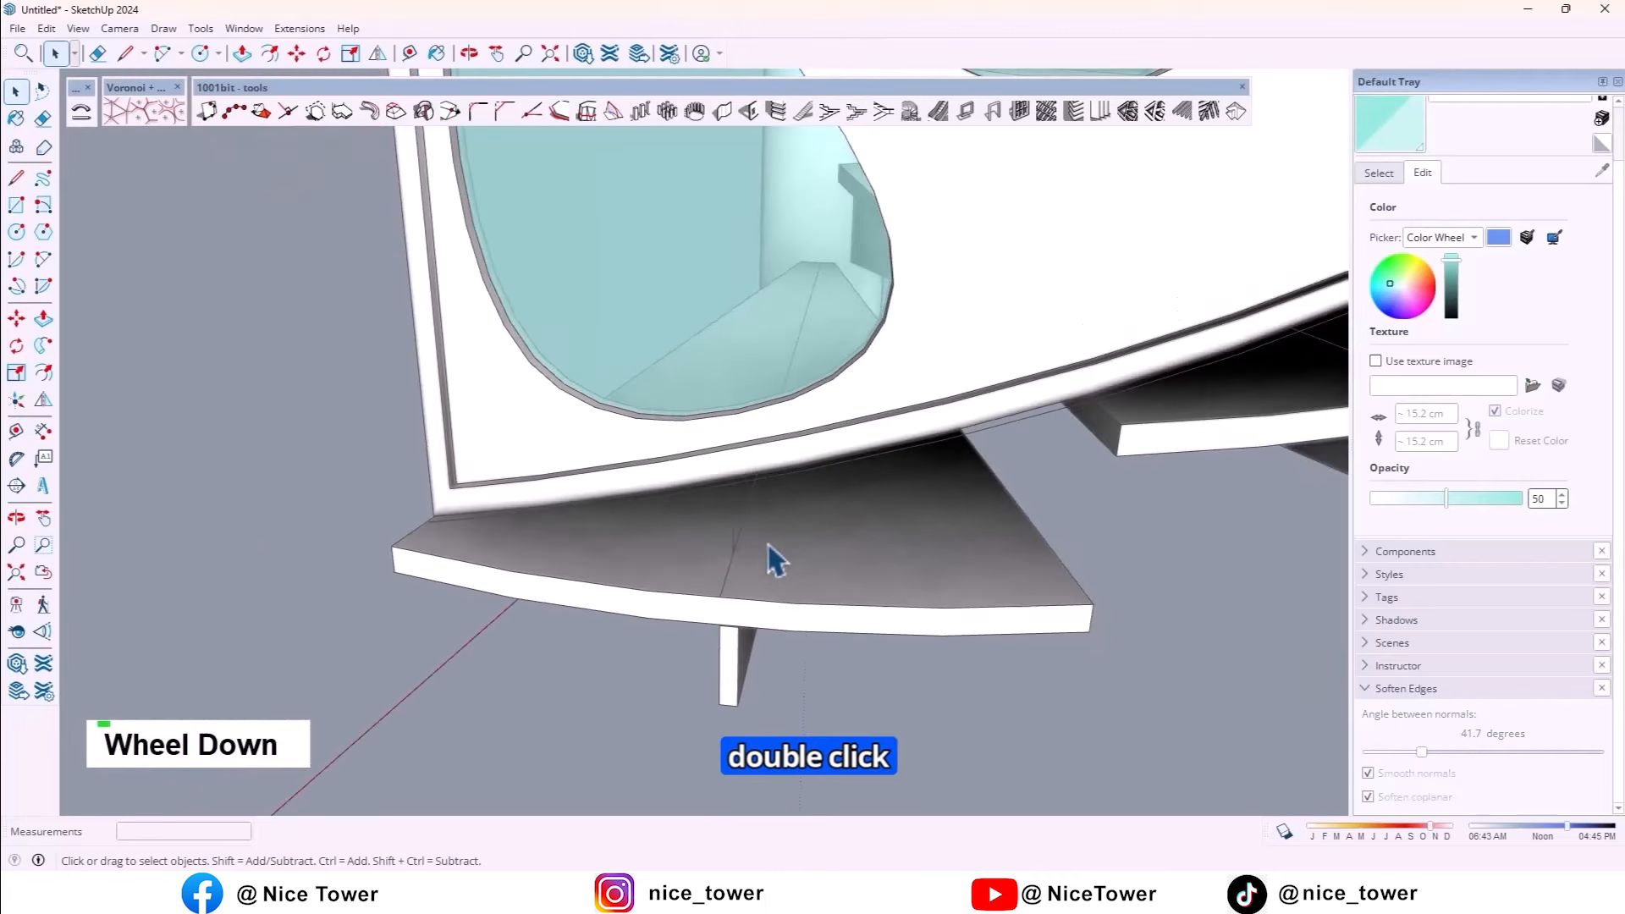
{"action": "scroll", "scroll_direction": "down", "scroll_amount": 3}
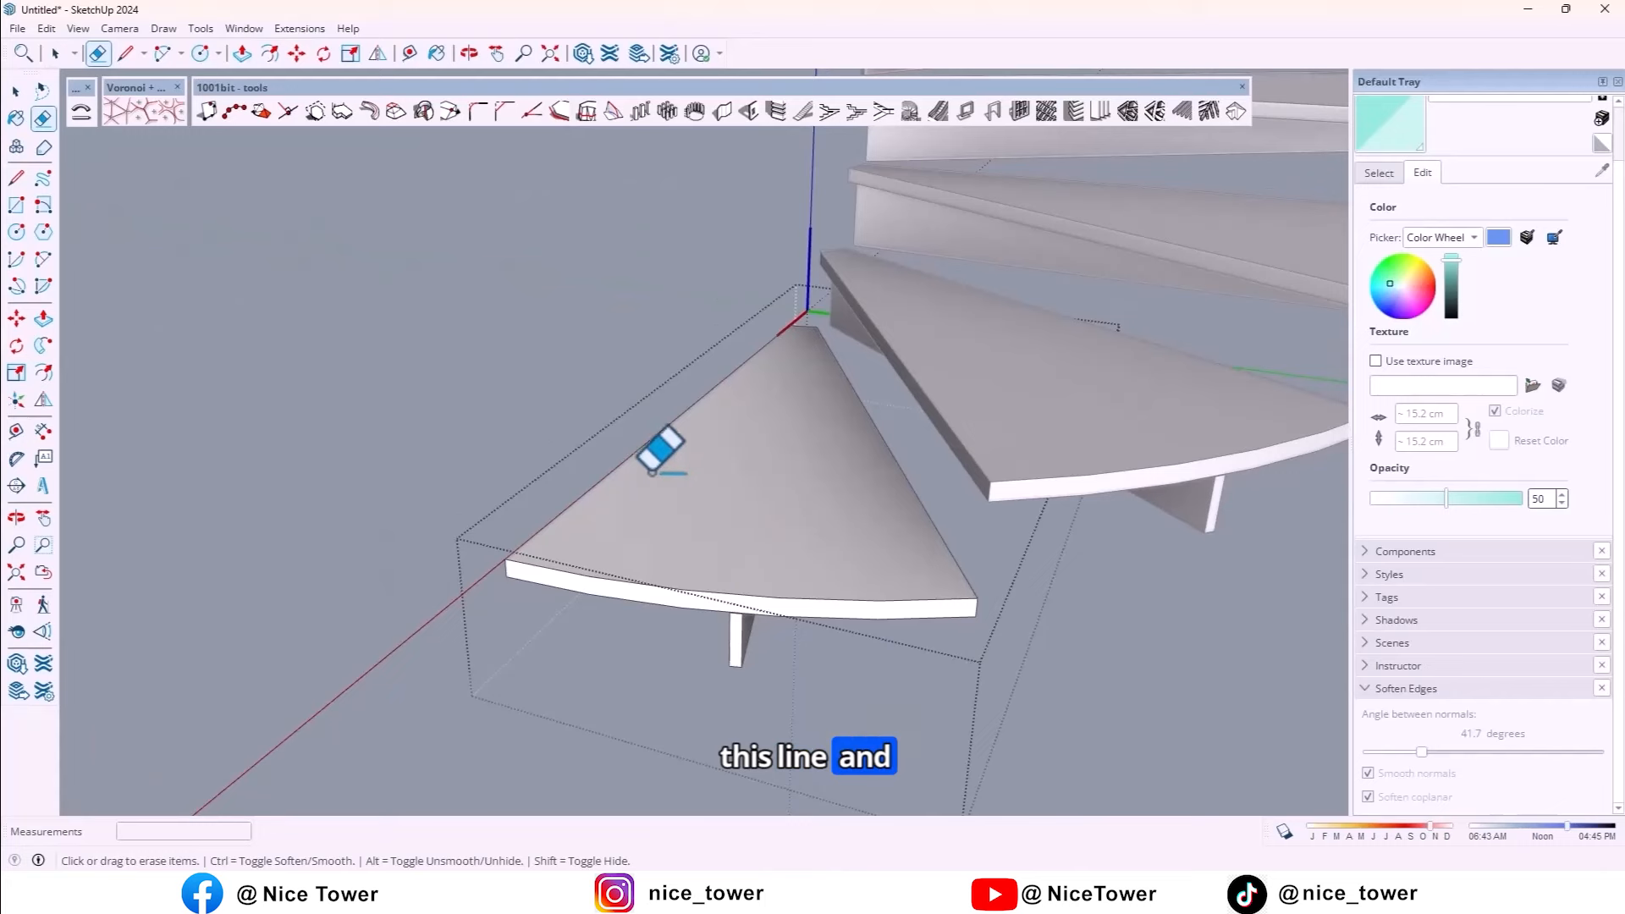
{"action": "left_click", "coordinate": [46, 27]}
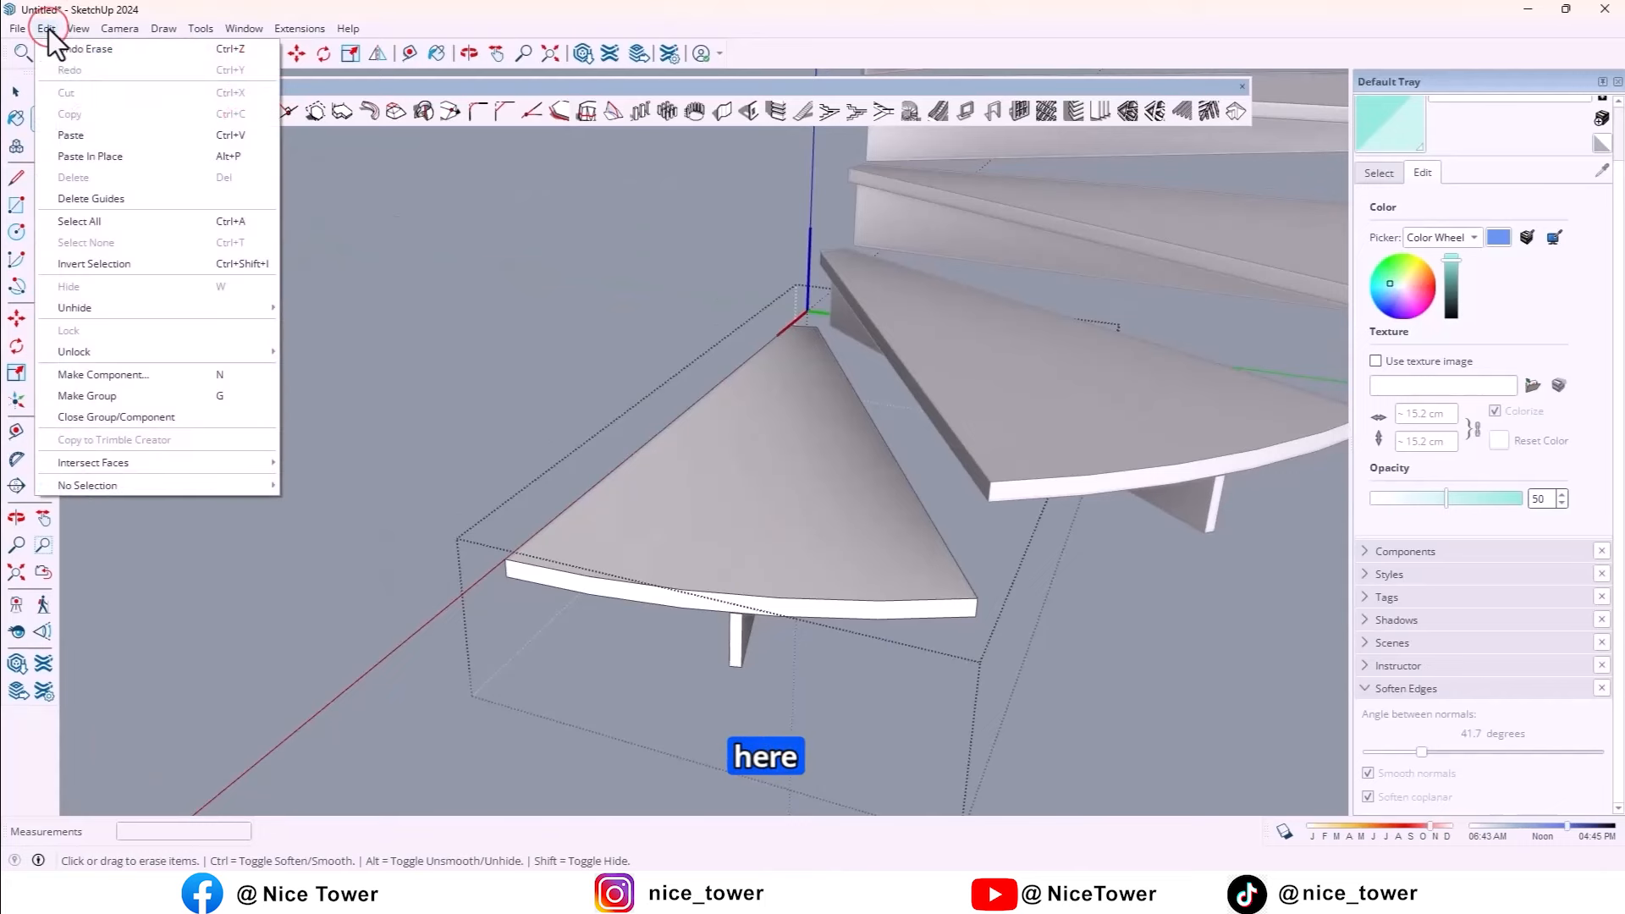
{"action": "mouse_move", "coordinate": [125, 166]}
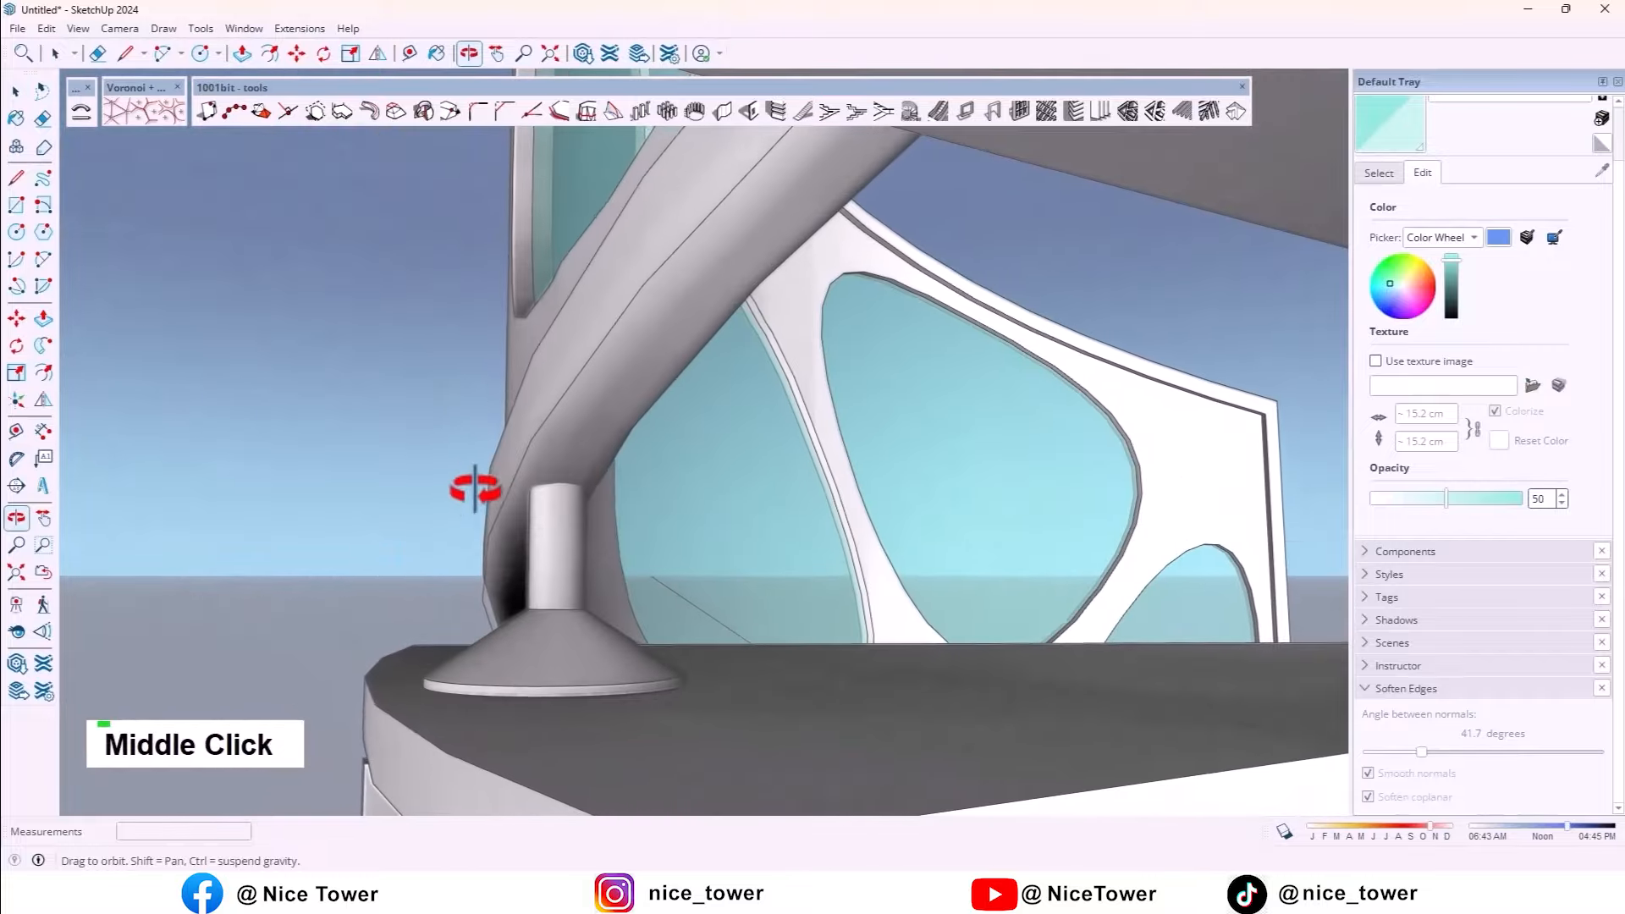
{"action": "scroll", "scroll_direction": "down", "scroll_amount": 3}
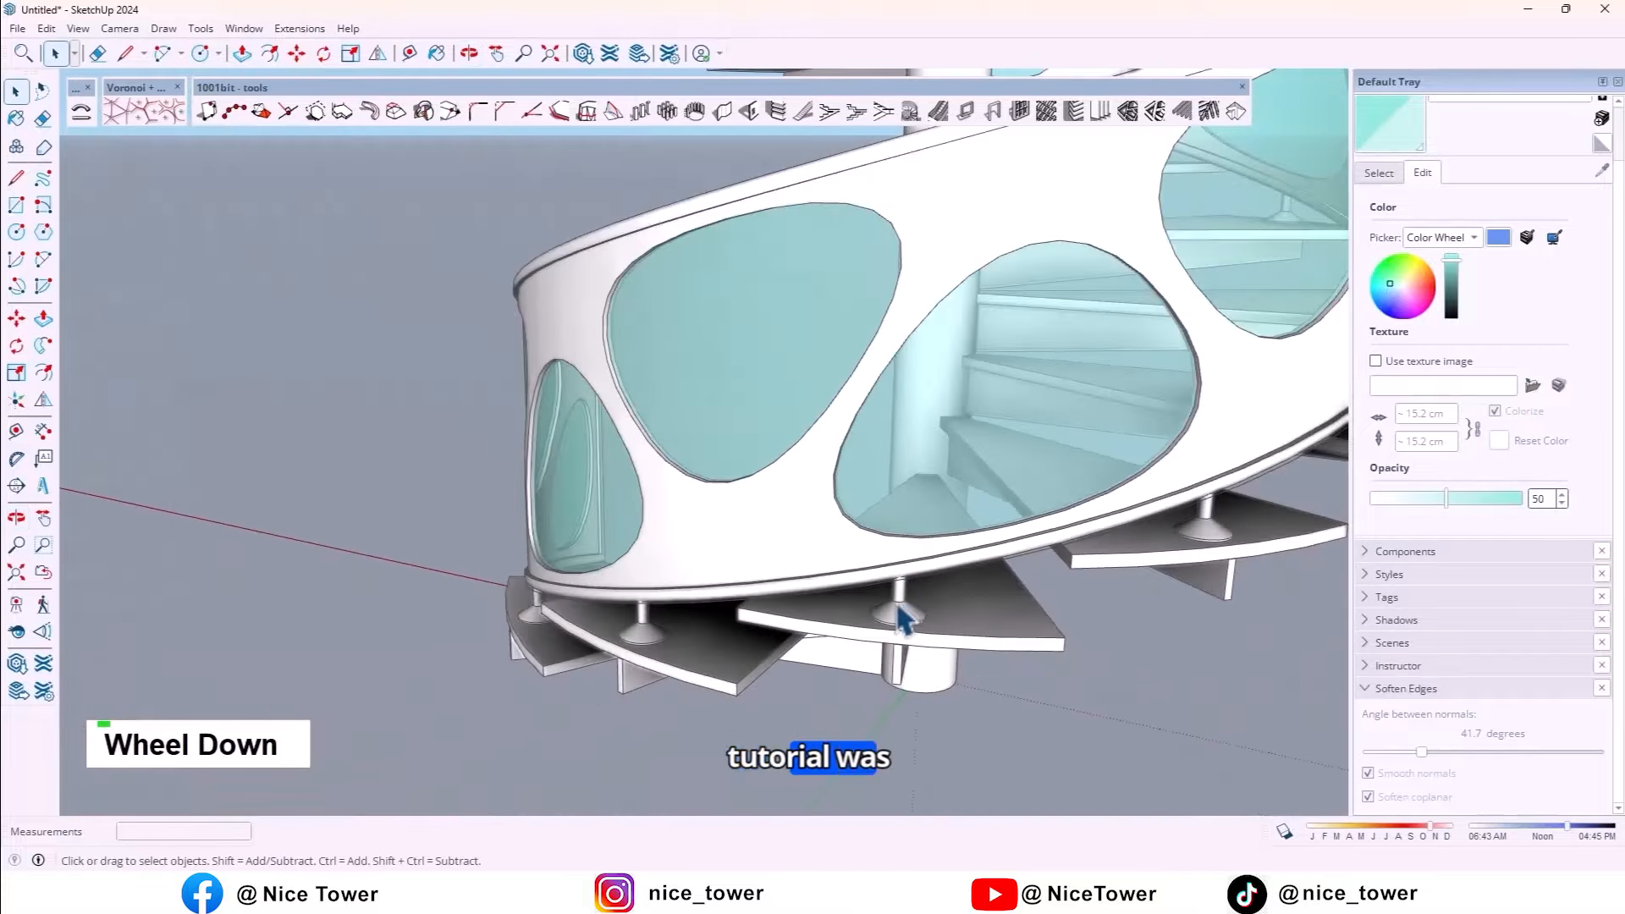
{"action": "middle_click", "coordinate": [901, 617]}
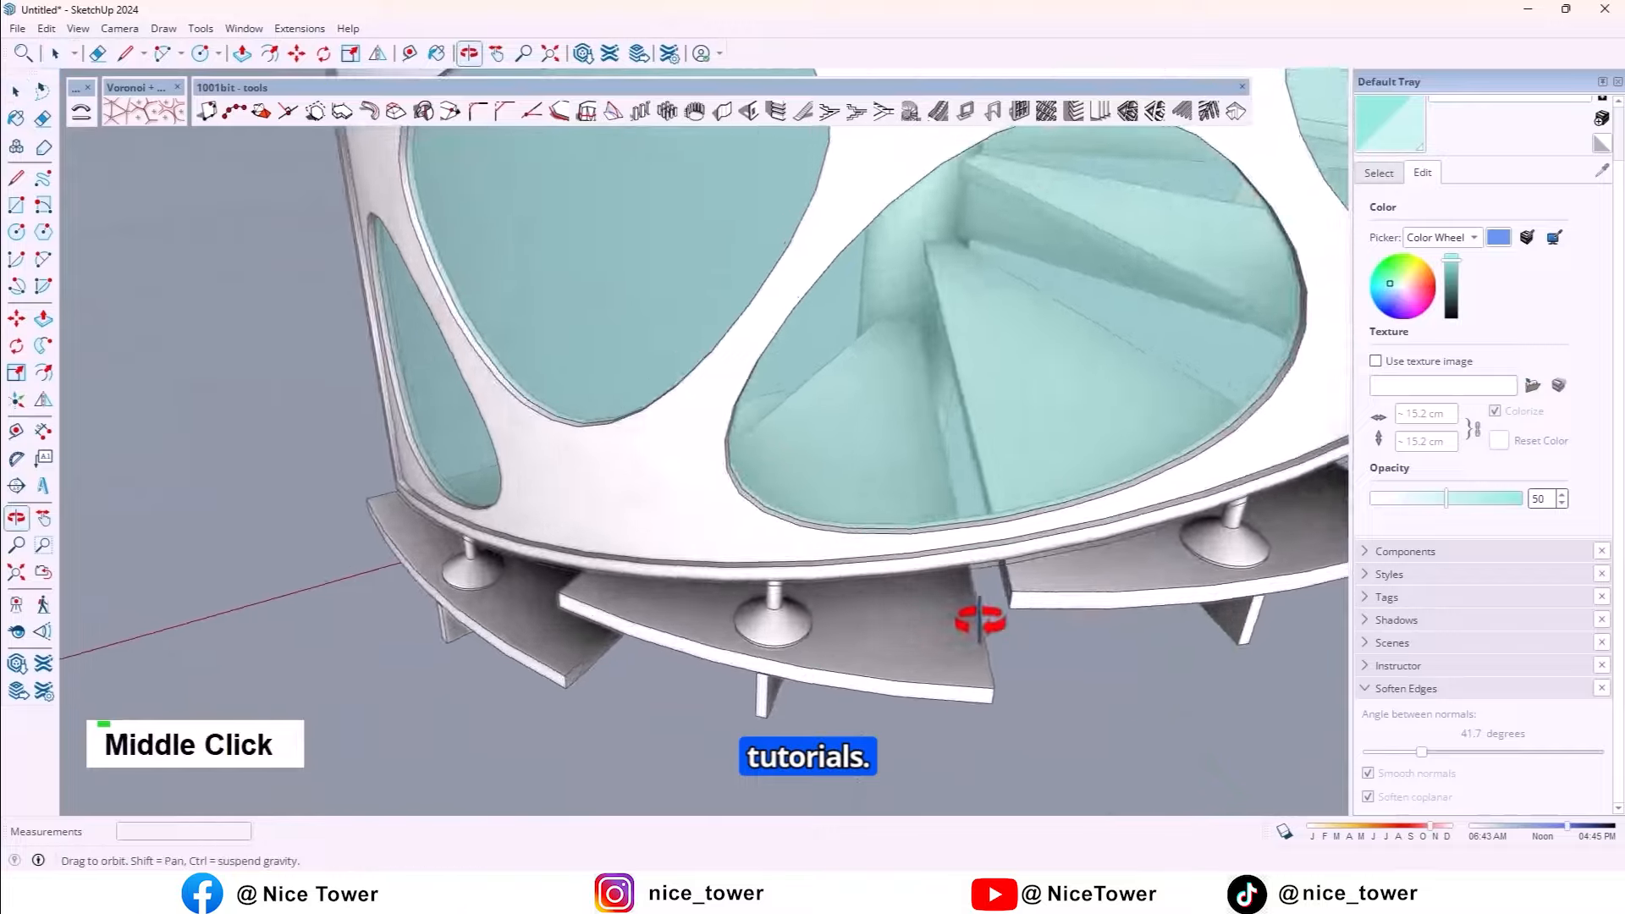
{"action": "scroll", "scroll_direction": "down", "scroll_amount": 3}
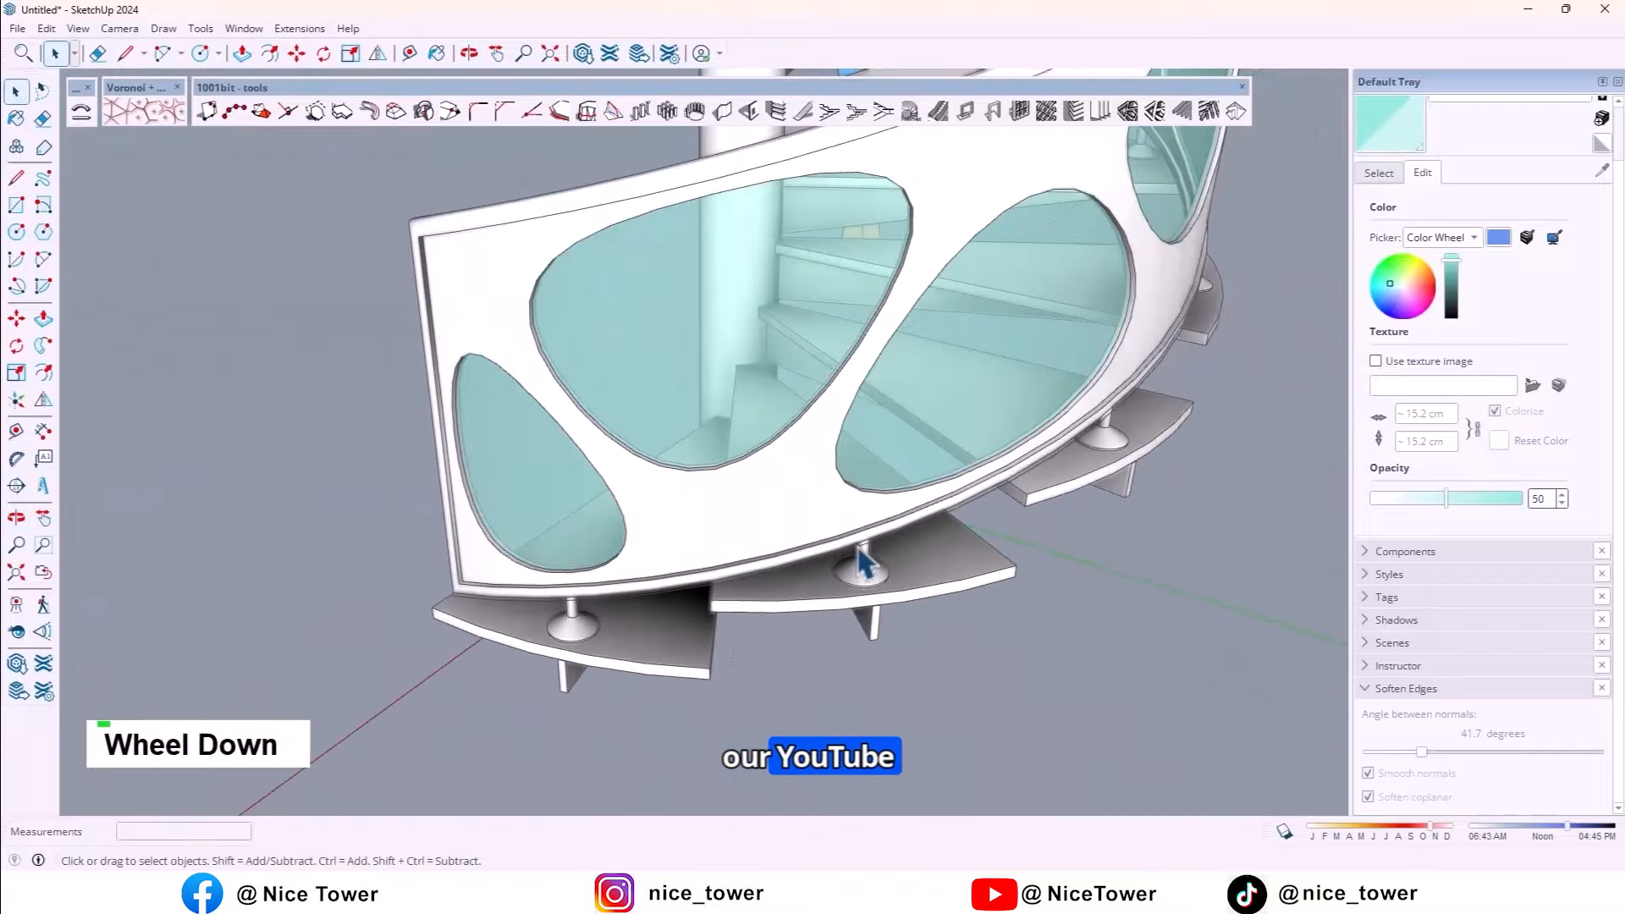